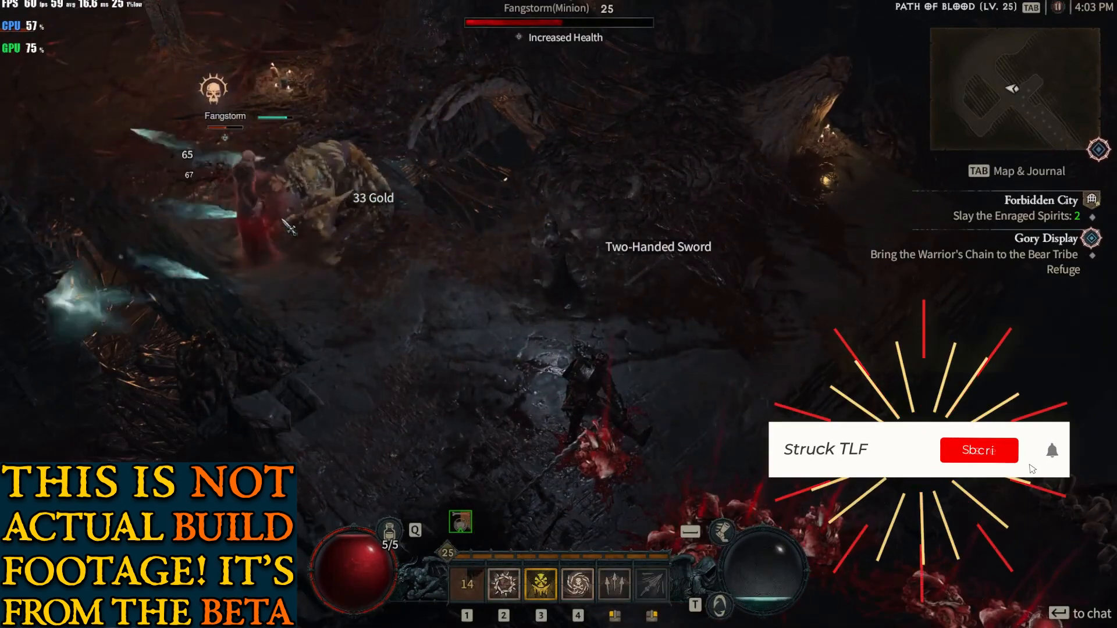
# Bring up the level 100 Necromancer skill tree in the build calculator.
pyautogui.click(977, 449)
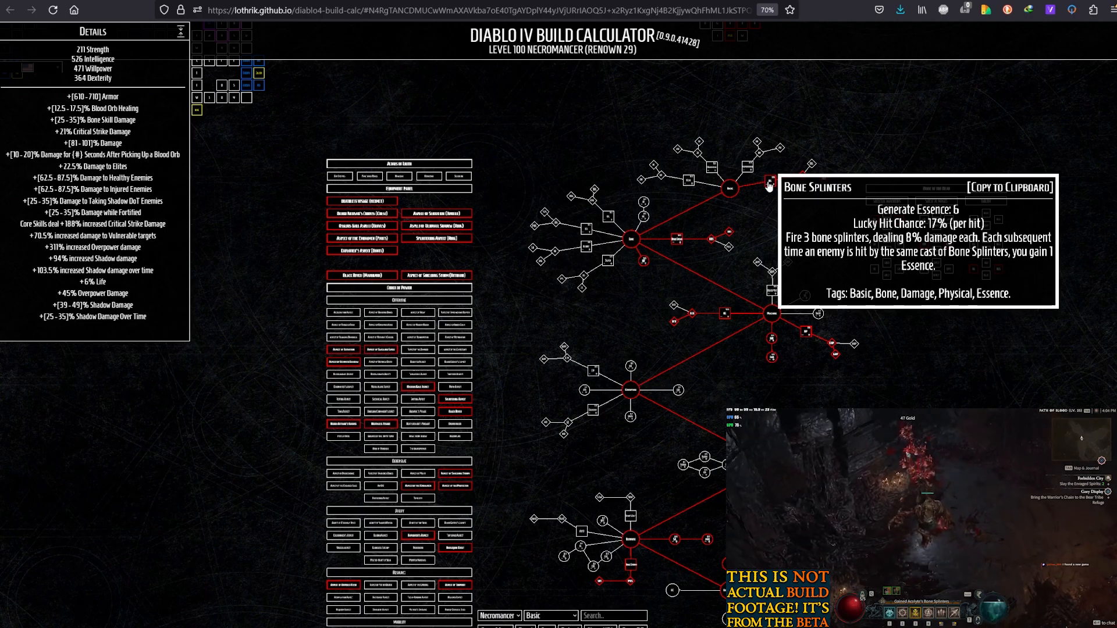
pyautogui.moveTo(723, 314)
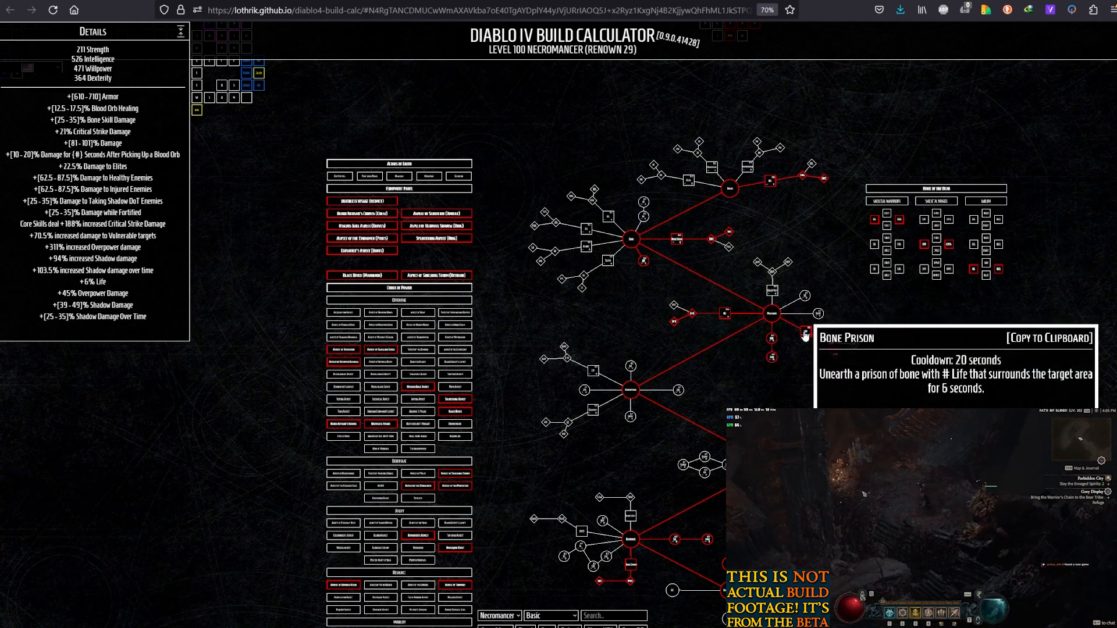
pyautogui.moveTo(809, 349)
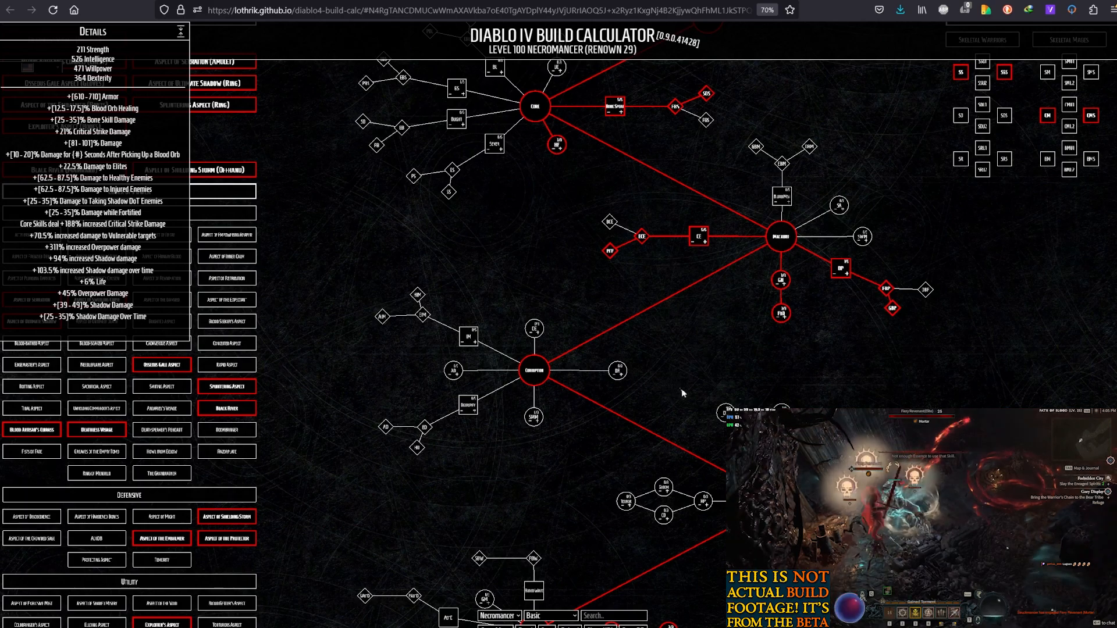
pyautogui.moveTo(681, 353)
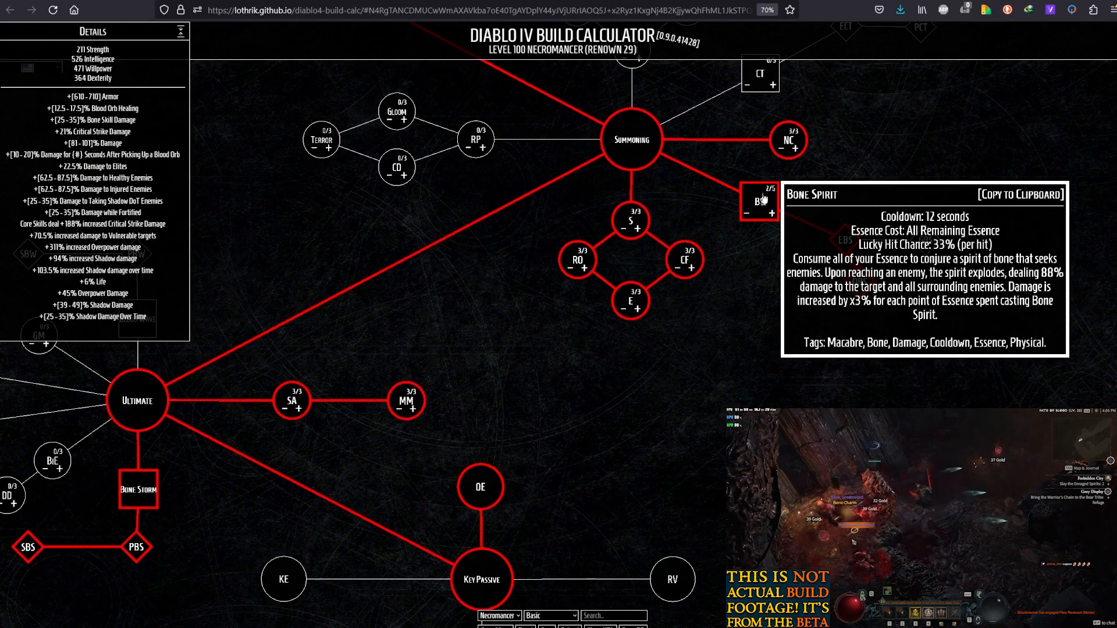
# Raise and lower Bone Spirit's rank with the + and − controls.
pyautogui.click(747, 213)
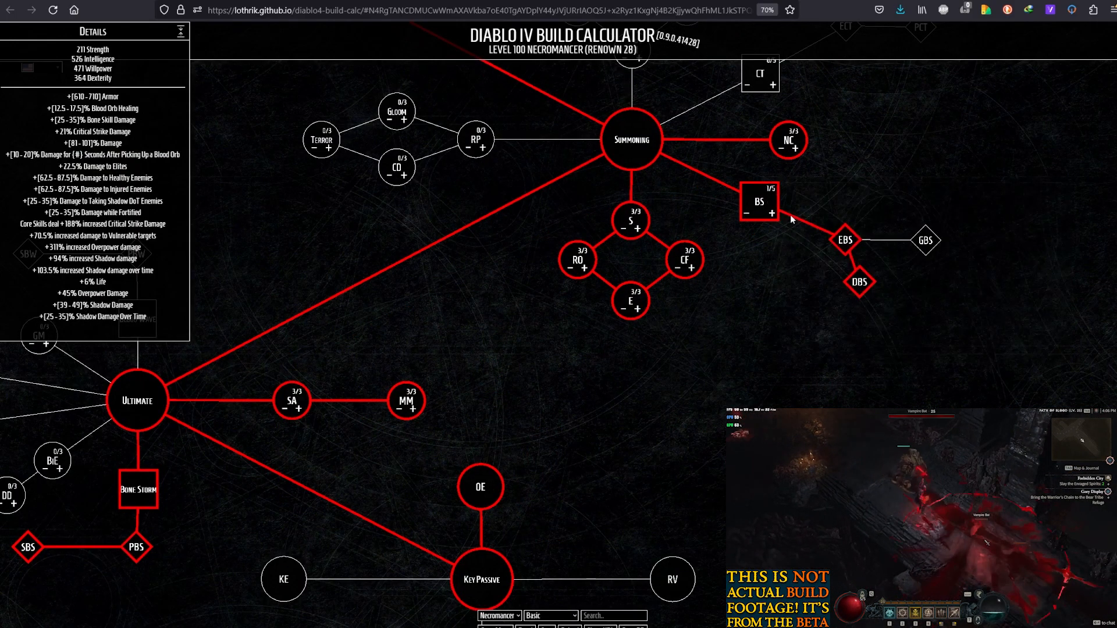
pyautogui.click(772, 212)
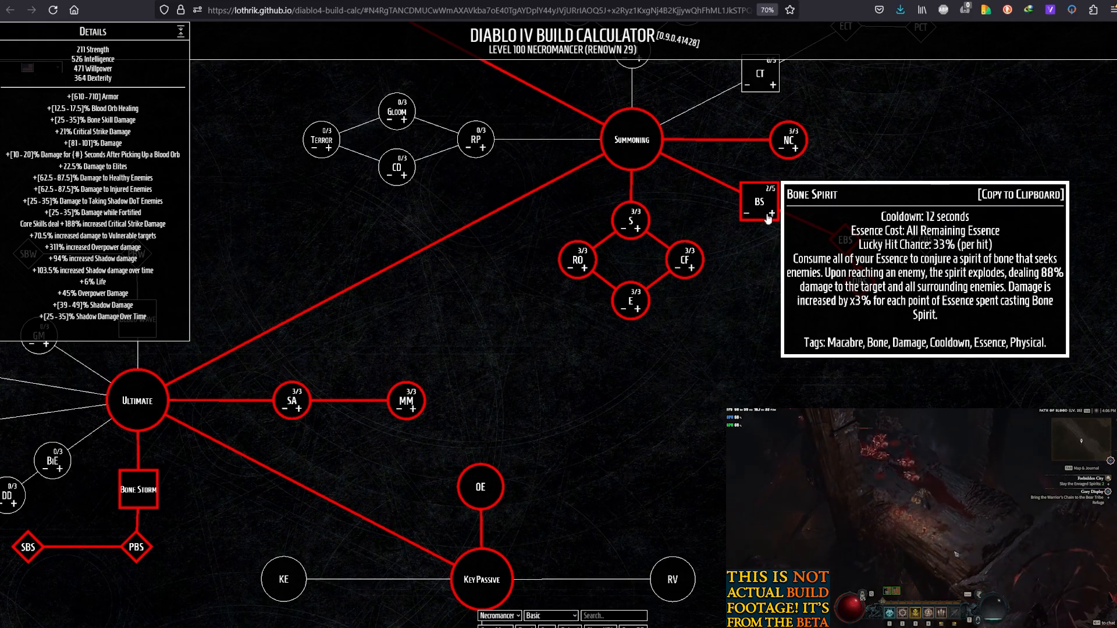
pyautogui.click(747, 215)
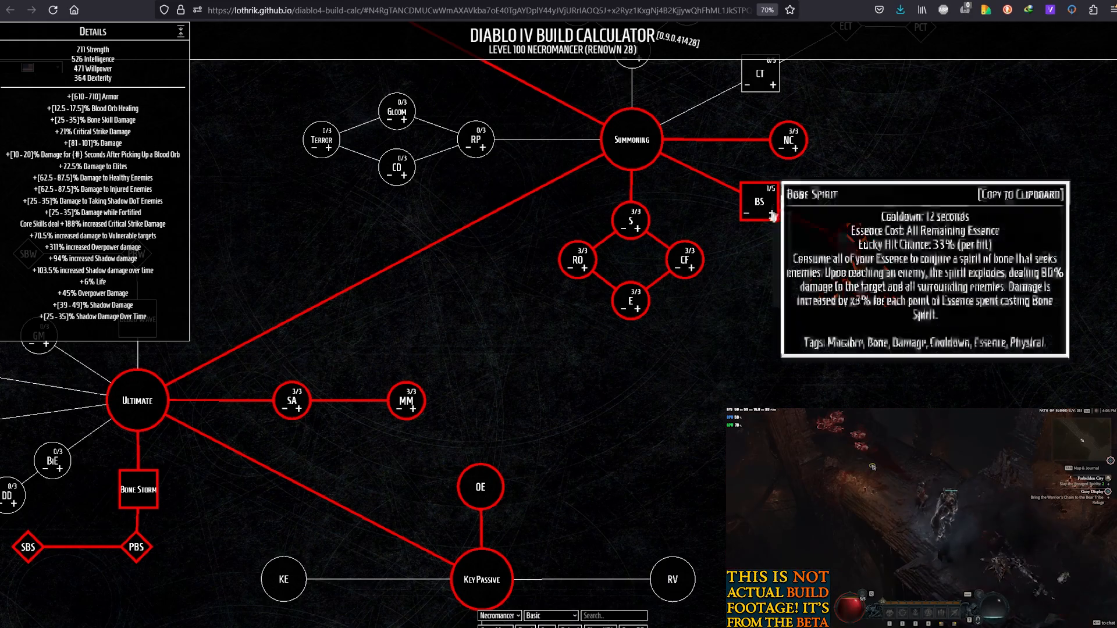
pyautogui.click(773, 213)
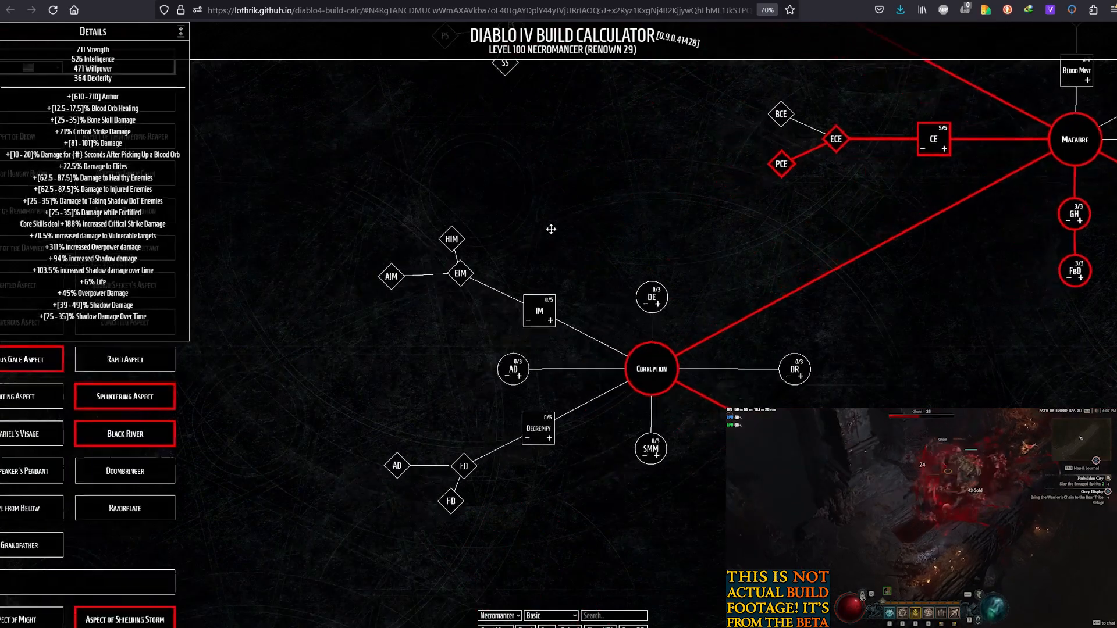
pyautogui.moveTo(539, 311)
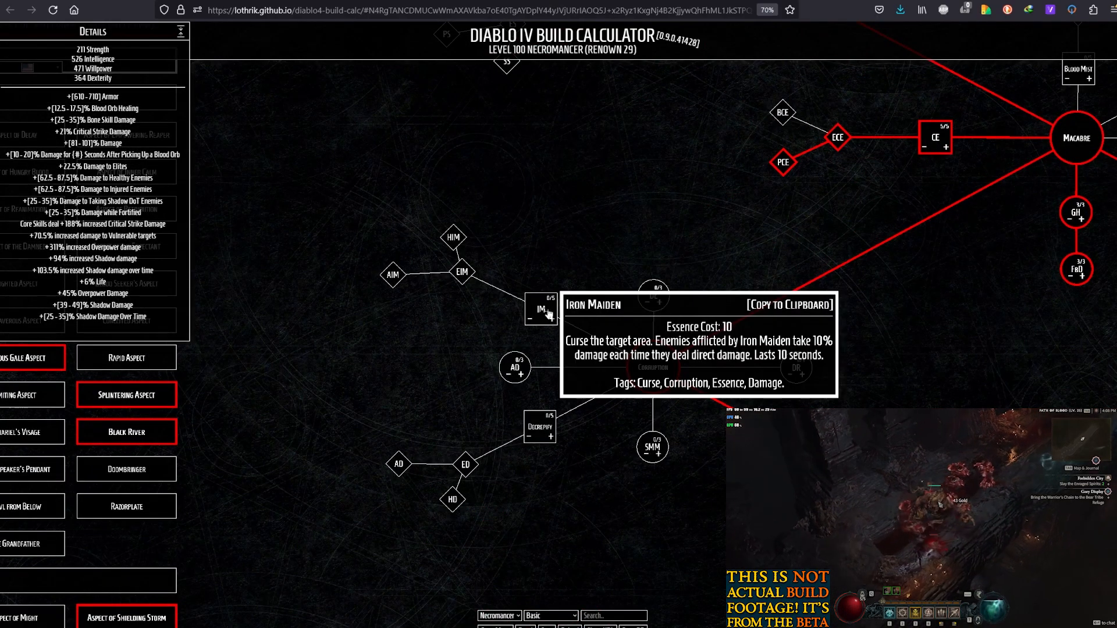
pyautogui.moveTo(453, 237)
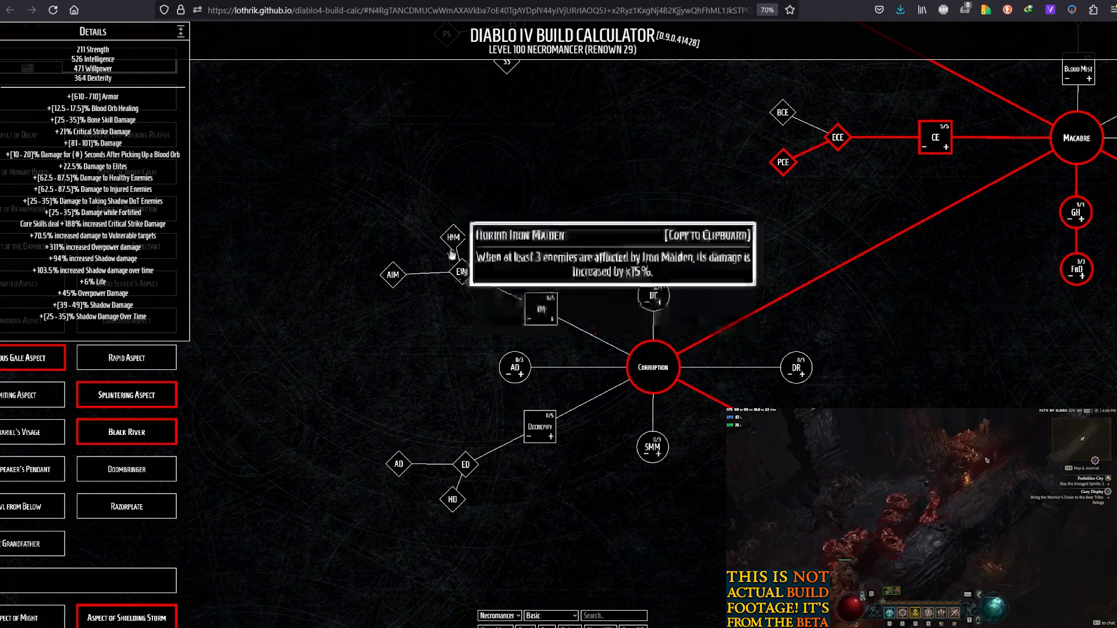
pyautogui.moveTo(461, 273)
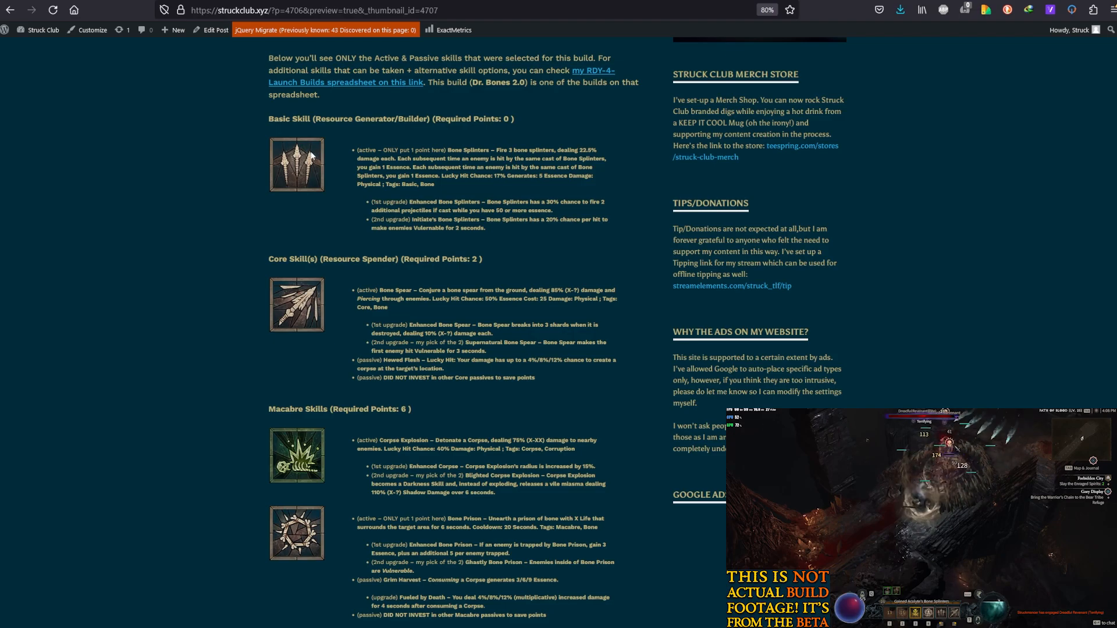
# Scroll the Dr. Bones 2.0 guide through its skill sections to Book of the Dead.
pyautogui.scroll(-3)
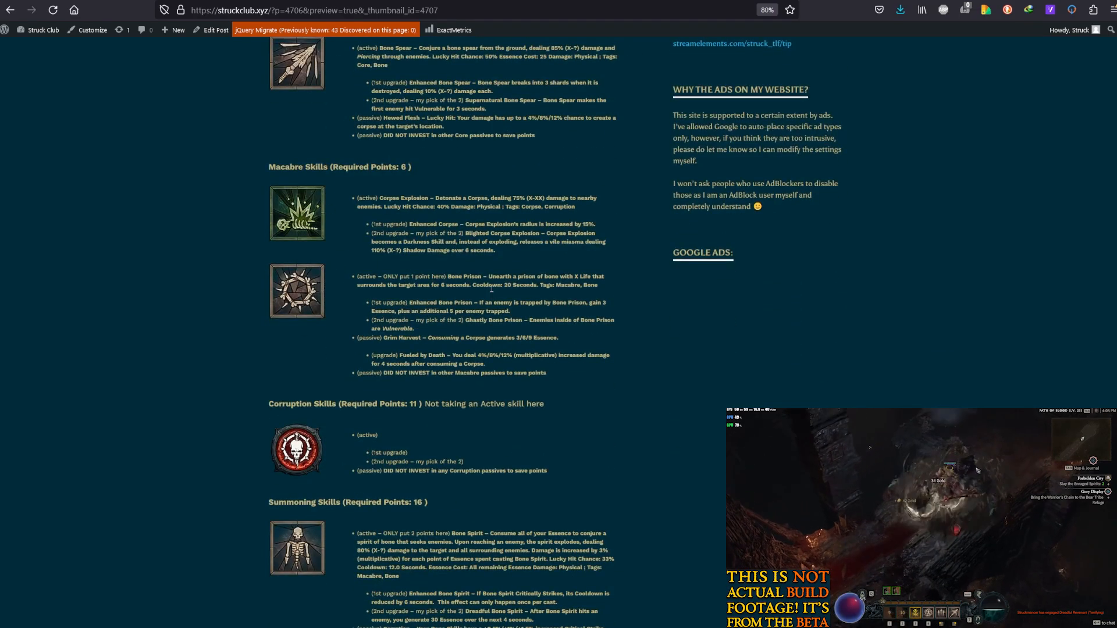
pyautogui.scroll(-3)
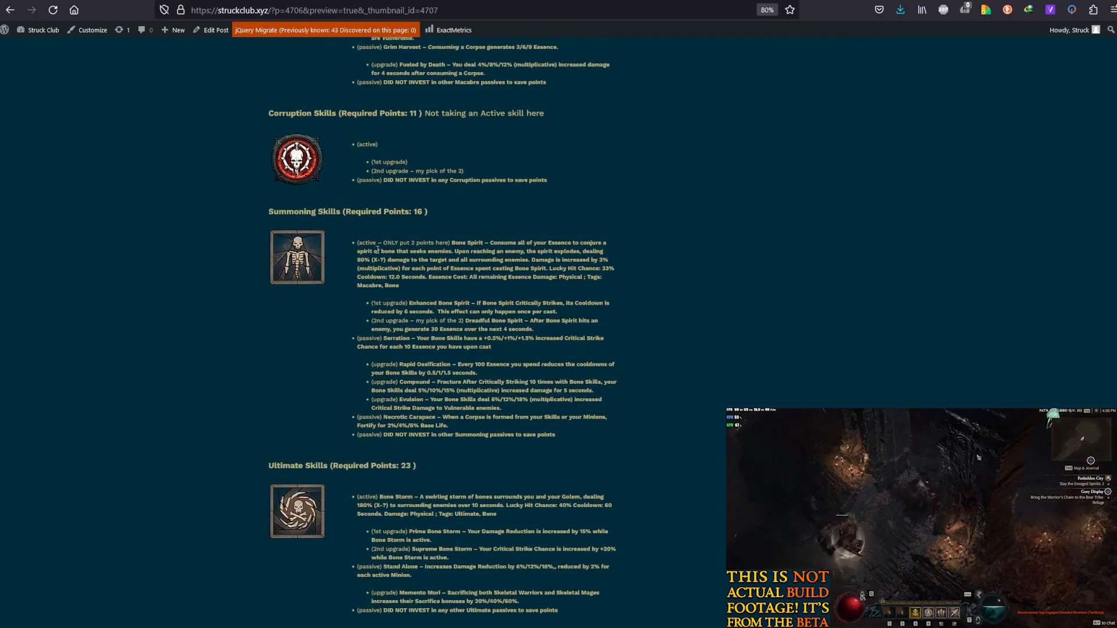
pyautogui.scroll(-3)
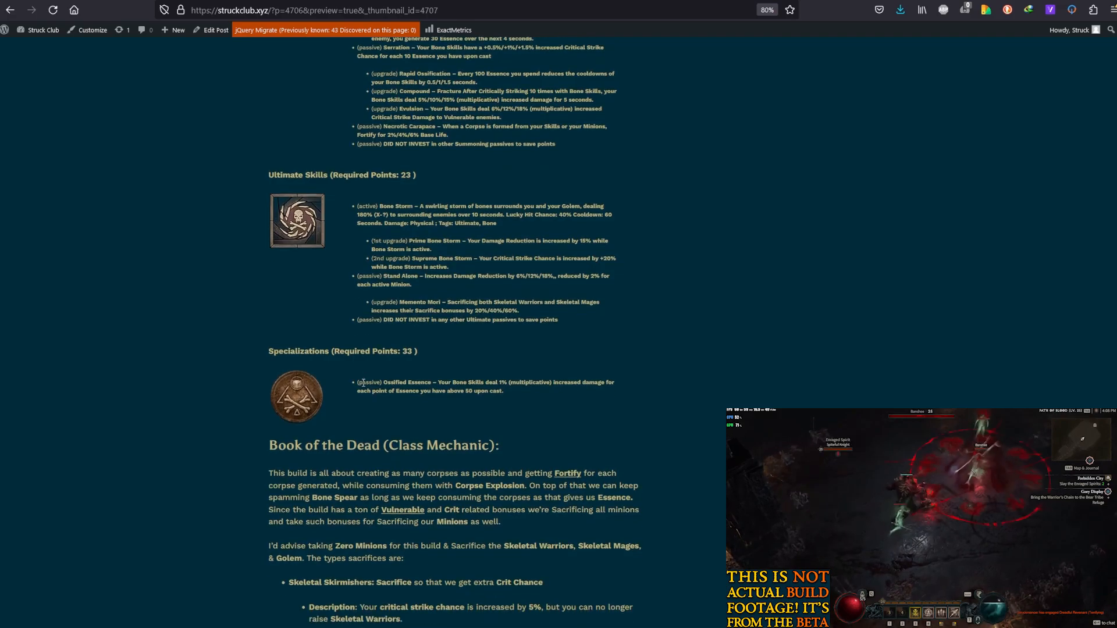
pyautogui.scroll(3)
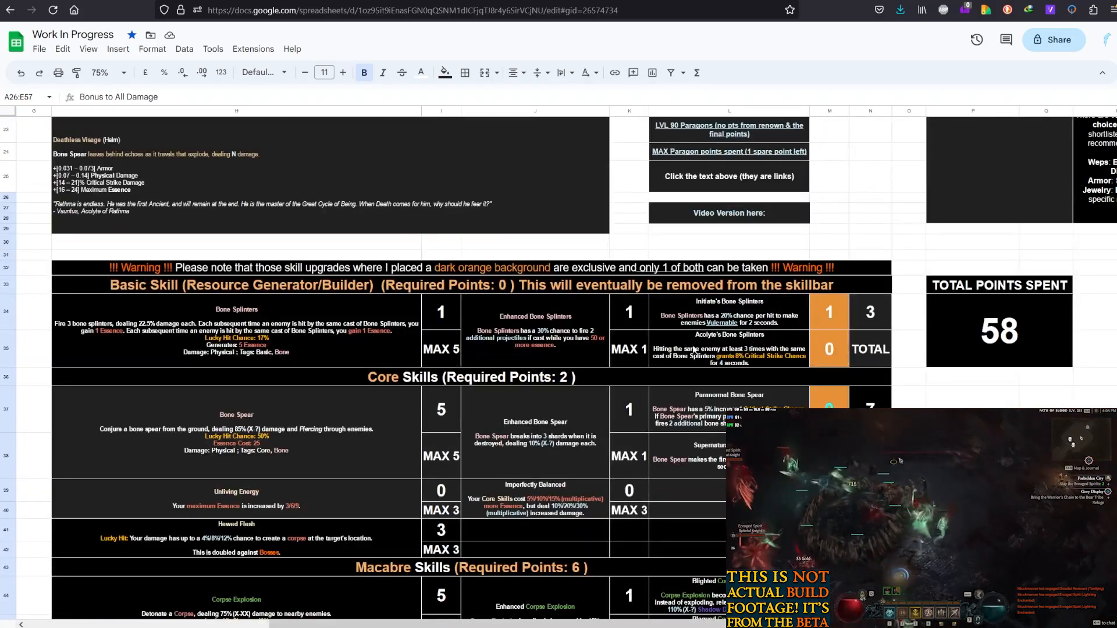
# Select the Acolyte's and Initiate's Bone Splinters upgrade cells.
pyautogui.click(728, 350)
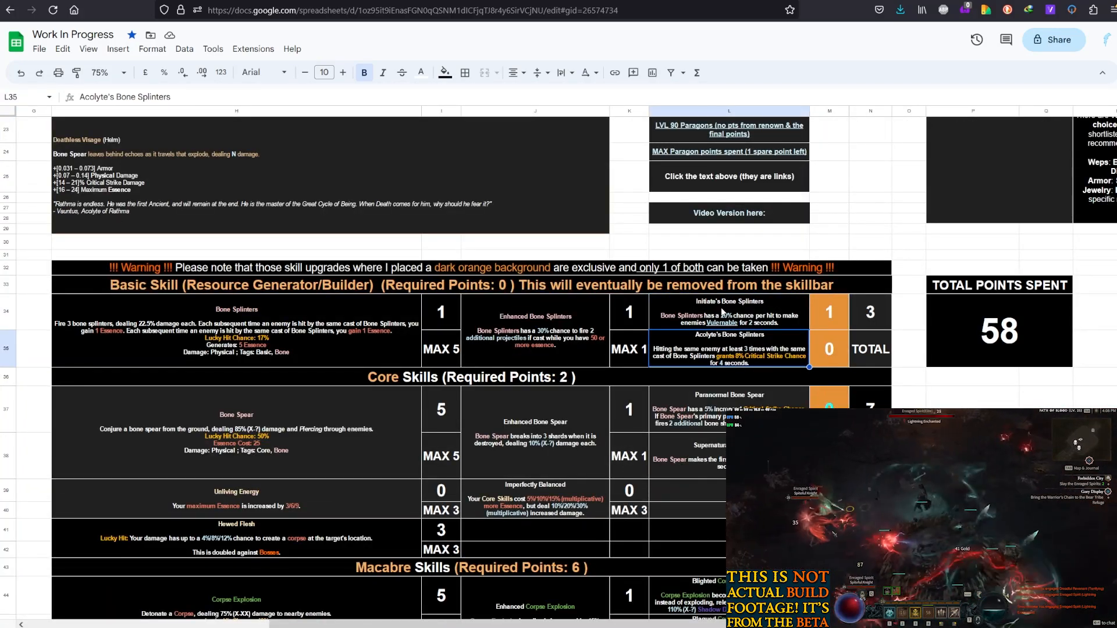
pyautogui.click(729, 312)
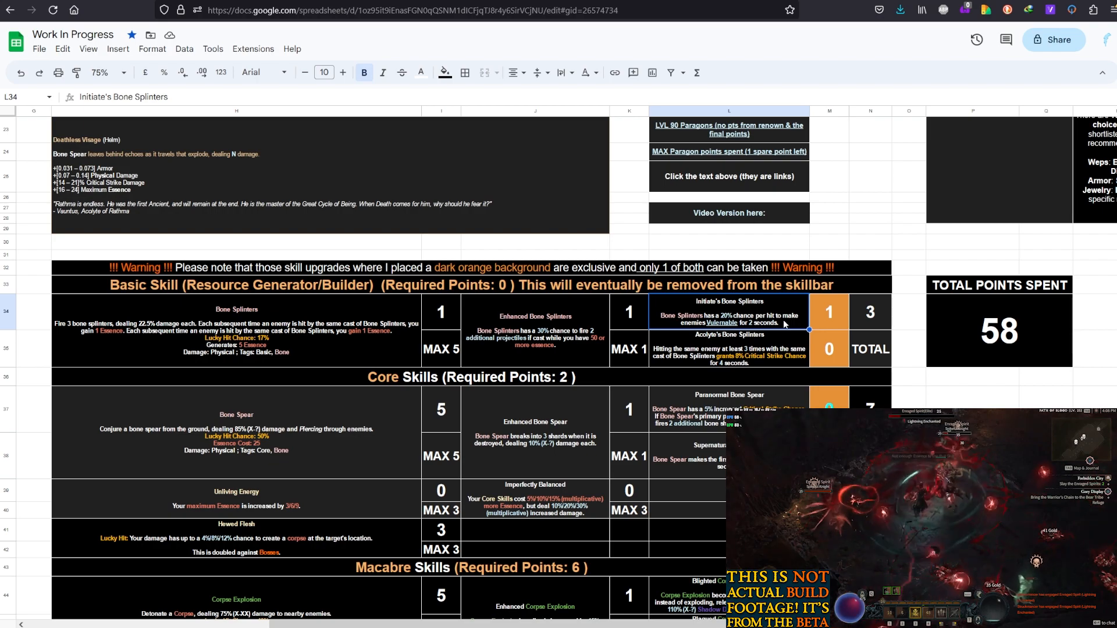
pyautogui.scroll(-3)
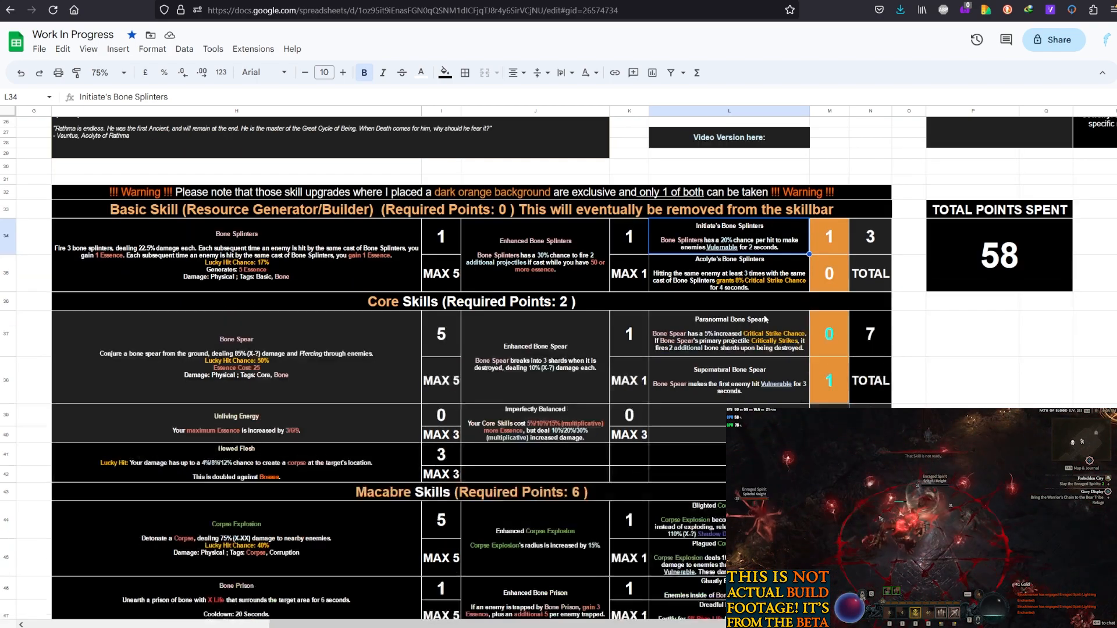
pyautogui.moveTo(738, 306)
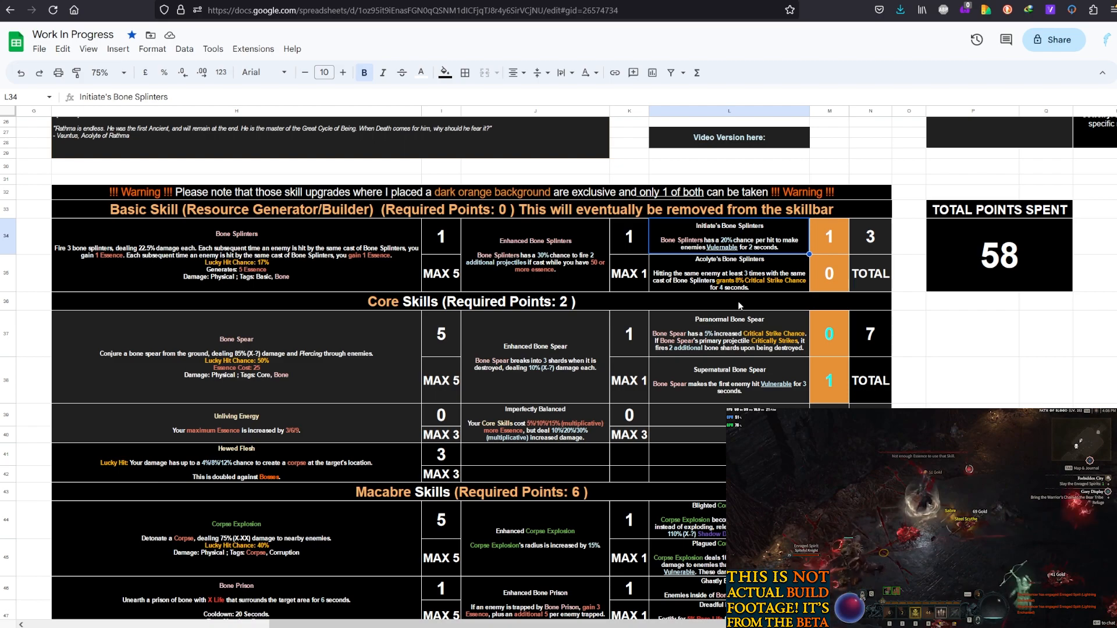
pyautogui.moveTo(738, 306)
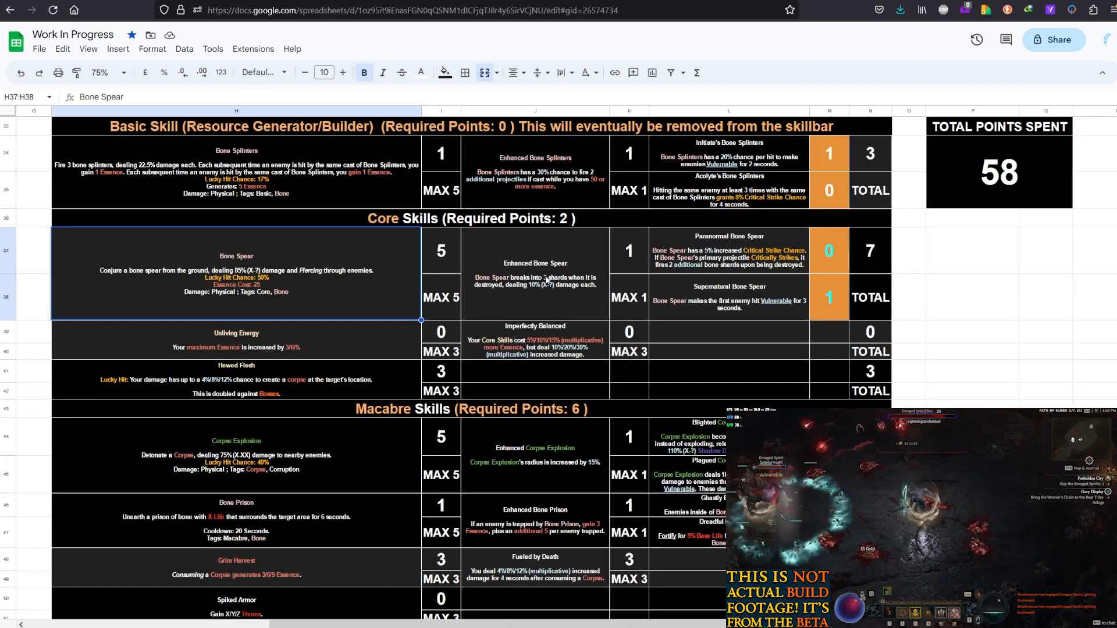
# Review the Supernatural and Paranormal Bone Spear upgrades and the Hewed Flesh passive.
pyautogui.click(727, 297)
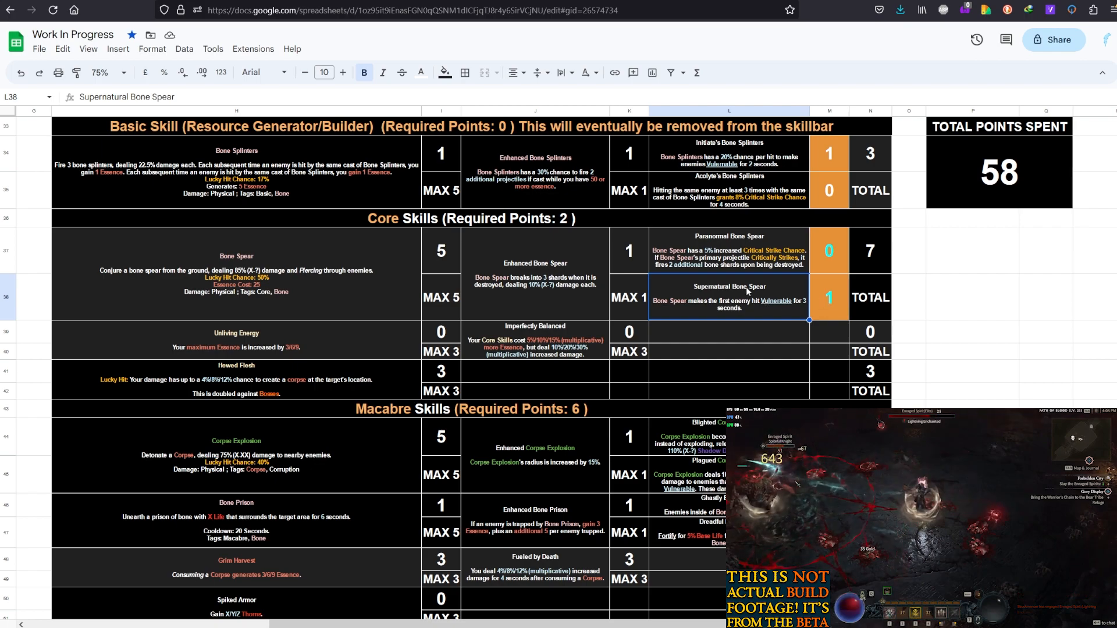
pyautogui.click(828, 250)
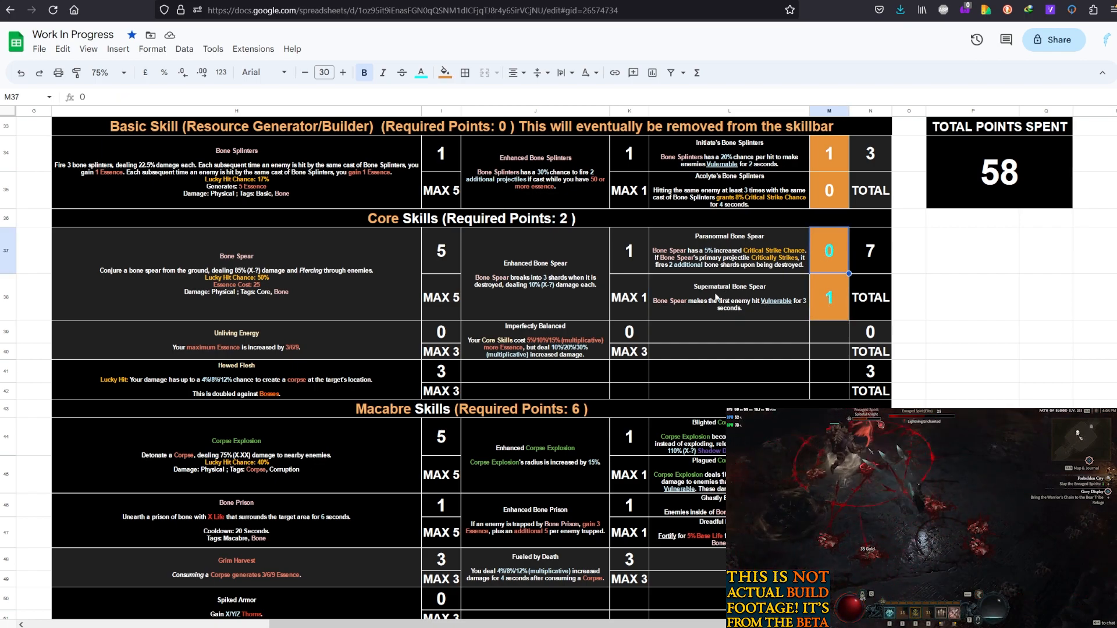
pyautogui.moveTo(641, 313)
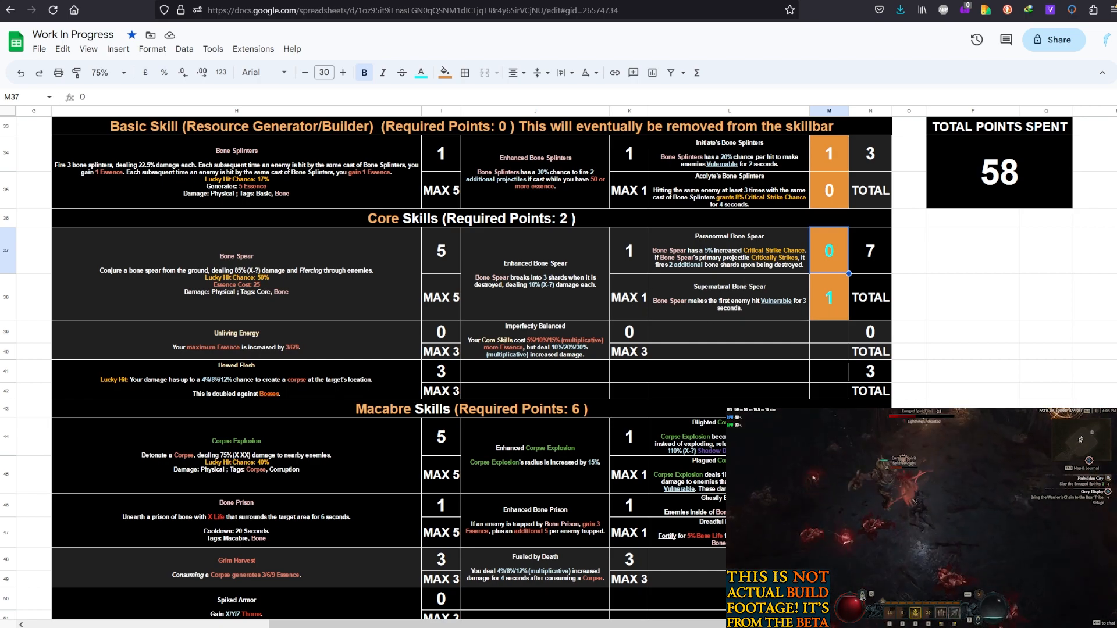
pyautogui.click(727, 250)
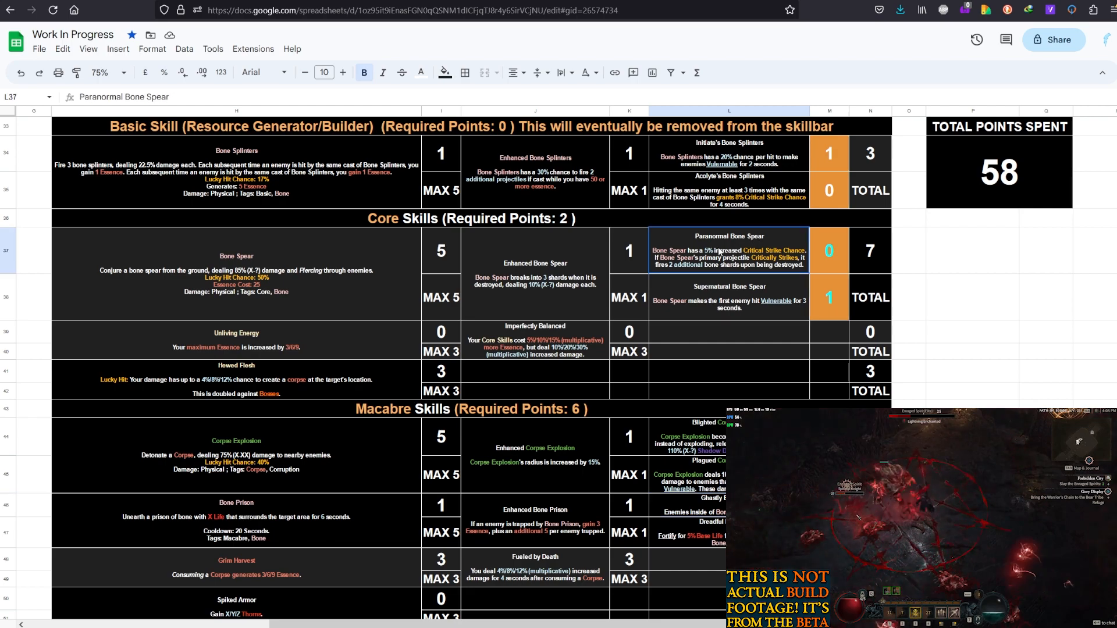
pyautogui.click(236, 273)
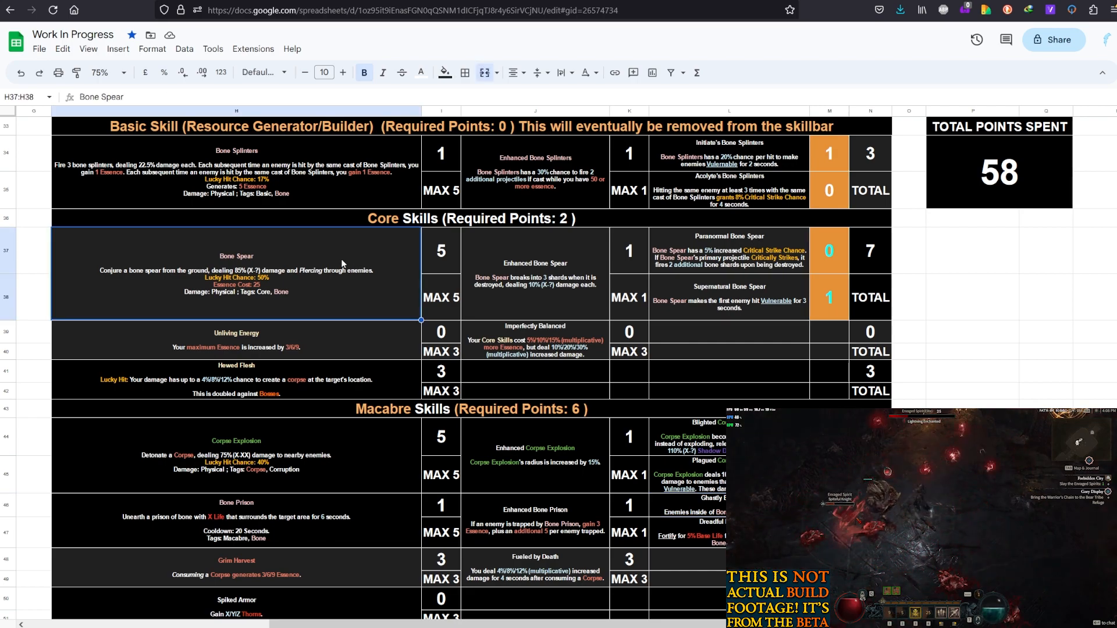
pyautogui.moveTo(339, 259)
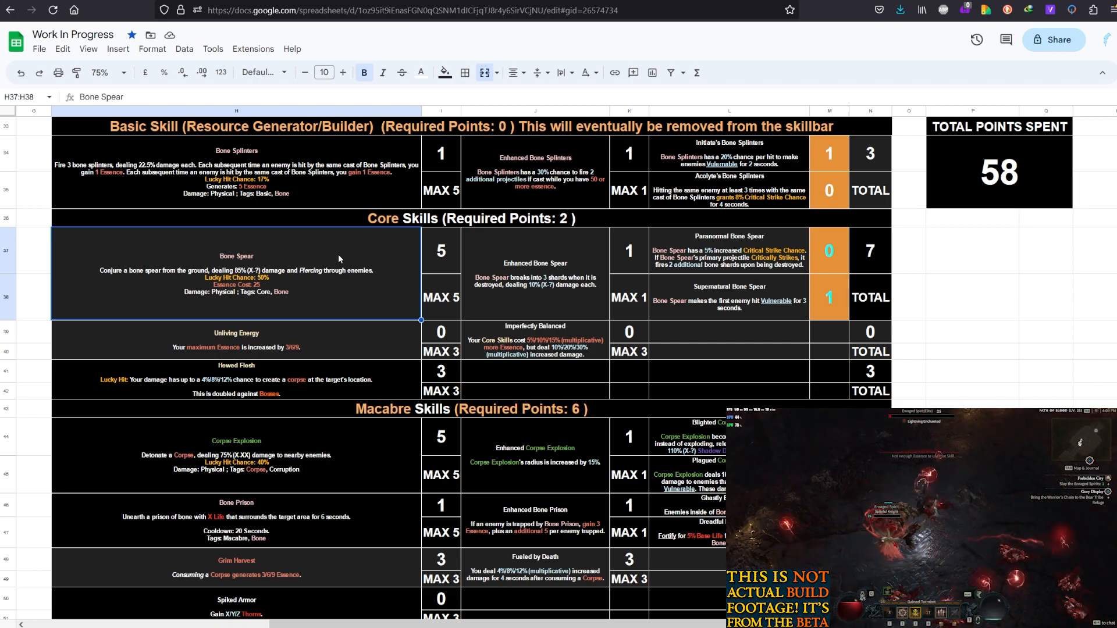
pyautogui.click(728, 250)
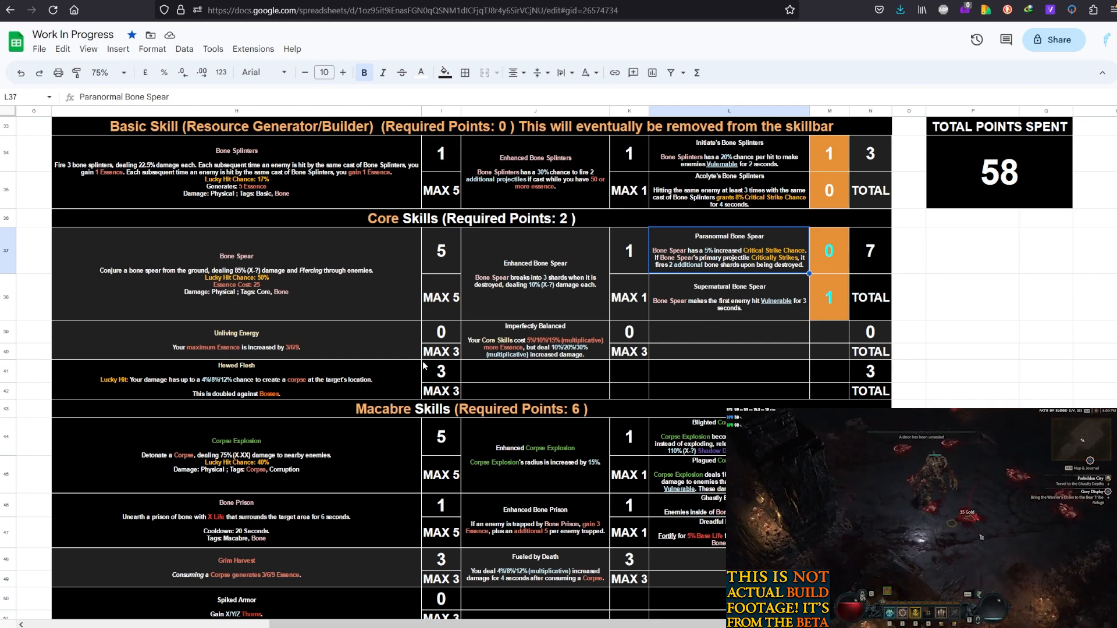
pyautogui.click(236, 378)
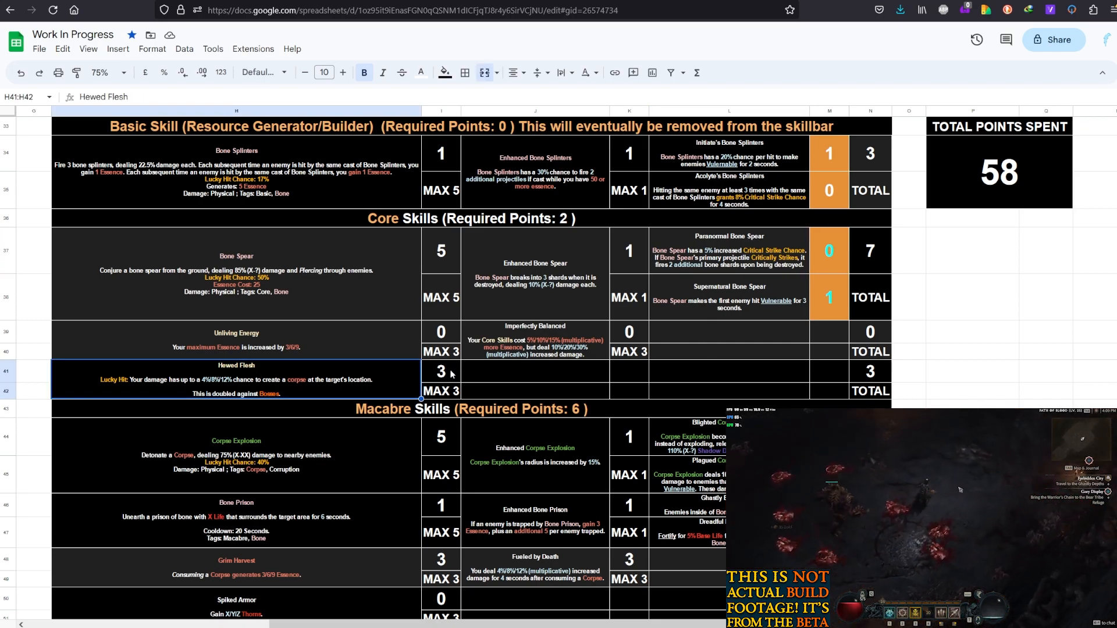
pyautogui.scroll(-3)
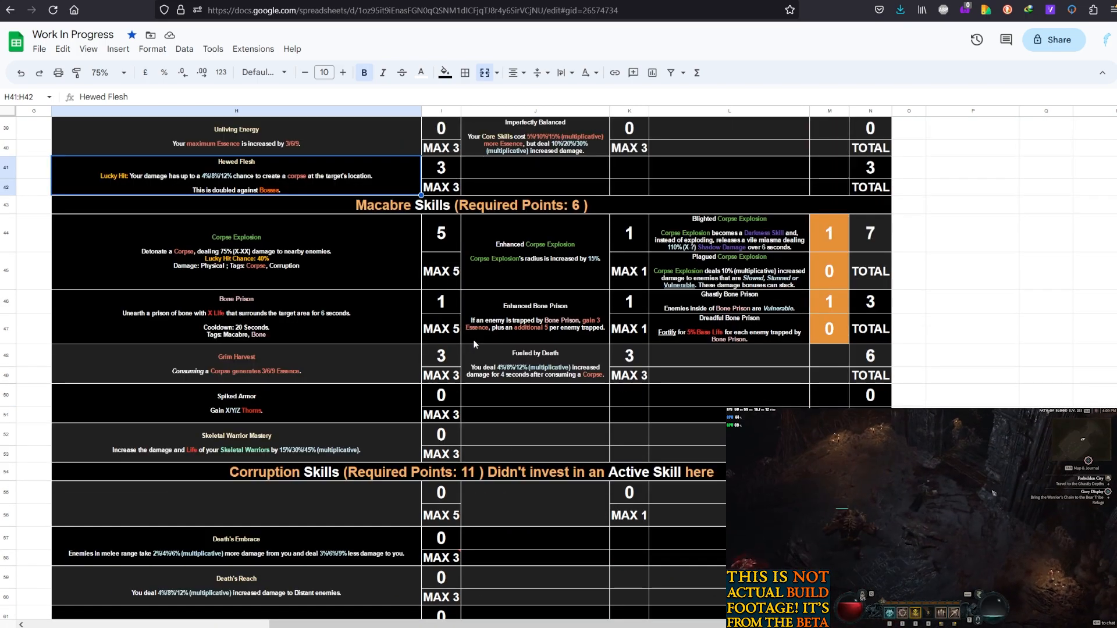
pyautogui.click(236, 250)
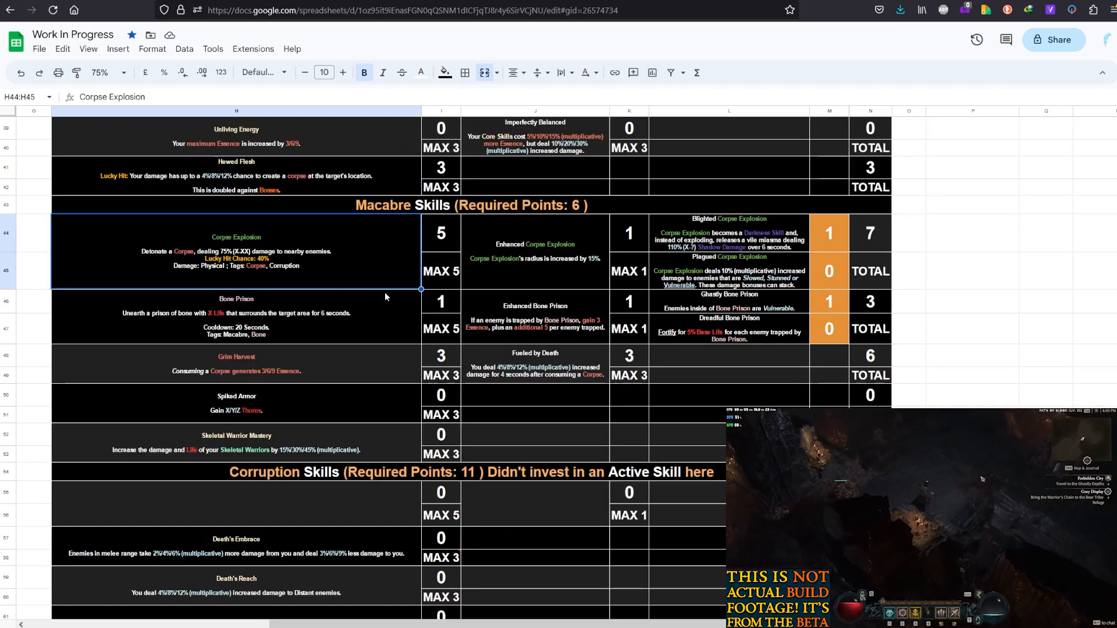
pyautogui.scroll(3)
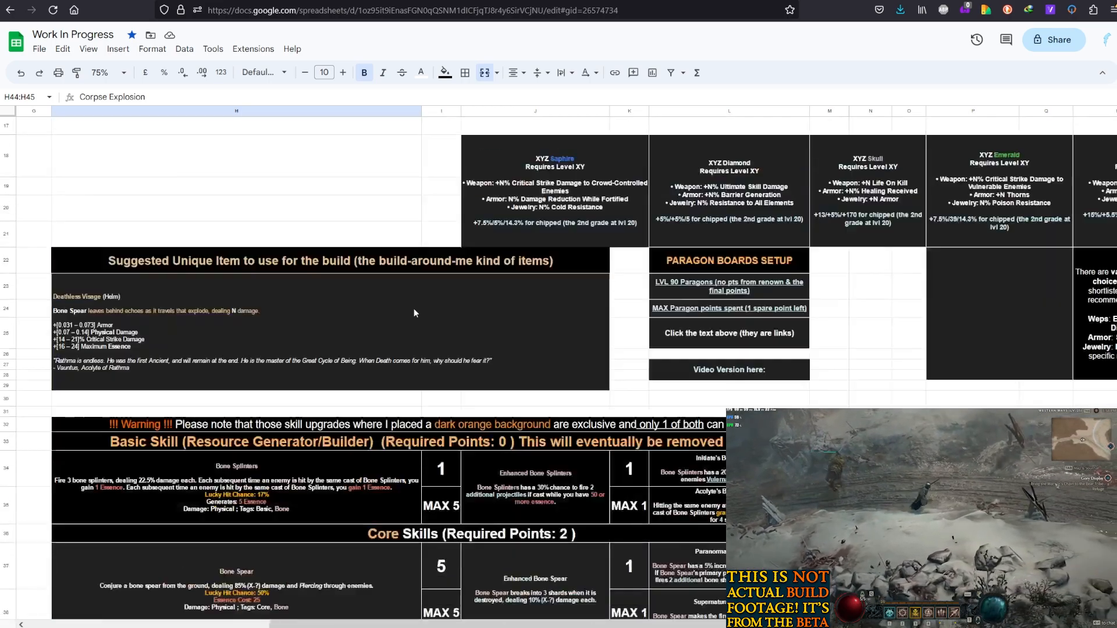
pyautogui.scroll(-3)
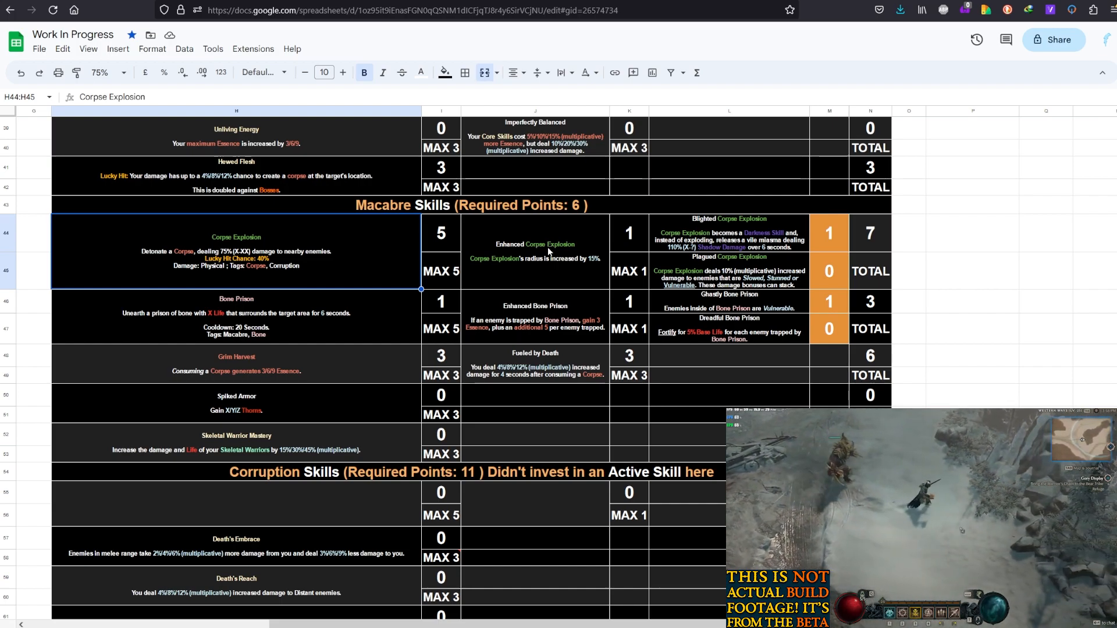
pyautogui.moveTo(463, 252)
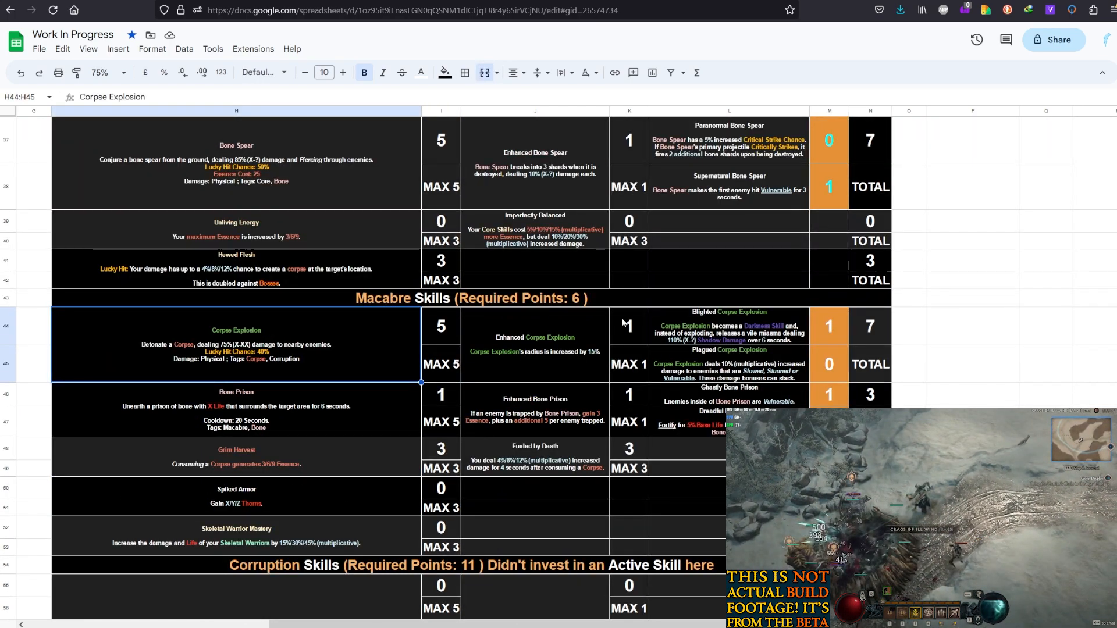
pyautogui.click(534, 344)
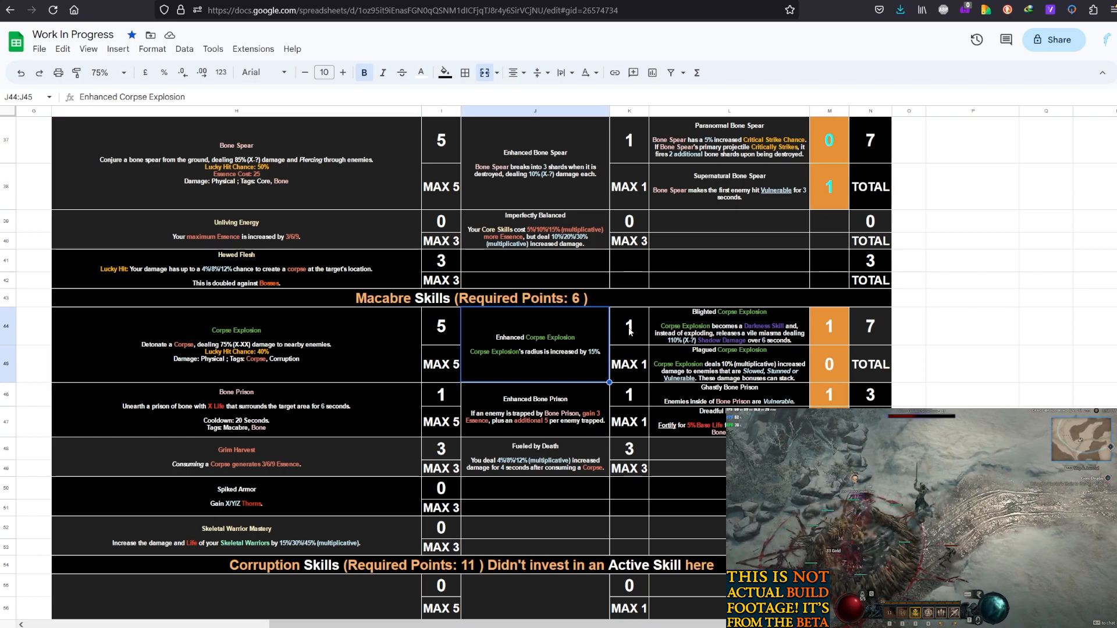
pyautogui.click(828, 233)
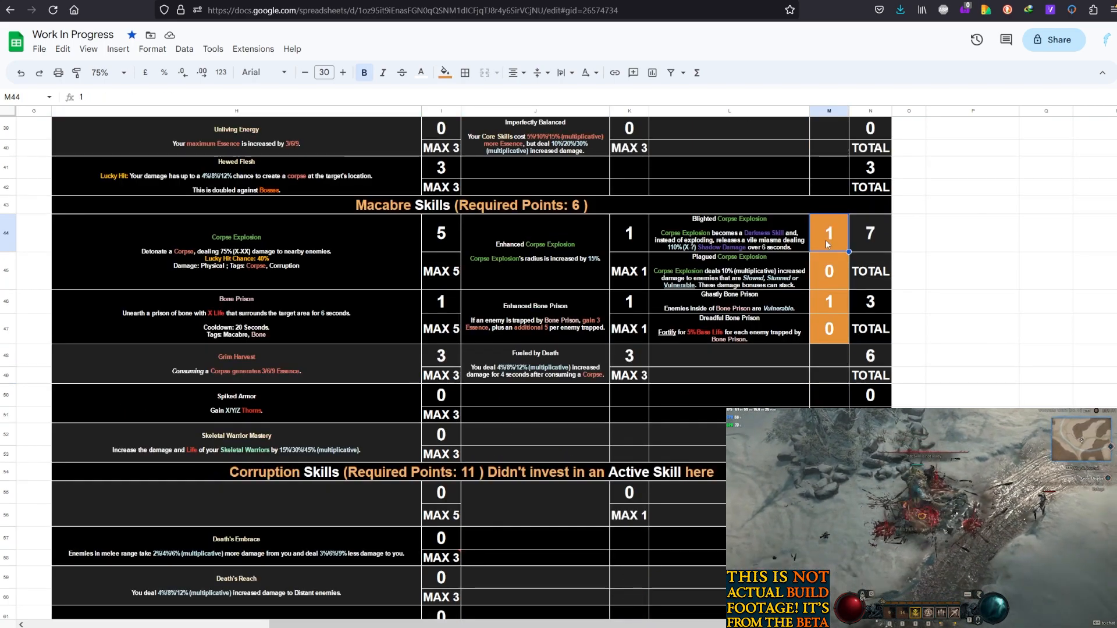
pyautogui.click(727, 154)
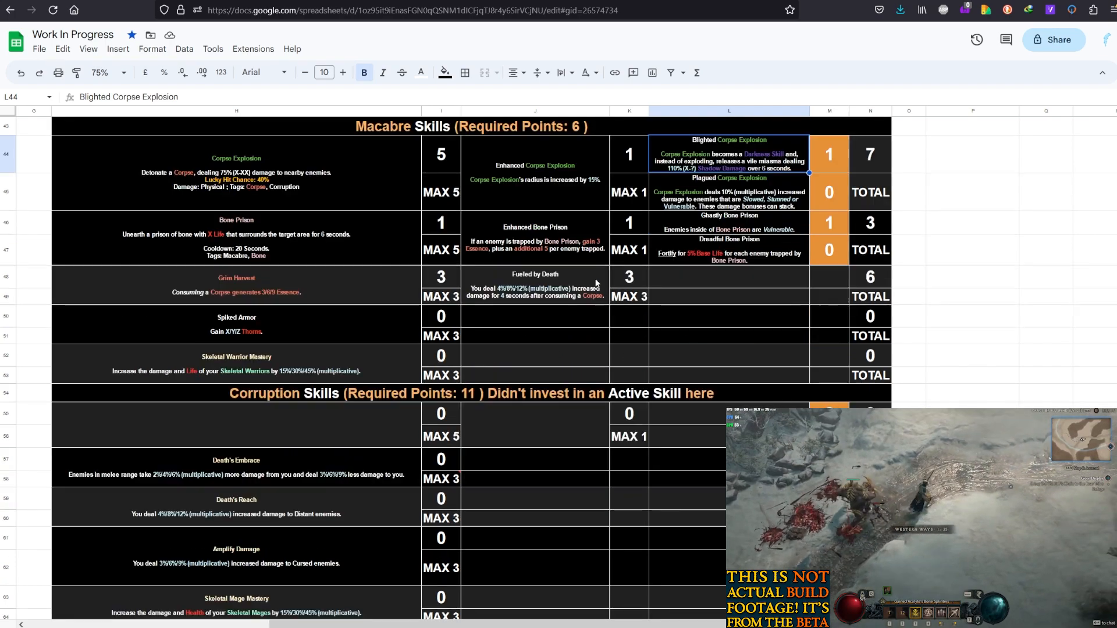
pyautogui.click(235, 237)
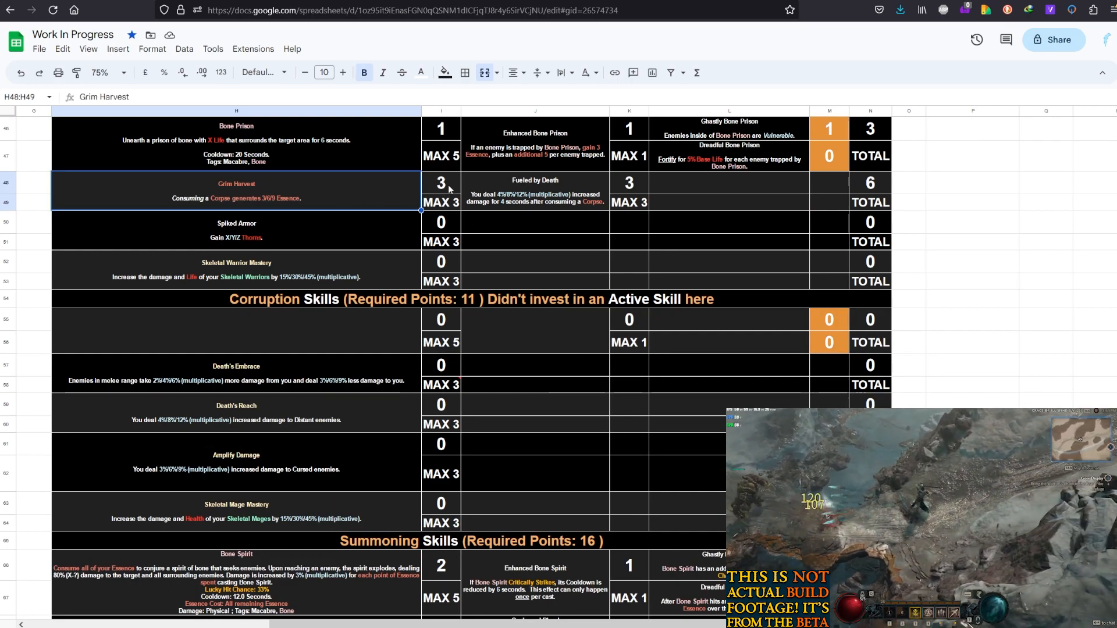
pyautogui.click(440, 184)
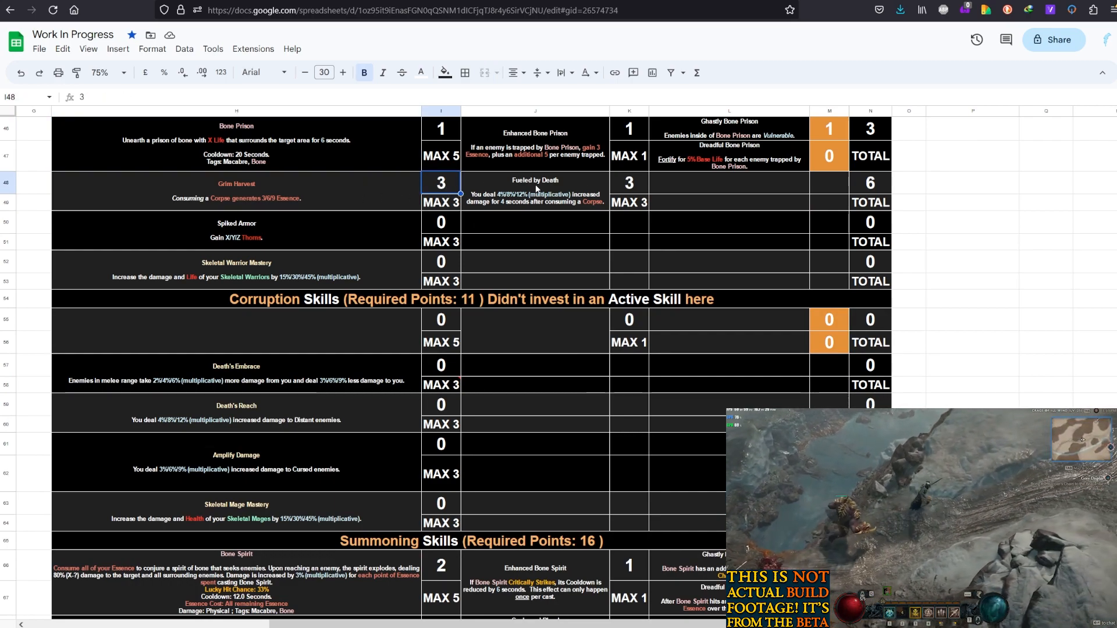
pyautogui.click(628, 182)
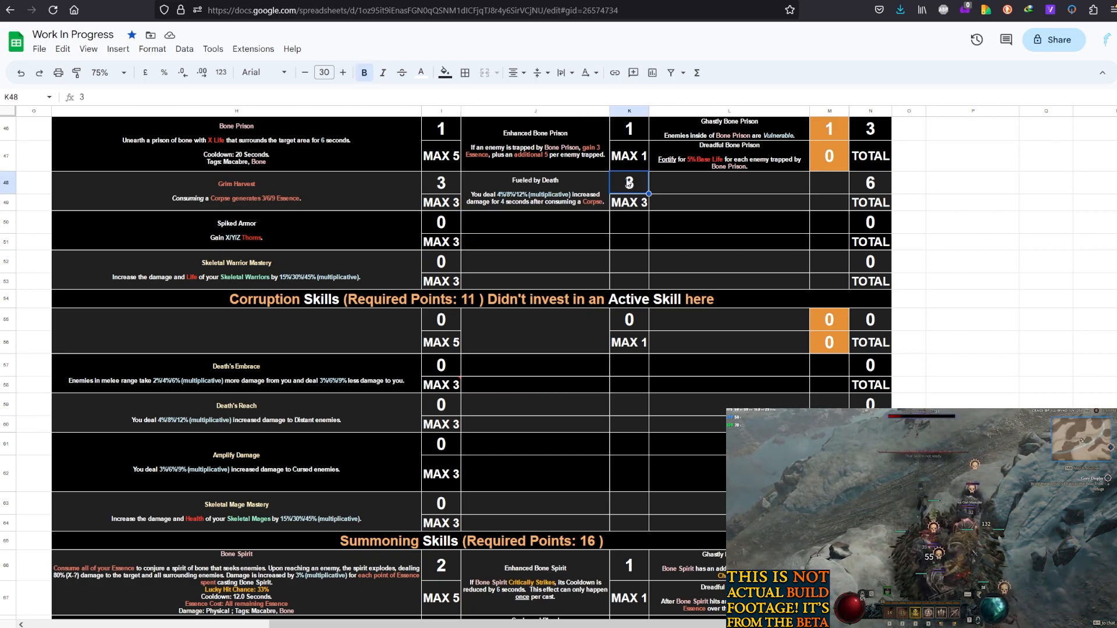
pyautogui.write('3')
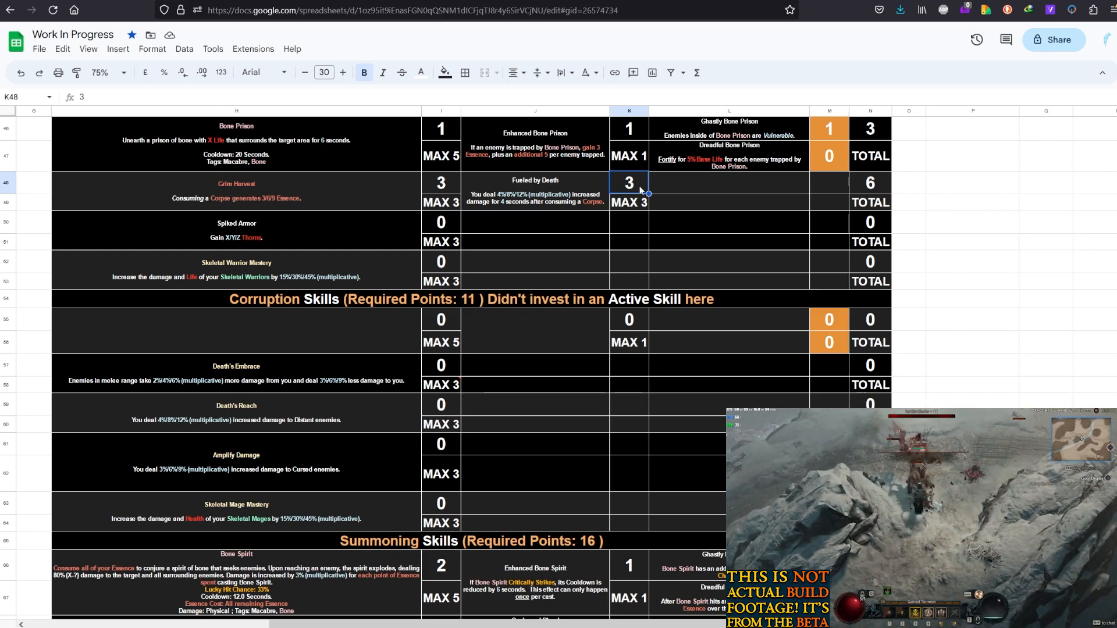
pyautogui.scroll(-3)
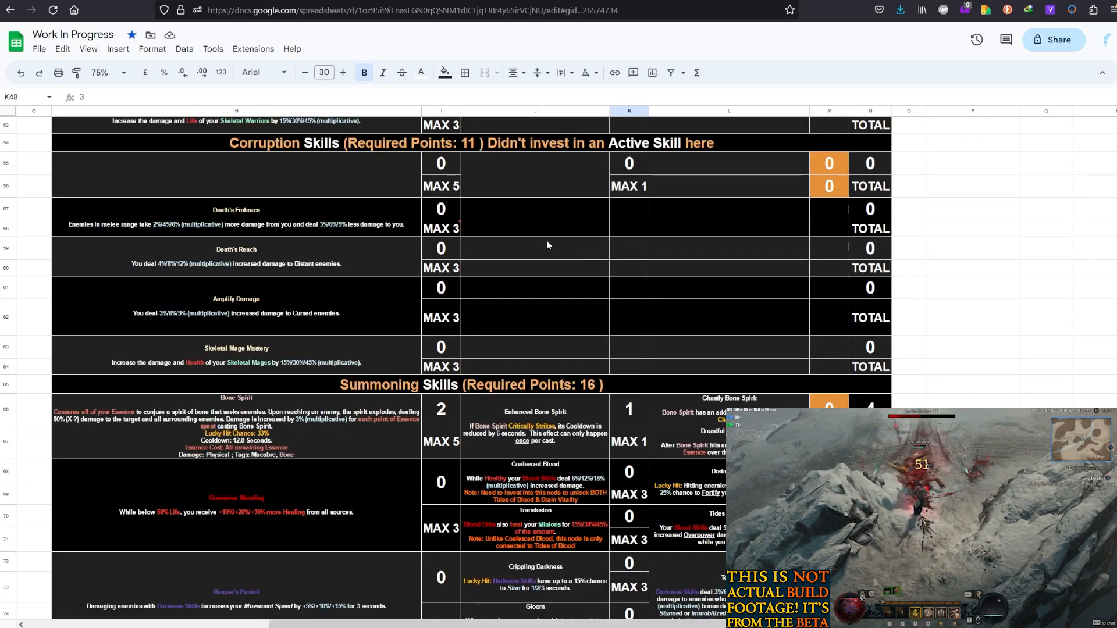
pyautogui.scroll(-3)
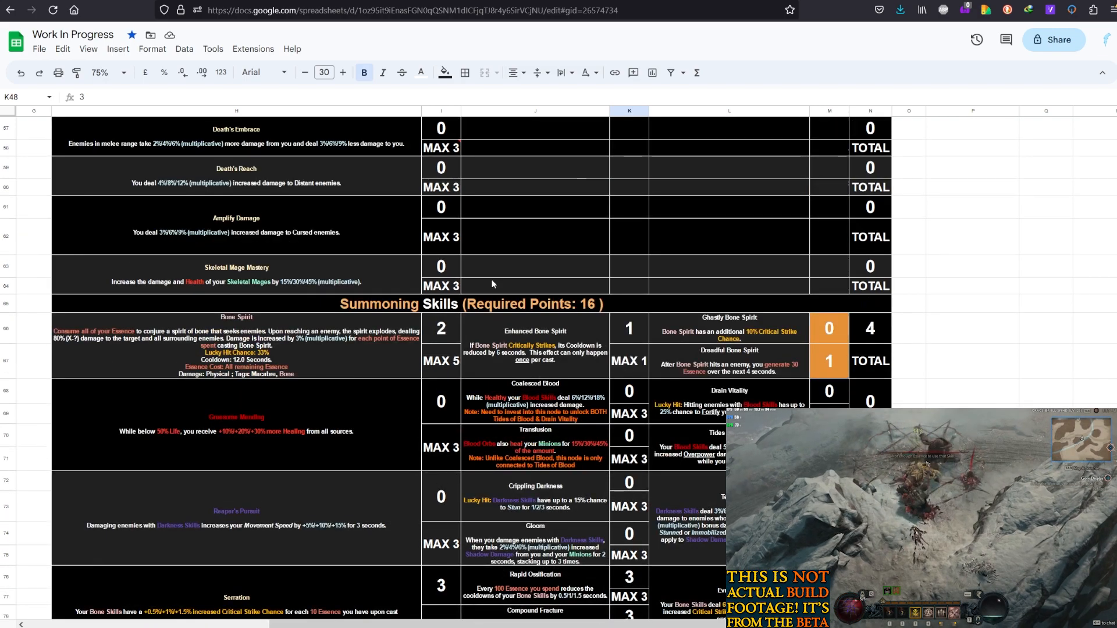
pyautogui.scroll(3)
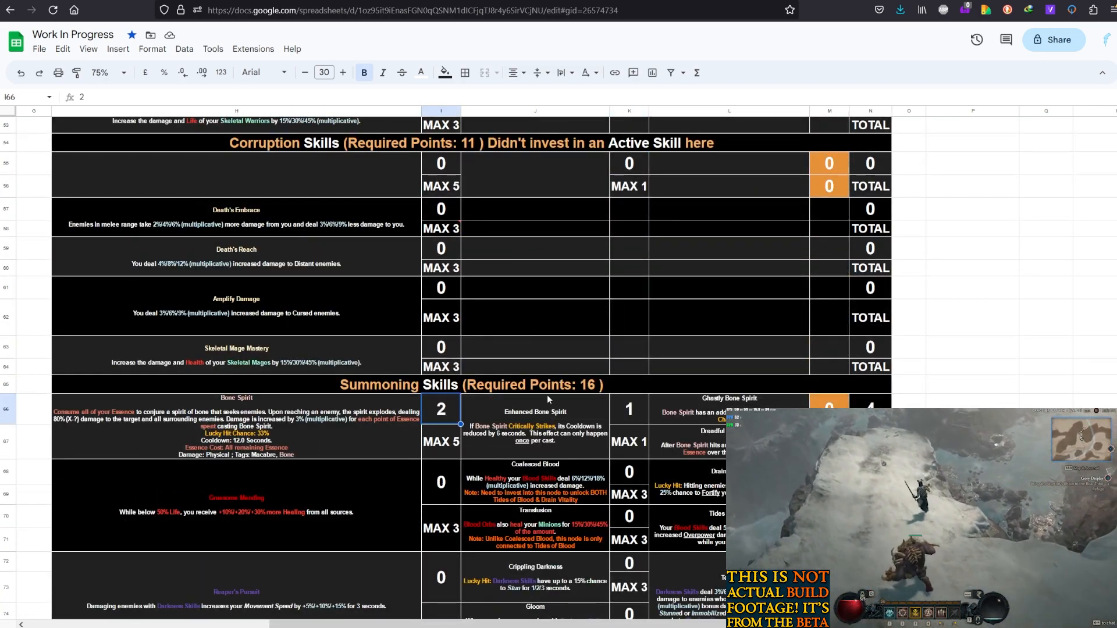
pyautogui.scroll(-3)
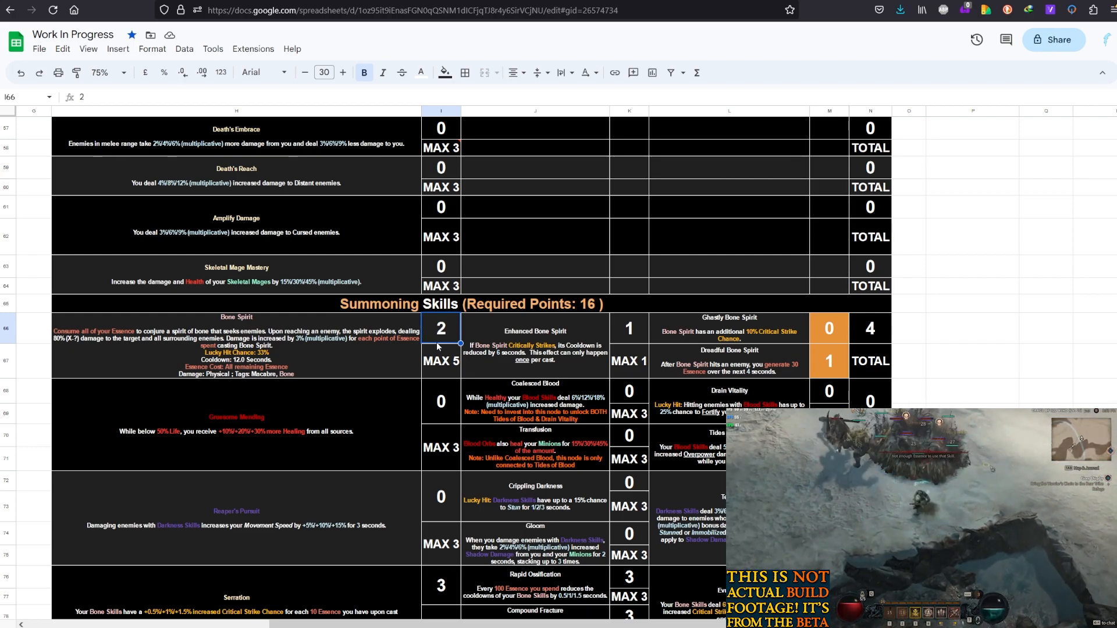
pyautogui.moveTo(434, 353)
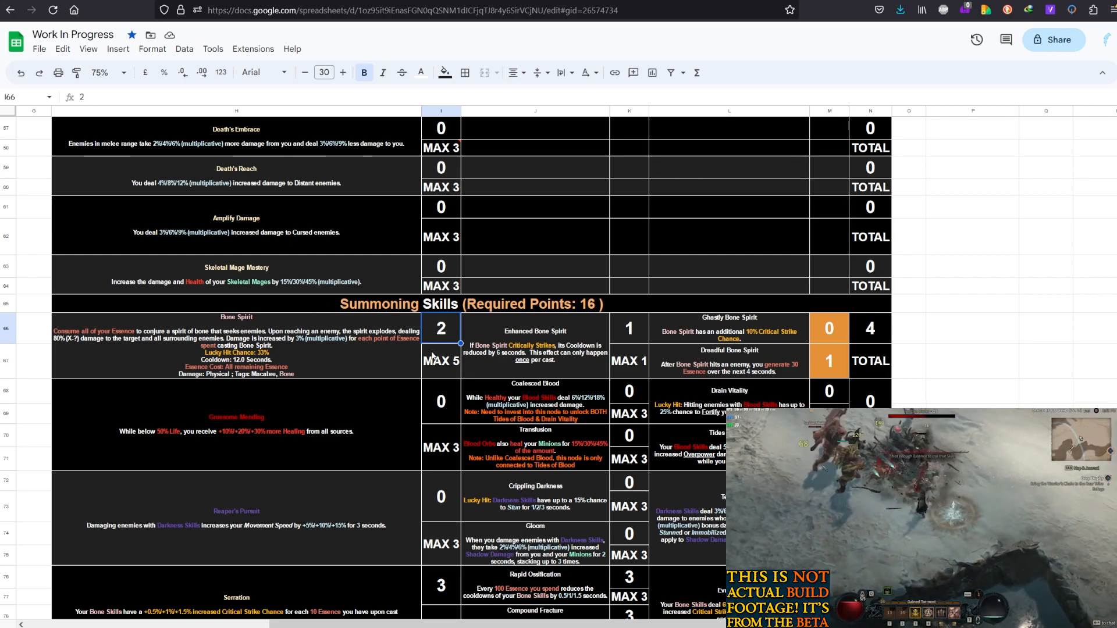
pyautogui.click(535, 345)
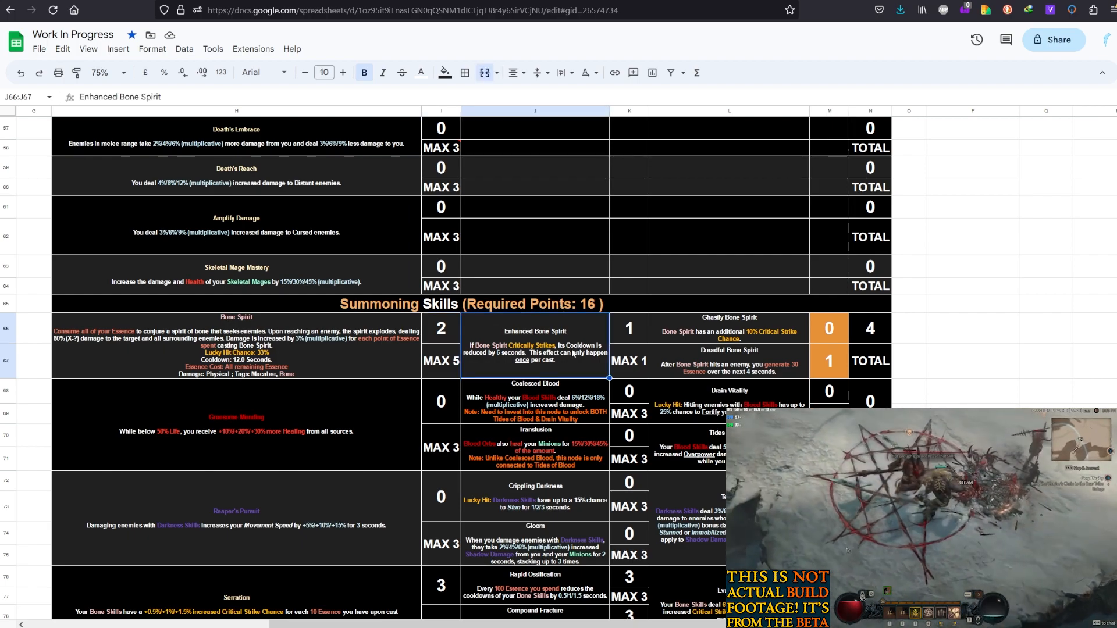
pyautogui.click(828, 361)
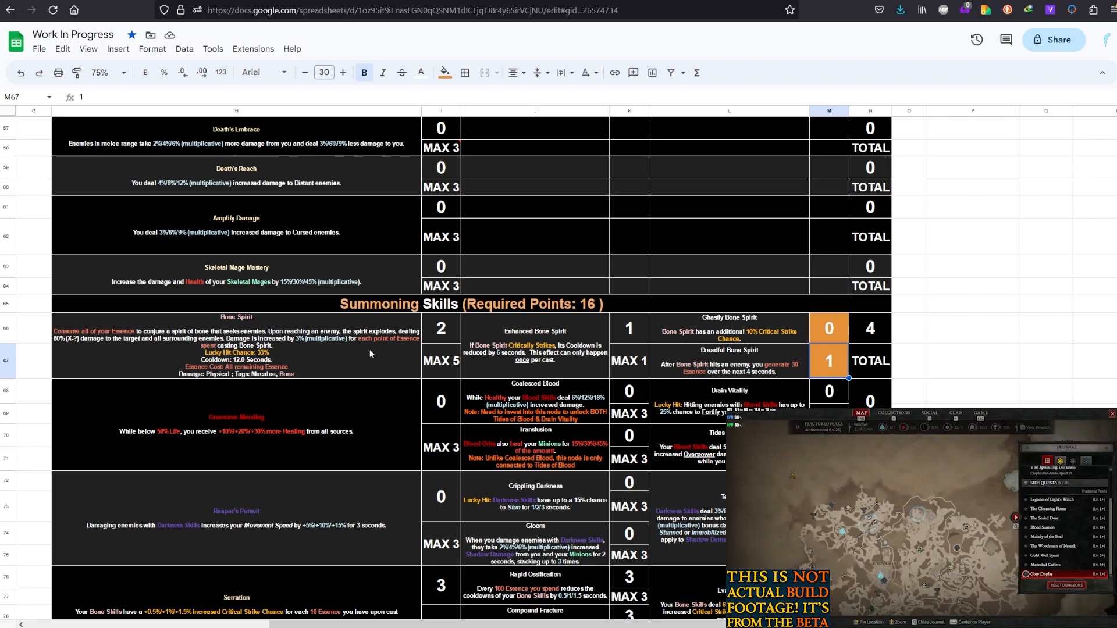
pyautogui.click(728, 361)
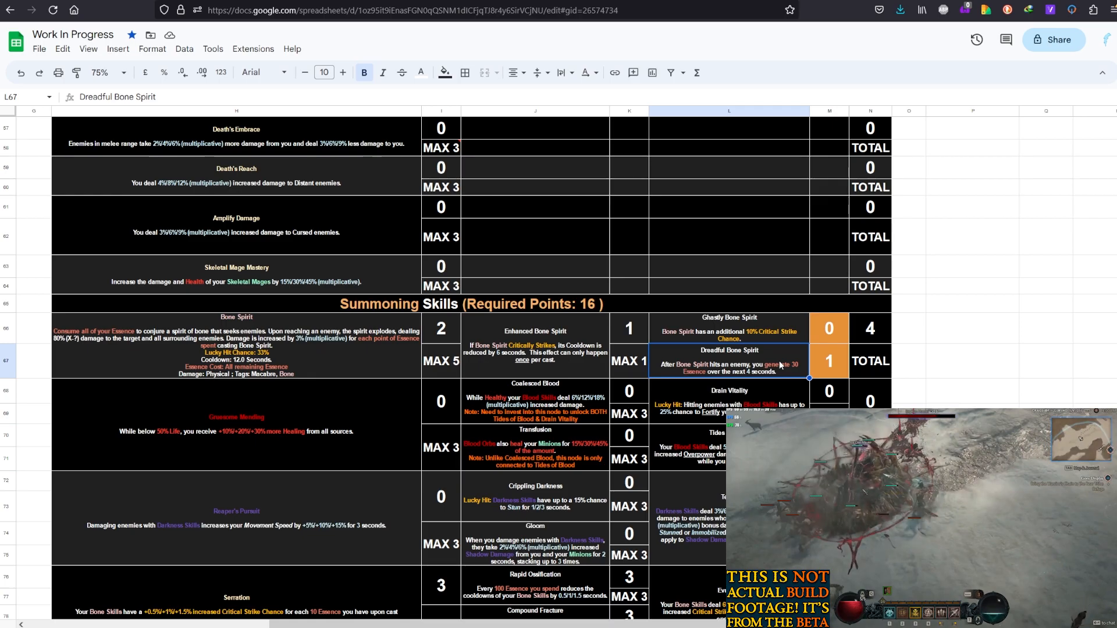
pyautogui.scroll(3)
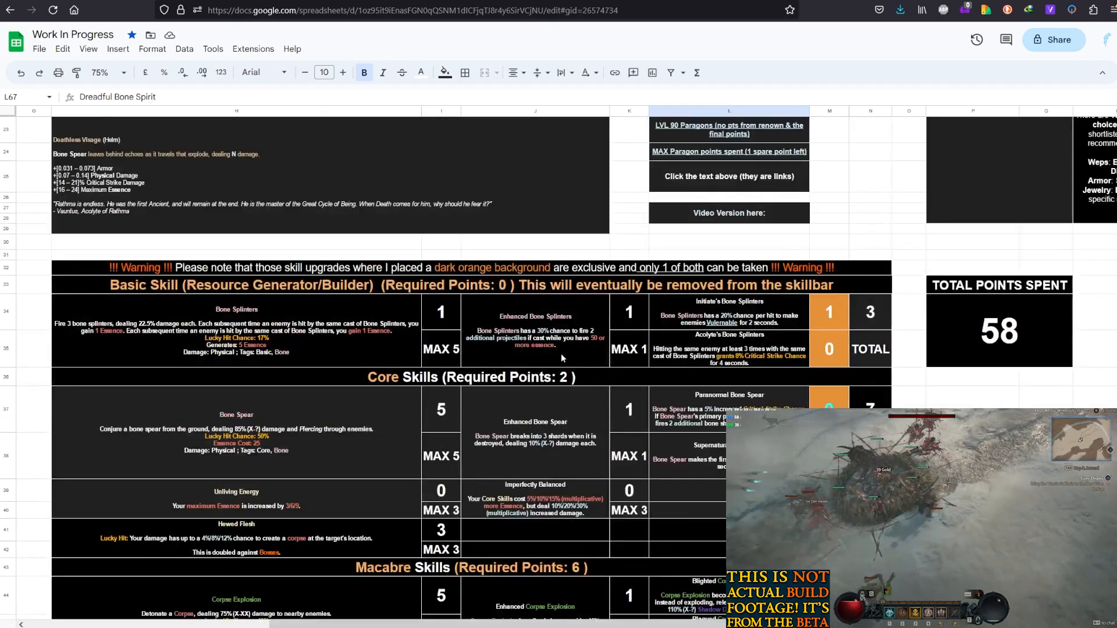
pyautogui.scroll(-3)
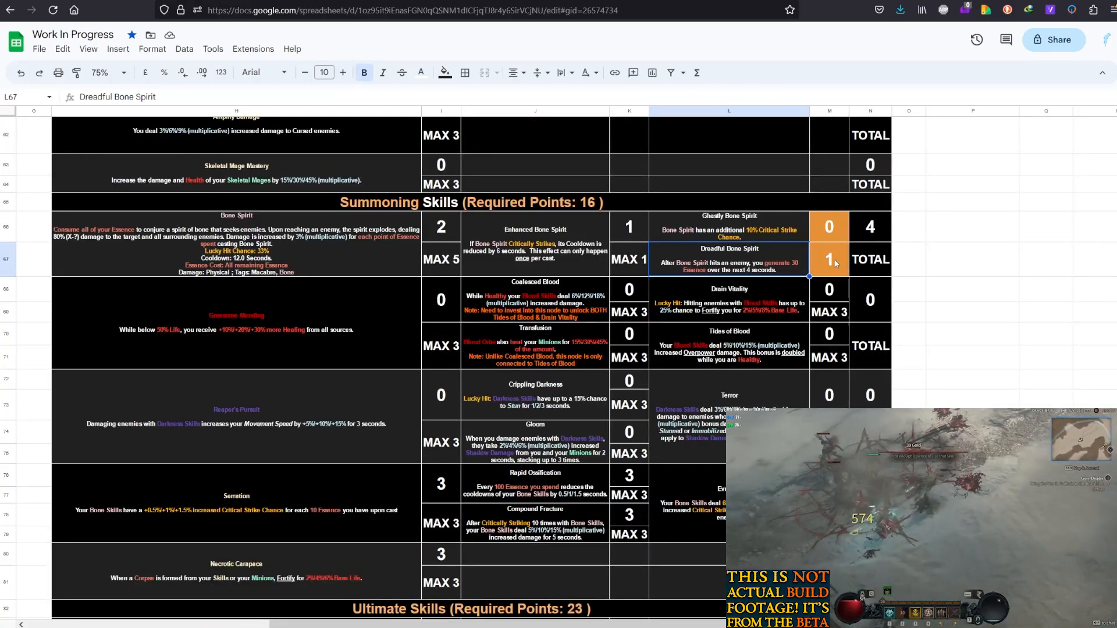
pyautogui.click(729, 226)
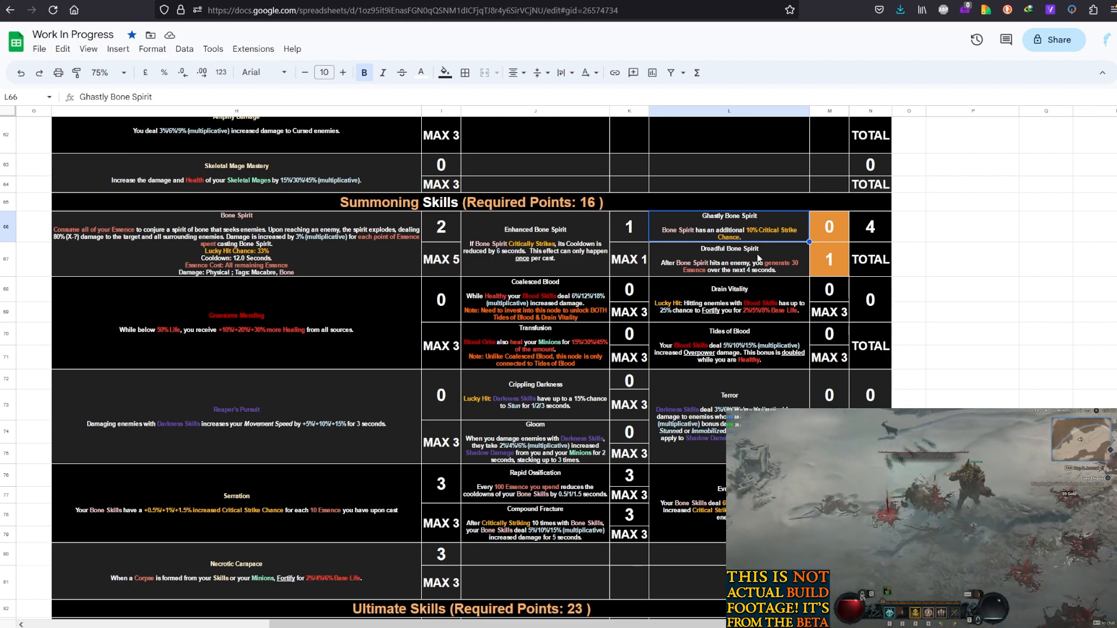
pyautogui.click(727, 258)
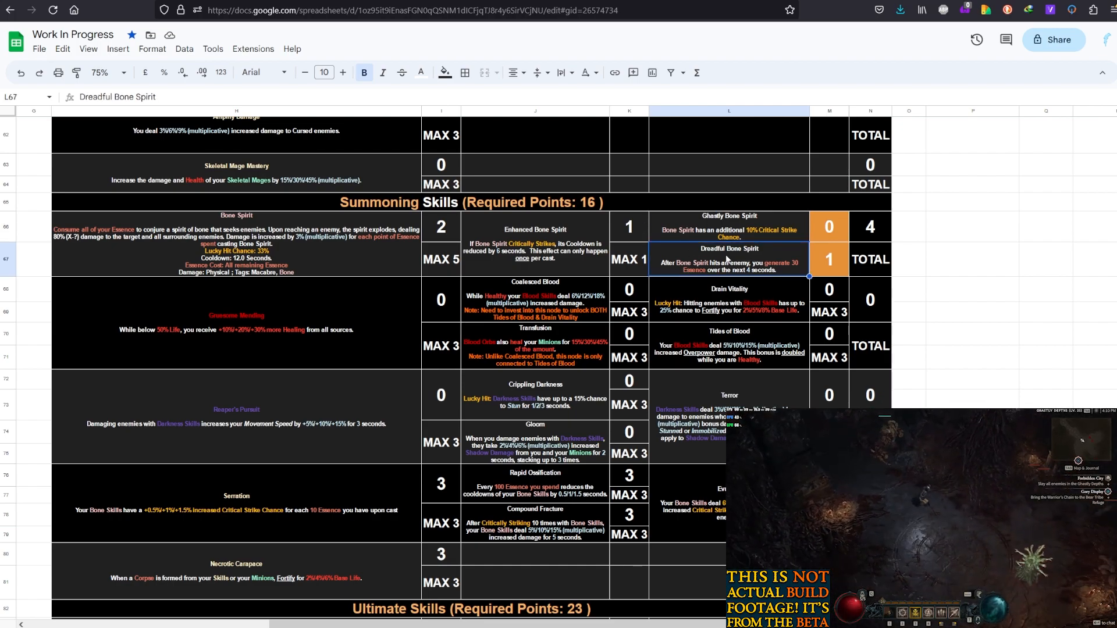
pyautogui.moveTo(765, 235)
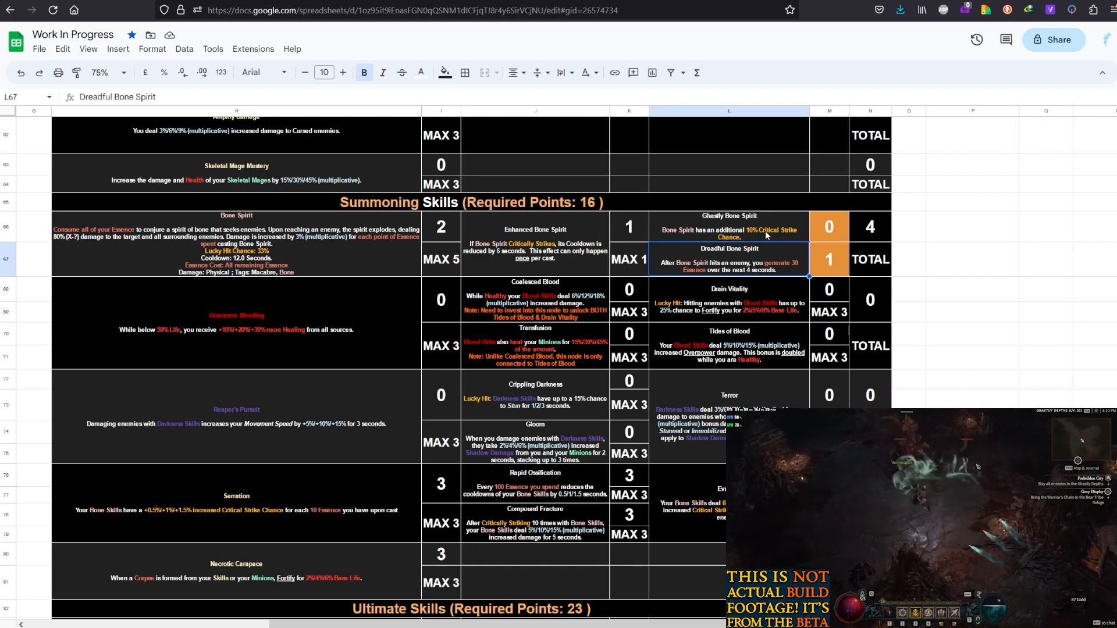
pyautogui.scroll(-3)
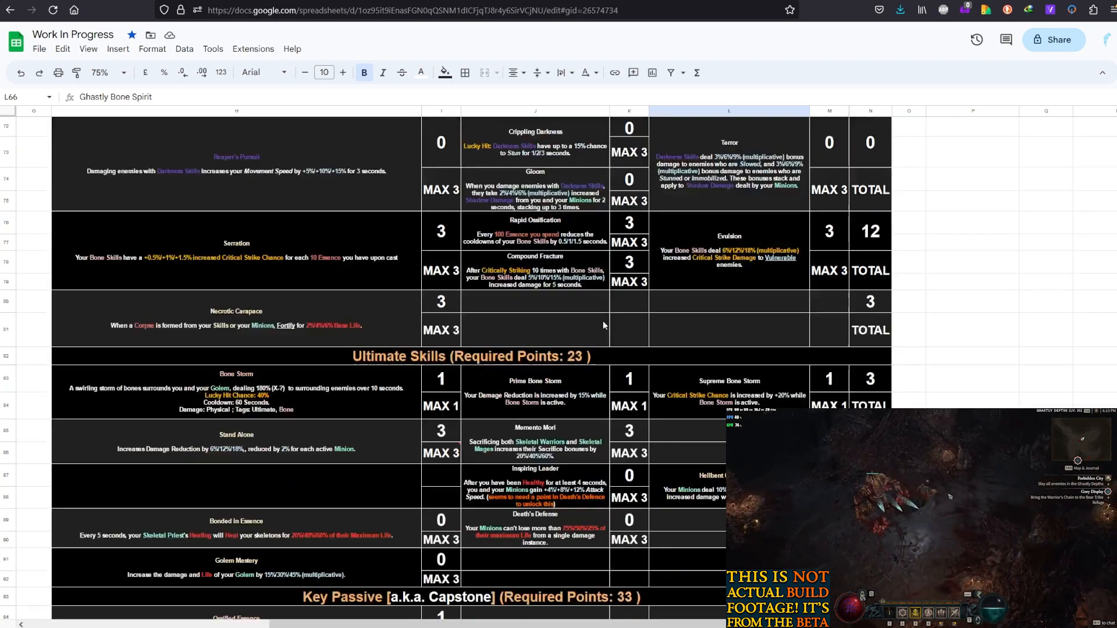
pyautogui.click(236, 249)
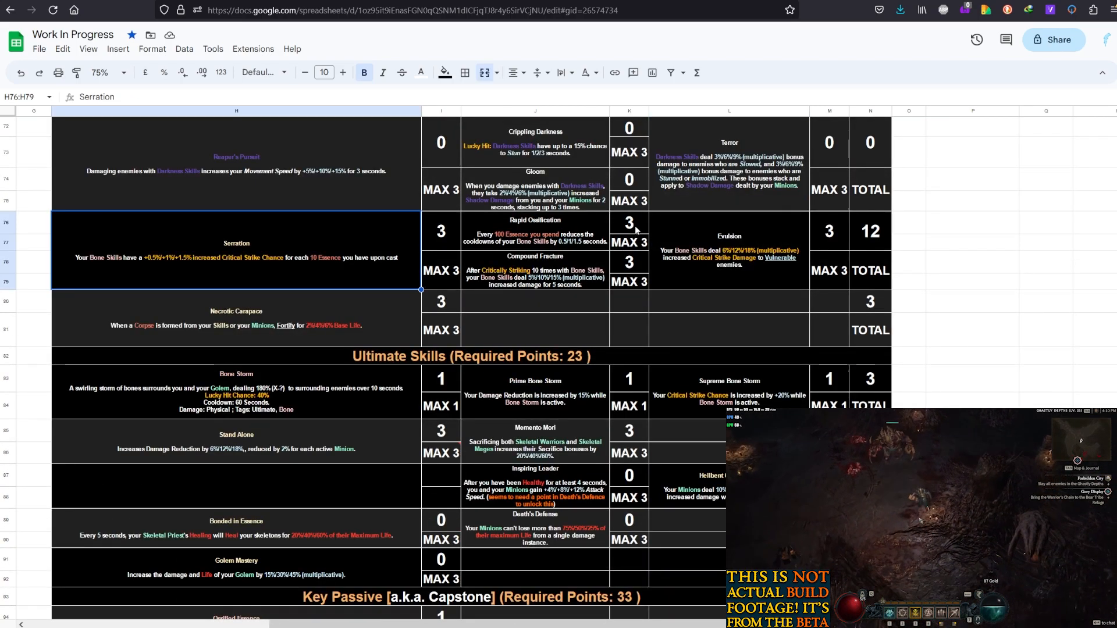
pyautogui.click(828, 231)
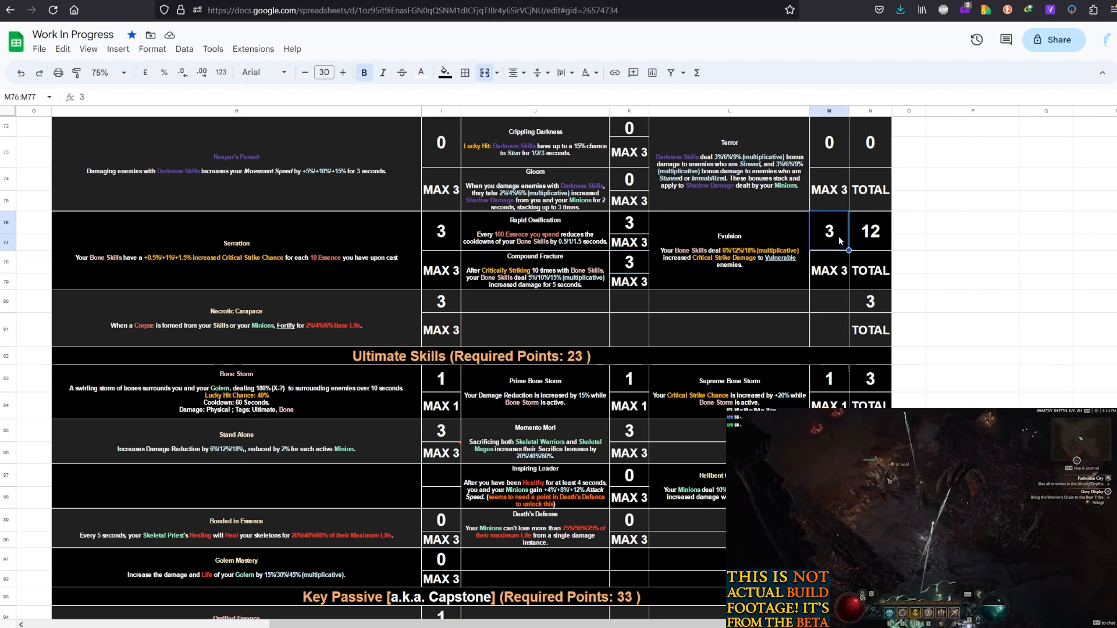
pyautogui.scroll(-3)
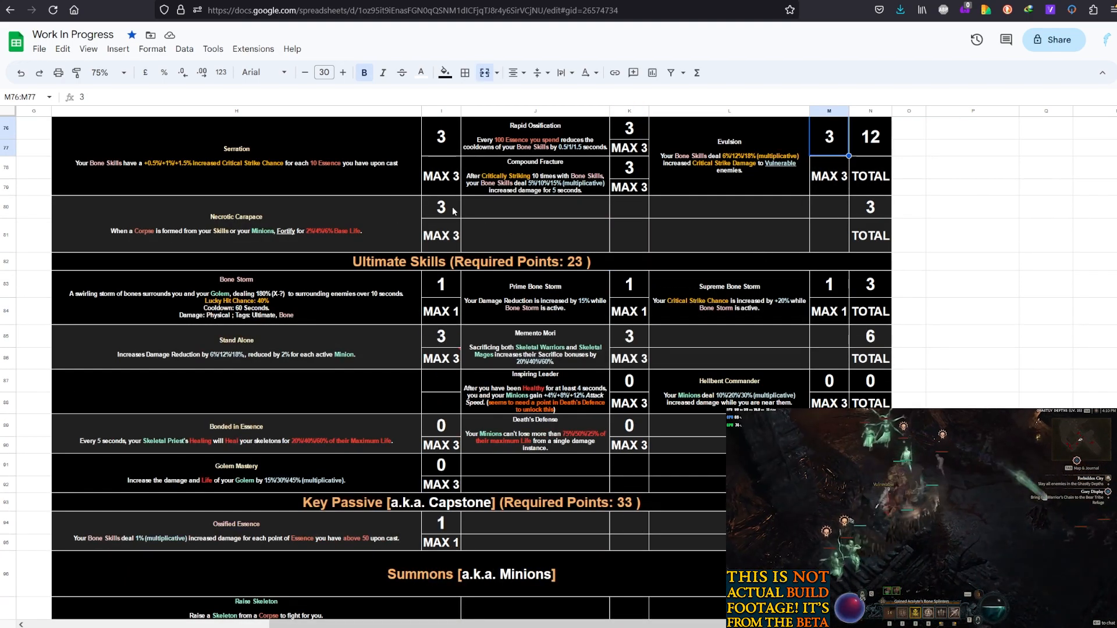
pyautogui.click(440, 207)
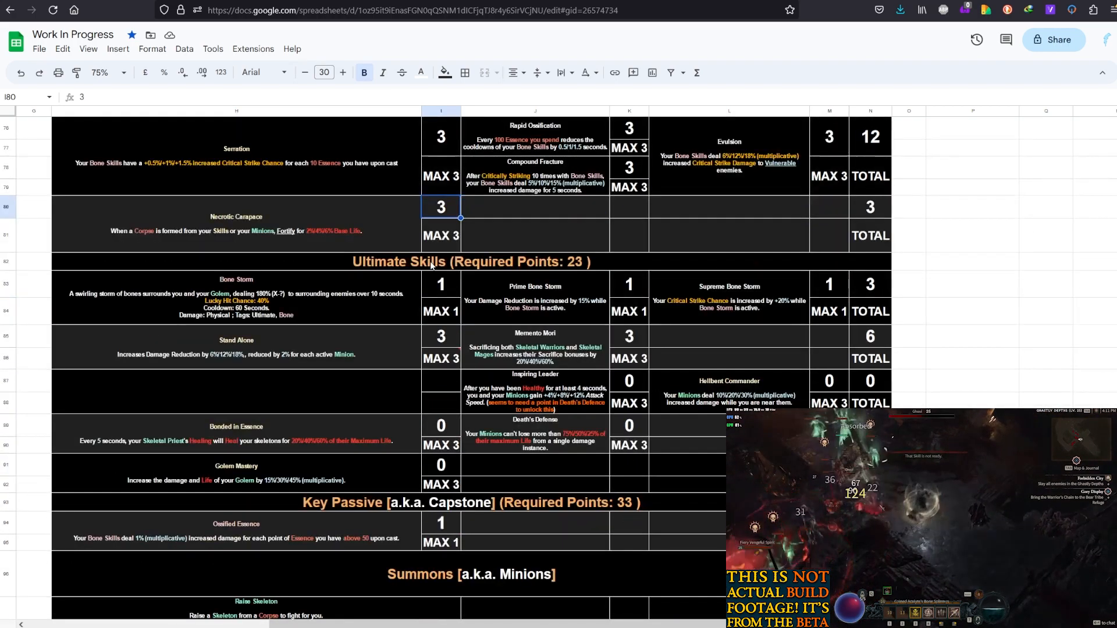
pyautogui.scroll(3)
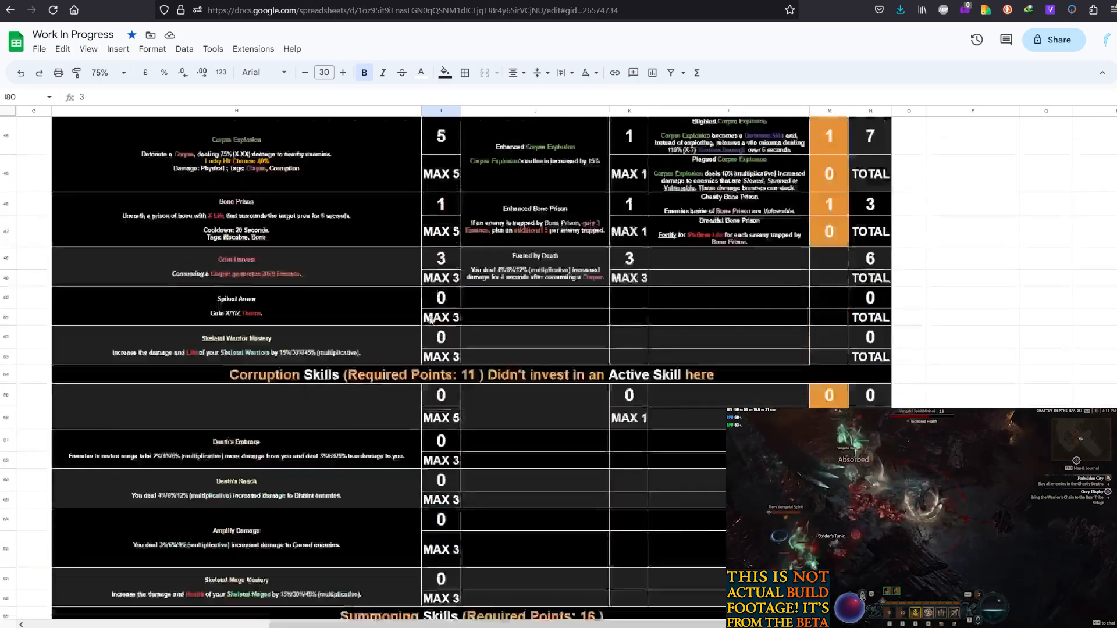
pyautogui.scroll(-3)
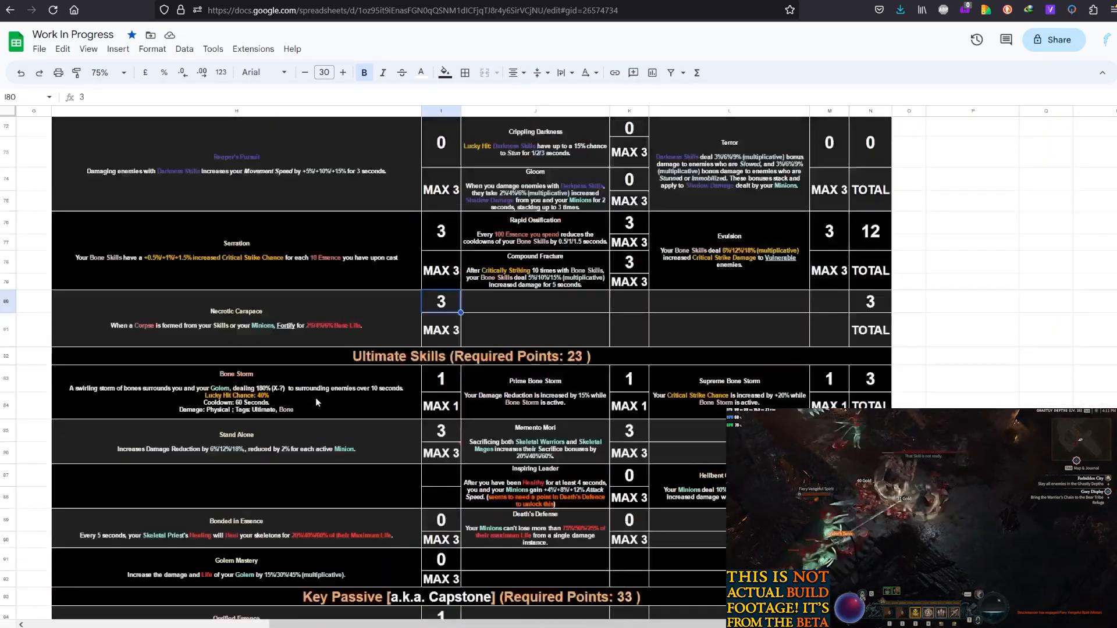
pyautogui.scroll(-3)
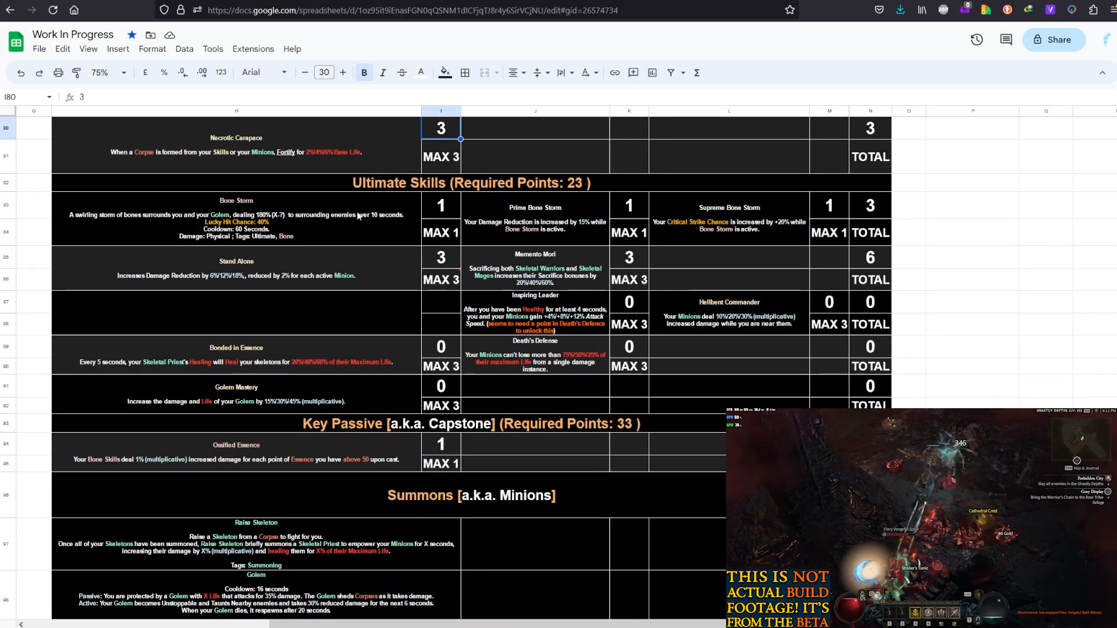
pyautogui.click(235, 217)
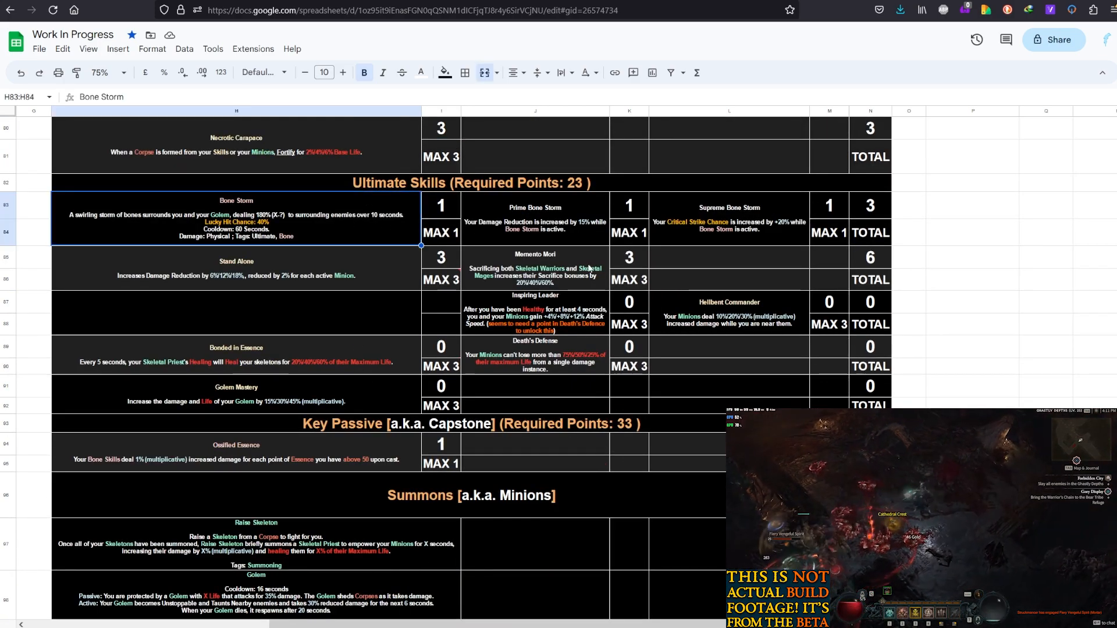
pyautogui.click(440, 257)
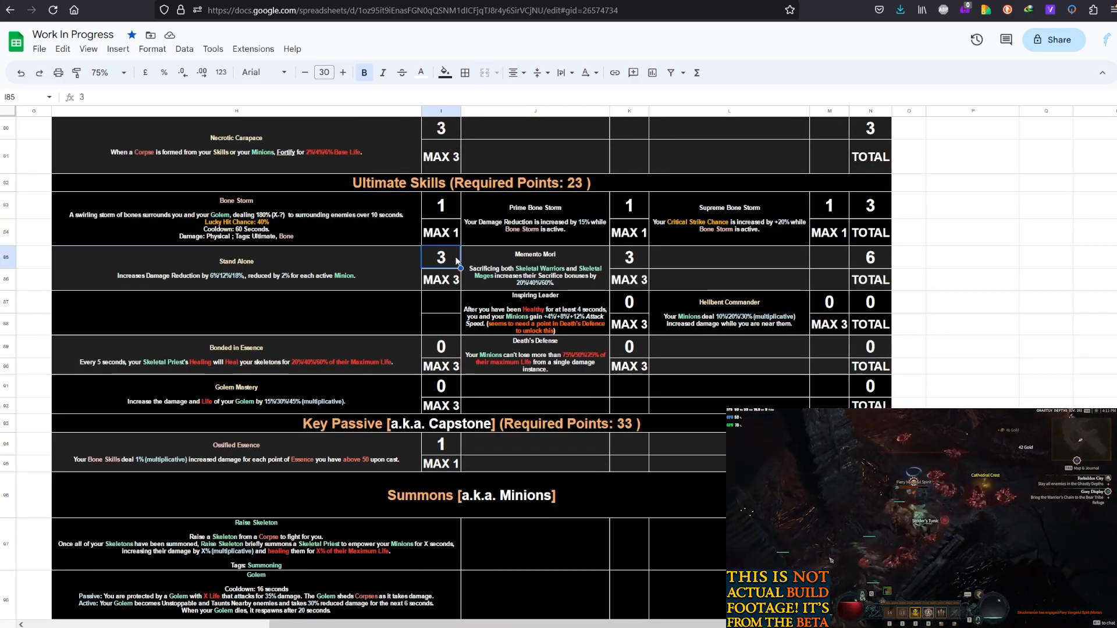
pyautogui.click(235, 269)
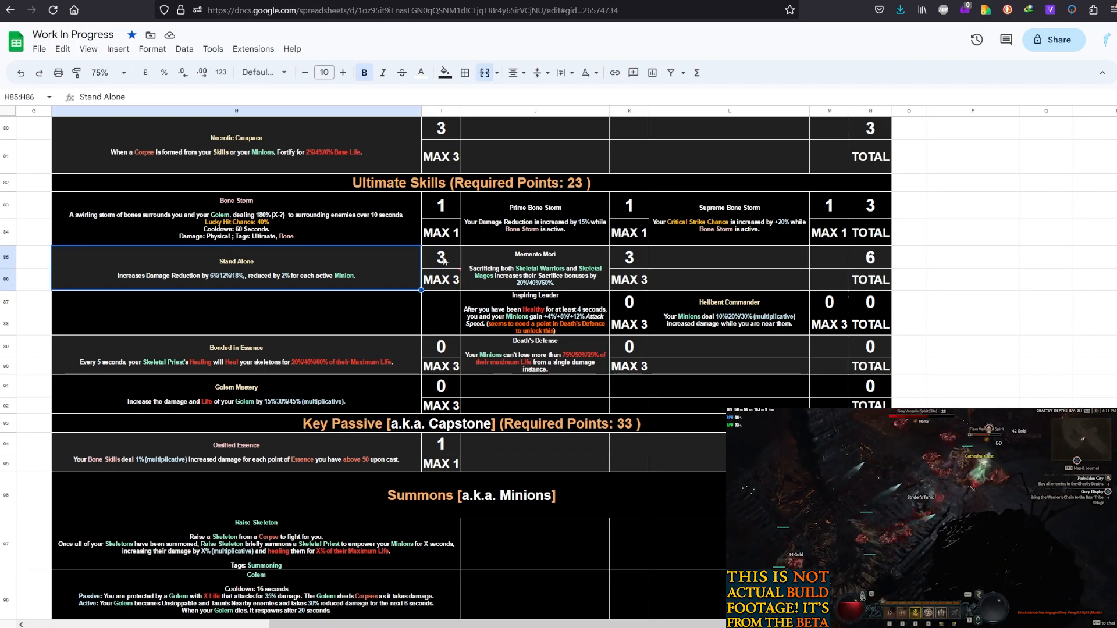
pyautogui.click(440, 257)
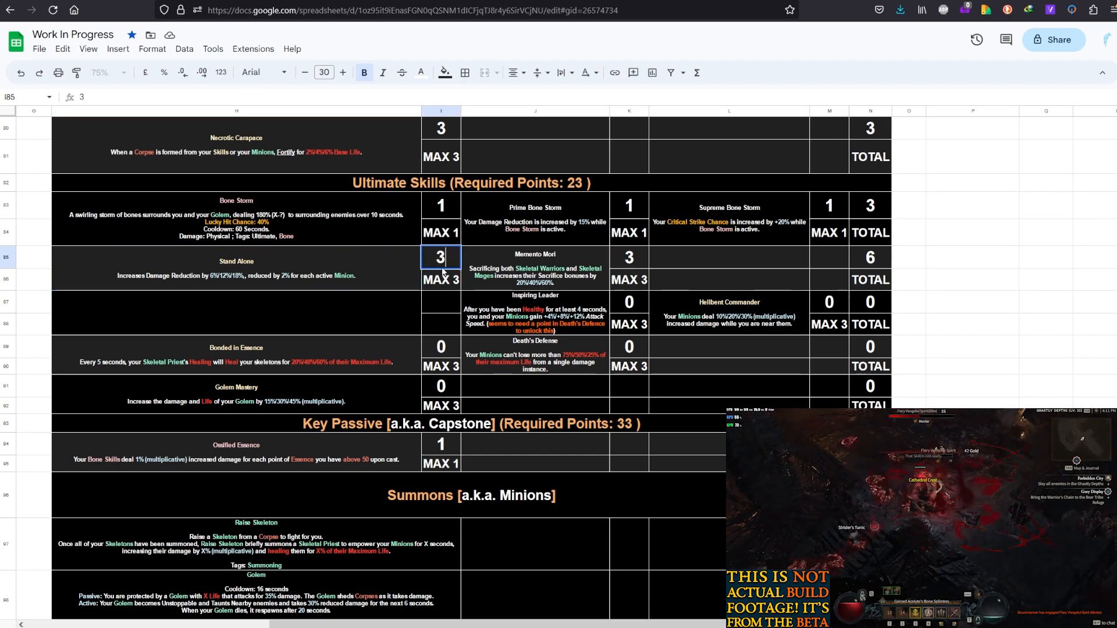
pyautogui.click(236, 312)
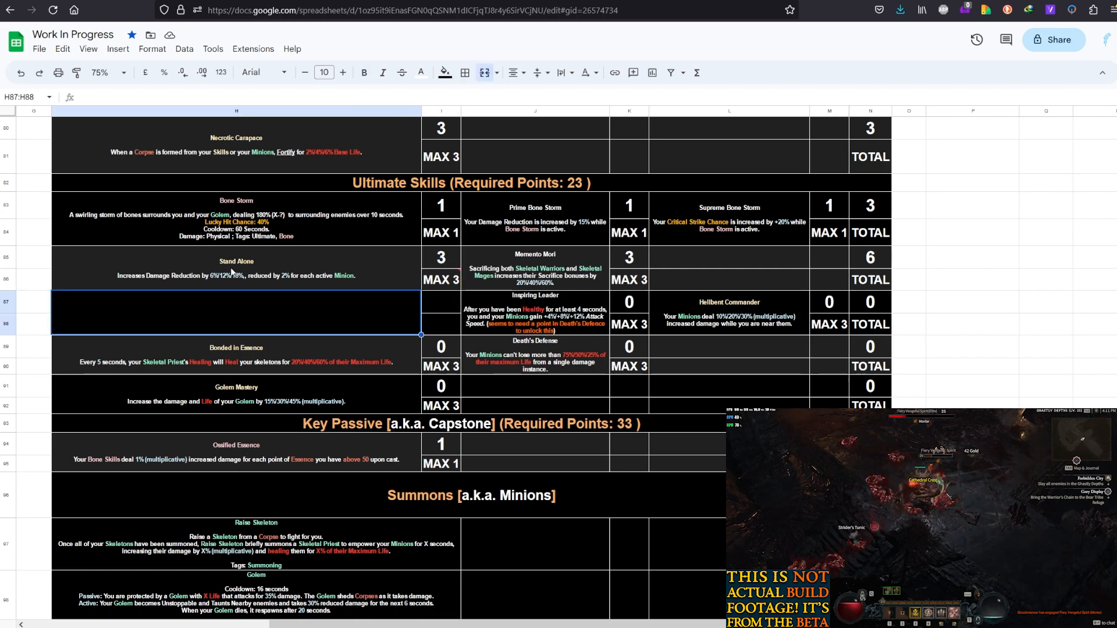
pyautogui.click(235, 267)
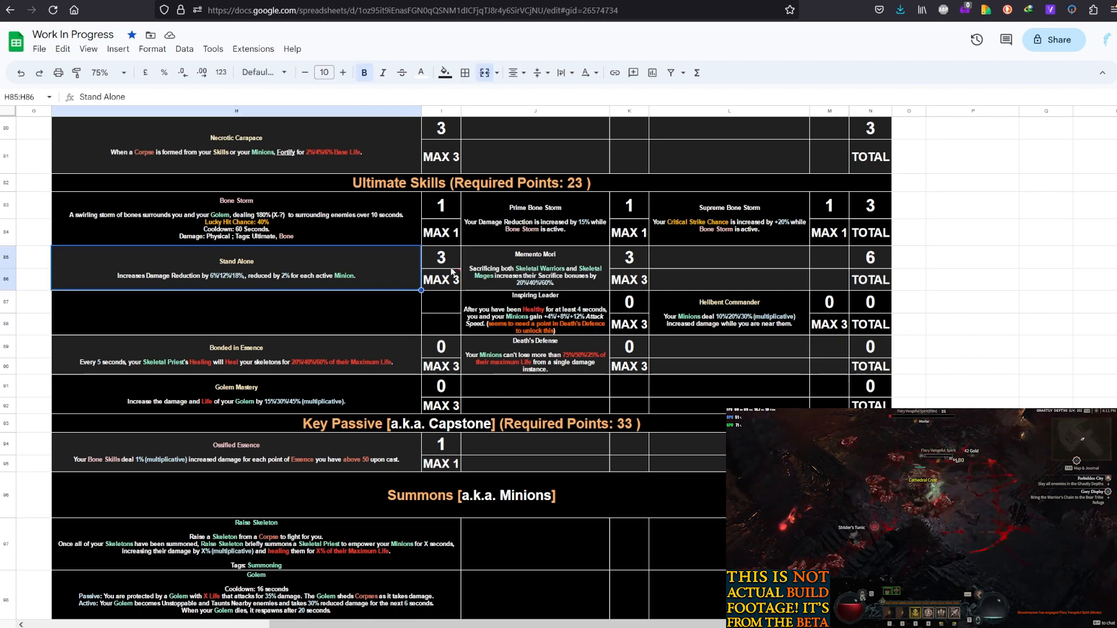
pyautogui.moveTo(607, 267)
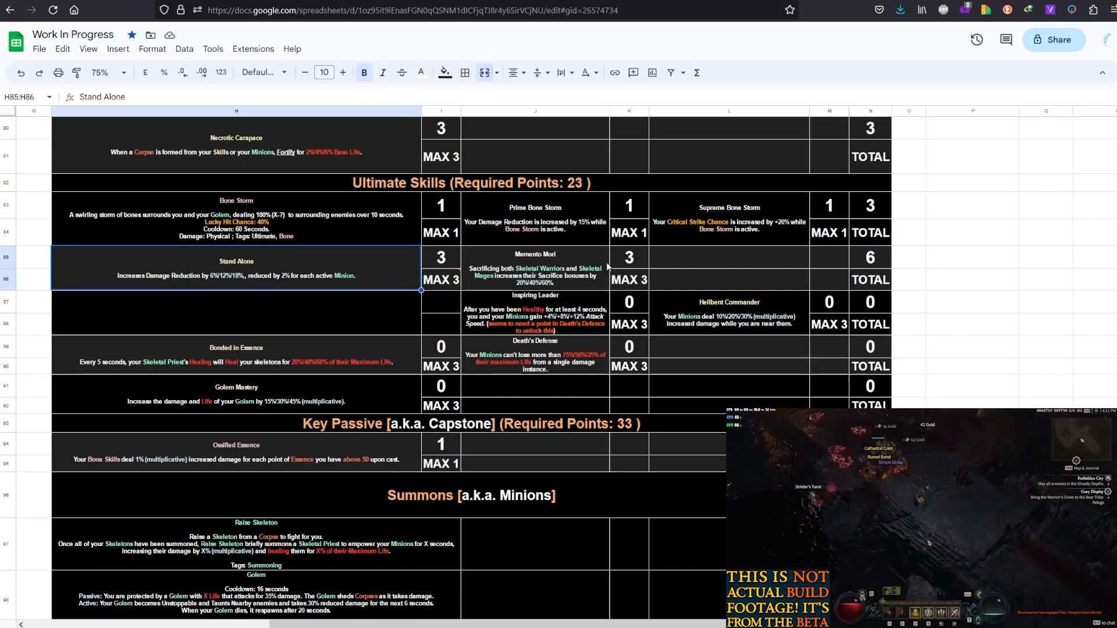
pyautogui.moveTo(616, 257)
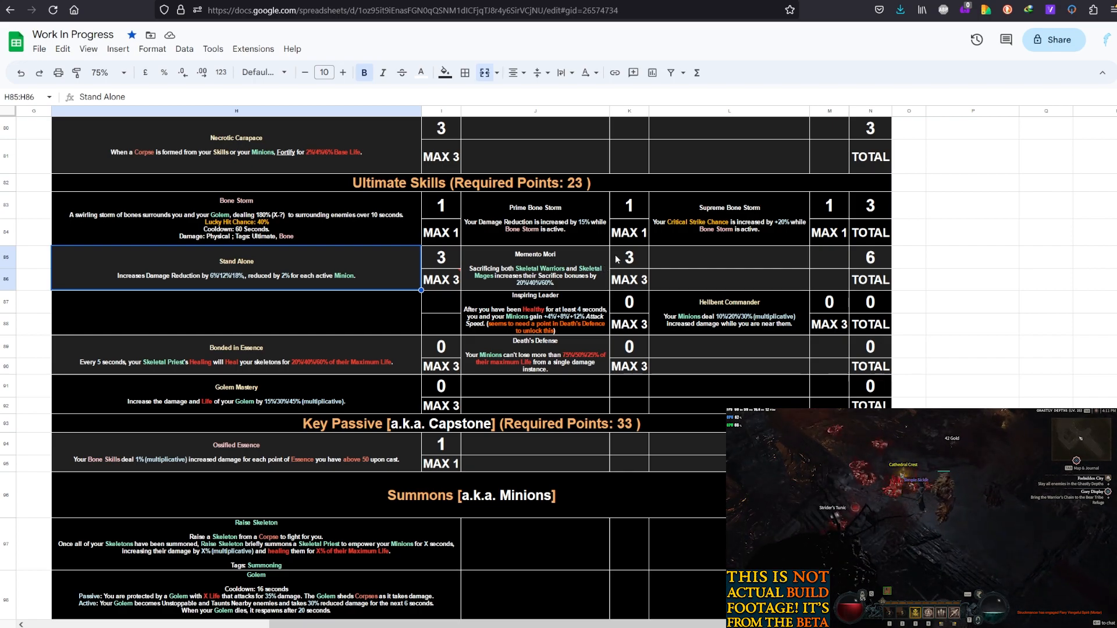
pyautogui.moveTo(592, 252)
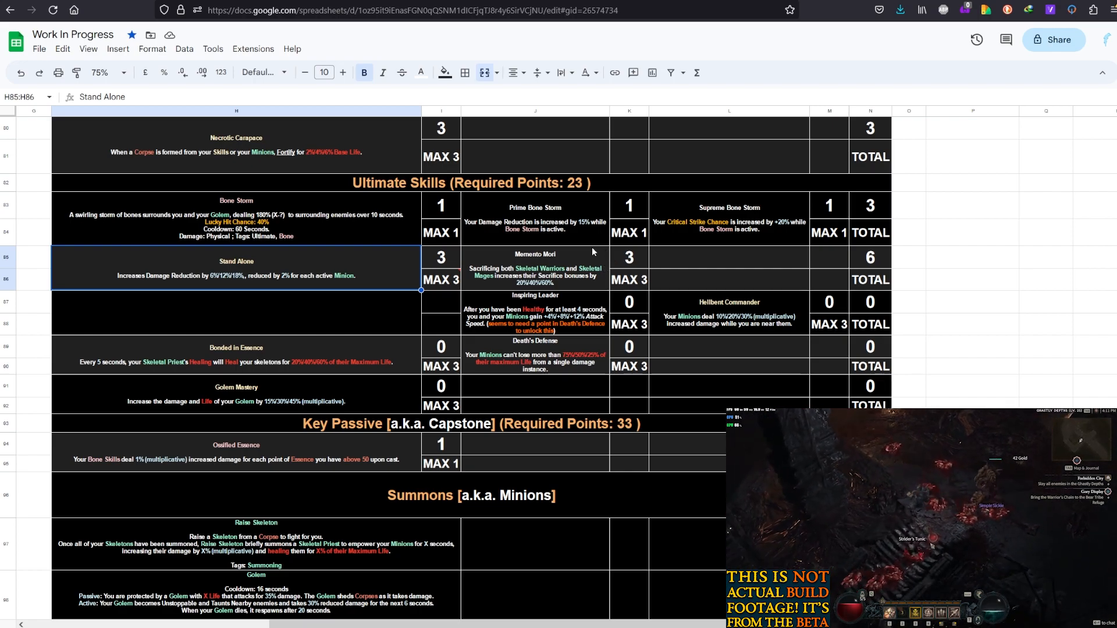
pyautogui.scroll(-3)
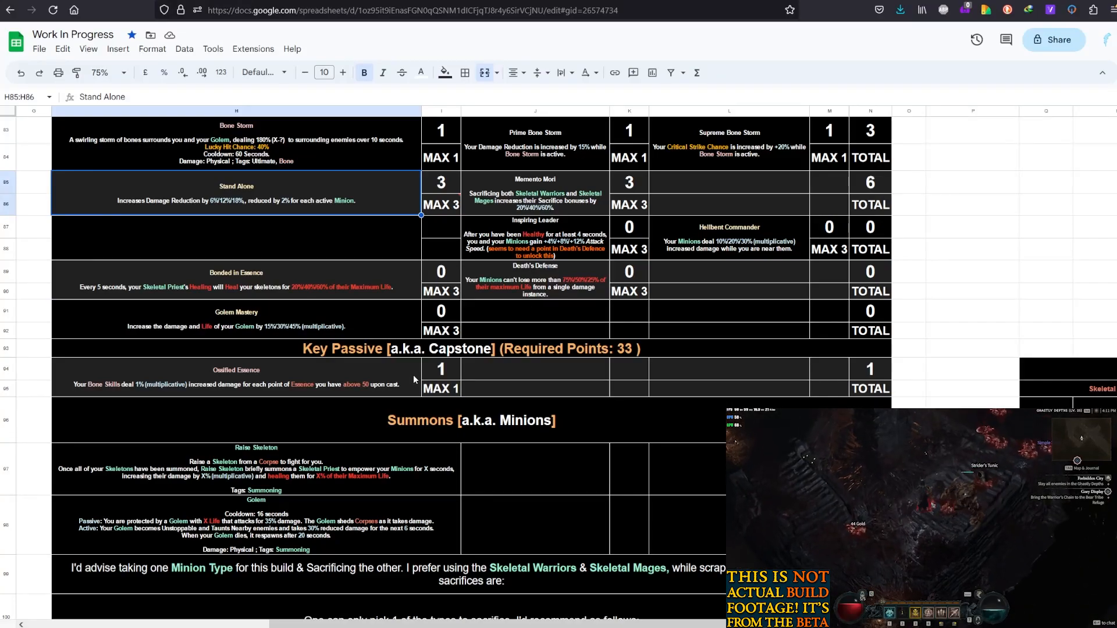
pyautogui.click(235, 375)
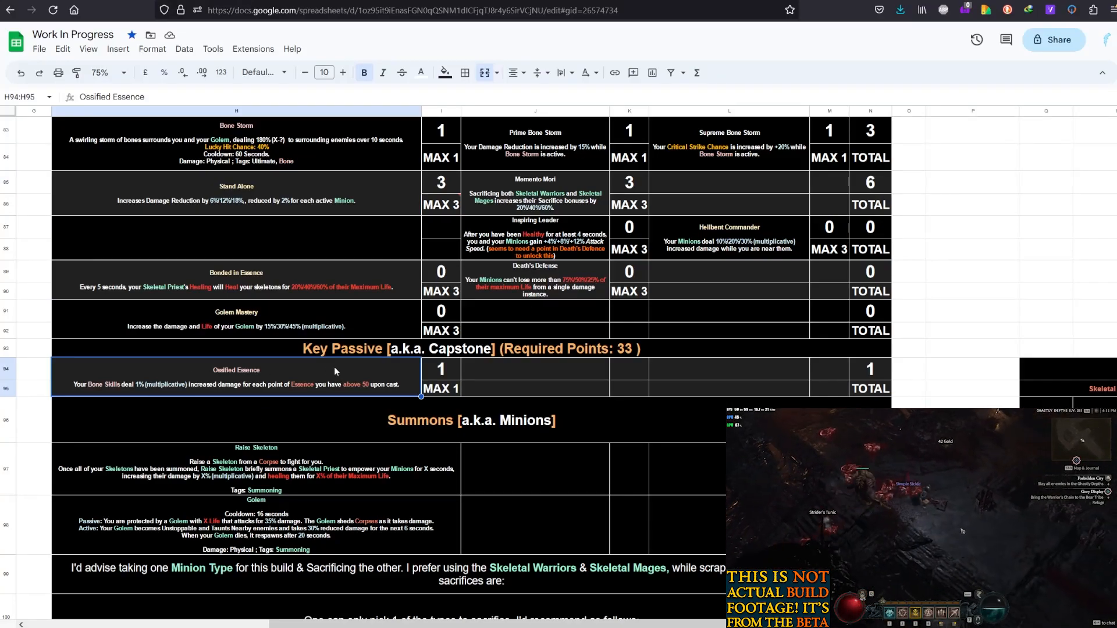
pyautogui.moveTo(368, 371)
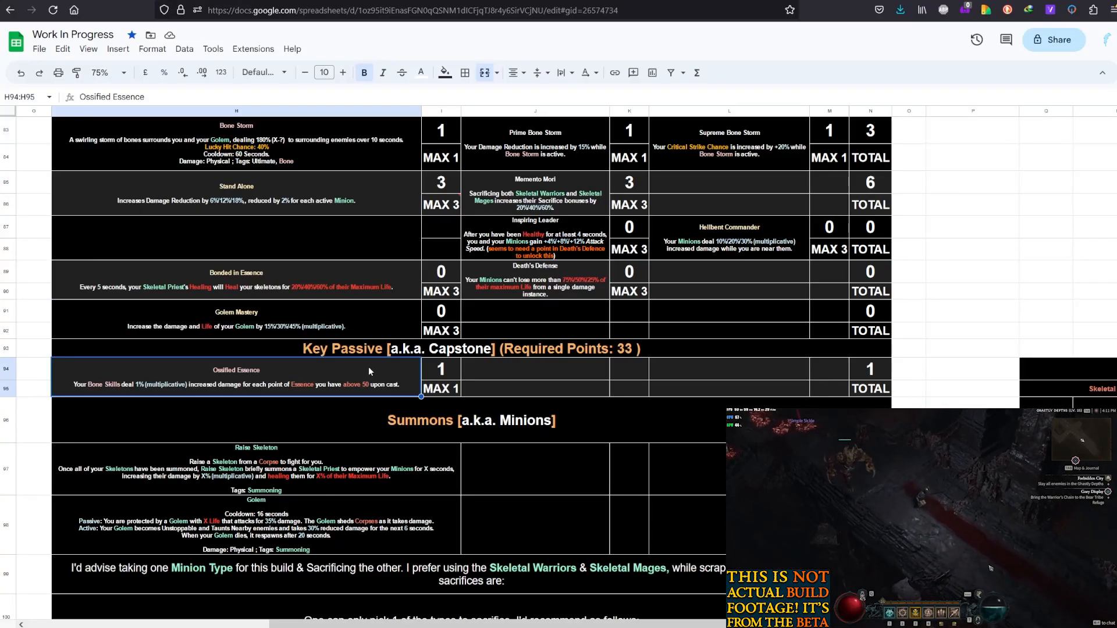
pyautogui.scroll(3)
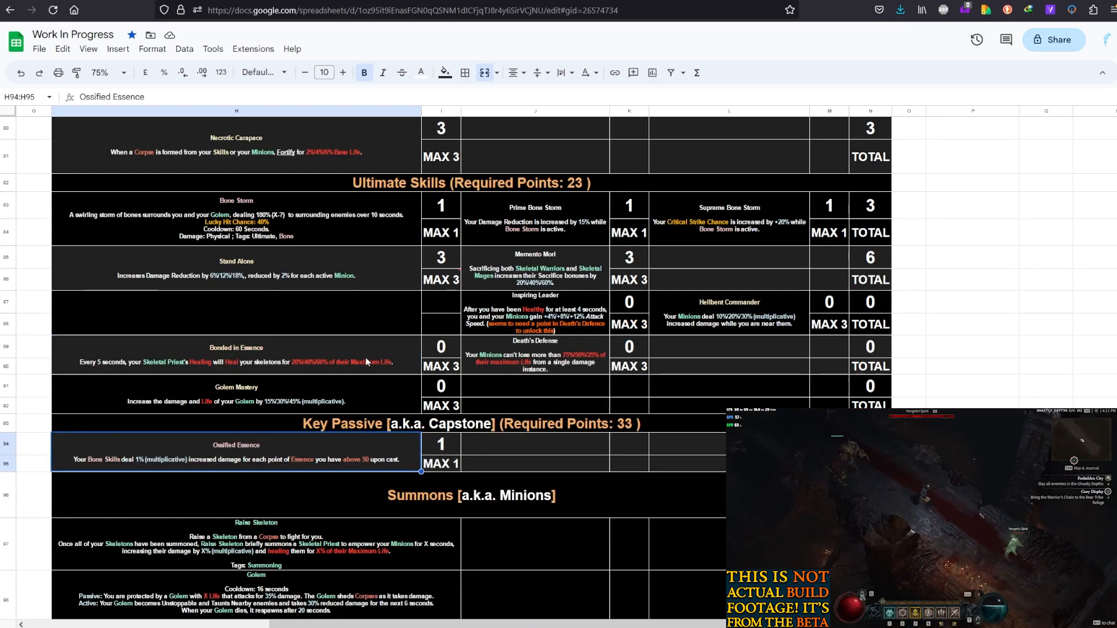
pyautogui.moveTo(351, 349)
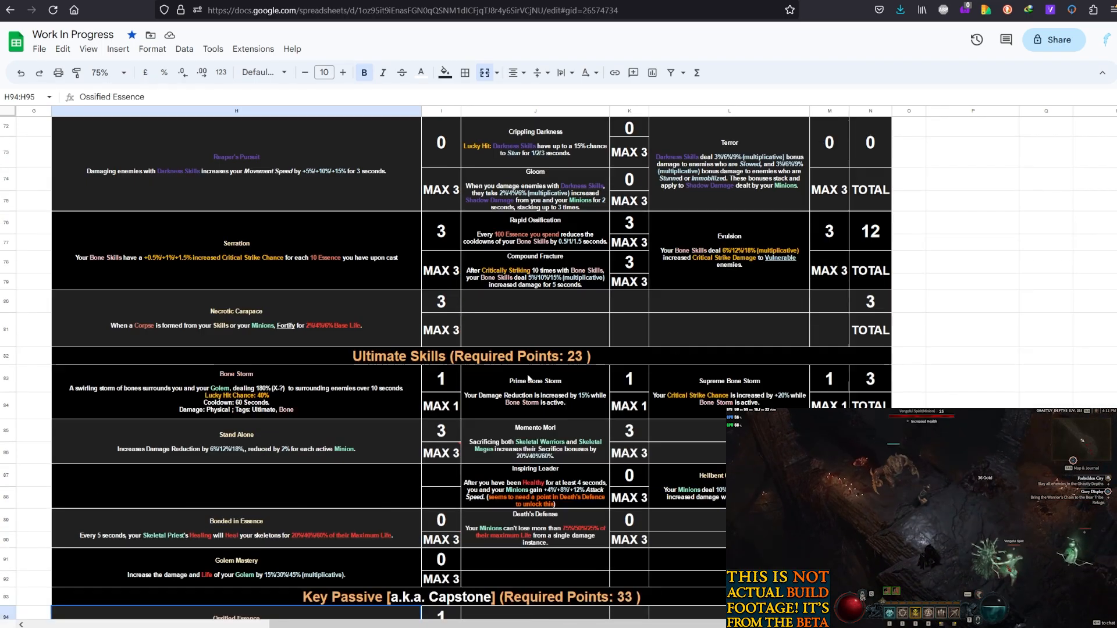
pyautogui.scroll(3)
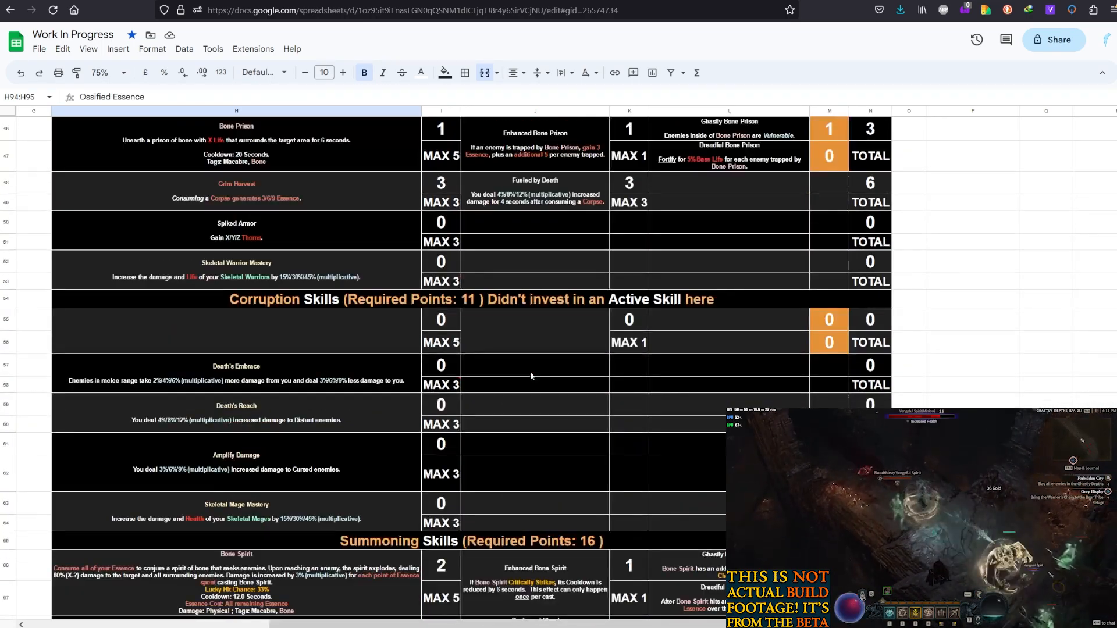
pyautogui.scroll(-3)
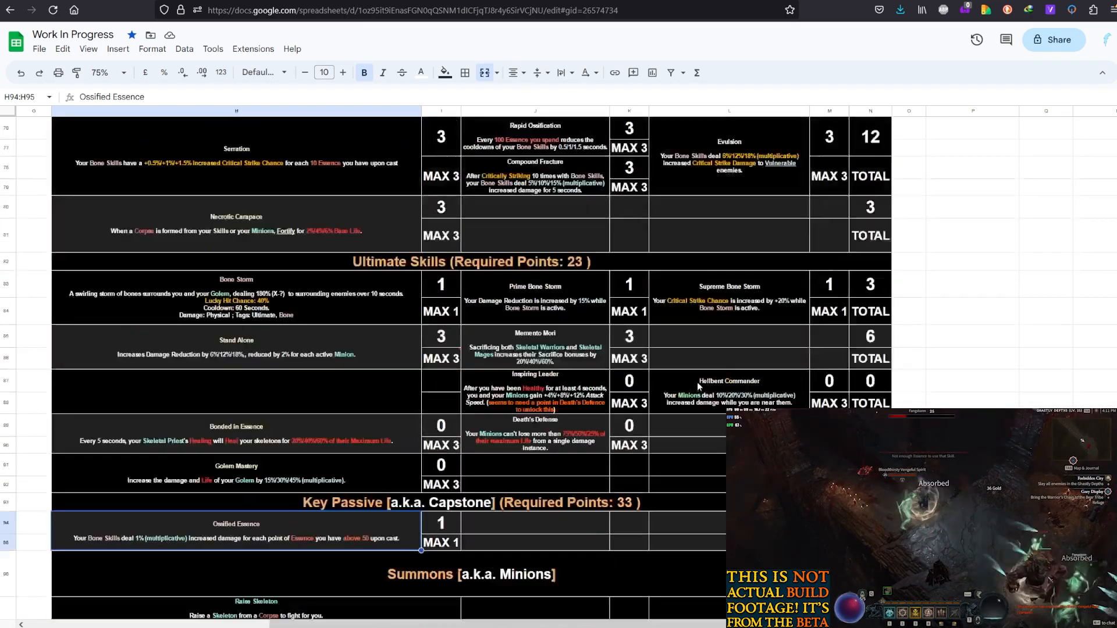
pyautogui.scroll(-3)
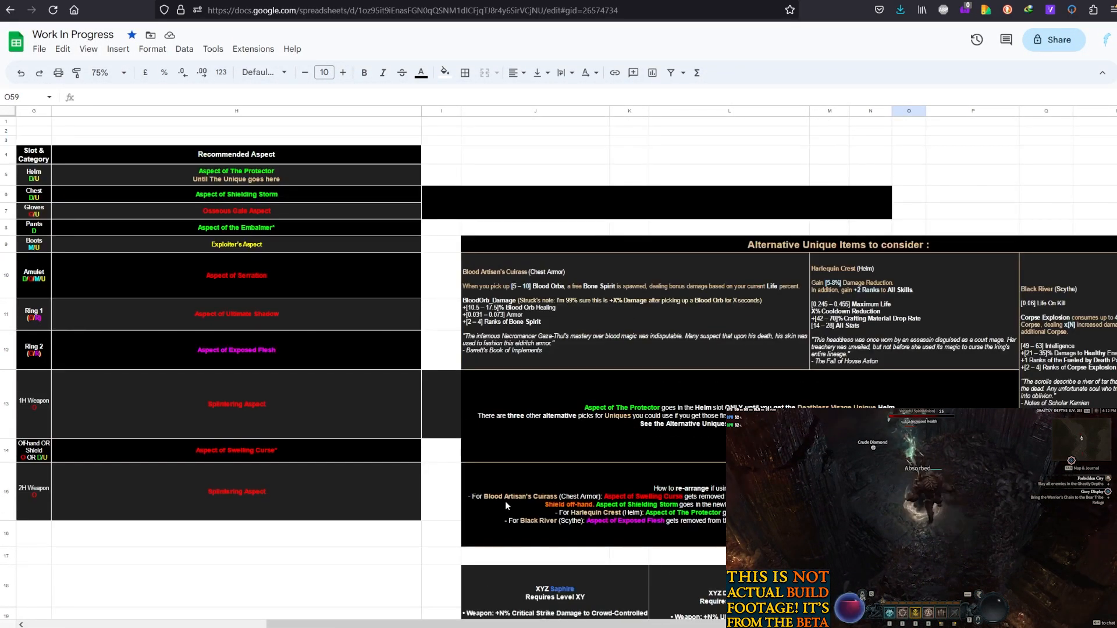
pyautogui.hscroll(3)
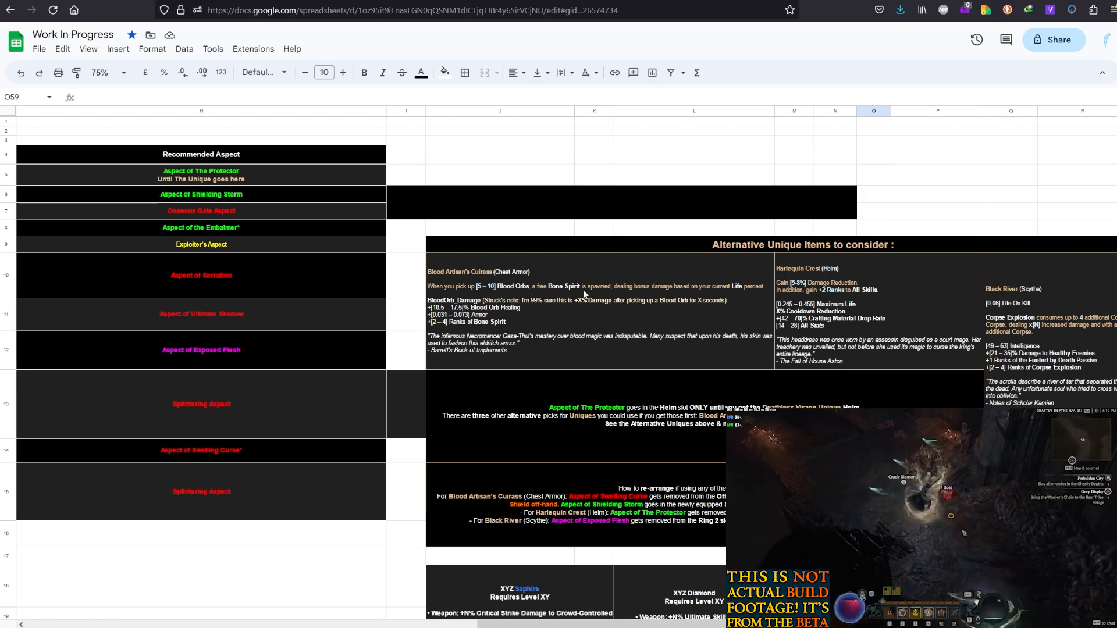
pyautogui.moveTo(739, 299)
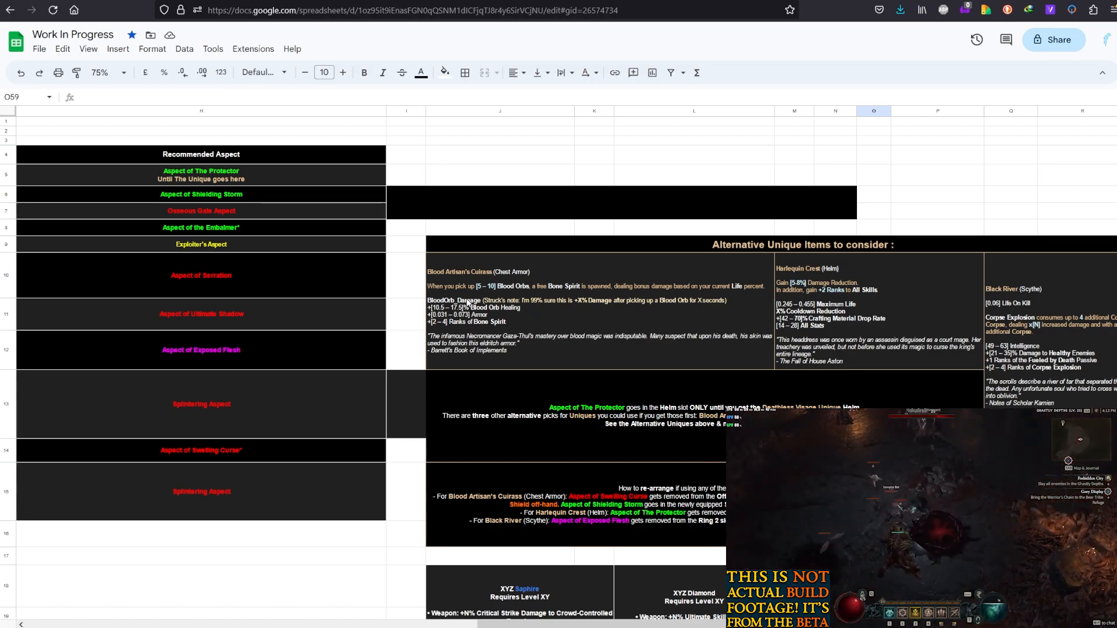
pyautogui.click(498, 314)
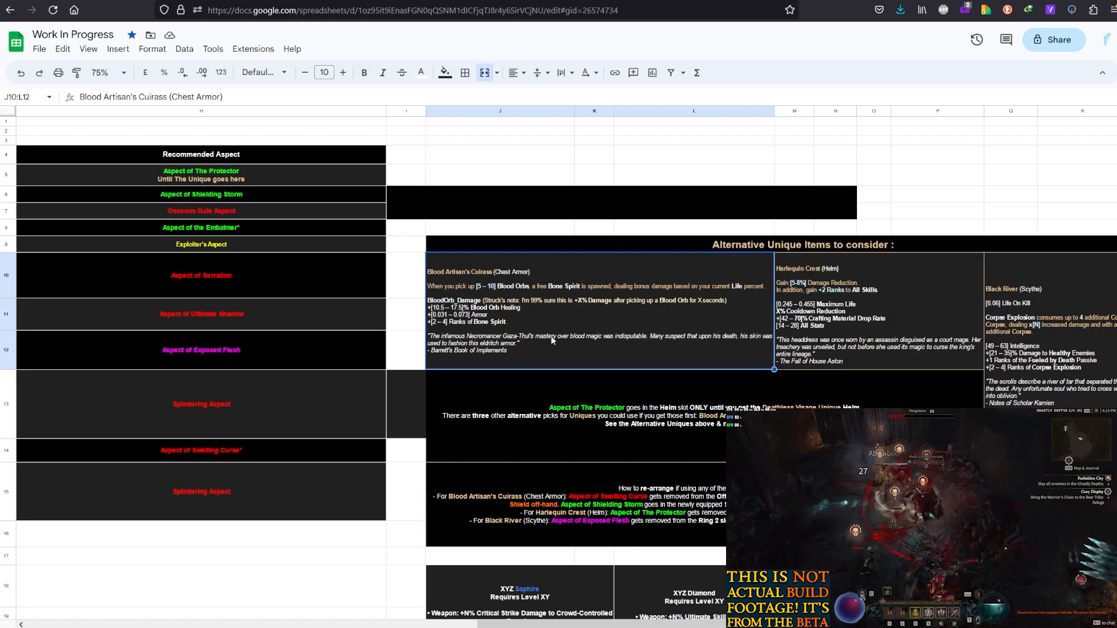
pyautogui.hscroll(3)
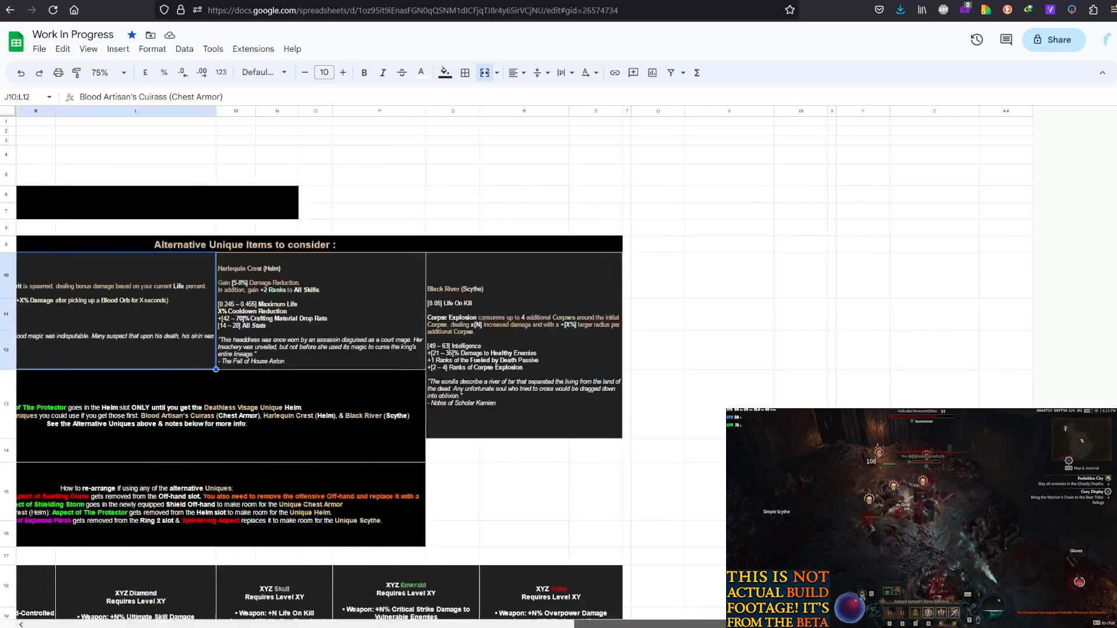
pyautogui.scroll(-3)
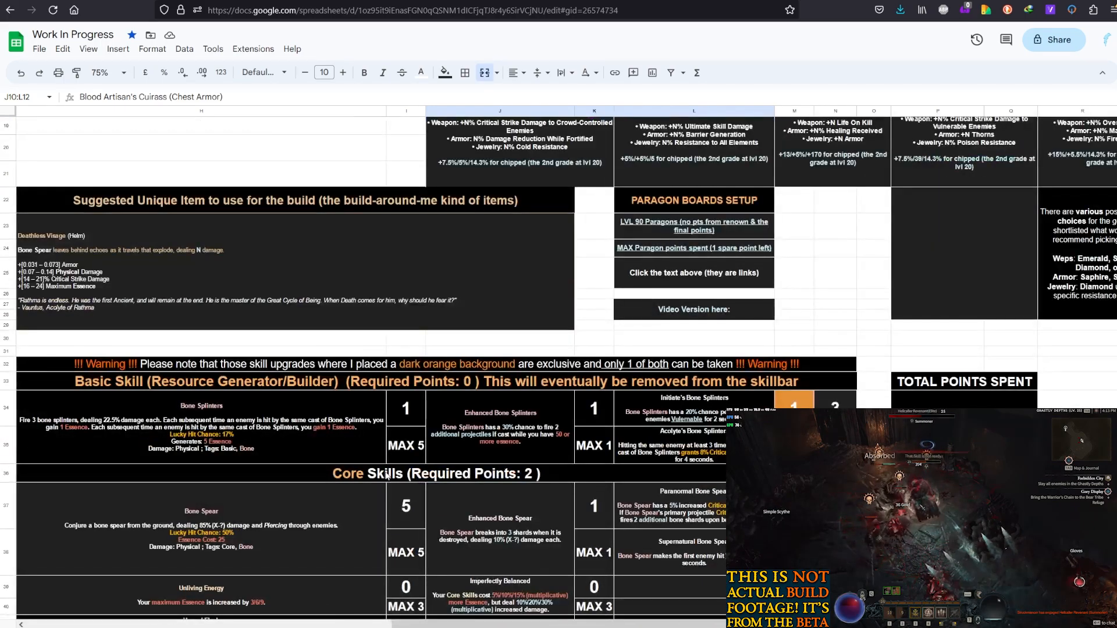
pyautogui.moveTo(140, 270)
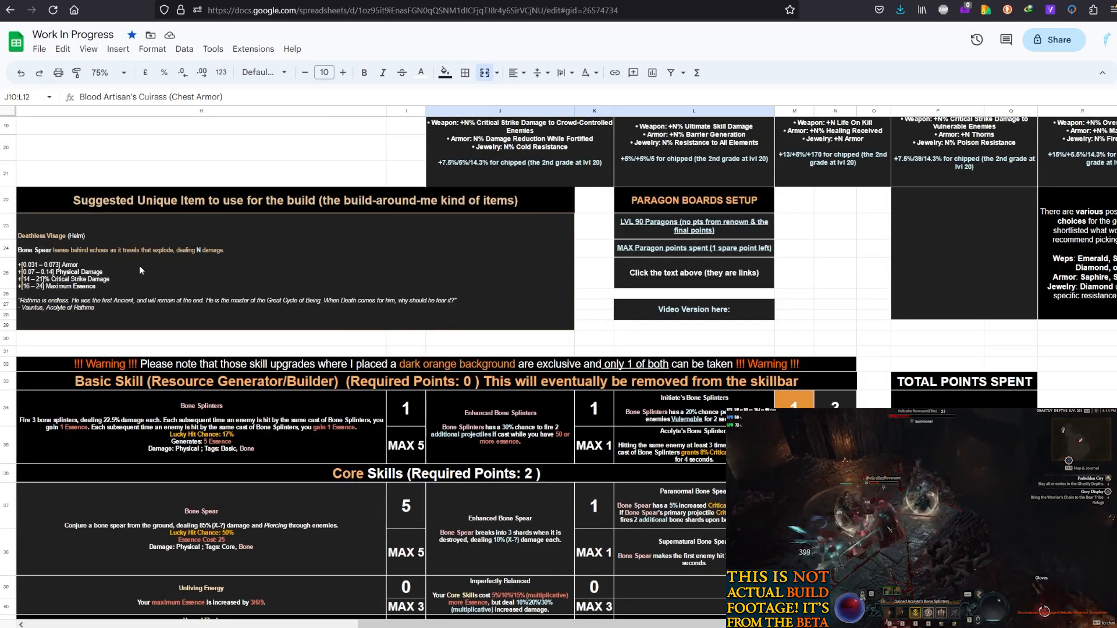
pyautogui.click(178, 255)
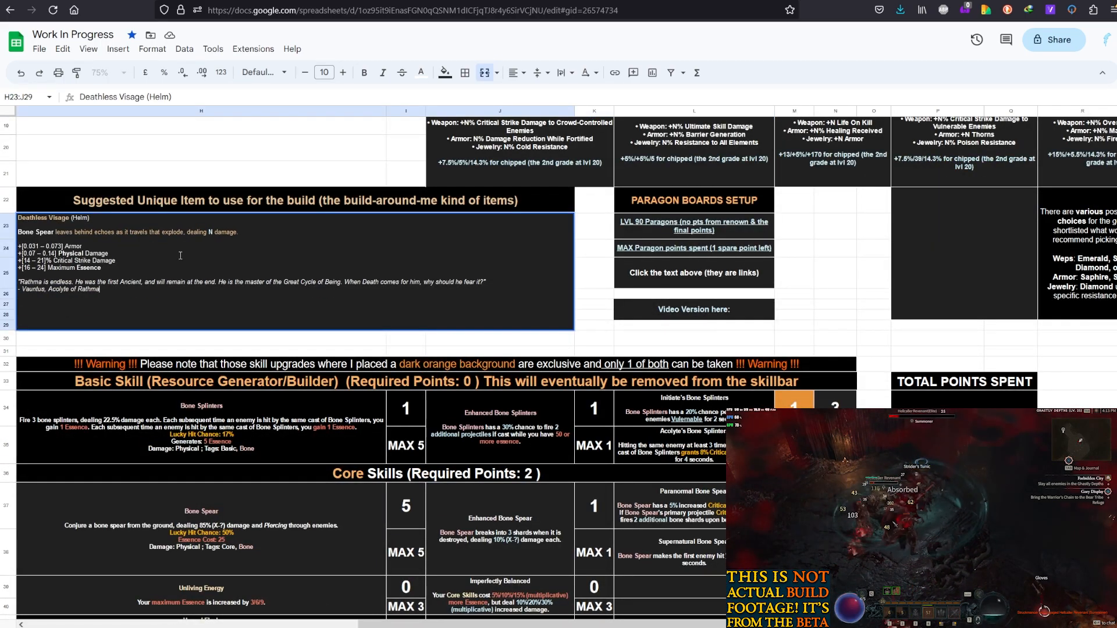
pyautogui.scroll(3)
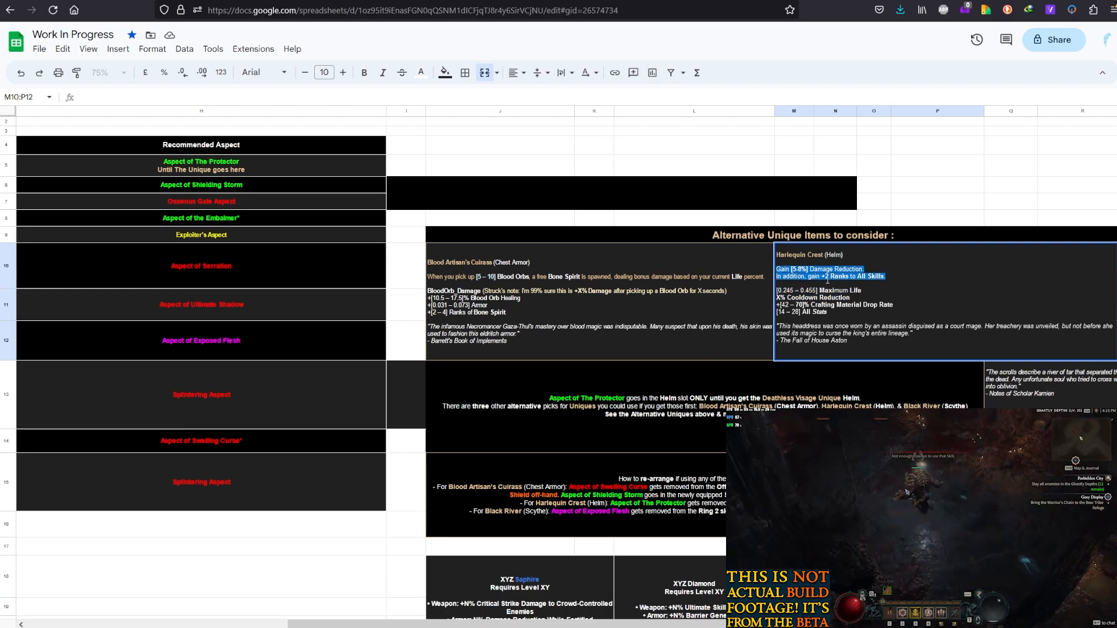
pyautogui.moveTo(372, 470)
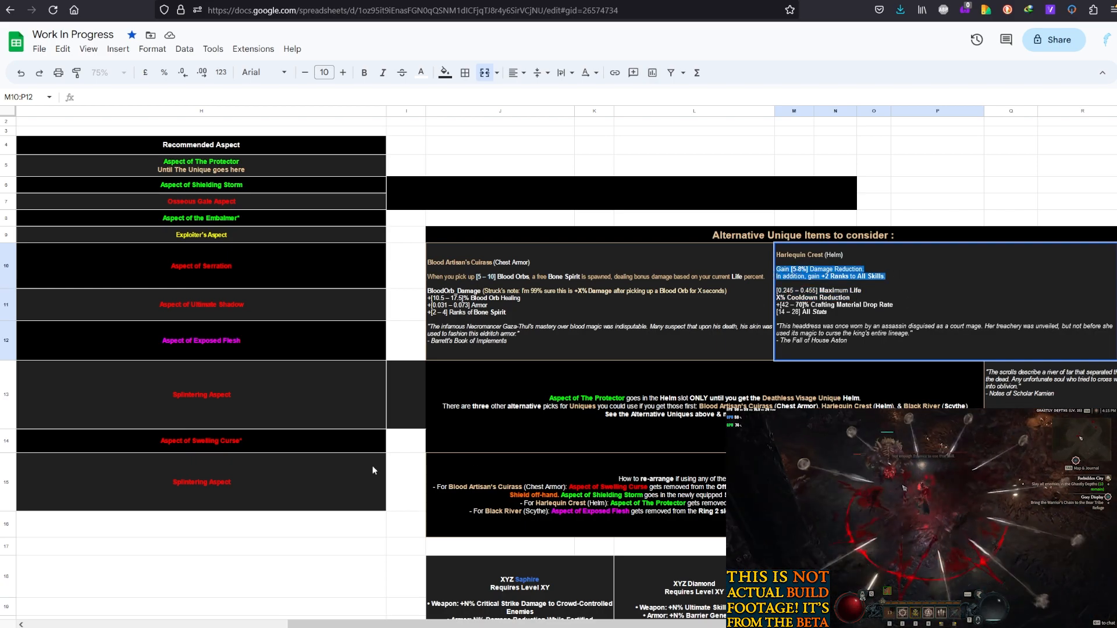
pyautogui.scroll(-3)
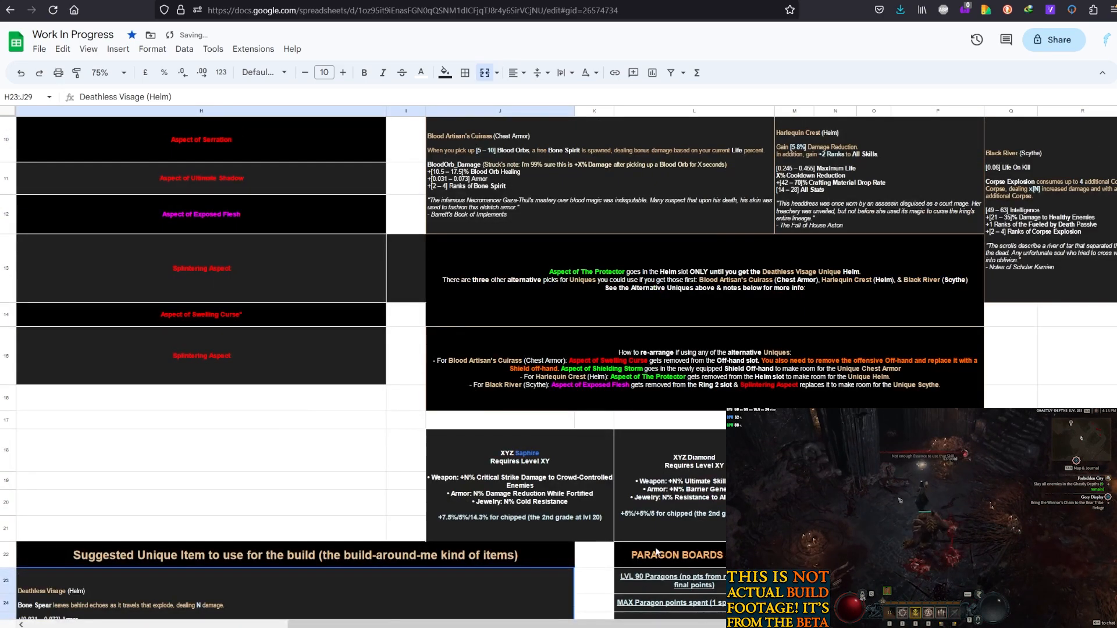
pyautogui.hscroll(3)
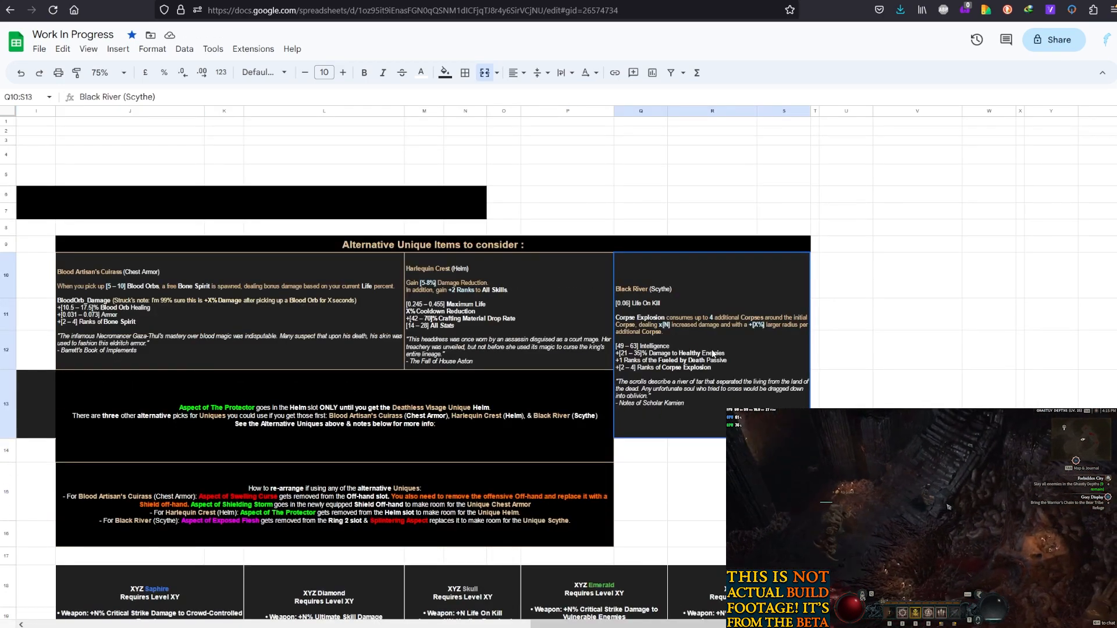
pyautogui.hscroll(-3)
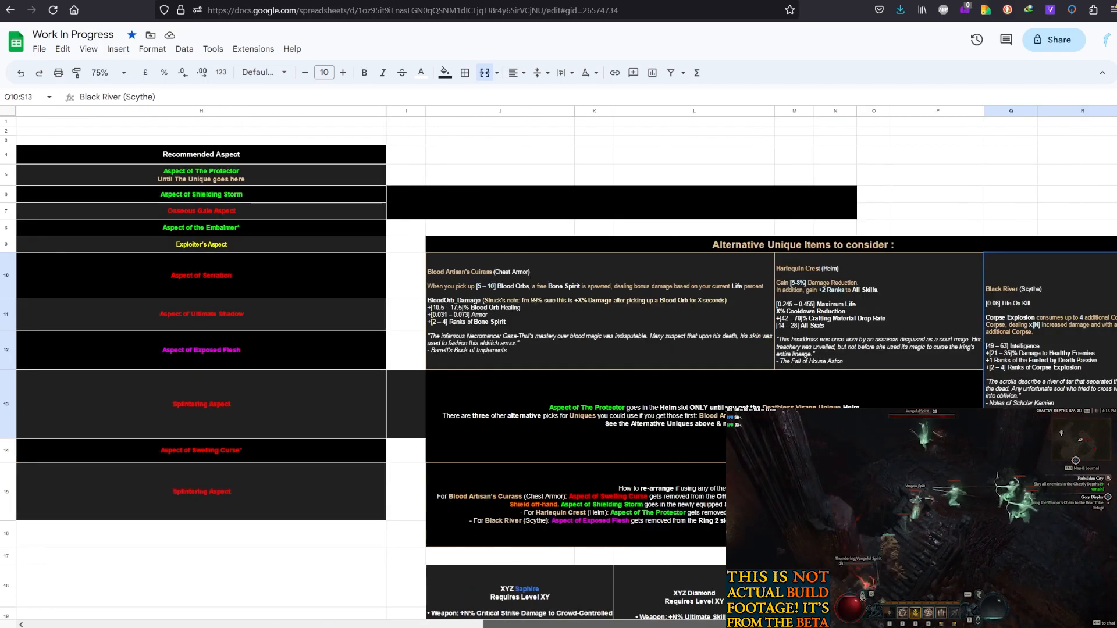
pyautogui.hscroll(3)
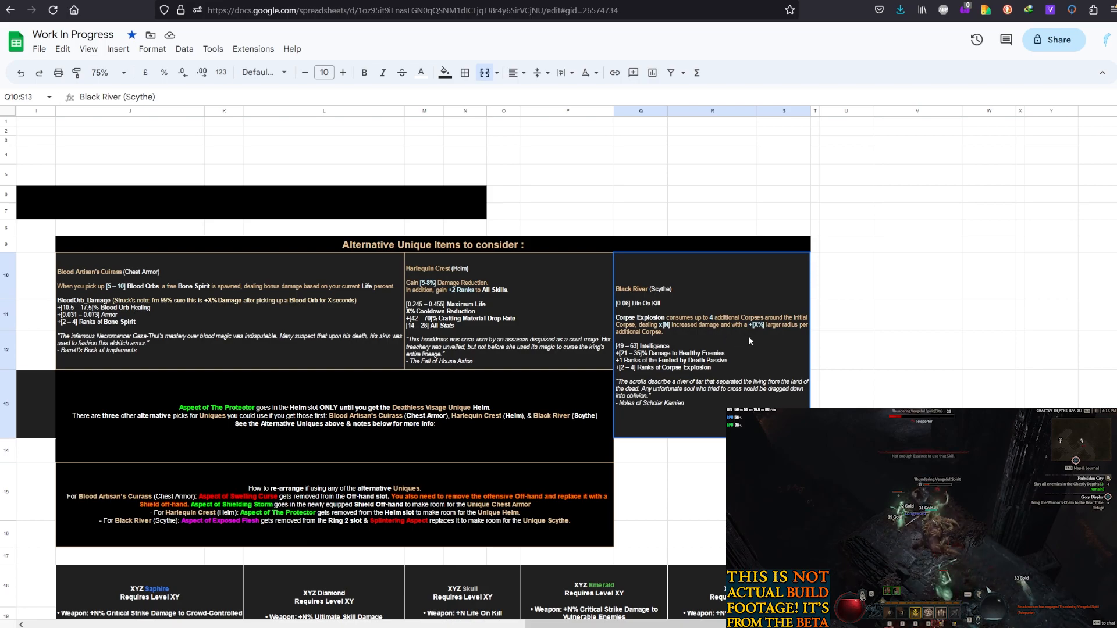
pyautogui.moveTo(726, 348)
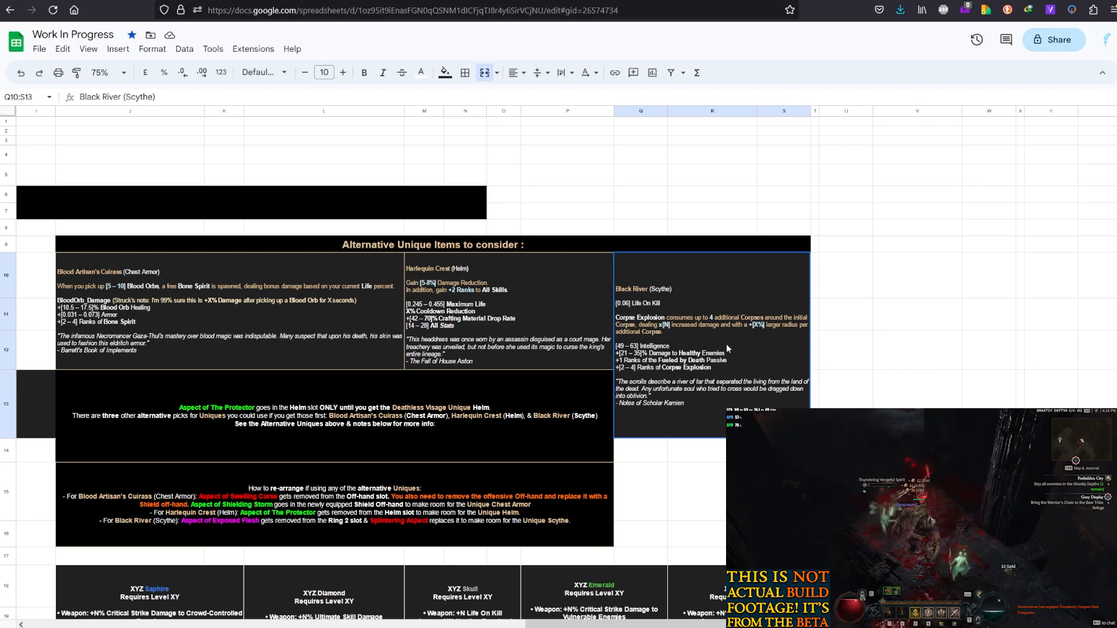
pyautogui.moveTo(678, 297)
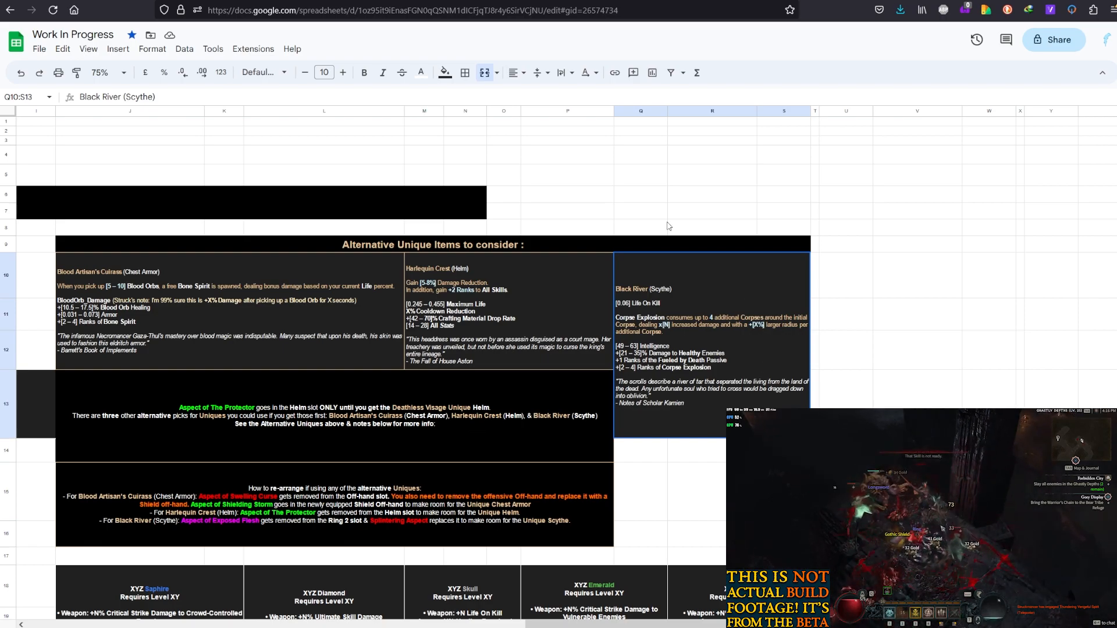
pyautogui.moveTo(755, 337)
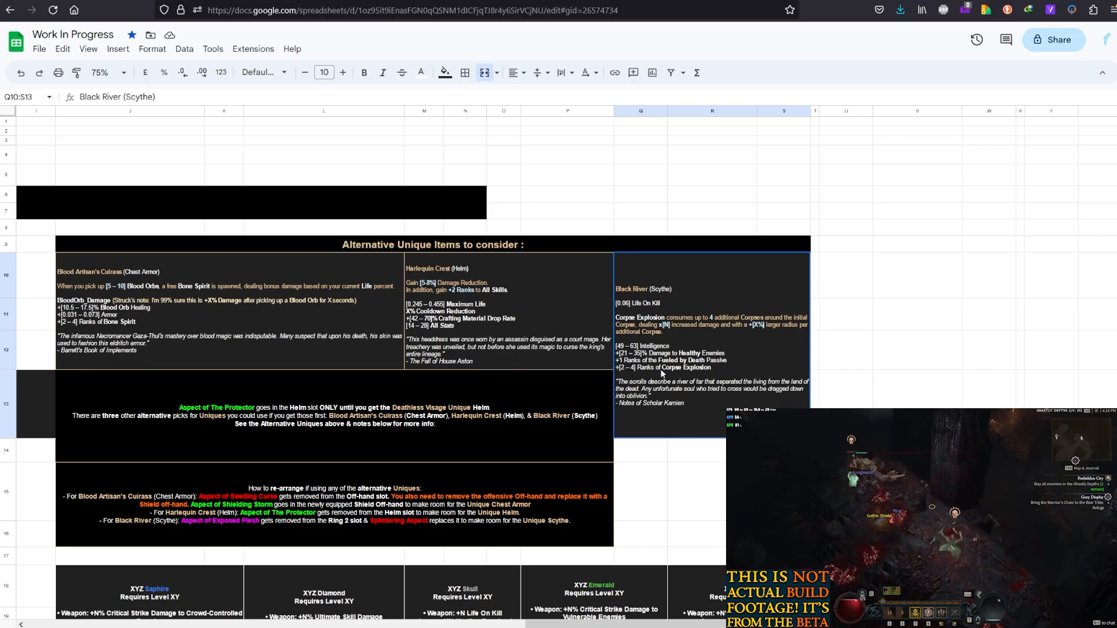
pyautogui.scroll(-3)
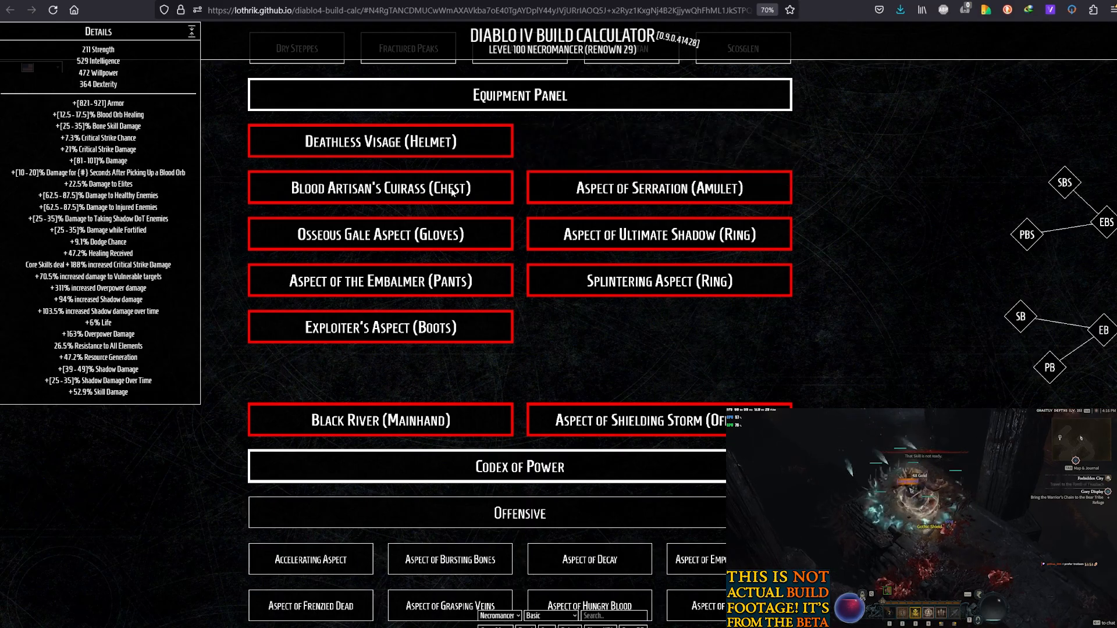
# Leave the Equipment Panel for the Struck Club post preview.
pyautogui.click(412, 9)
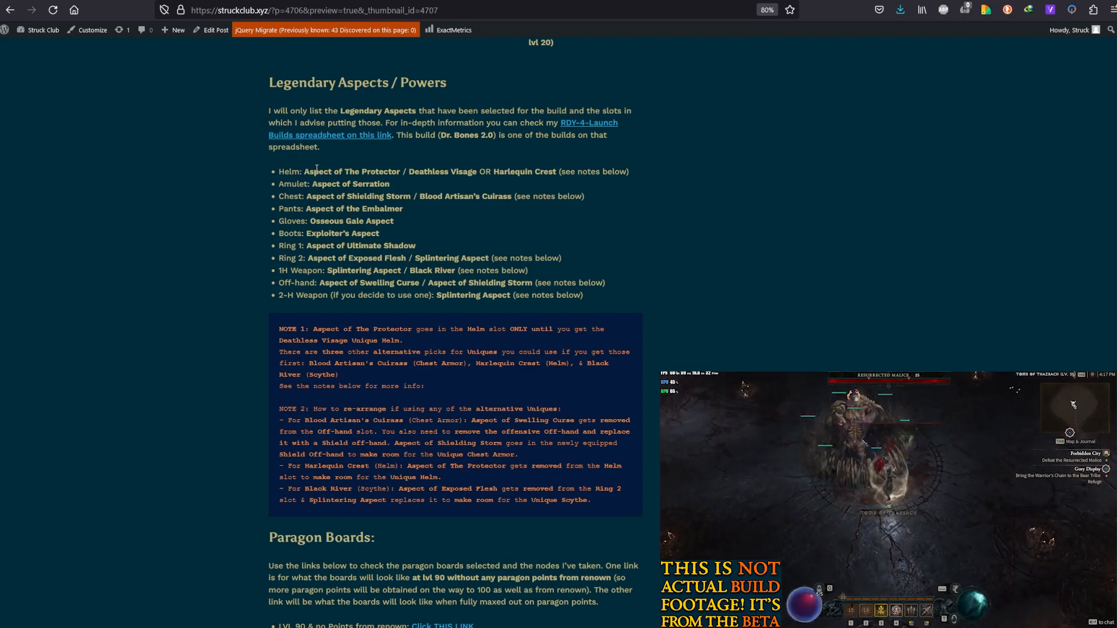
pyautogui.doubleClick(440, 172)
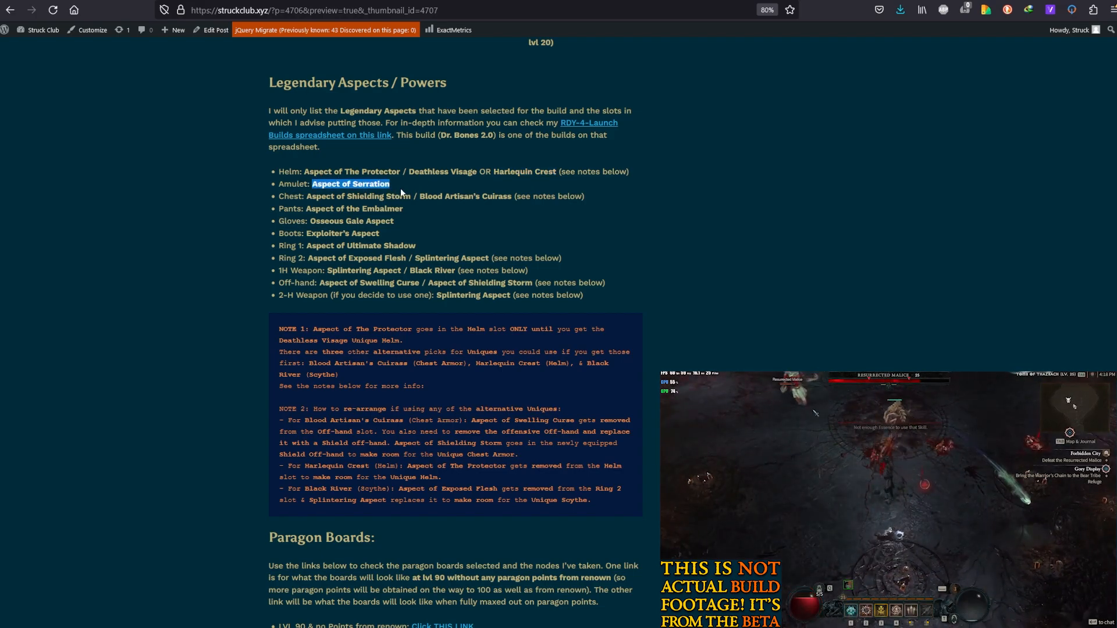
pyautogui.doubleClick(317, 196)
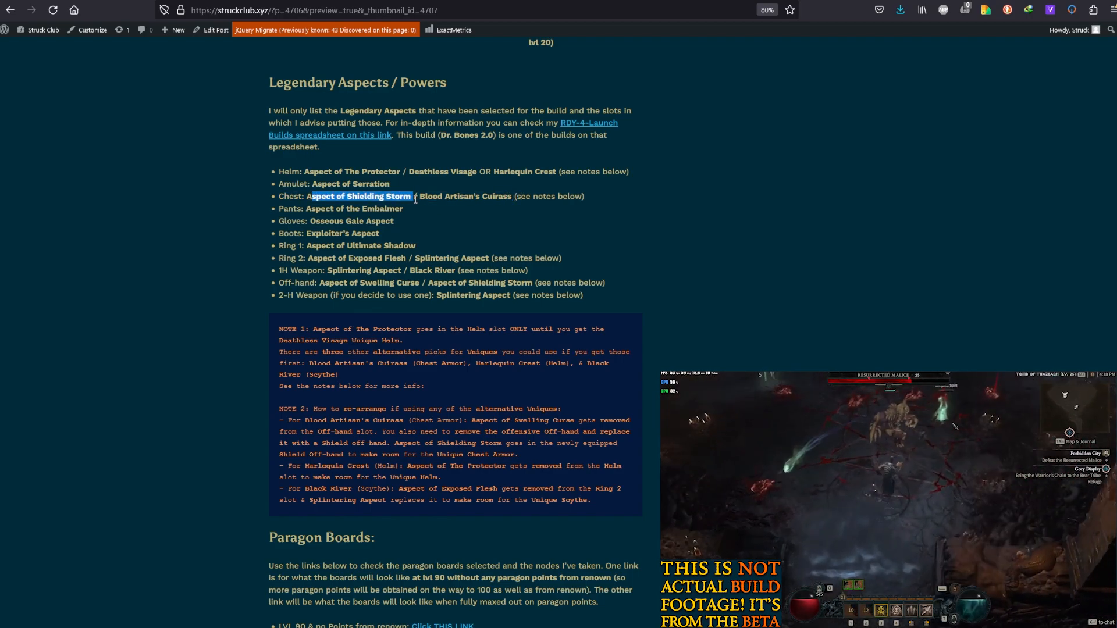
pyautogui.moveTo(422, 304)
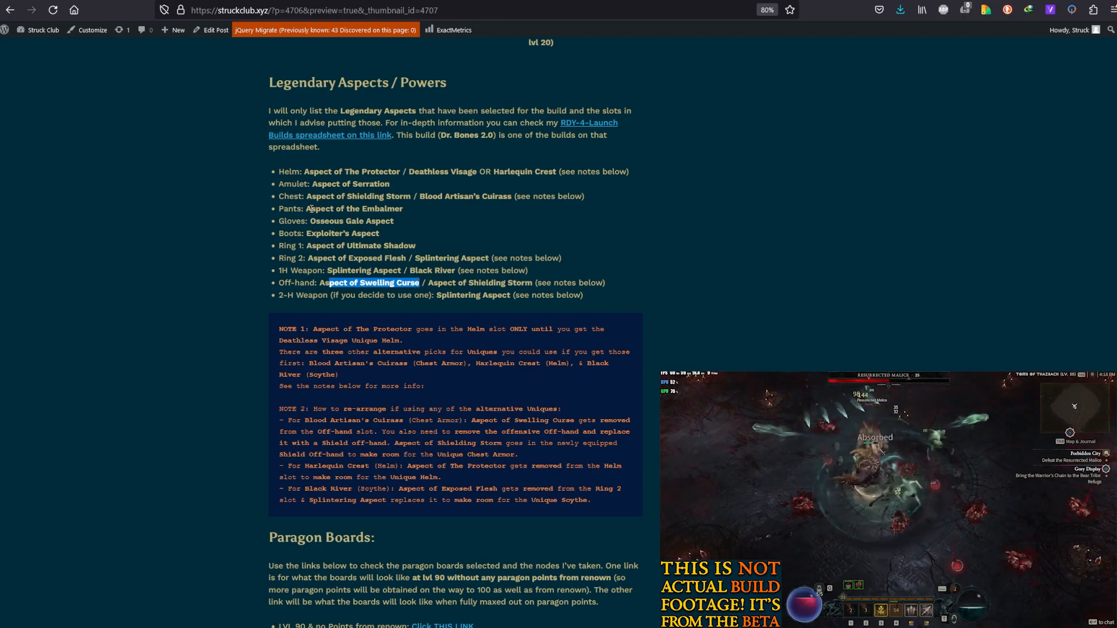
pyautogui.doubleClick(354, 209)
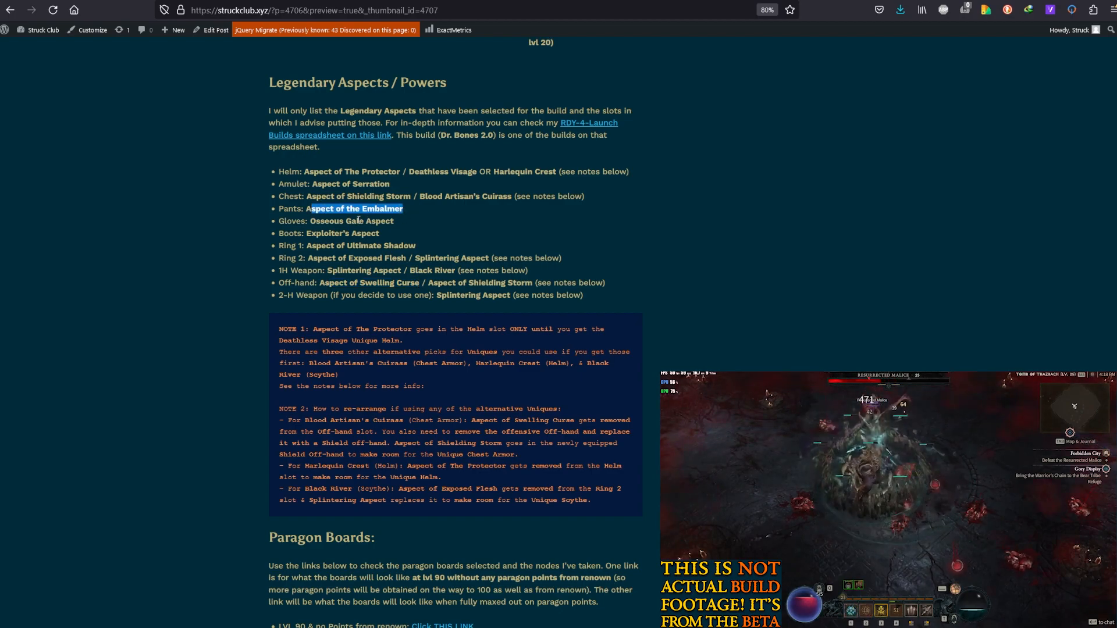
pyautogui.doubleClick(351, 221)
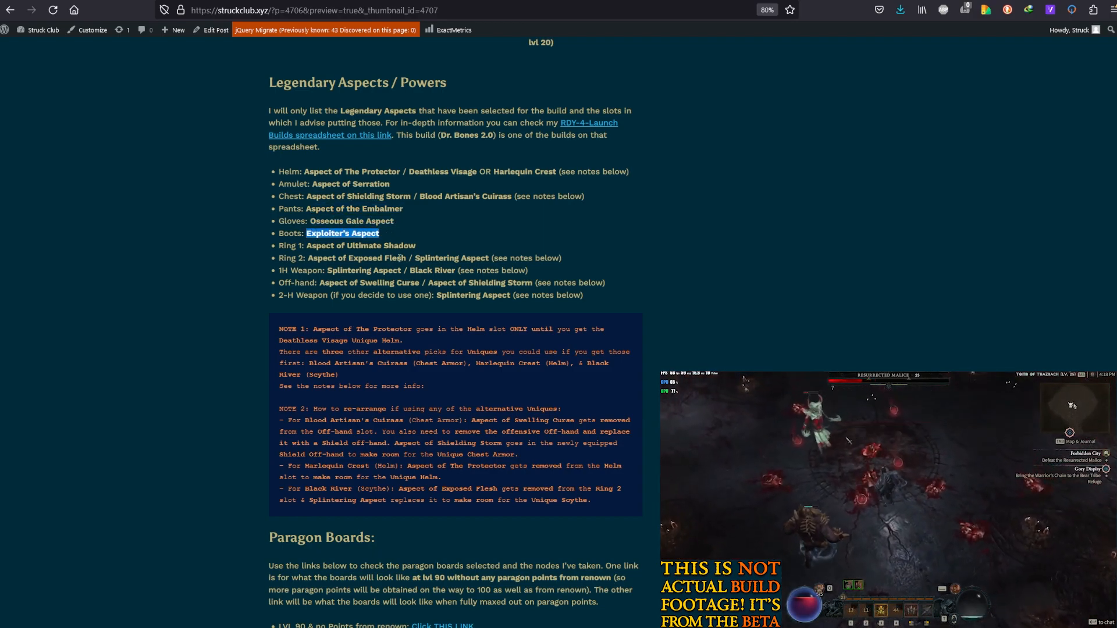
pyautogui.doubleClick(291, 245)
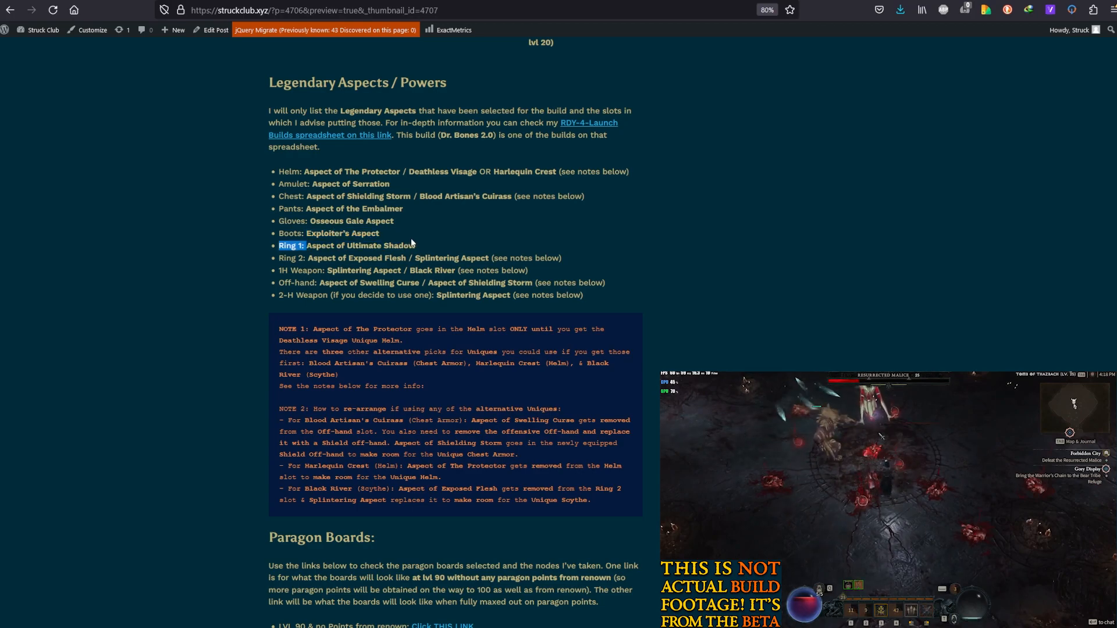
pyautogui.doubleClick(360, 245)
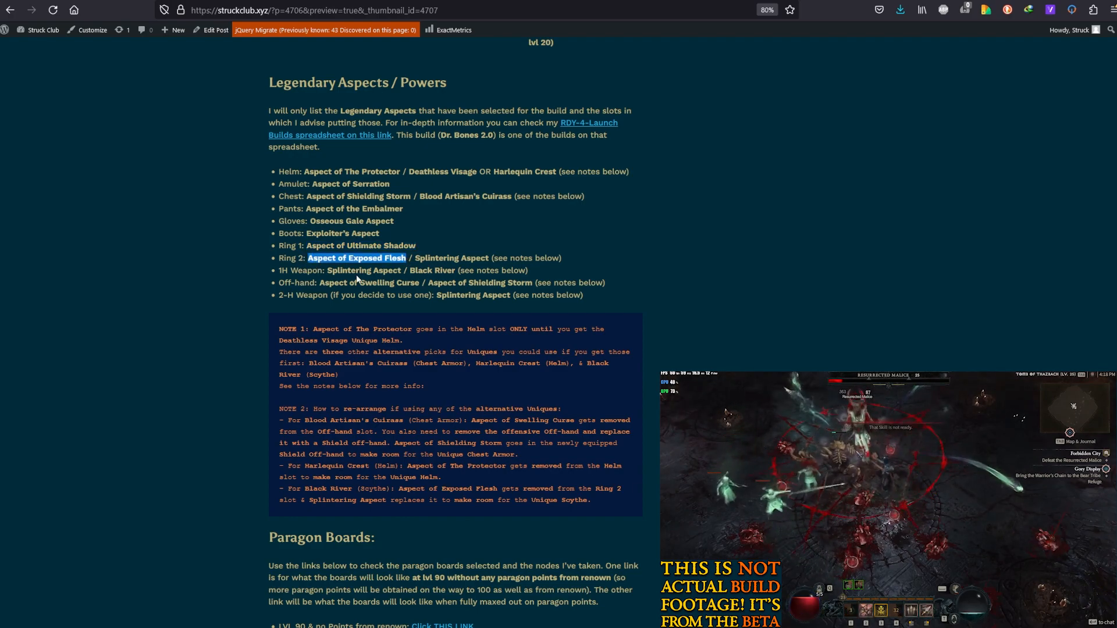
pyautogui.doubleClick(363, 270)
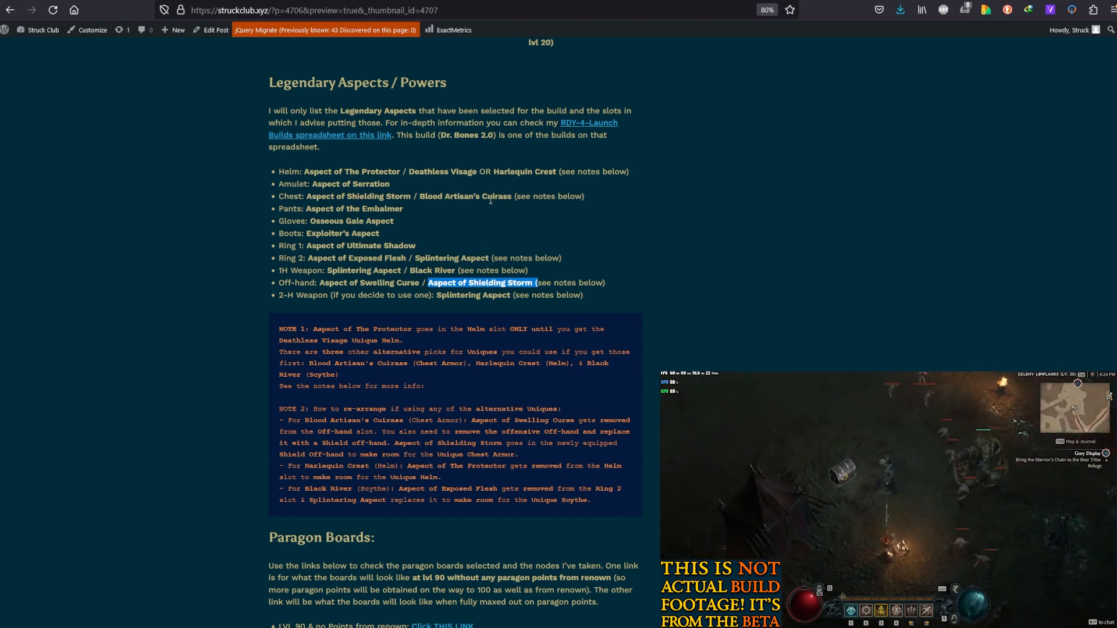
pyautogui.scroll(-3)
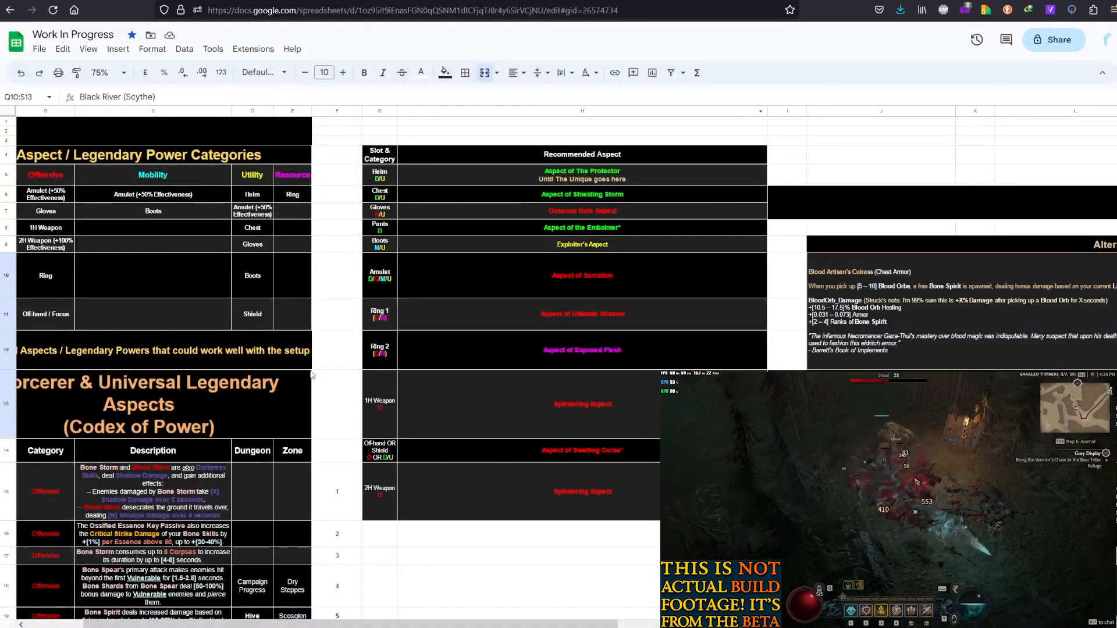
pyautogui.scroll(-3)
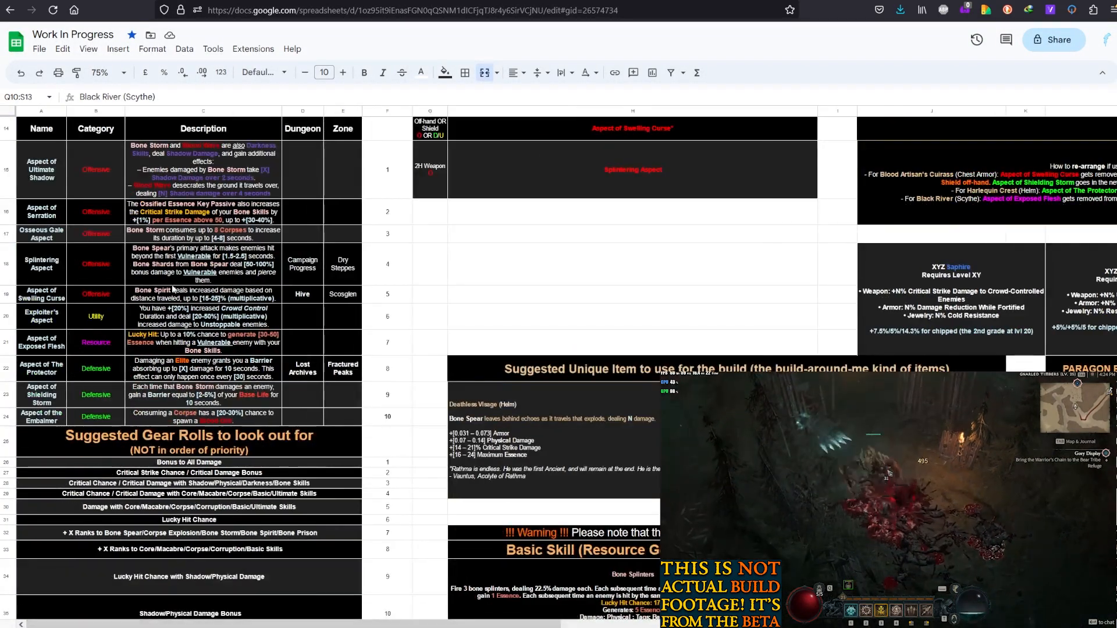
pyautogui.scroll(3)
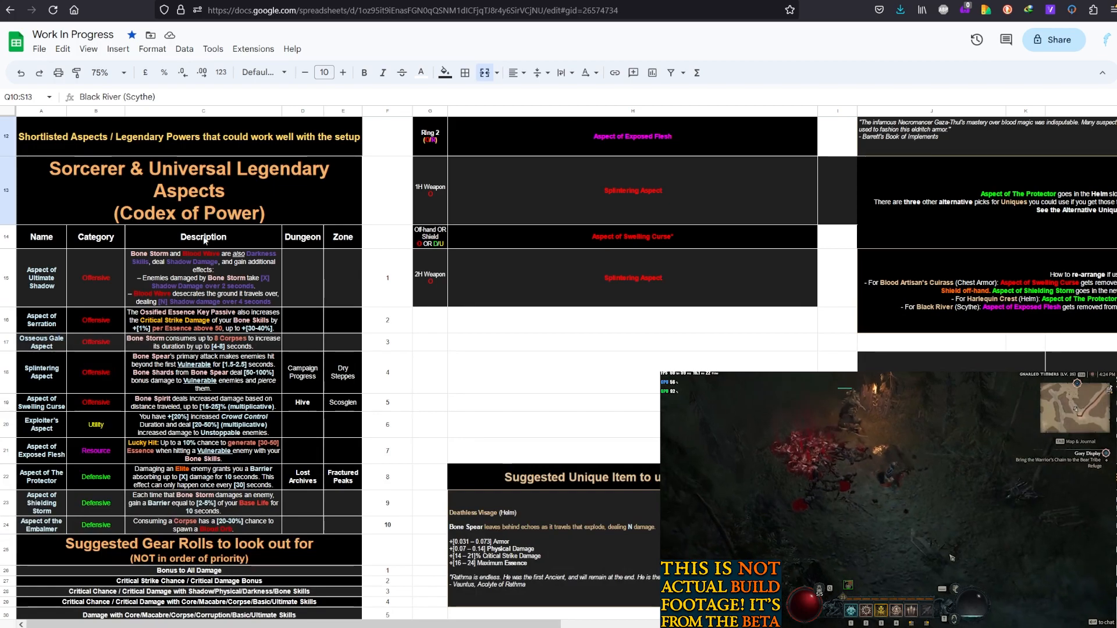
pyautogui.click(203, 278)
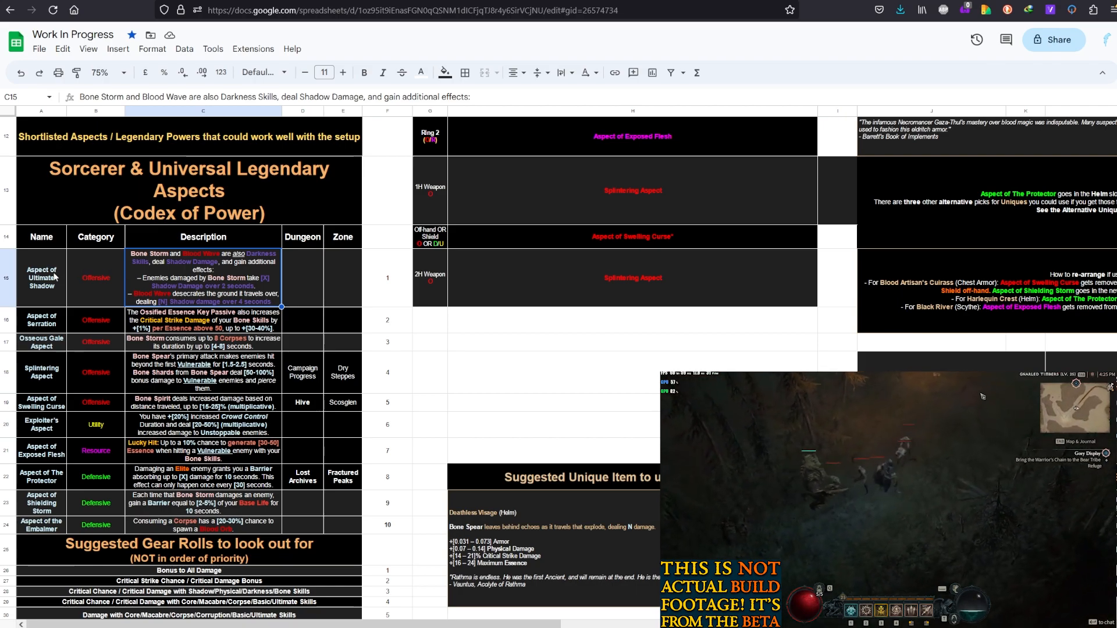
pyautogui.click(41, 277)
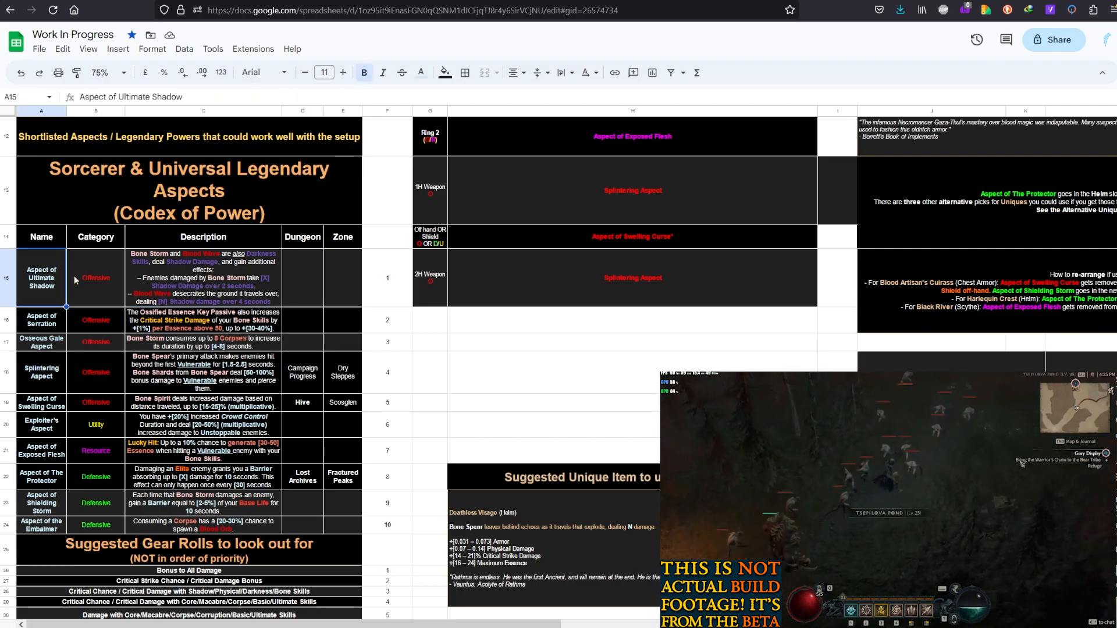
pyautogui.click(203, 278)
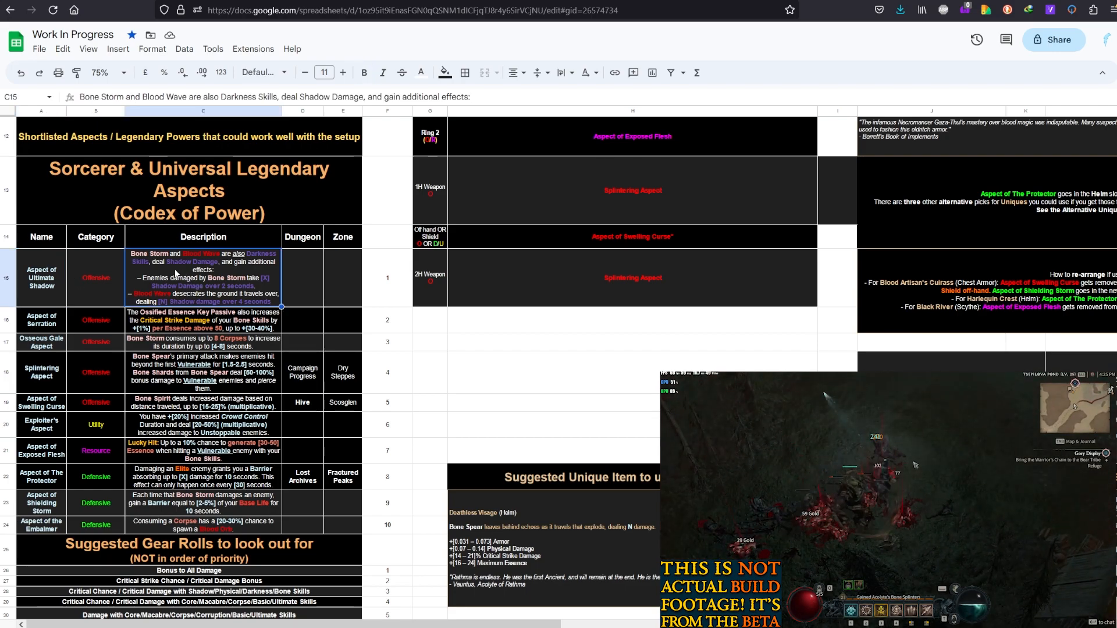
pyautogui.moveTo(948, 454)
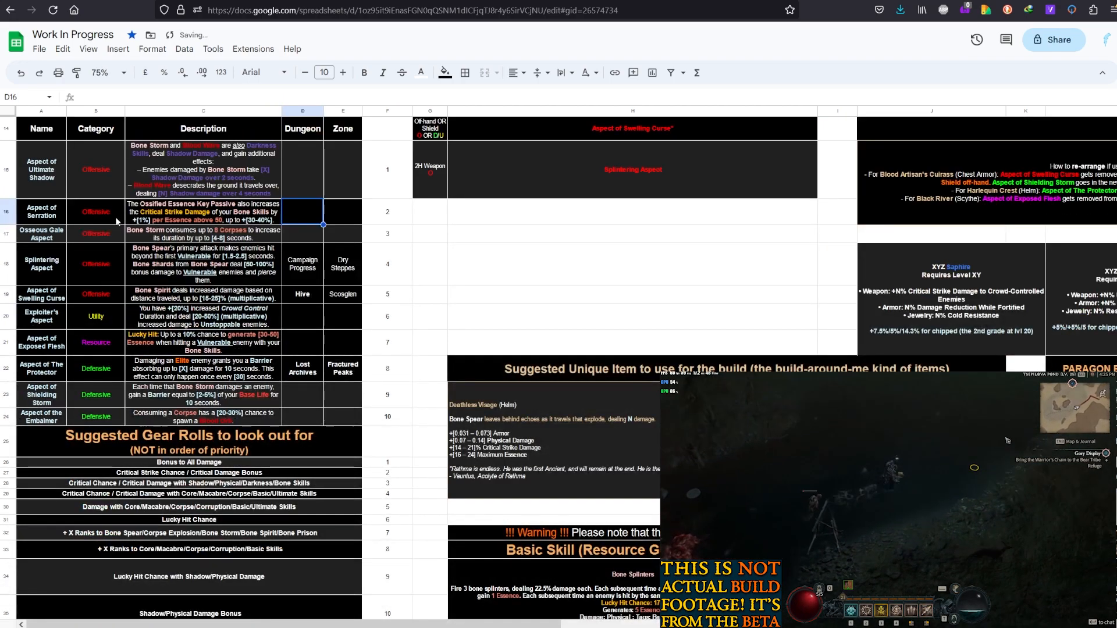
pyautogui.click(203, 212)
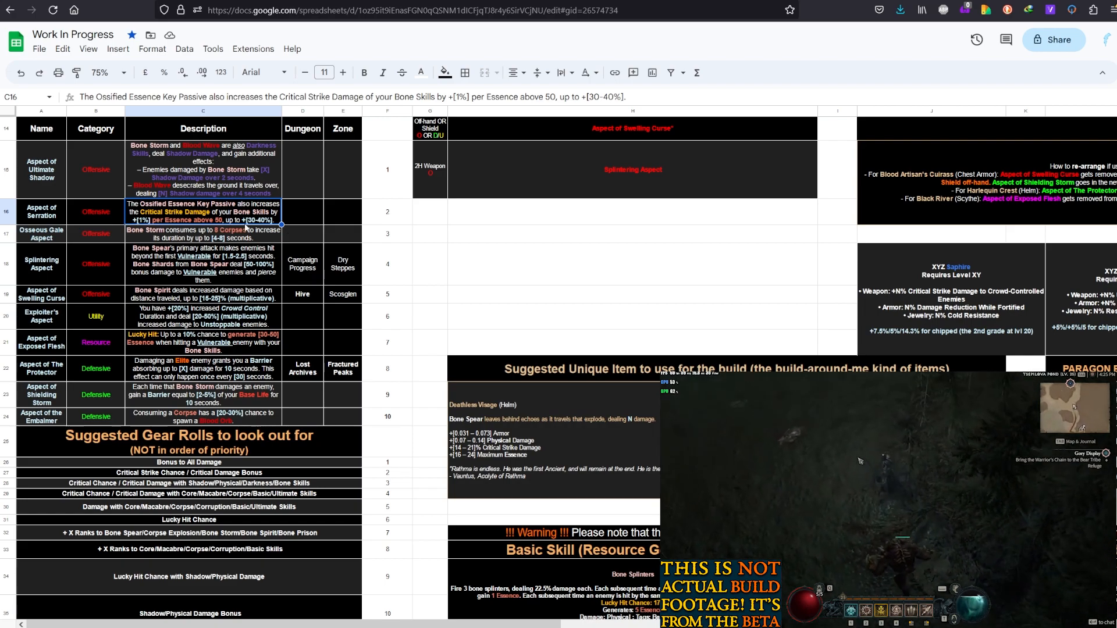
pyautogui.scroll(3)
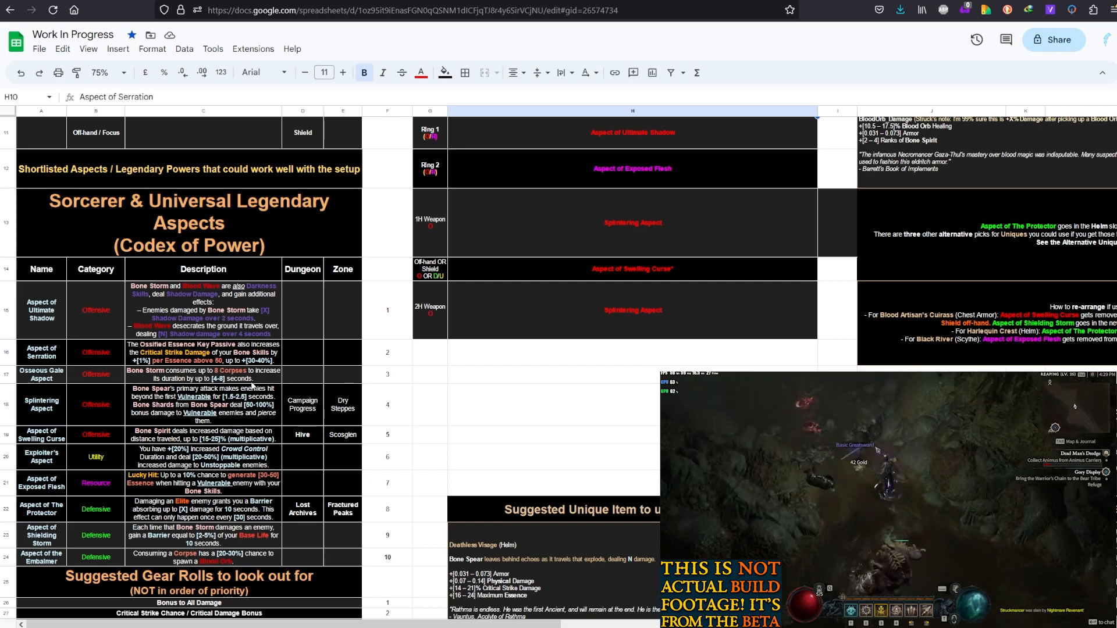
pyautogui.scroll(-3)
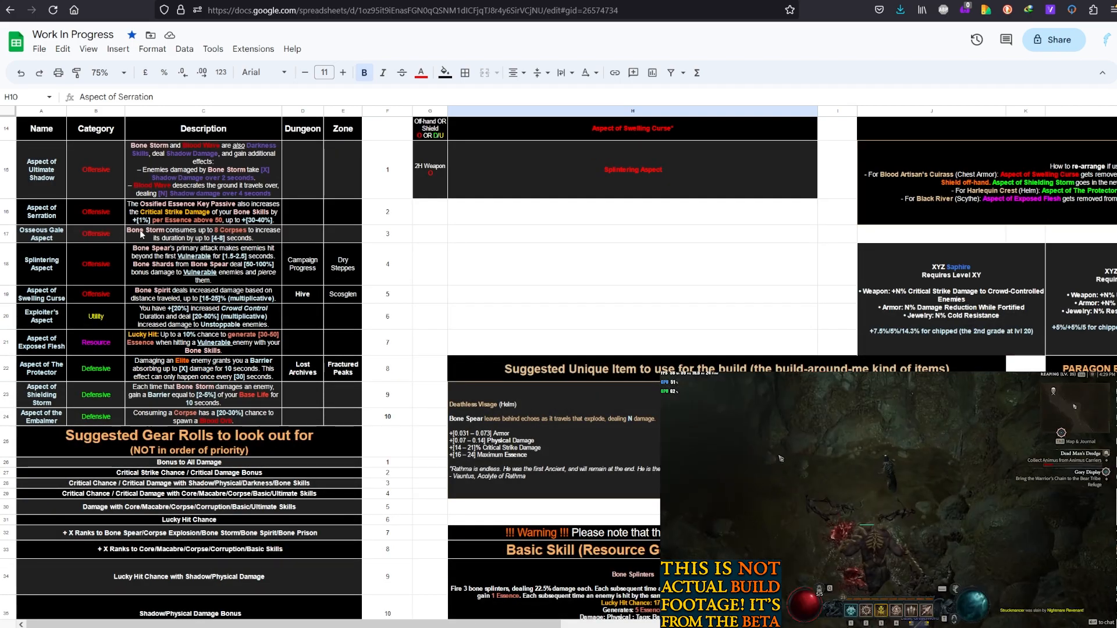
pyautogui.click(203, 234)
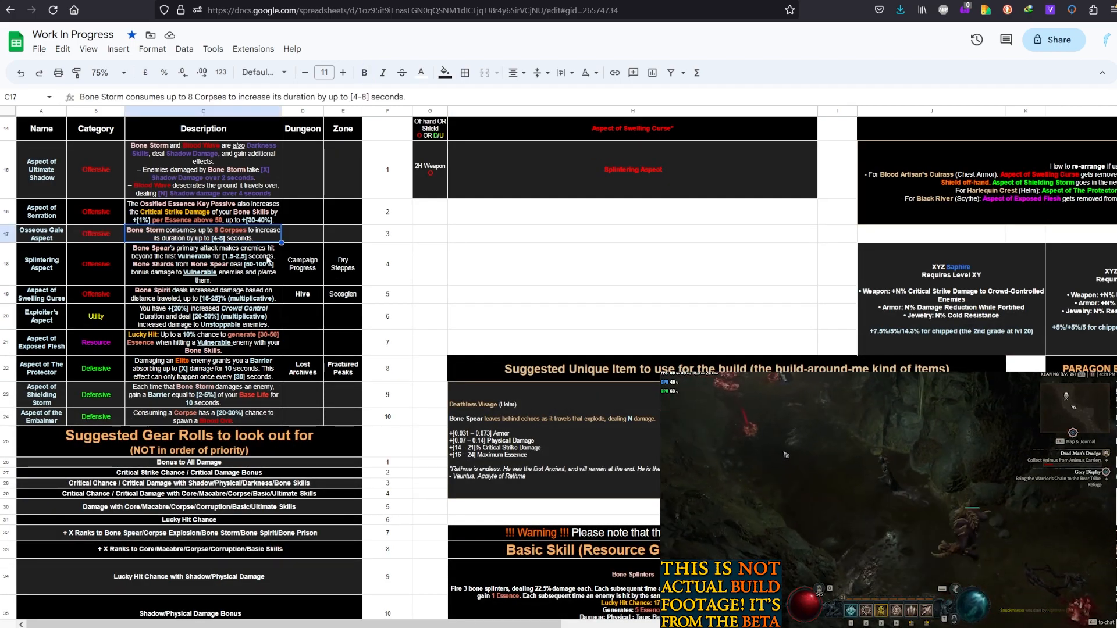
pyautogui.scroll(3)
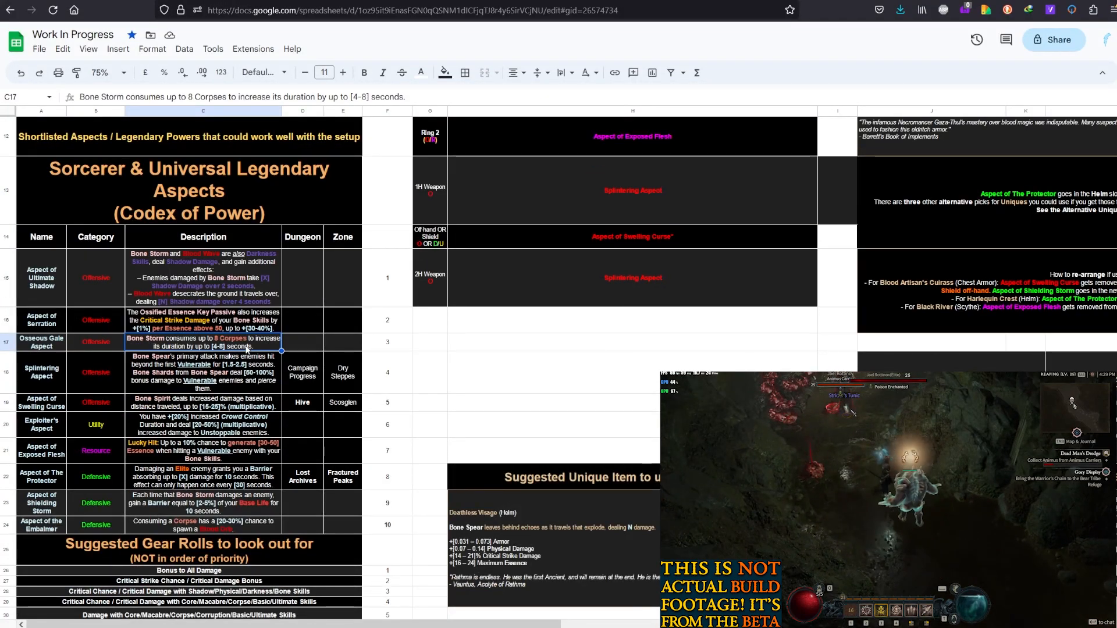
pyautogui.scroll(-3)
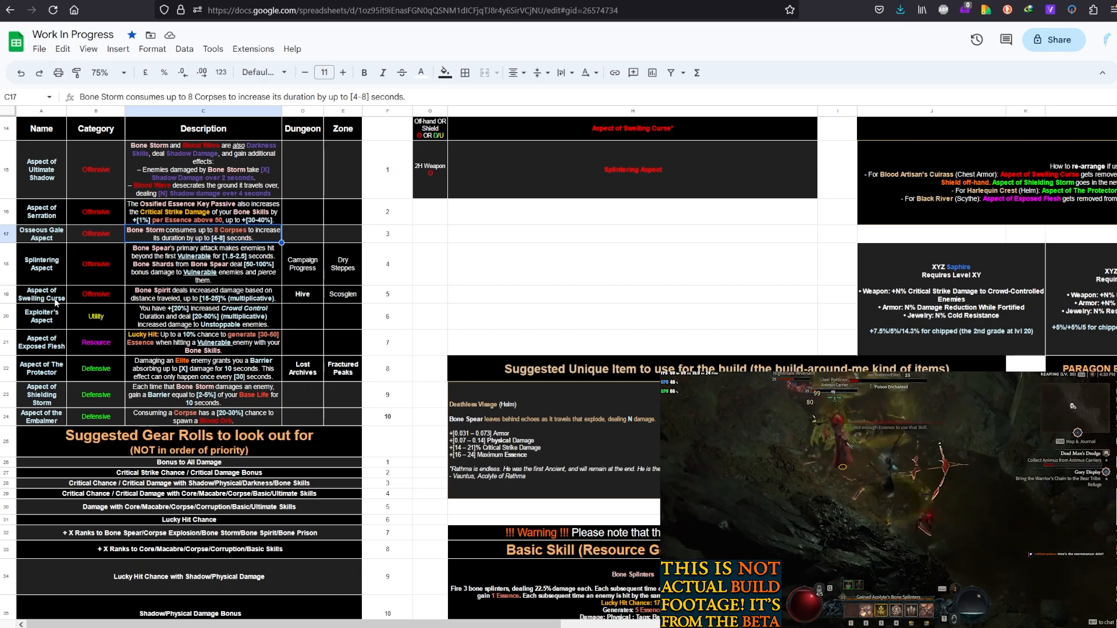
pyautogui.click(203, 293)
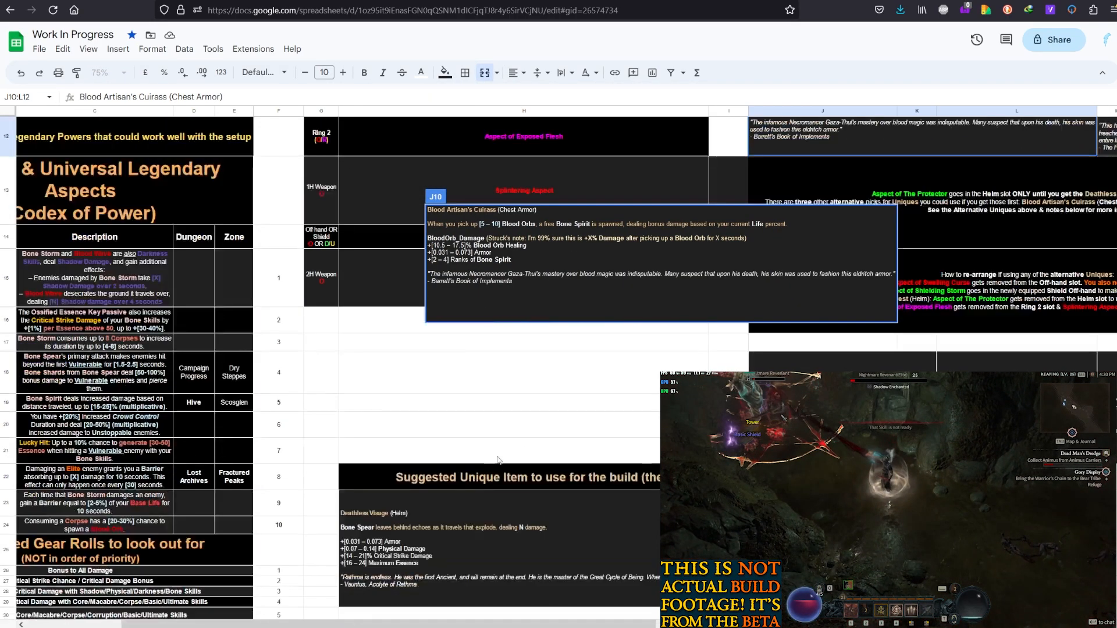
pyautogui.click(499, 425)
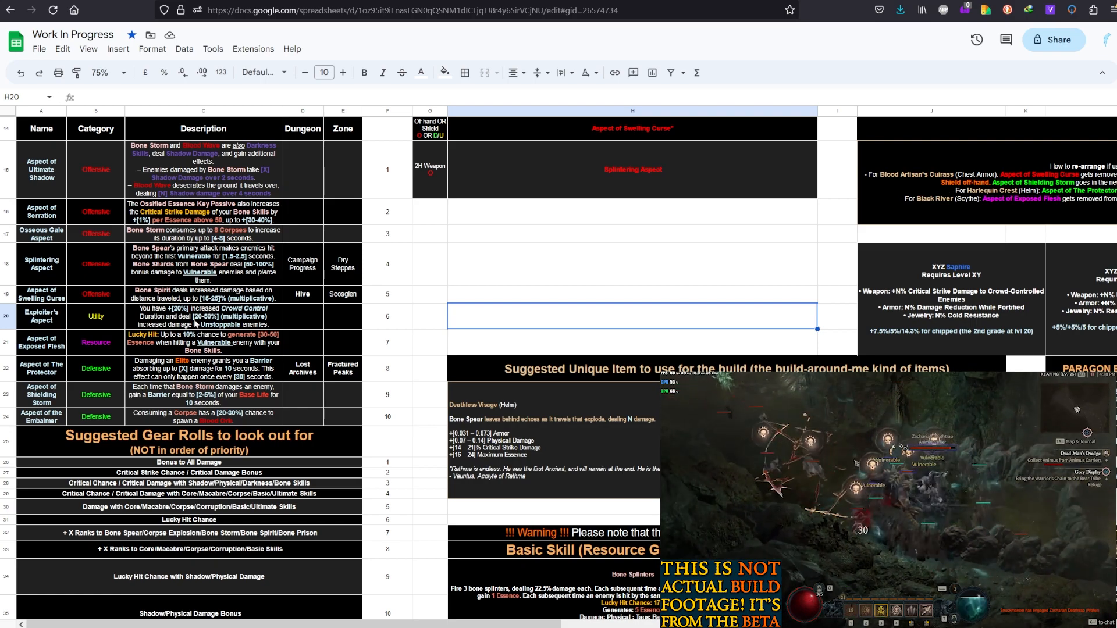
pyautogui.click(203, 317)
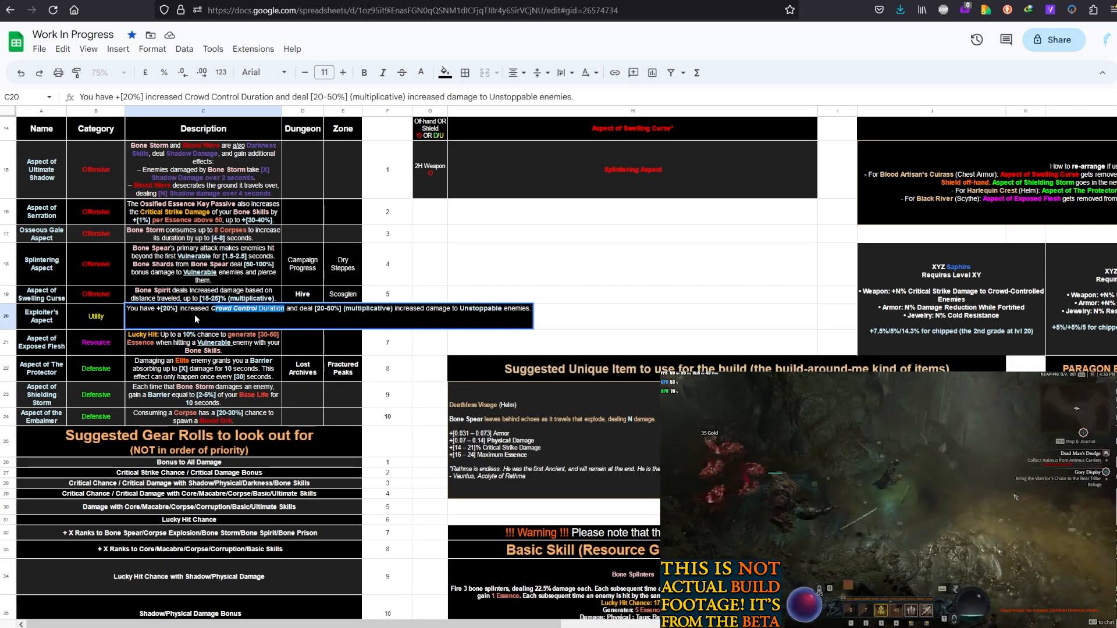
pyautogui.click(203, 343)
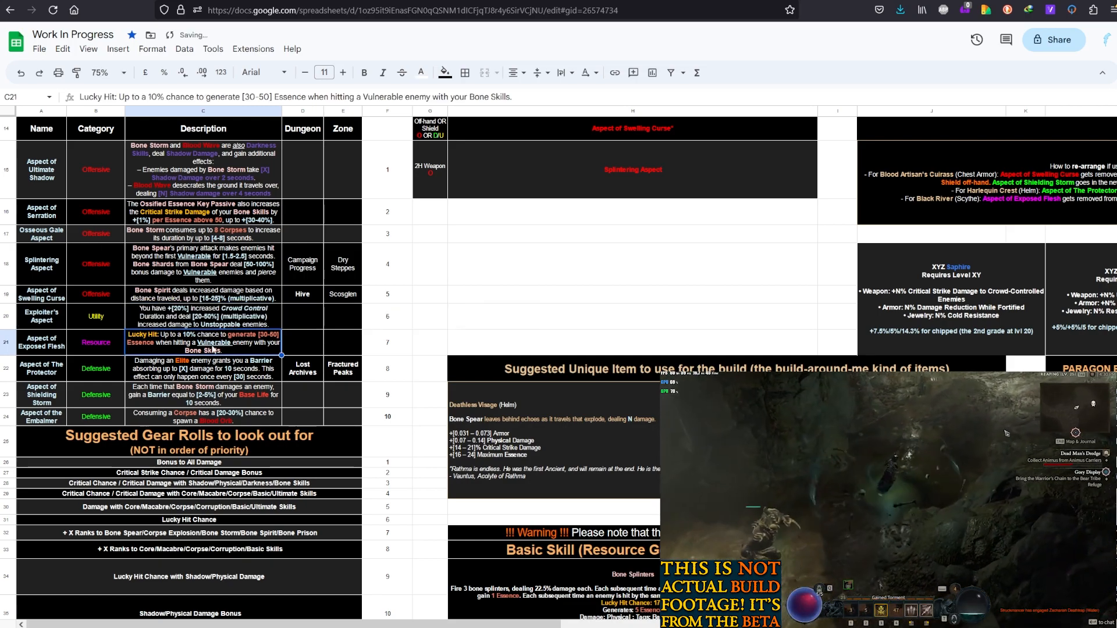
pyautogui.scroll(-3)
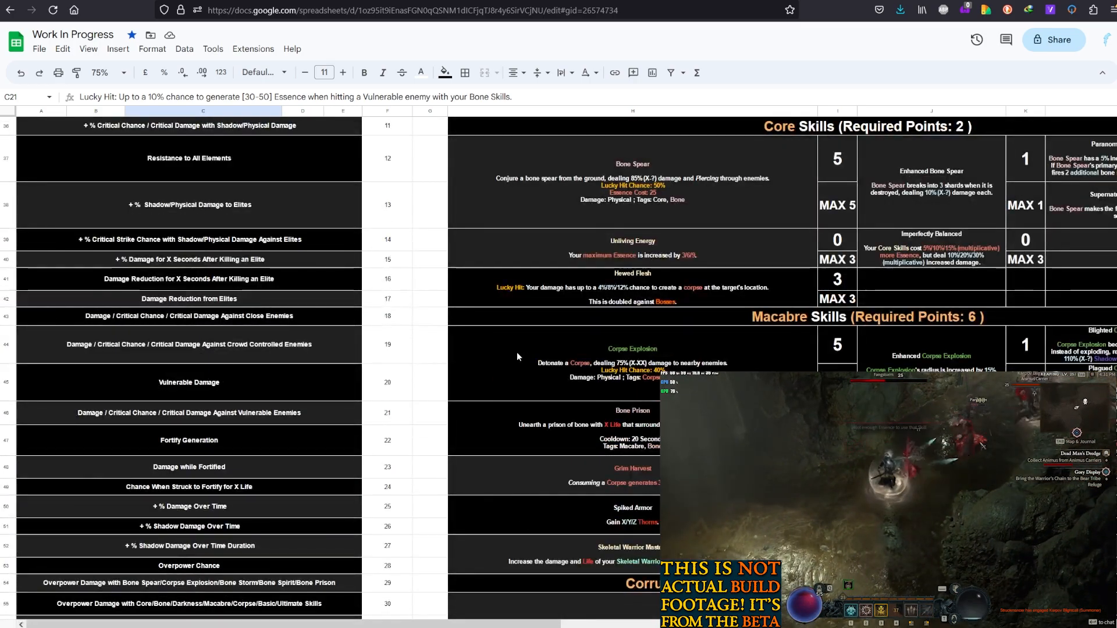
# Select the Protector, Shielding Storm and Embalmer aspect rows in the sheet.
pyautogui.scroll(3)
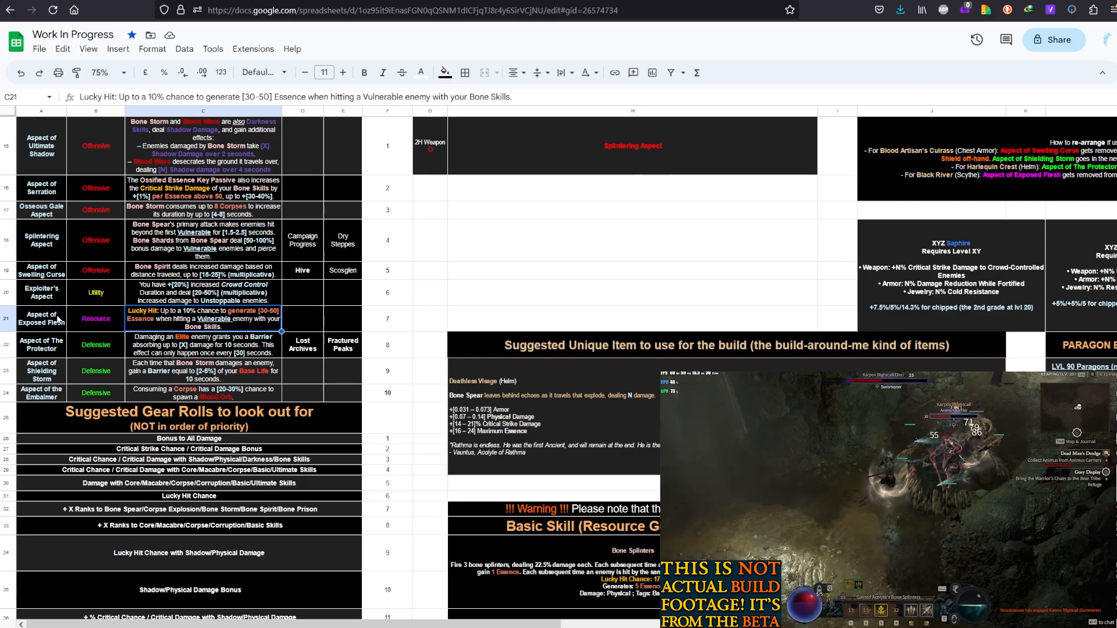
pyautogui.click(203, 344)
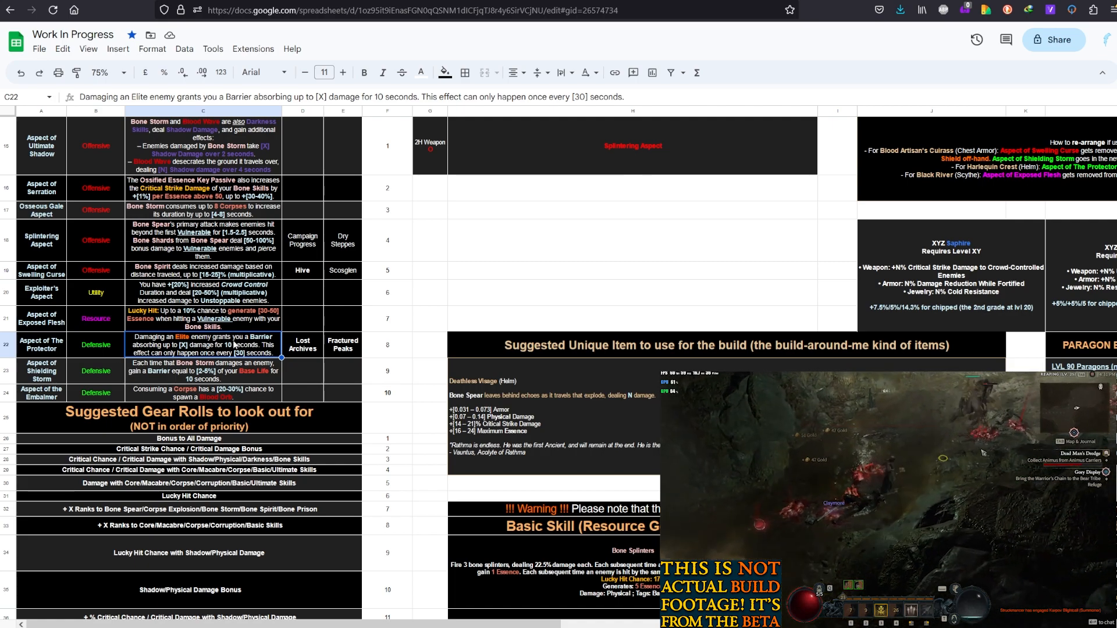
pyautogui.scroll(3)
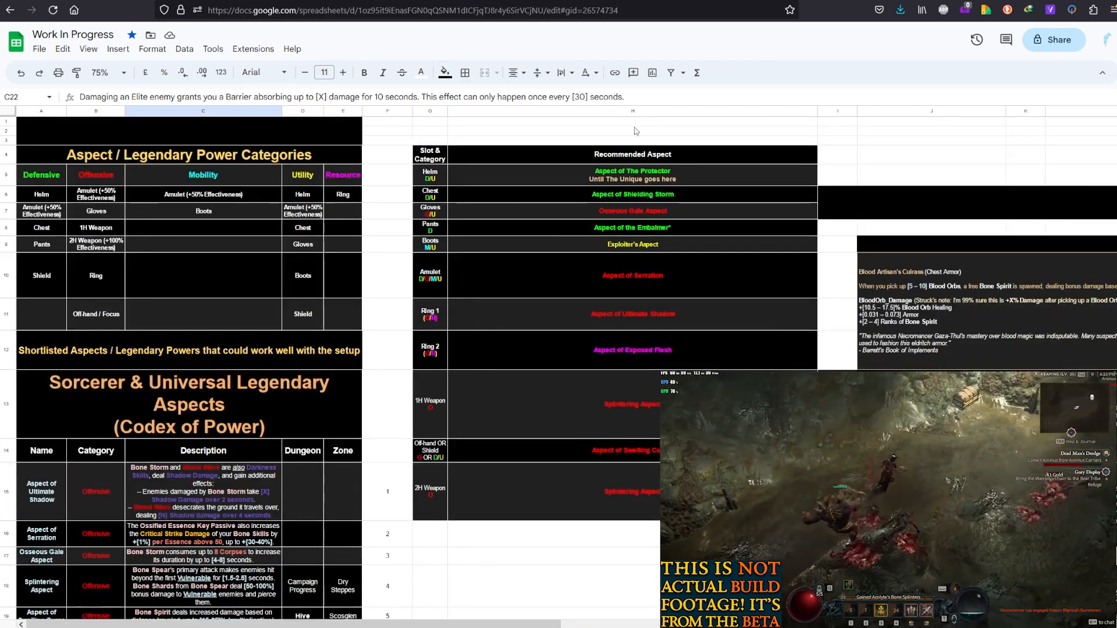
pyautogui.click(429, 174)
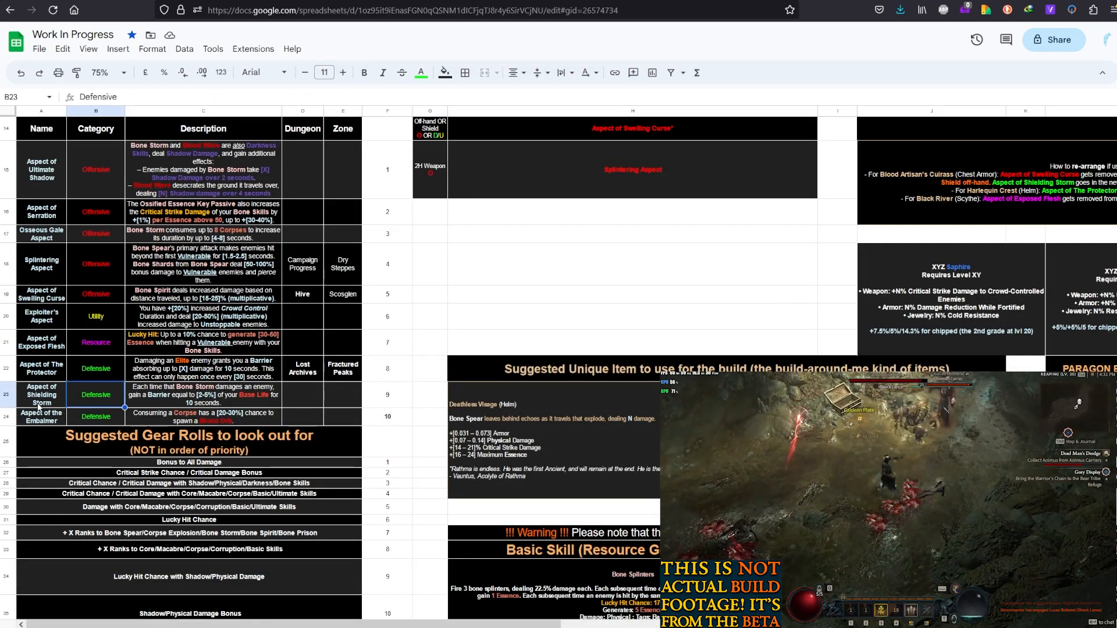
pyautogui.click(203, 394)
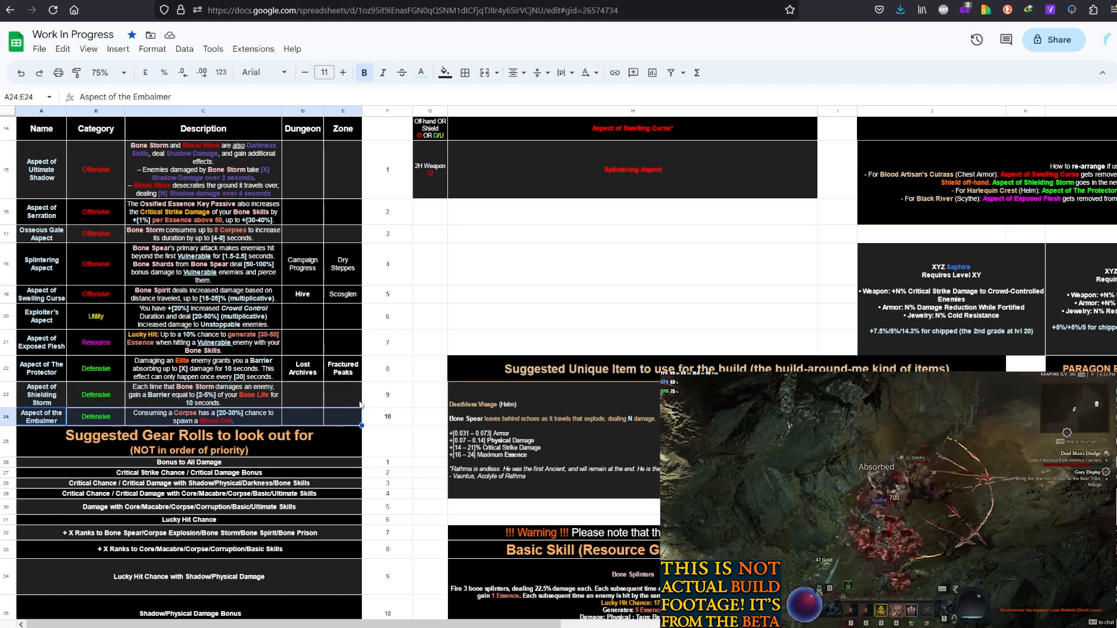
# Scroll around the sheet, ending on the Struck Club Sockets & Gems section.
pyautogui.scroll(3)
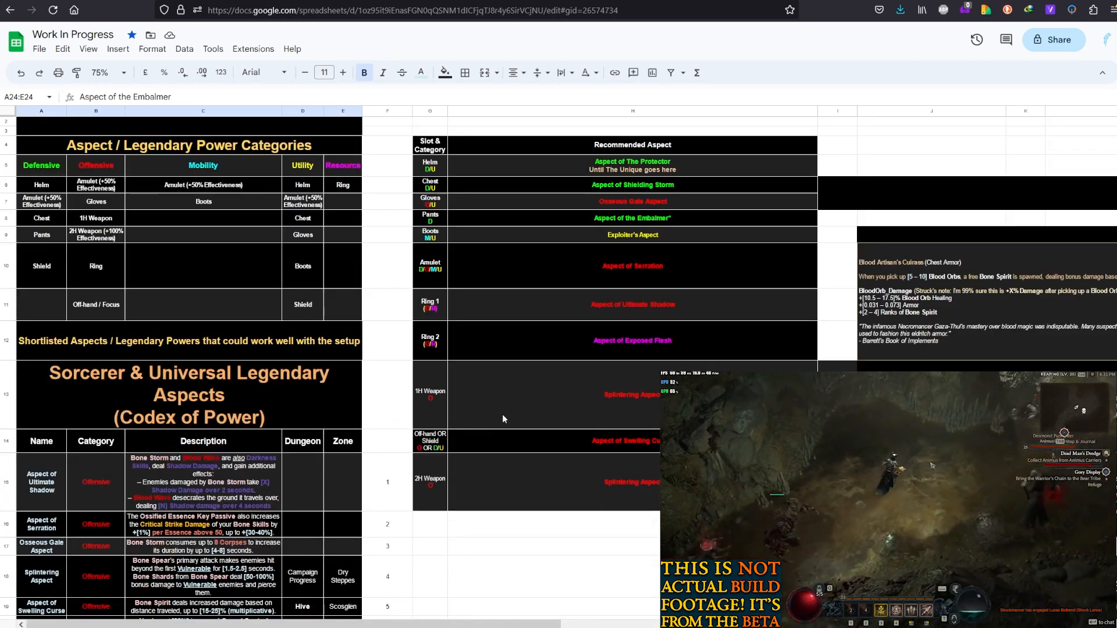
pyautogui.scroll(-3)
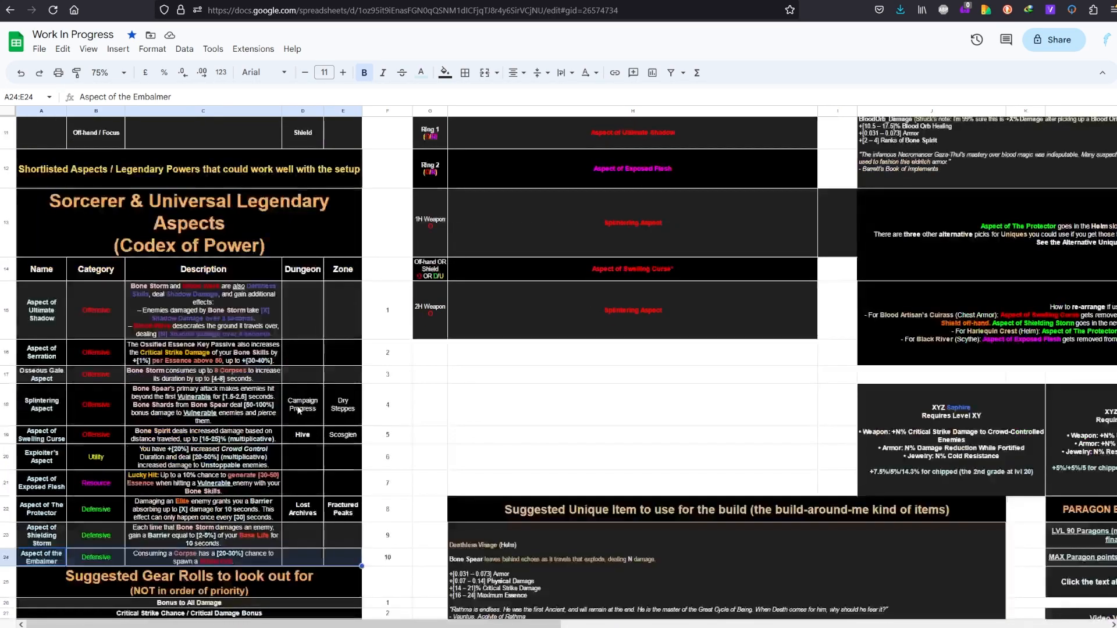
pyautogui.scroll(-3)
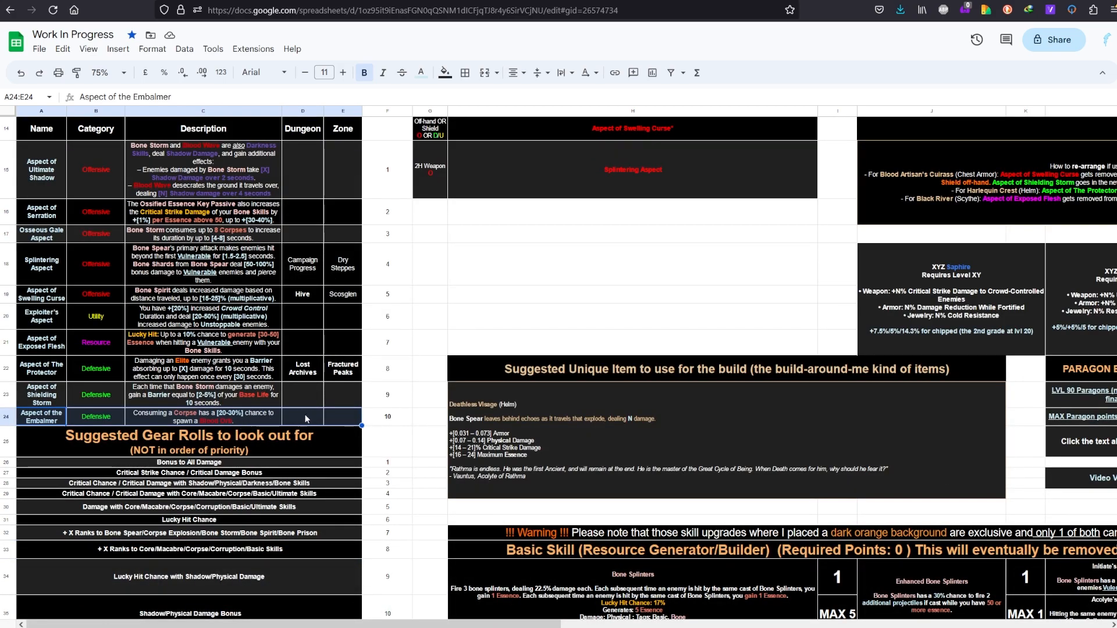
pyautogui.scroll(3)
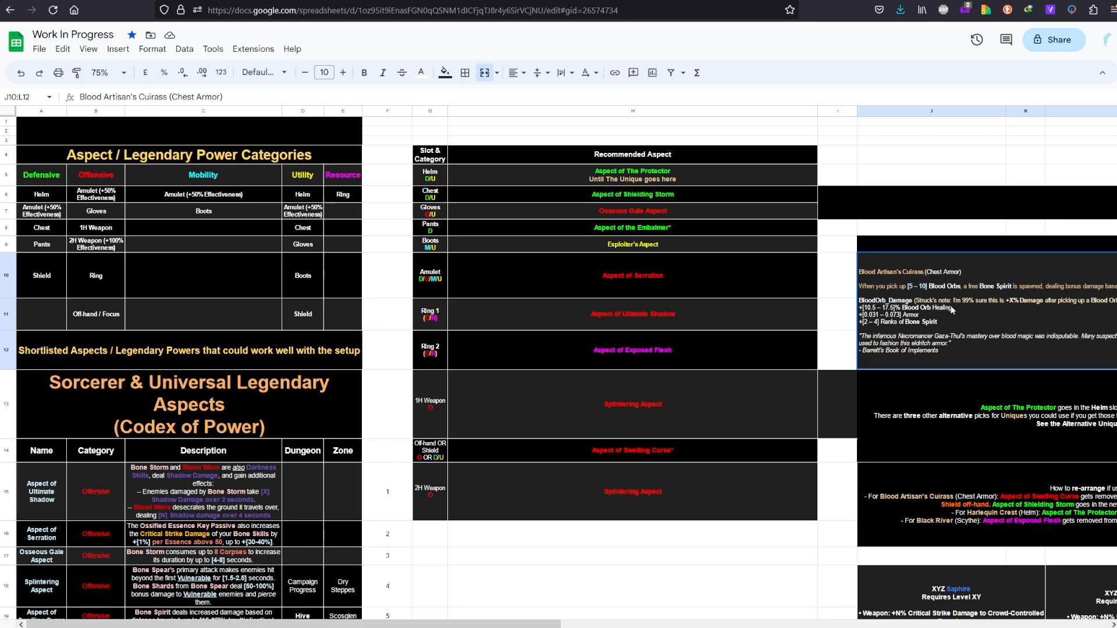
pyautogui.scroll(-3)
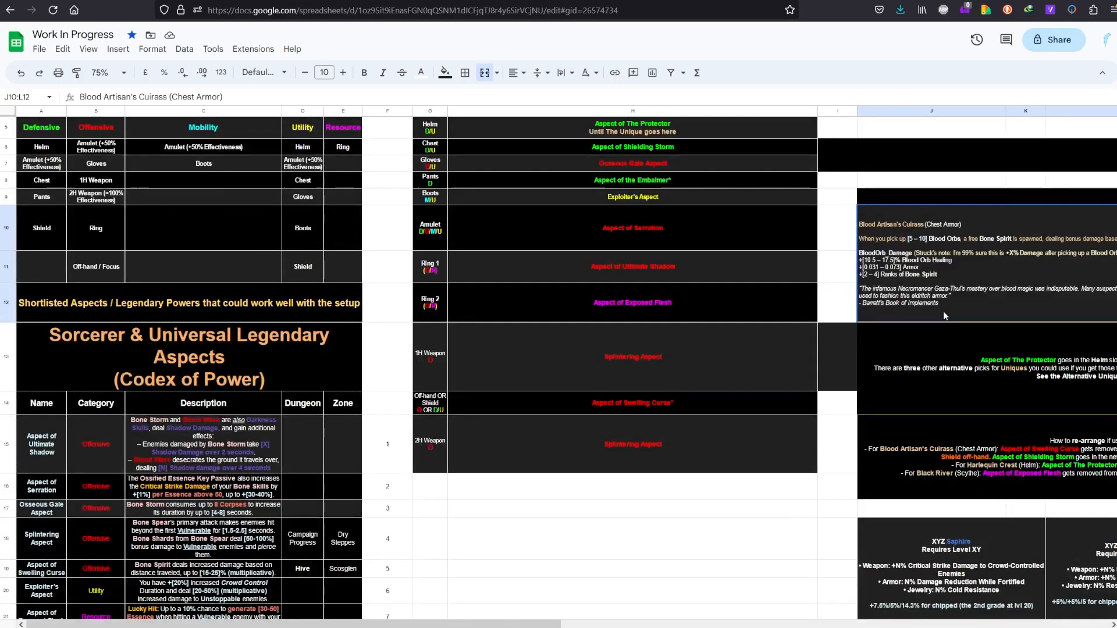
pyautogui.scroll(-3)
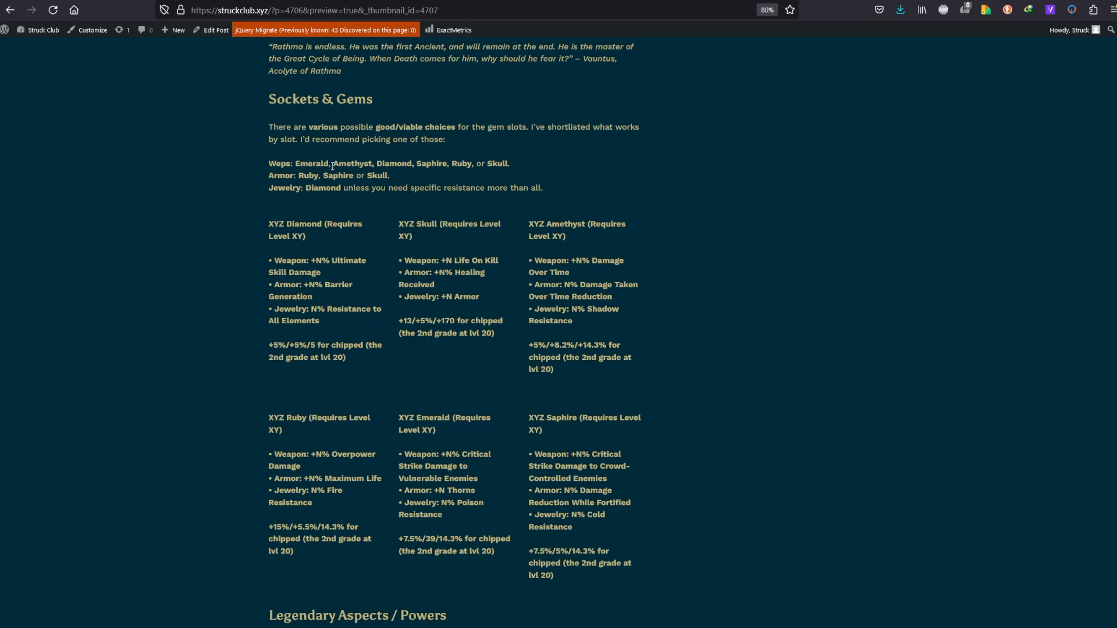
# Highlight Amethyst, Damage Over Time and Overpower Damage on the gem cards.
pyautogui.doubleClick(351, 163)
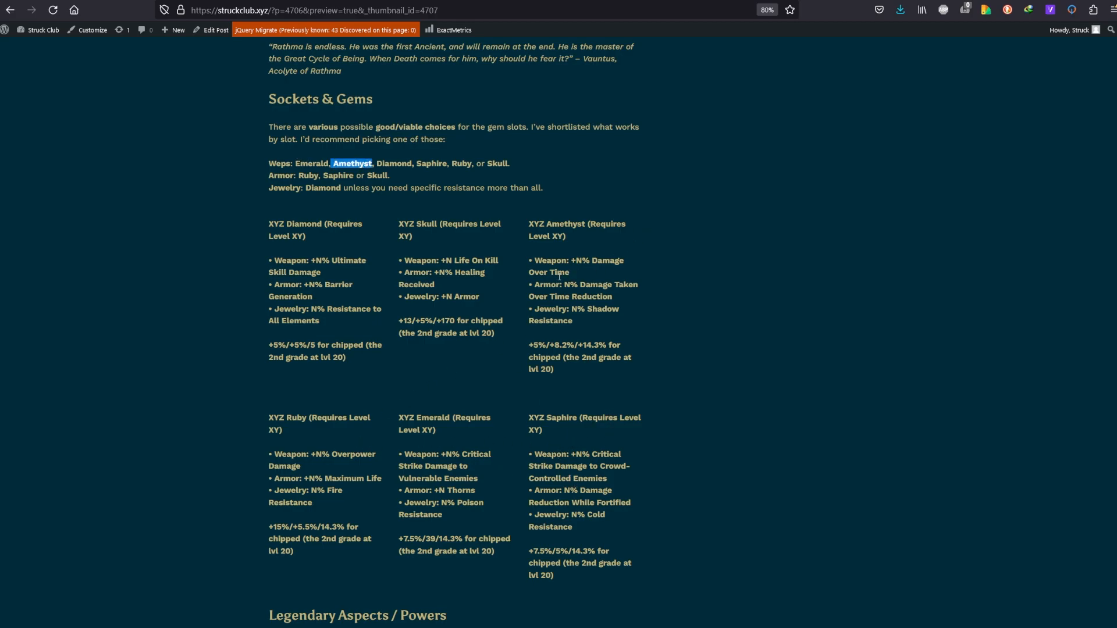
pyautogui.doubleClick(575, 265)
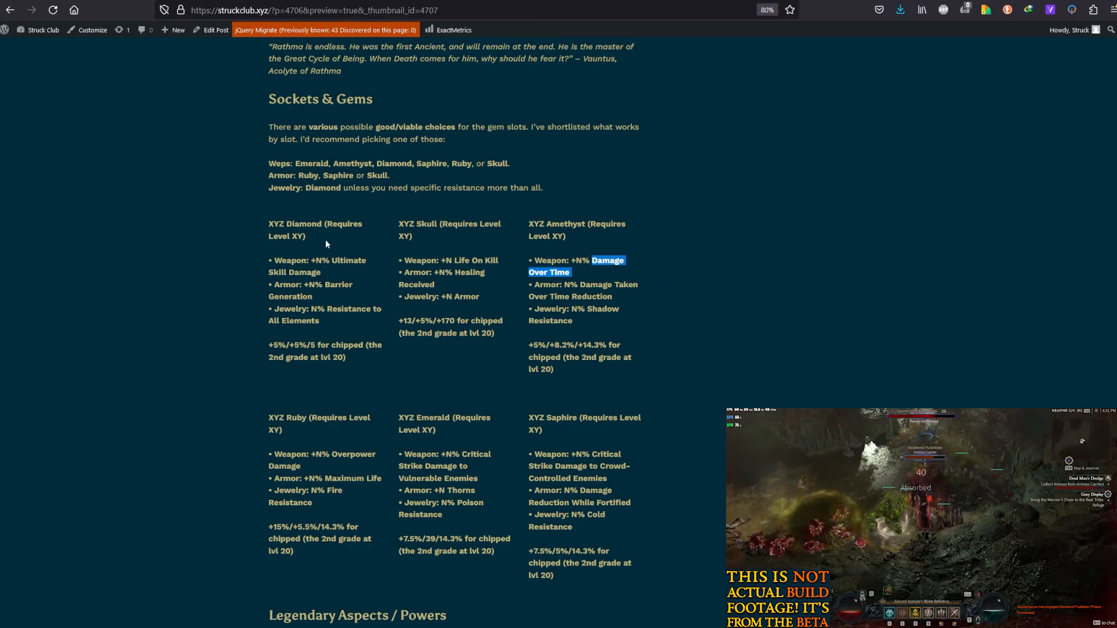
pyautogui.doubleClick(309, 163)
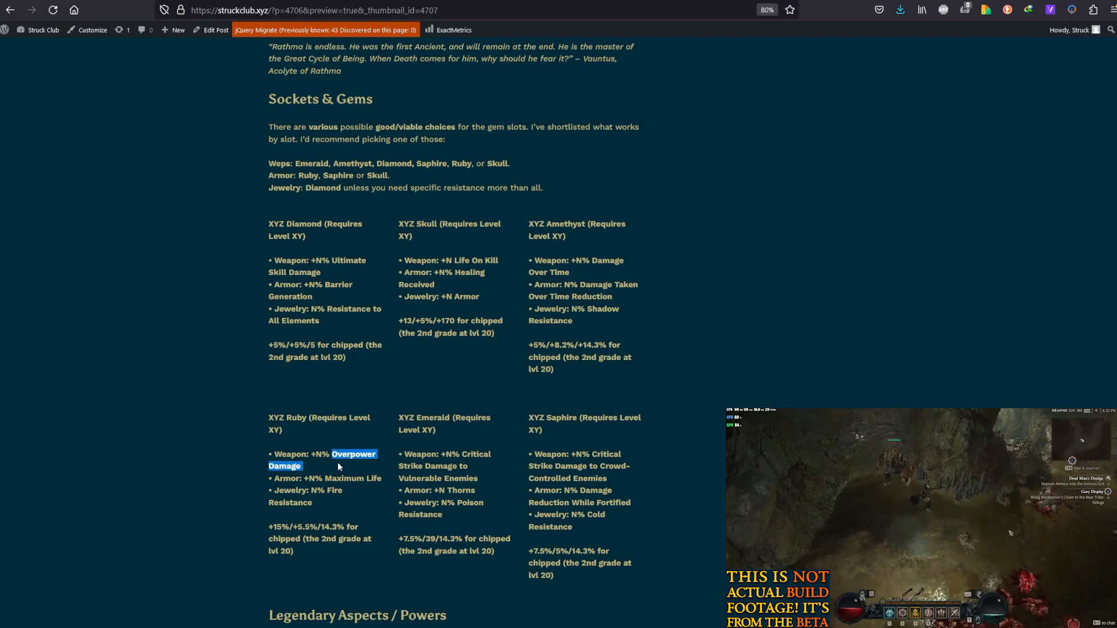
pyautogui.moveTo(355, 440)
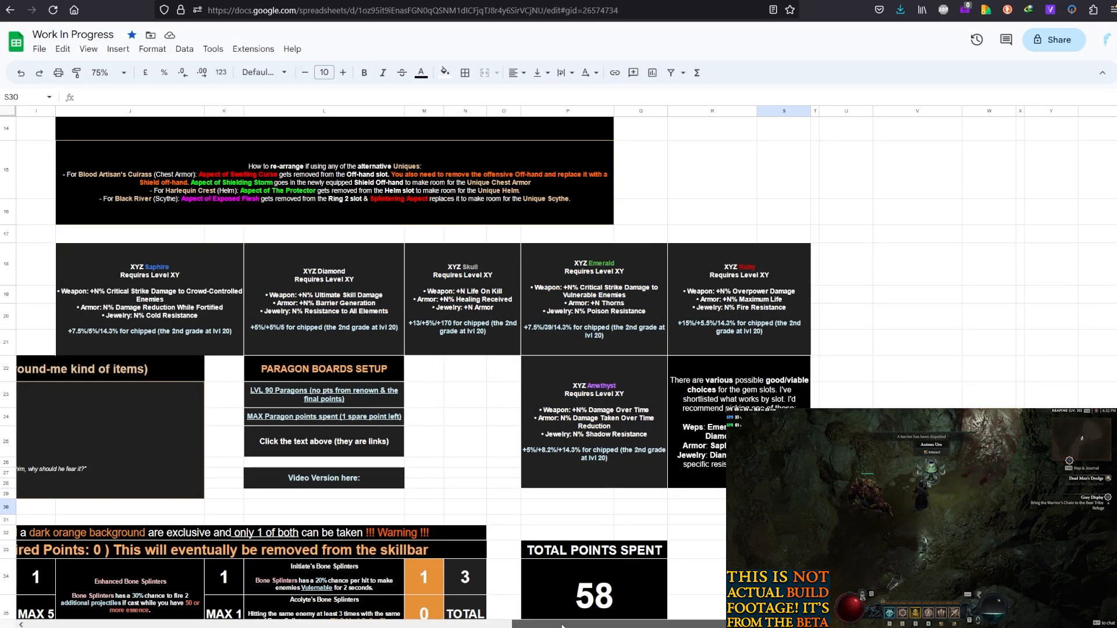
# Scroll left and select the Aspect of Shielding Storm description cell.
pyautogui.hscroll(-3)
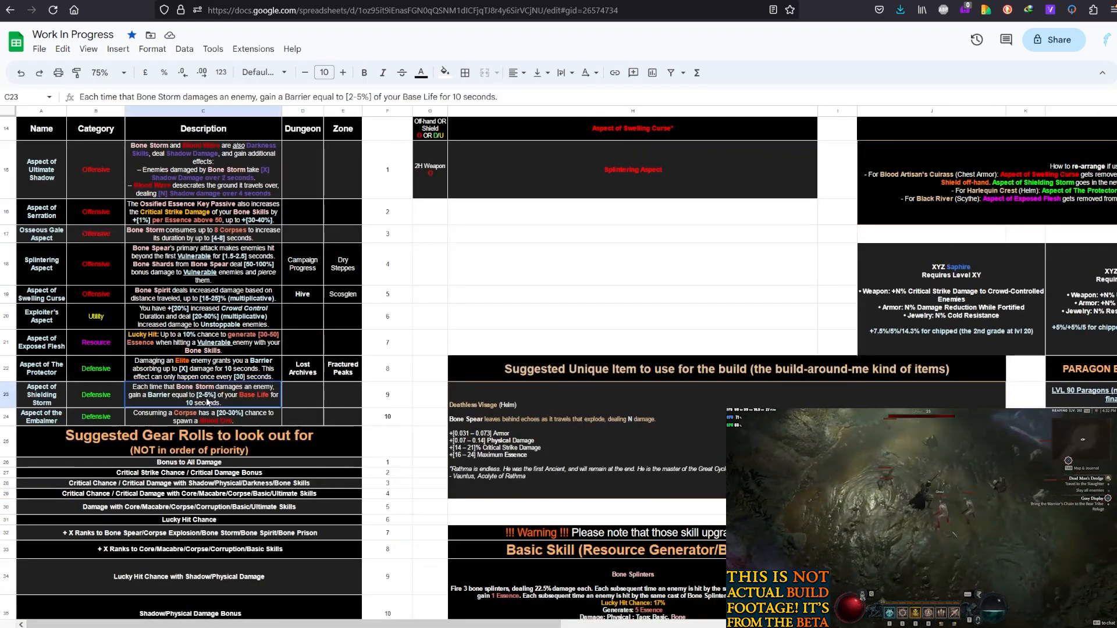
pyautogui.click(40, 393)
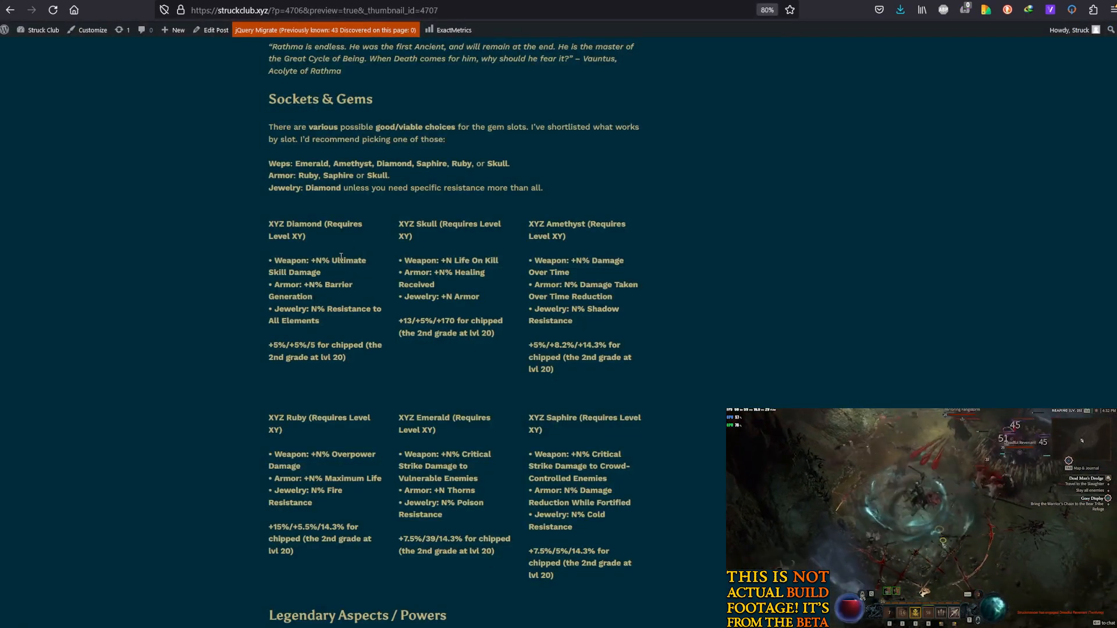
pyautogui.doubleClick(348, 260)
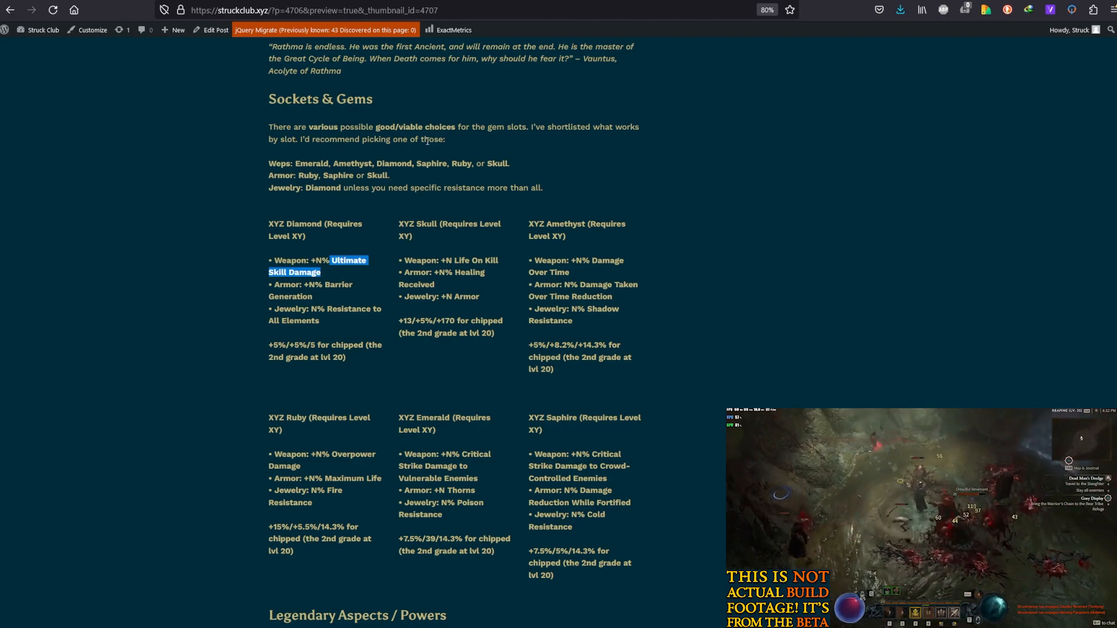
pyautogui.doubleClick(311, 162)
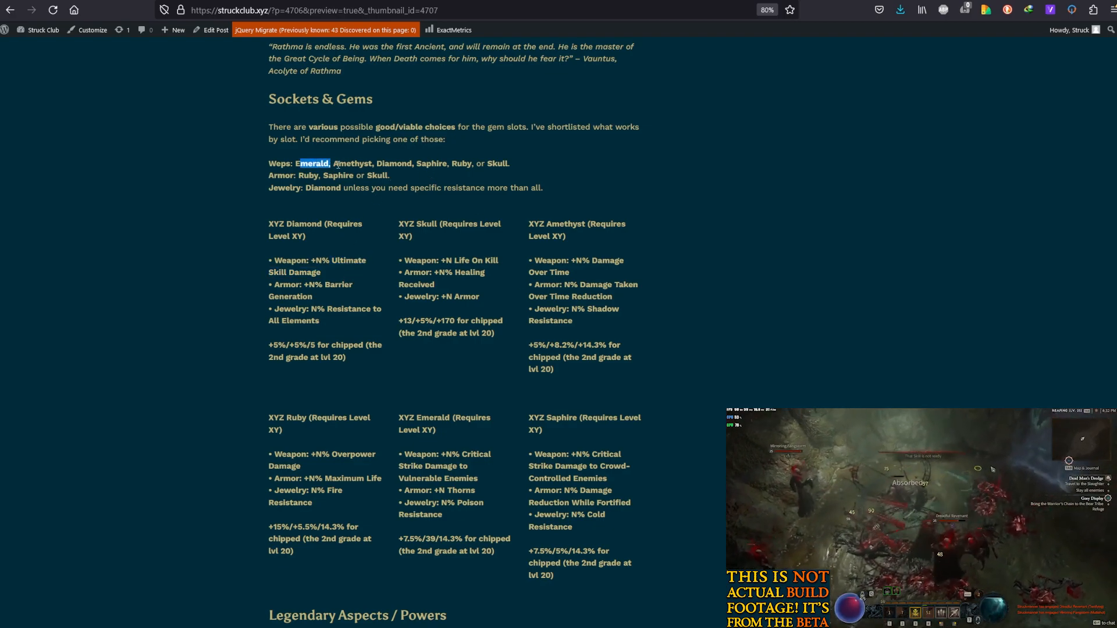
pyautogui.doubleClick(389, 163)
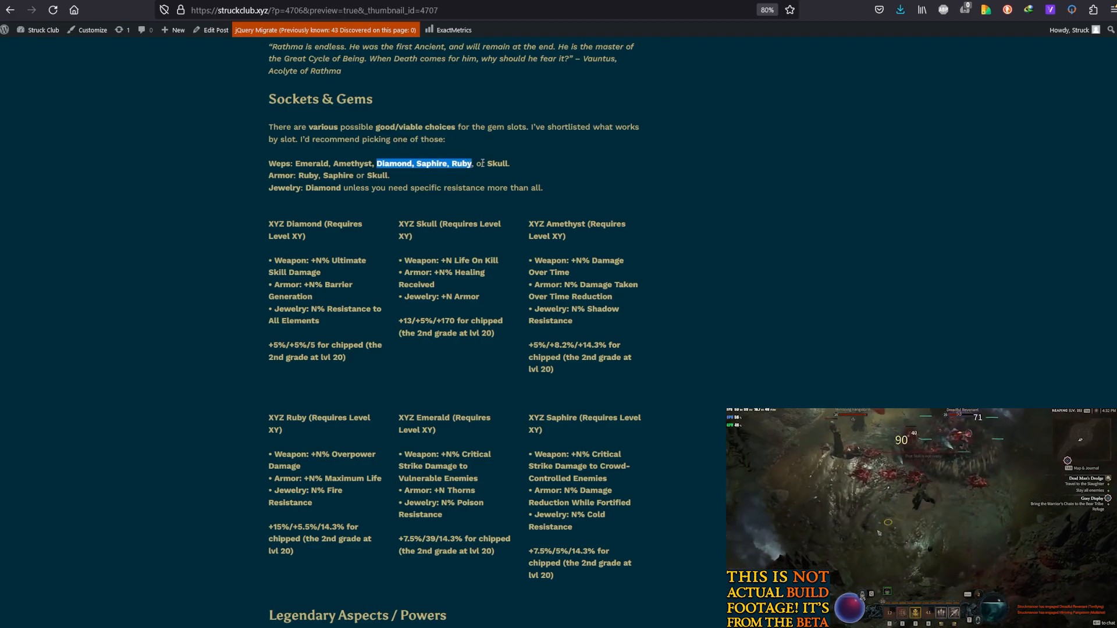
pyautogui.click(469, 369)
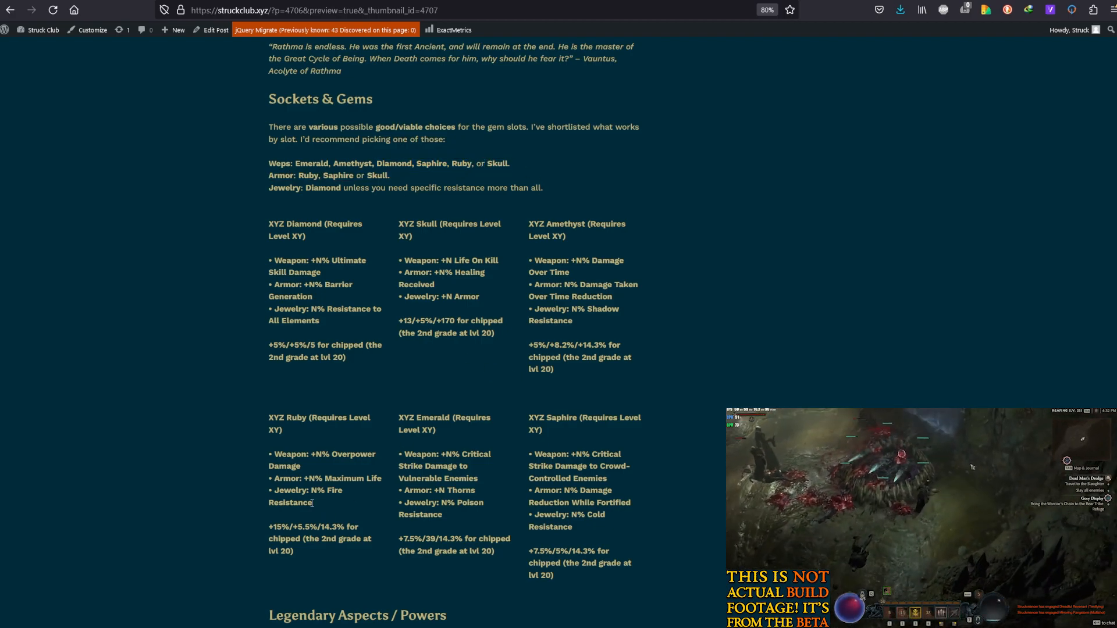
pyautogui.moveTo(427, 248)
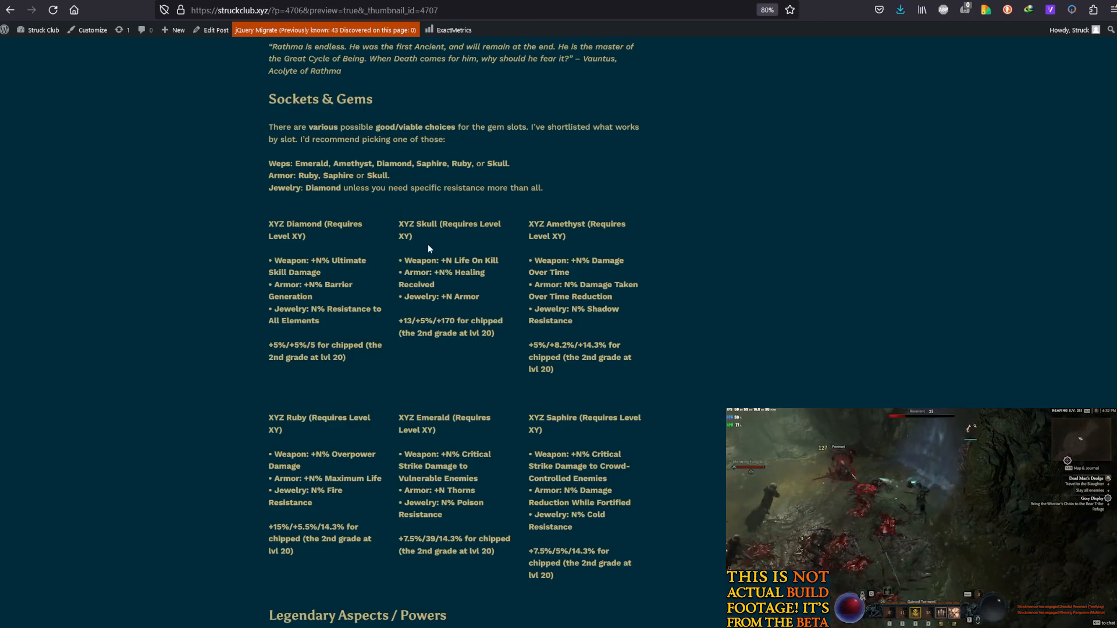
pyautogui.moveTo(591, 489)
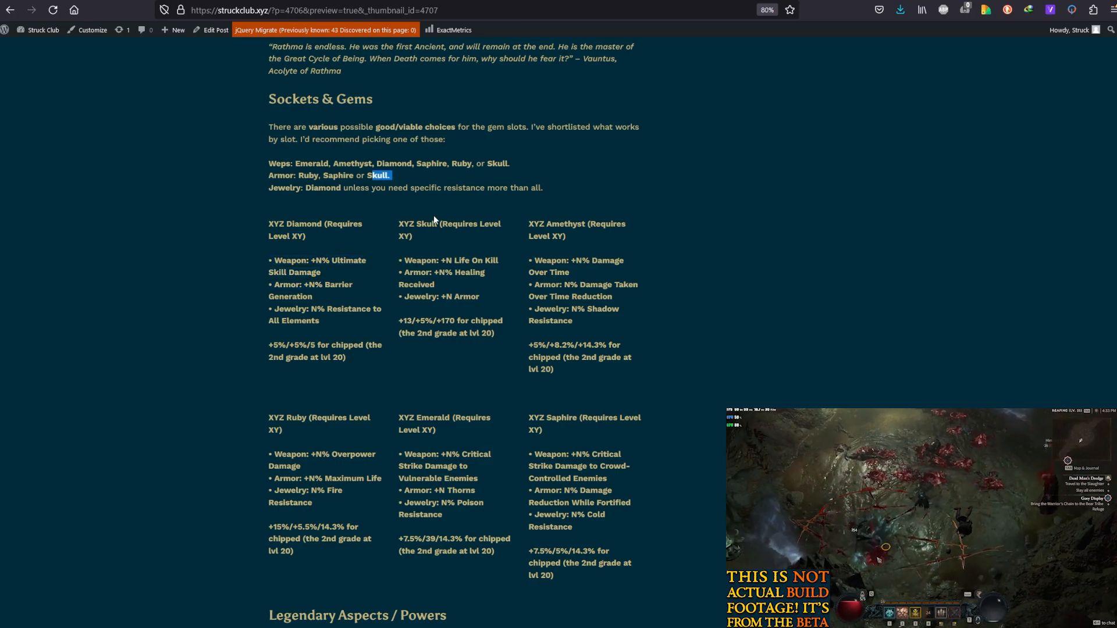
pyautogui.moveTo(420, 329)
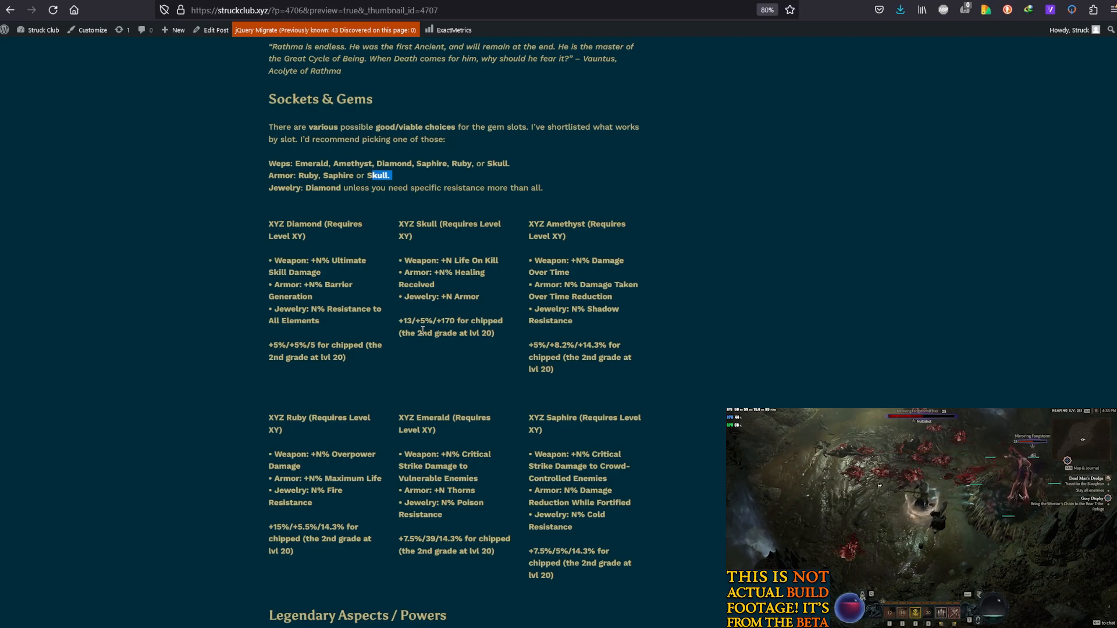
pyautogui.moveTo(473, 270)
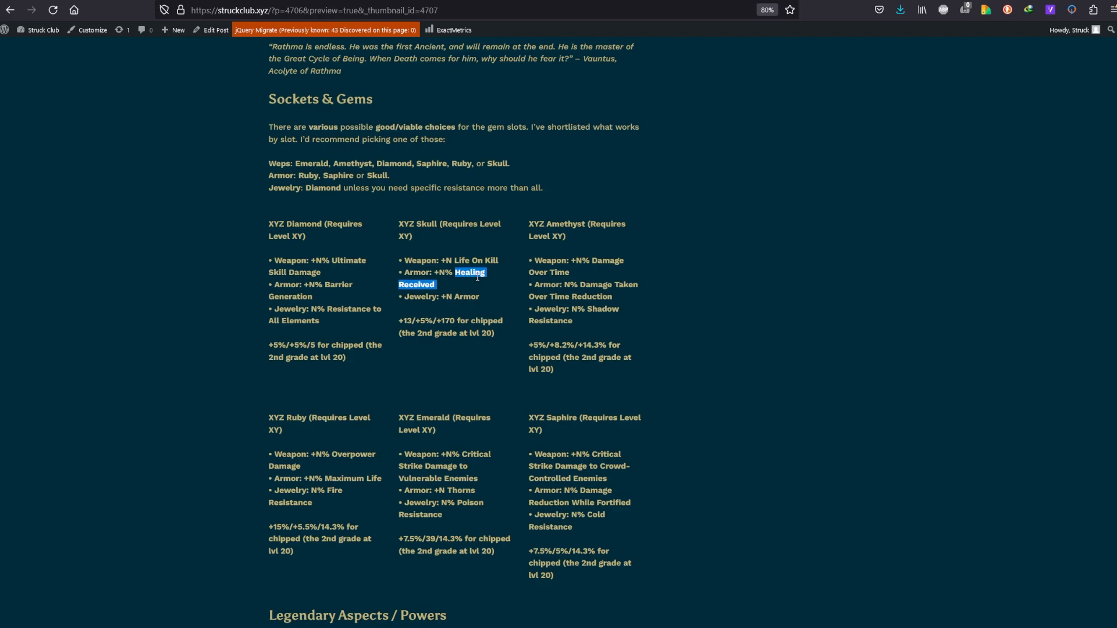
pyautogui.moveTo(317, 188)
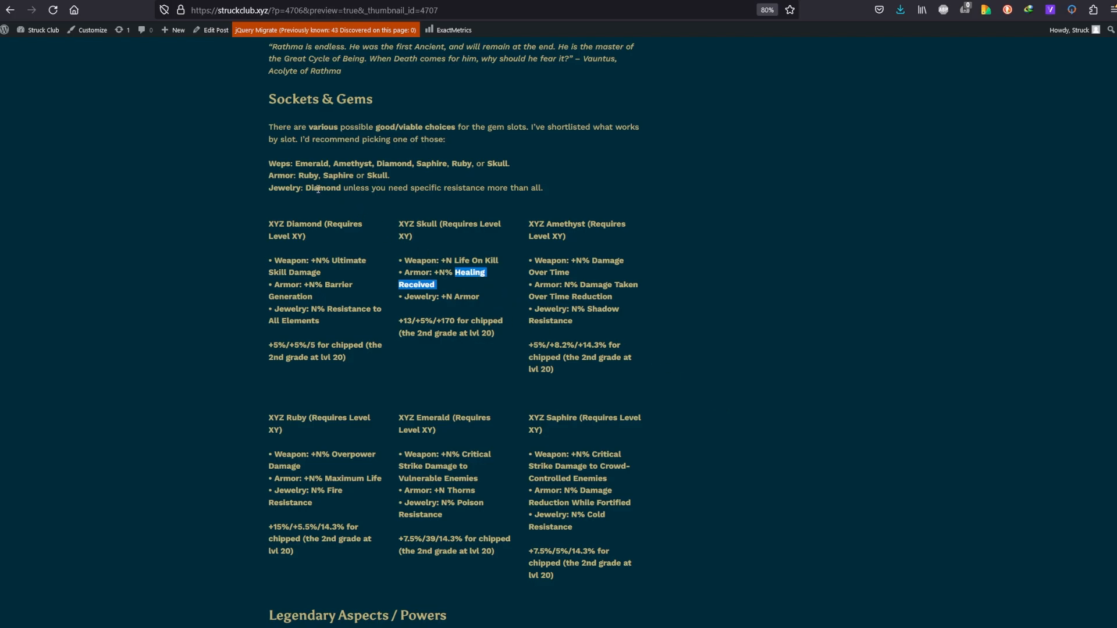
pyautogui.moveTo(869, 546)
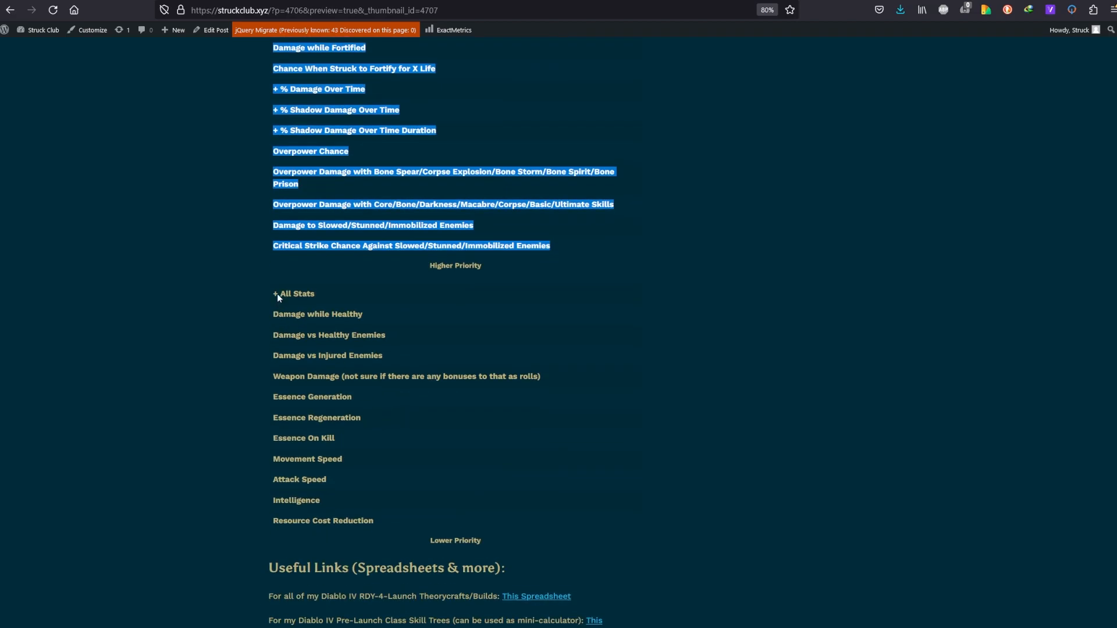
pyautogui.scroll(3)
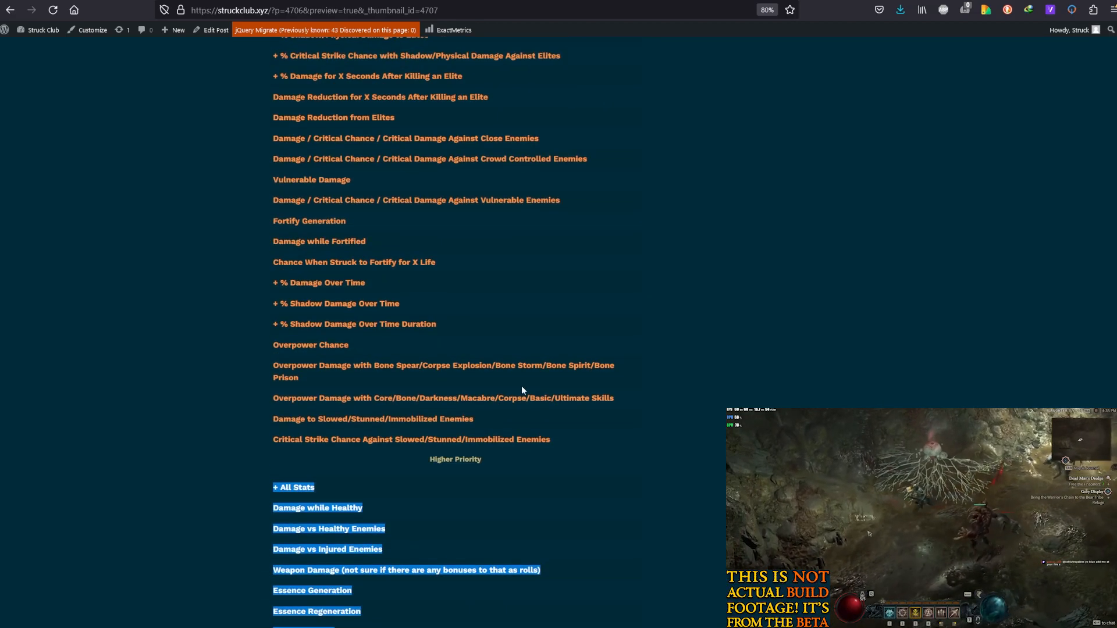
pyautogui.scroll(3)
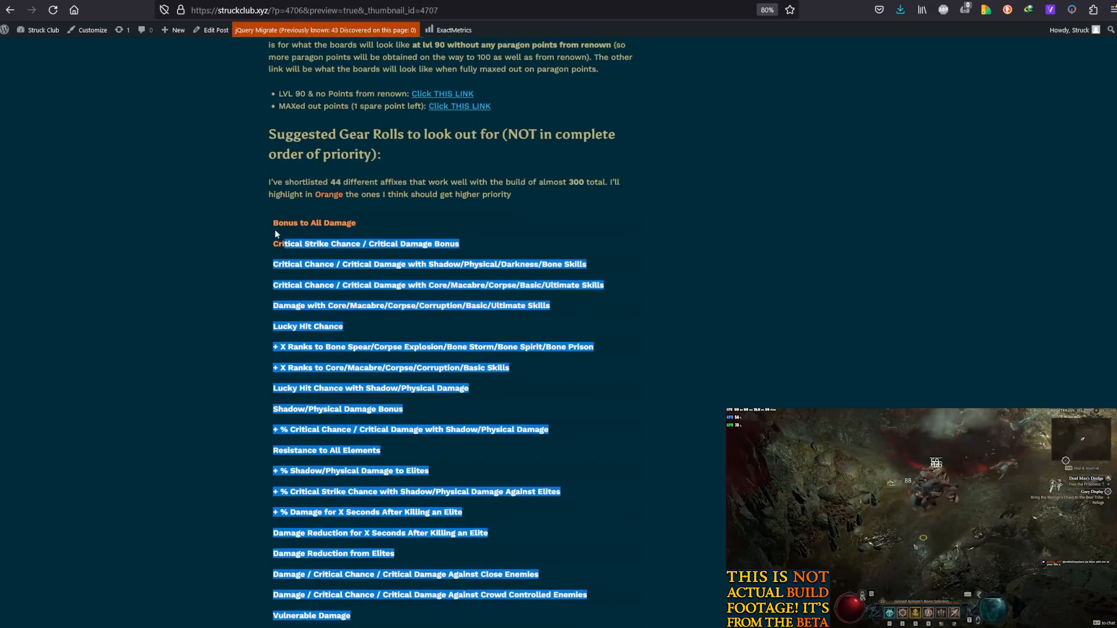
pyautogui.scroll(-3)
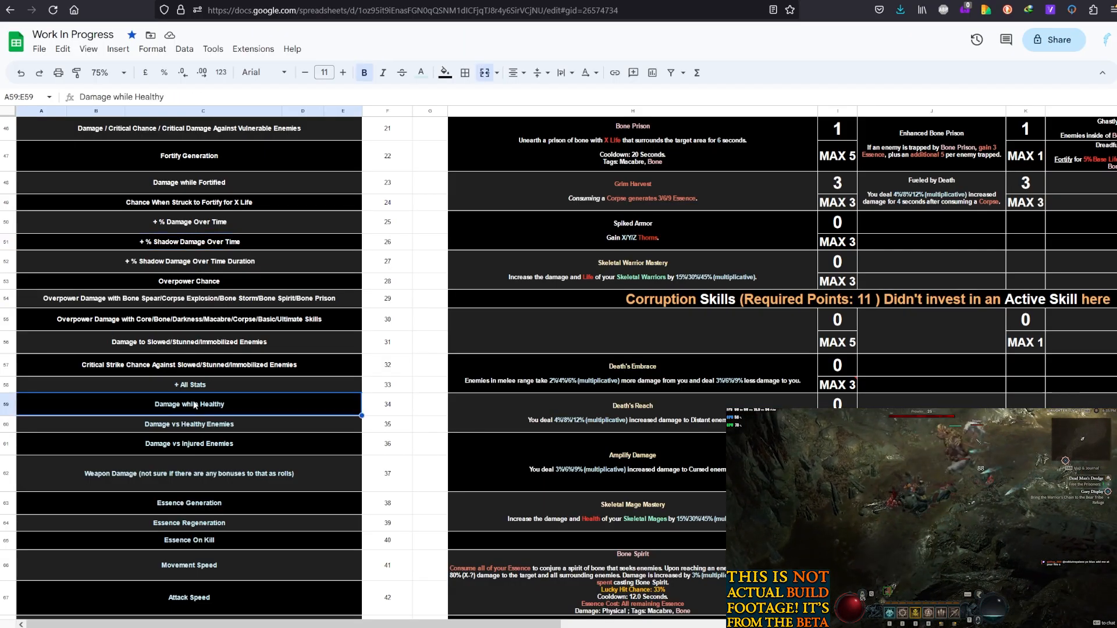
pyautogui.click(321, 9)
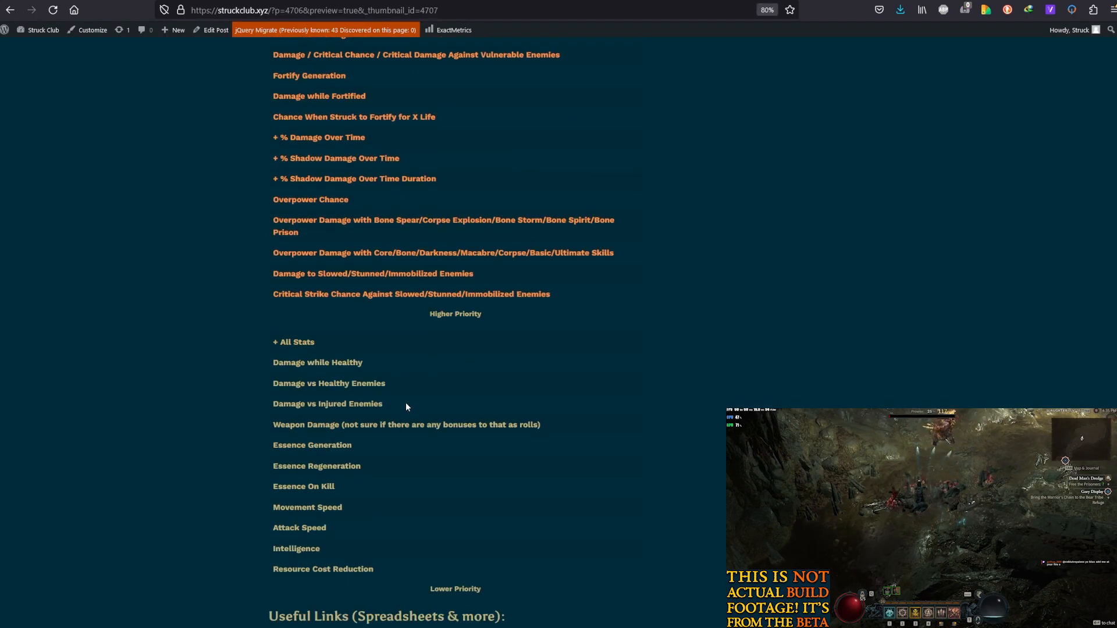
pyautogui.scroll(3)
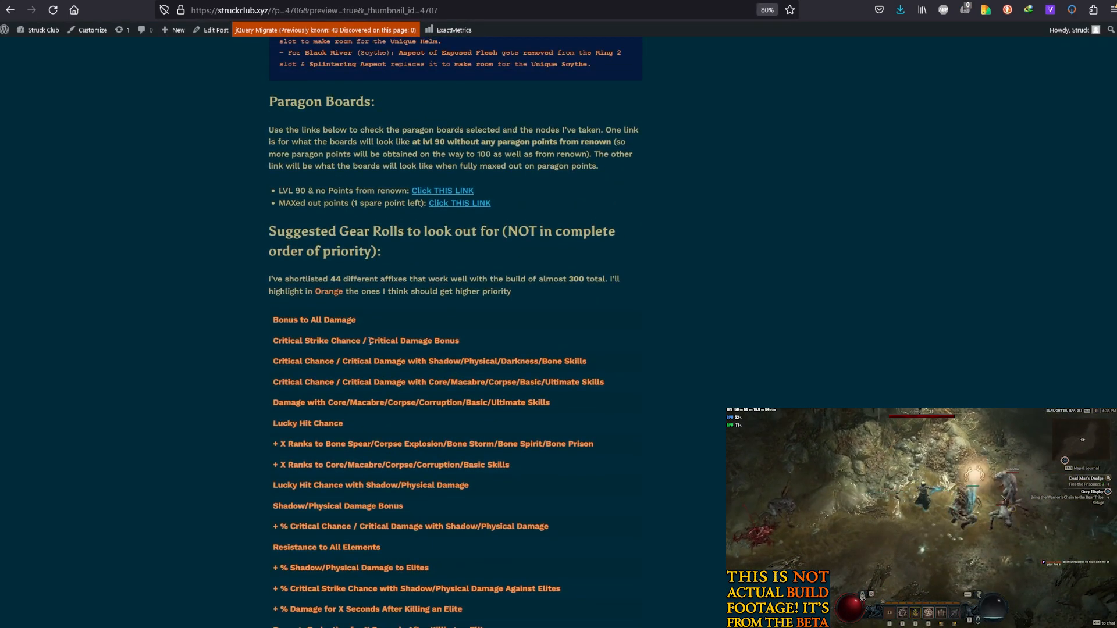
pyautogui.doubleClick(393, 341)
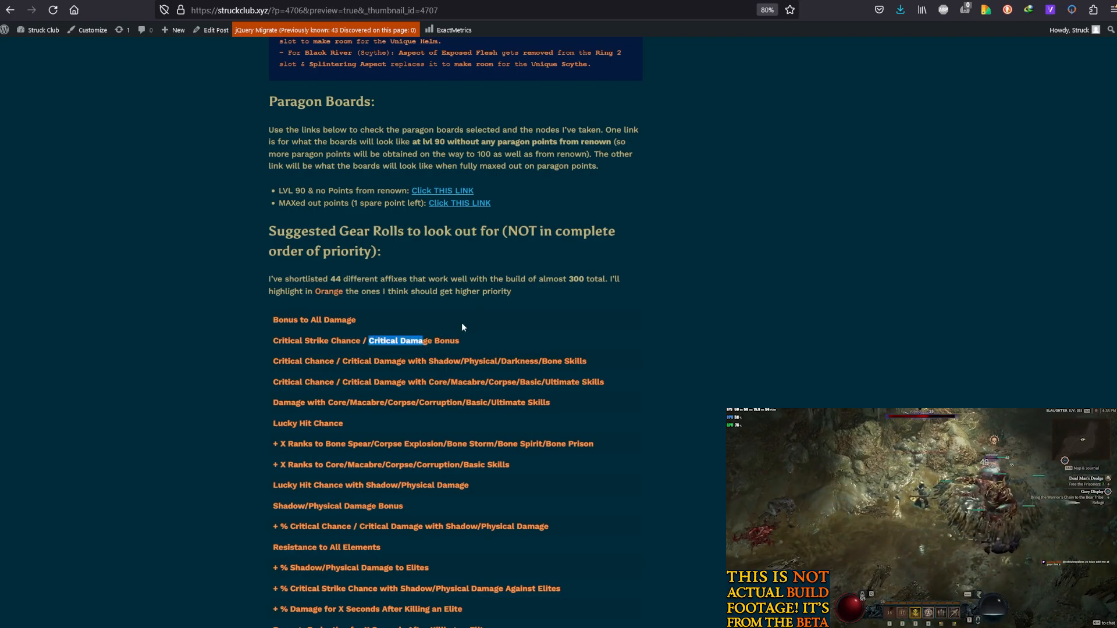
pyautogui.scroll(-3)
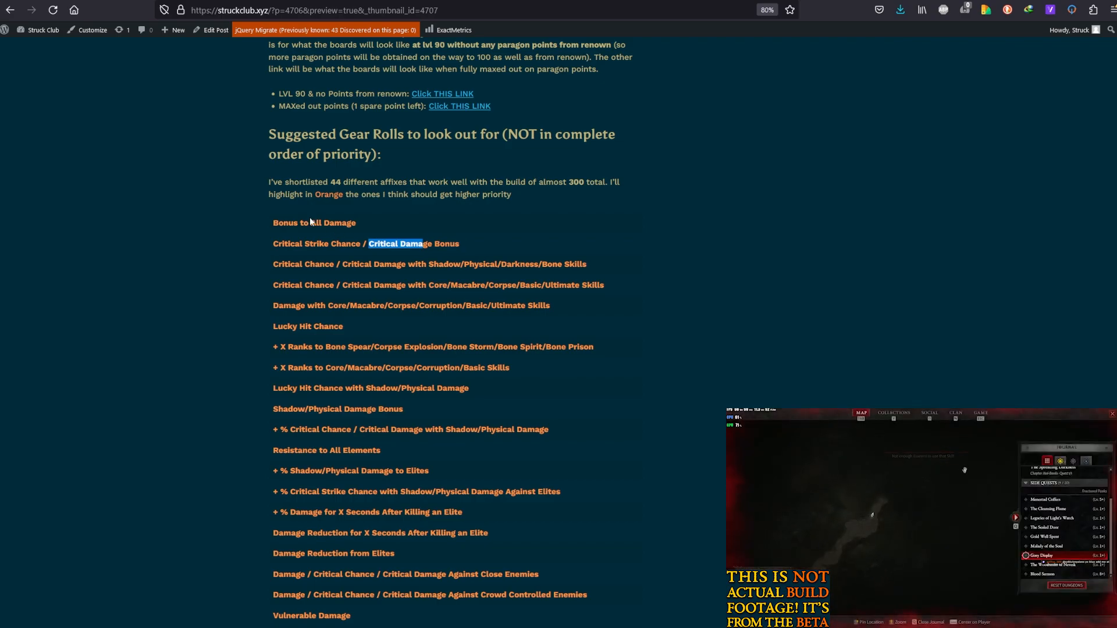
pyautogui.scroll(-3)
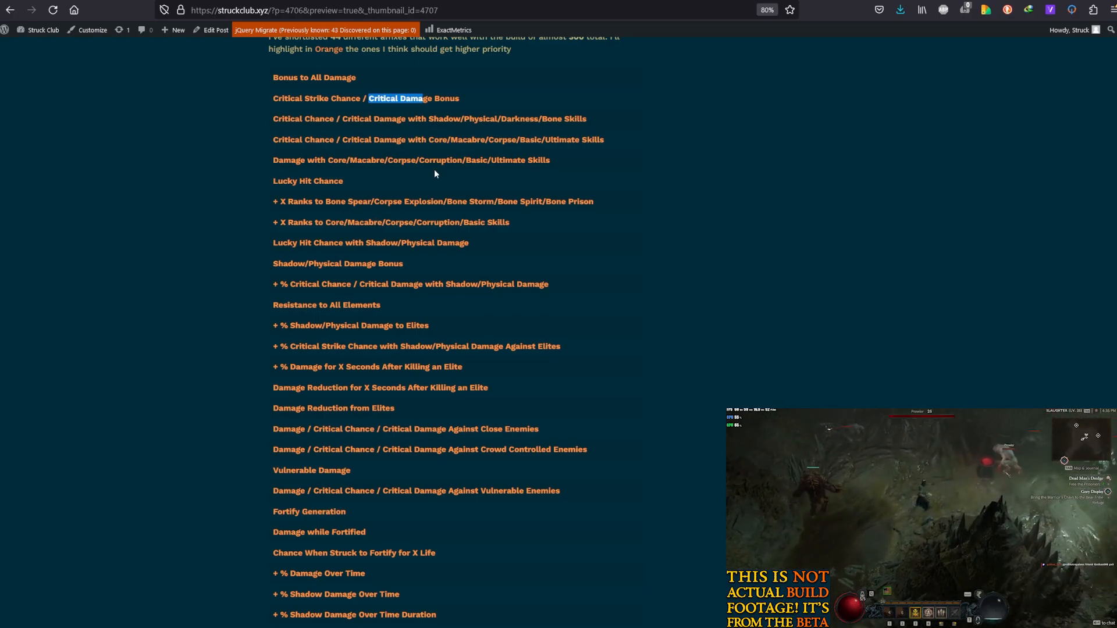
pyautogui.moveTo(440, 119)
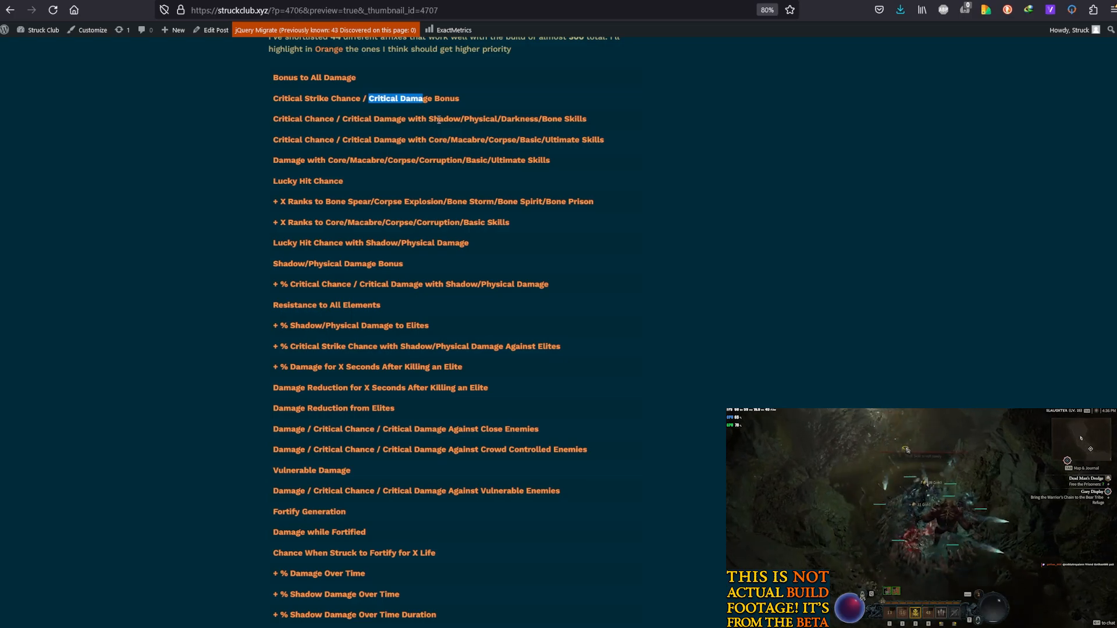
pyautogui.moveTo(492, 115)
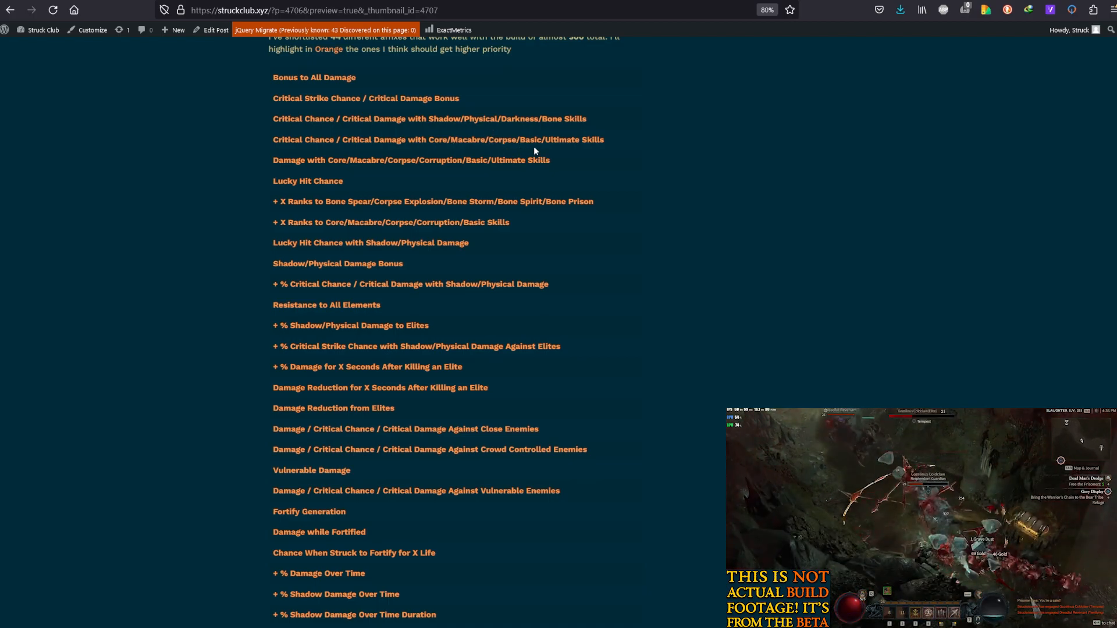
pyautogui.doubleClick(530, 140)
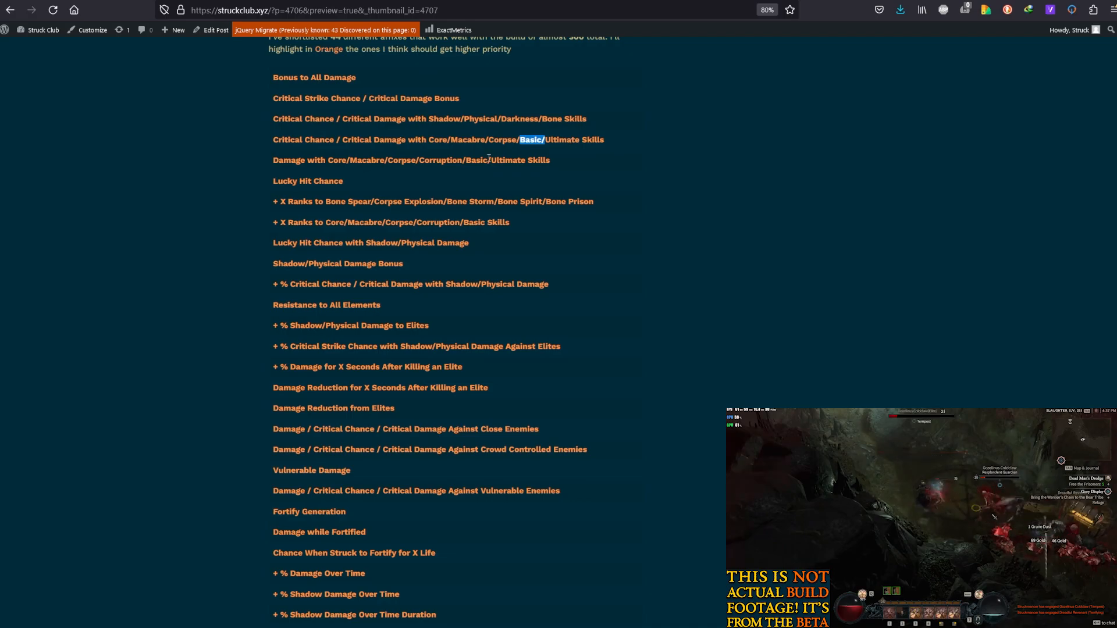
pyautogui.scroll(-3)
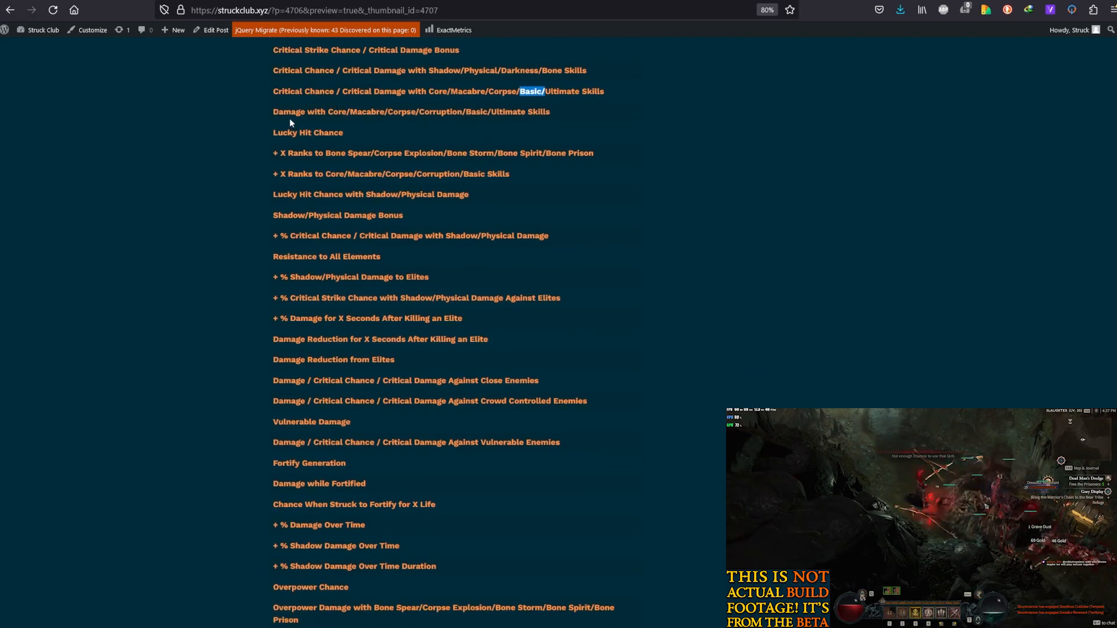
pyautogui.moveTo(395, 166)
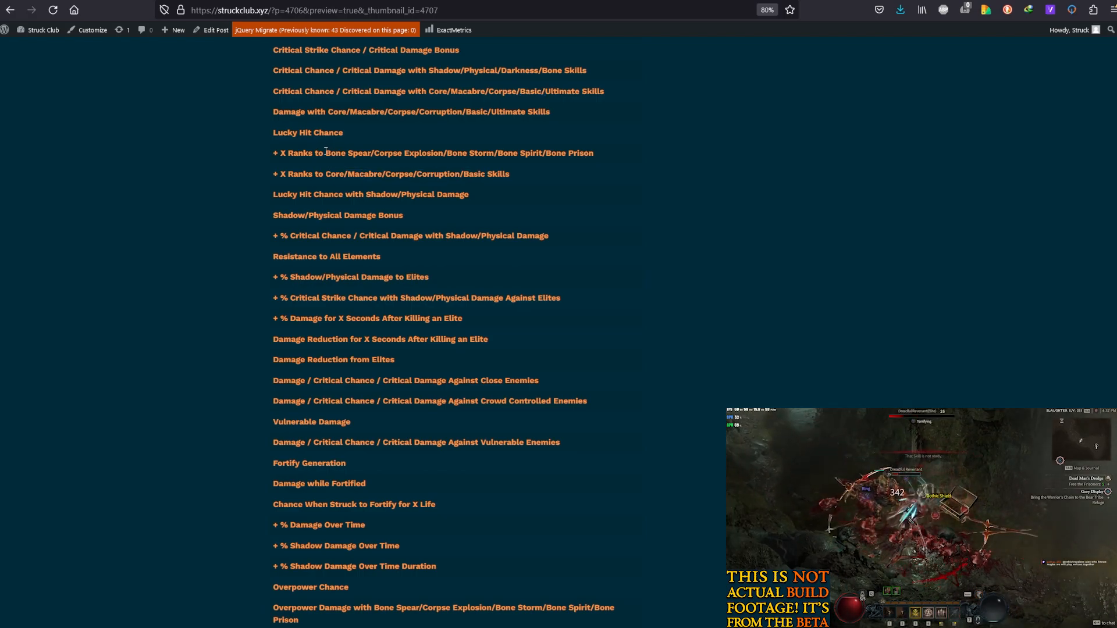
pyautogui.doubleClick(348, 153)
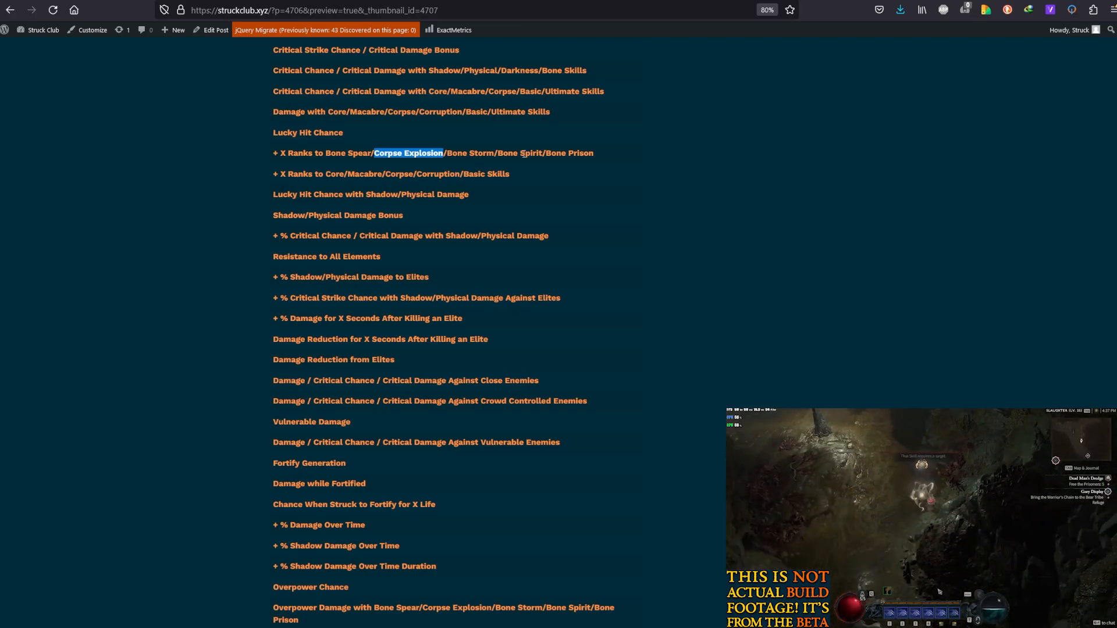
pyautogui.moveTo(588, 169)
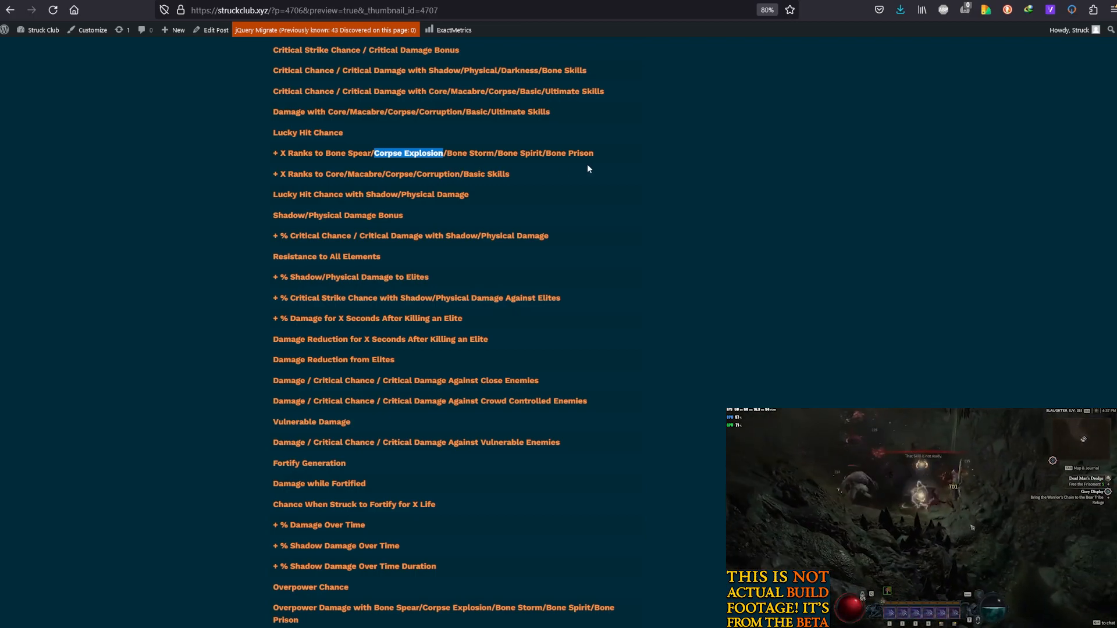
pyautogui.doubleClick(521, 152)
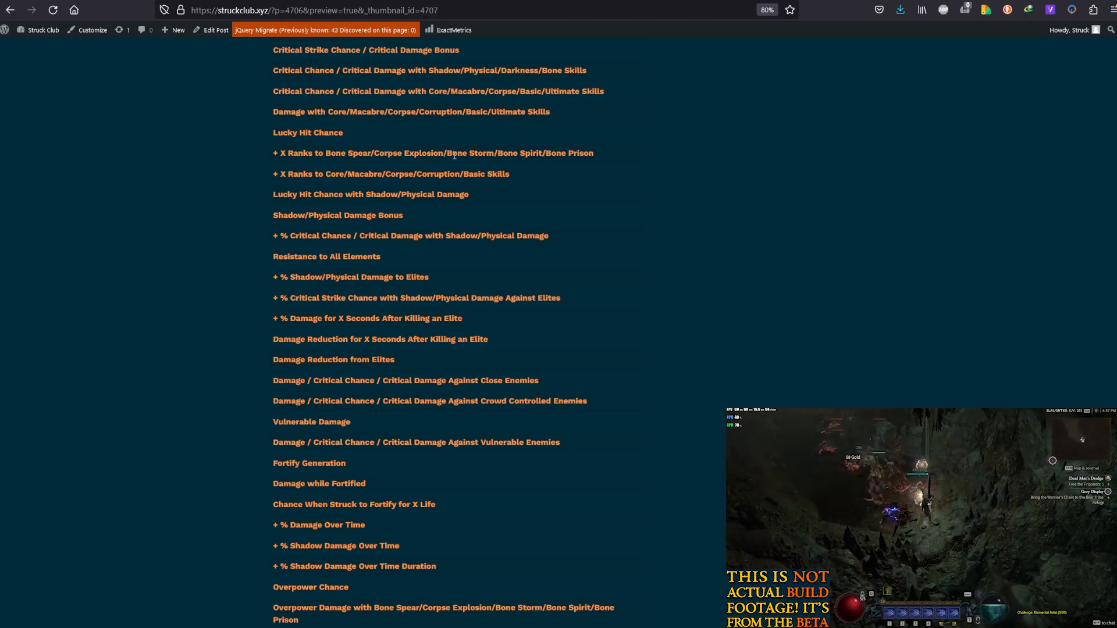
pyautogui.doubleClick(470, 153)
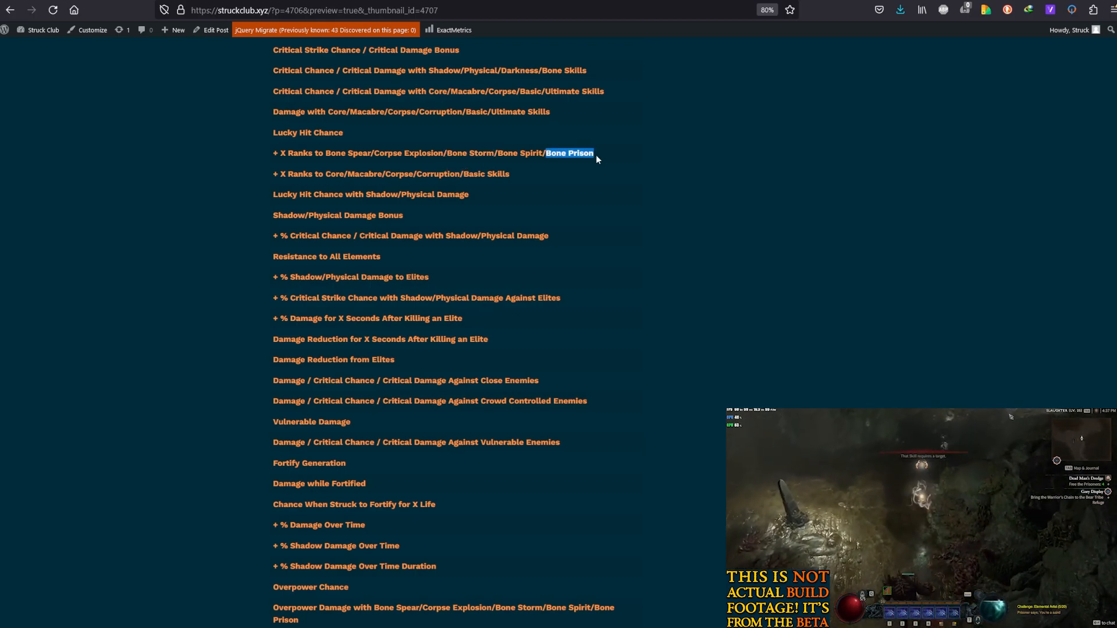
pyautogui.scroll(-3)
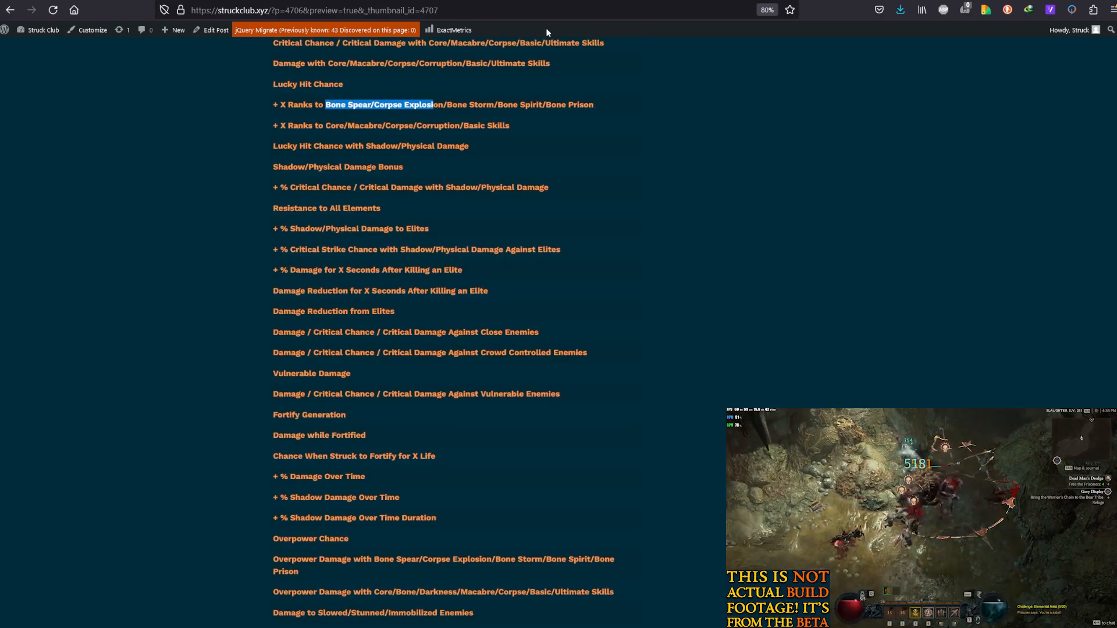
pyautogui.doubleClick(307, 167)
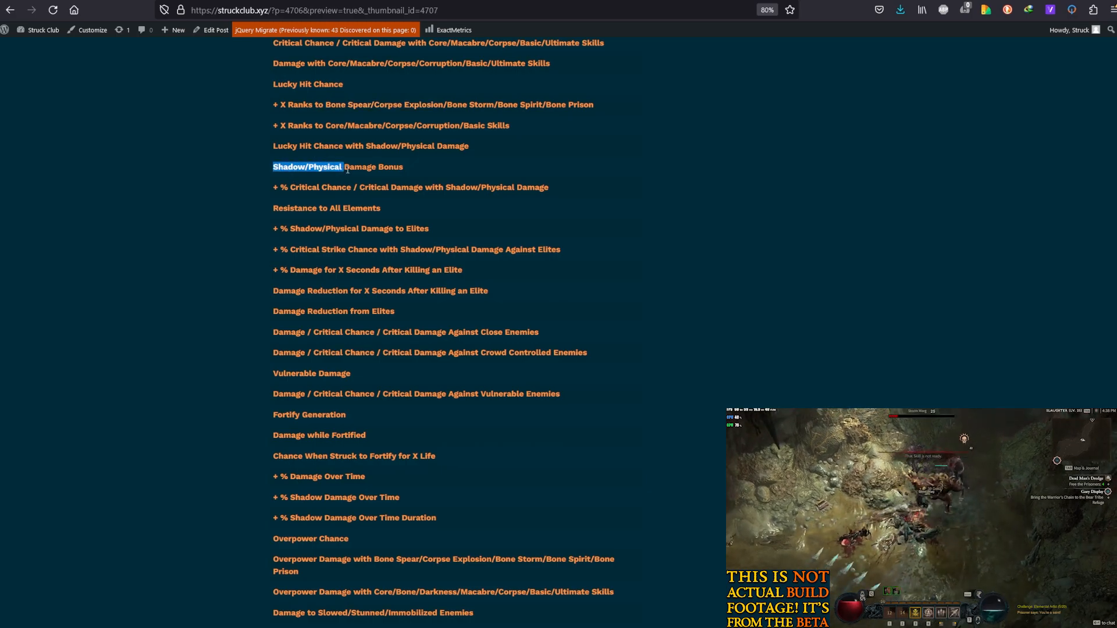
pyautogui.scroll(3)
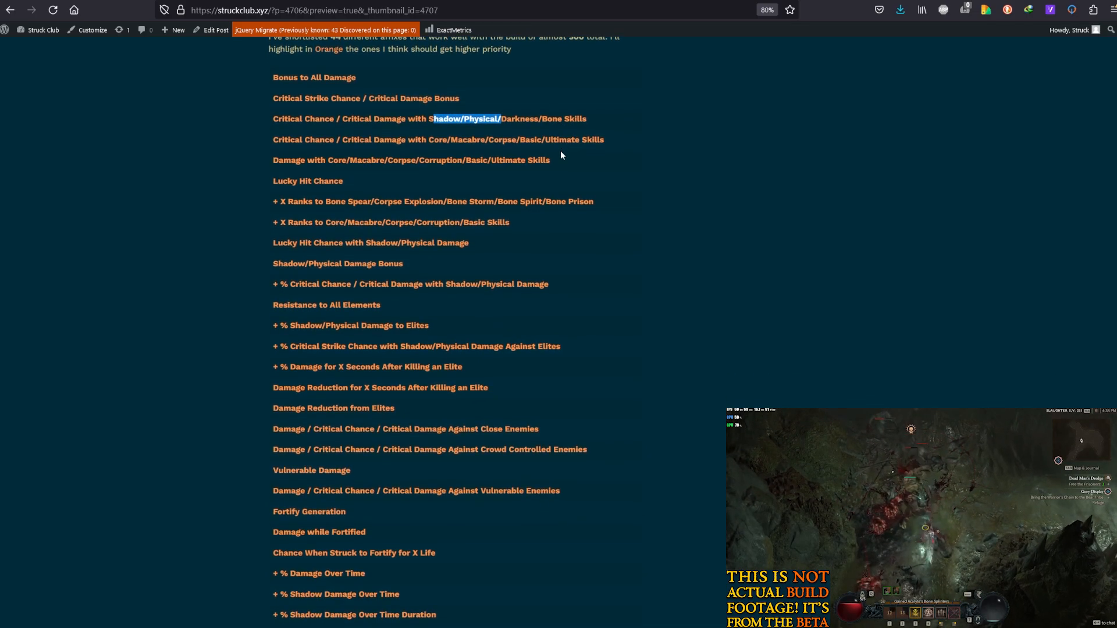
pyautogui.scroll(-3)
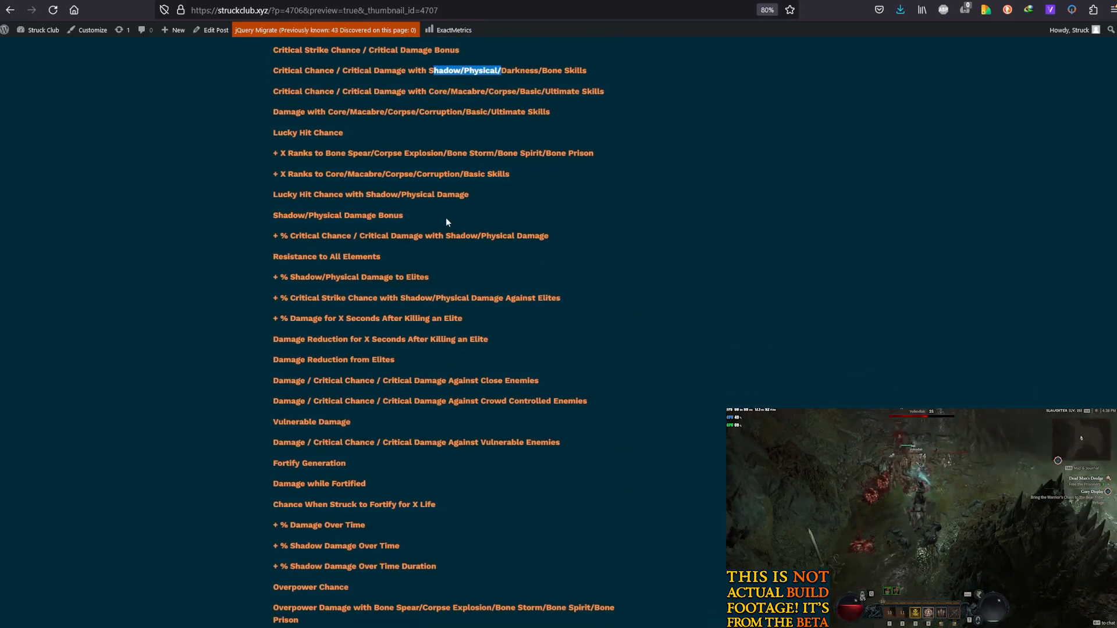
pyautogui.scroll(-3)
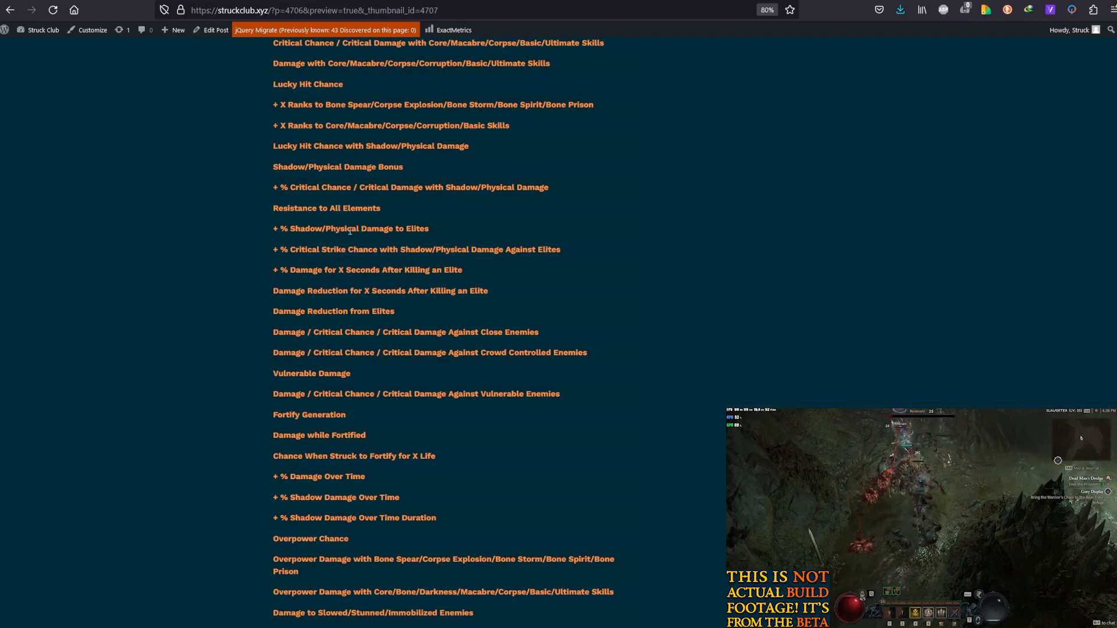
pyautogui.moveTo(219, 340)
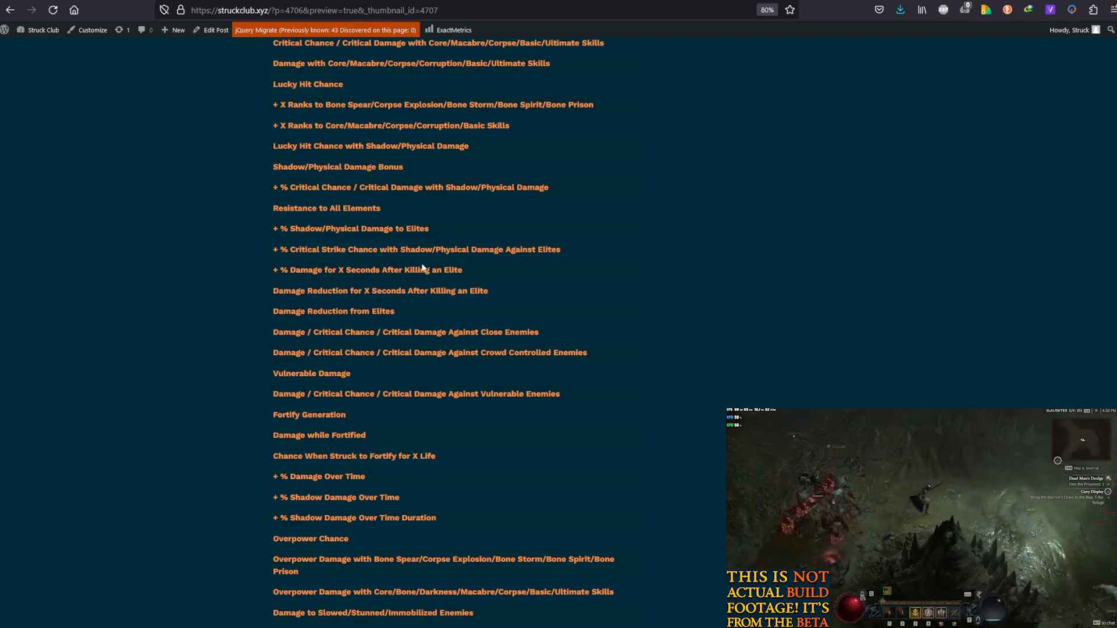
pyautogui.scroll(-3)
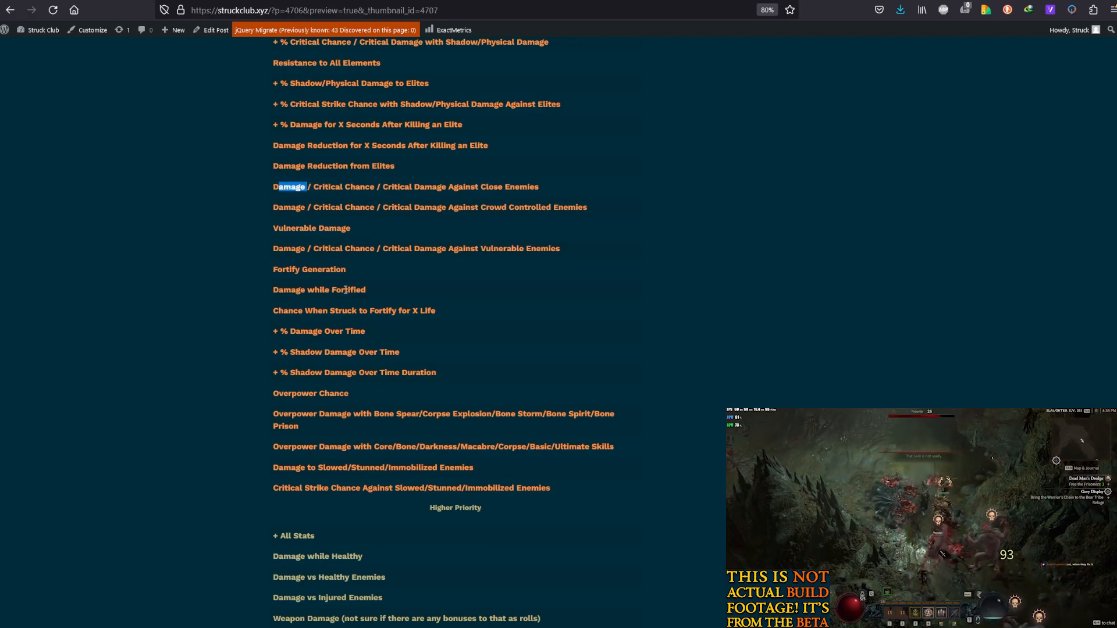
pyautogui.doubleClick(311, 228)
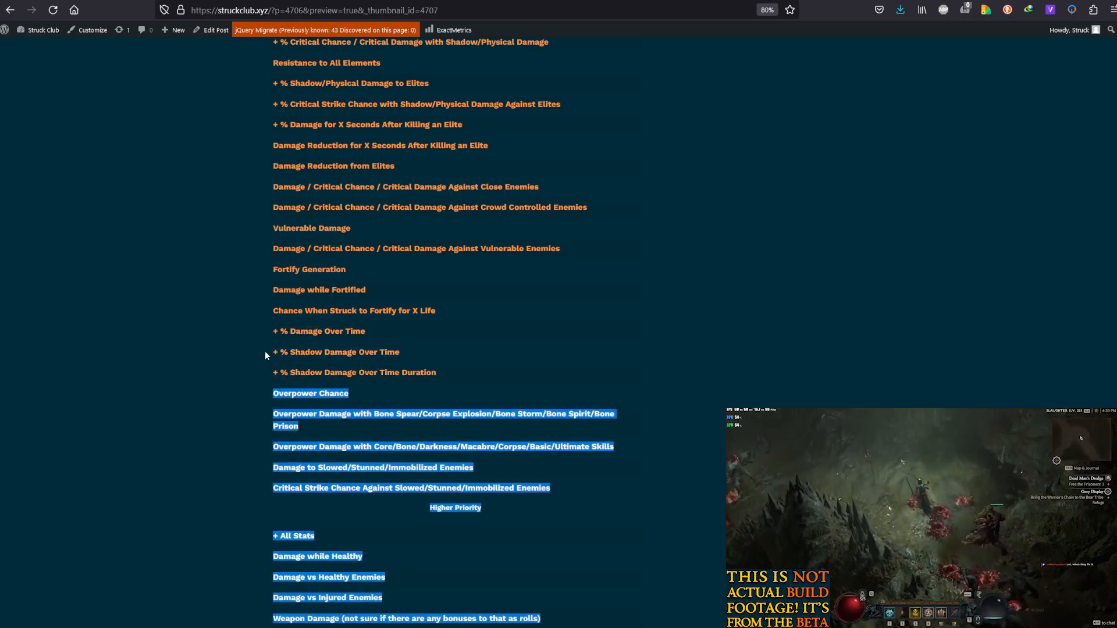
pyautogui.scroll(-3)
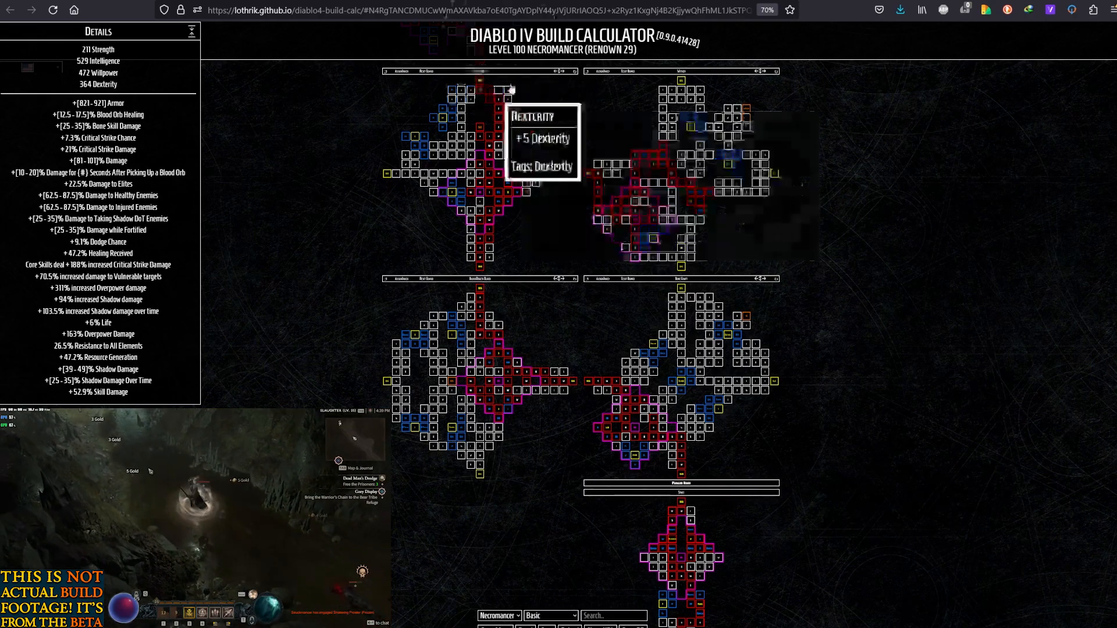
pyautogui.moveTo(562, 87)
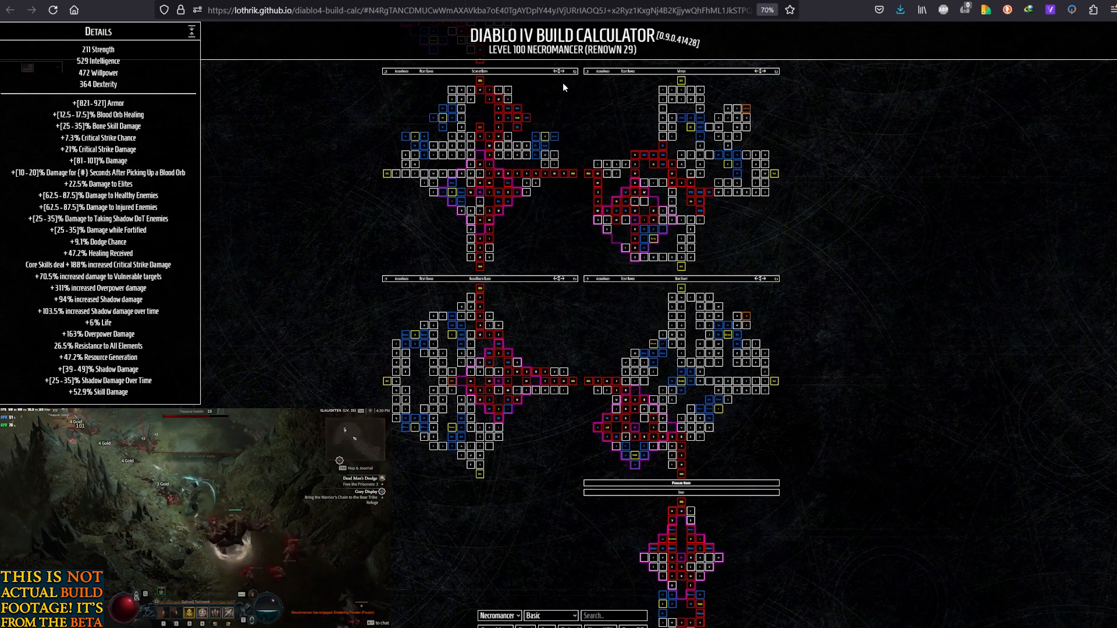
pyautogui.moveTo(809, 94)
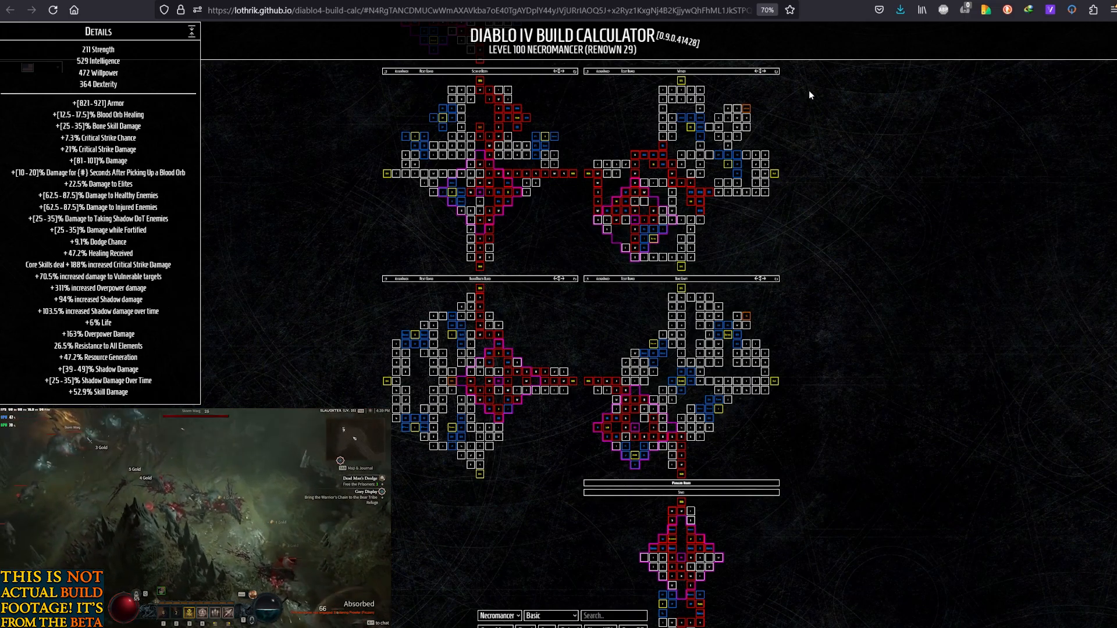
pyautogui.moveTo(862, 196)
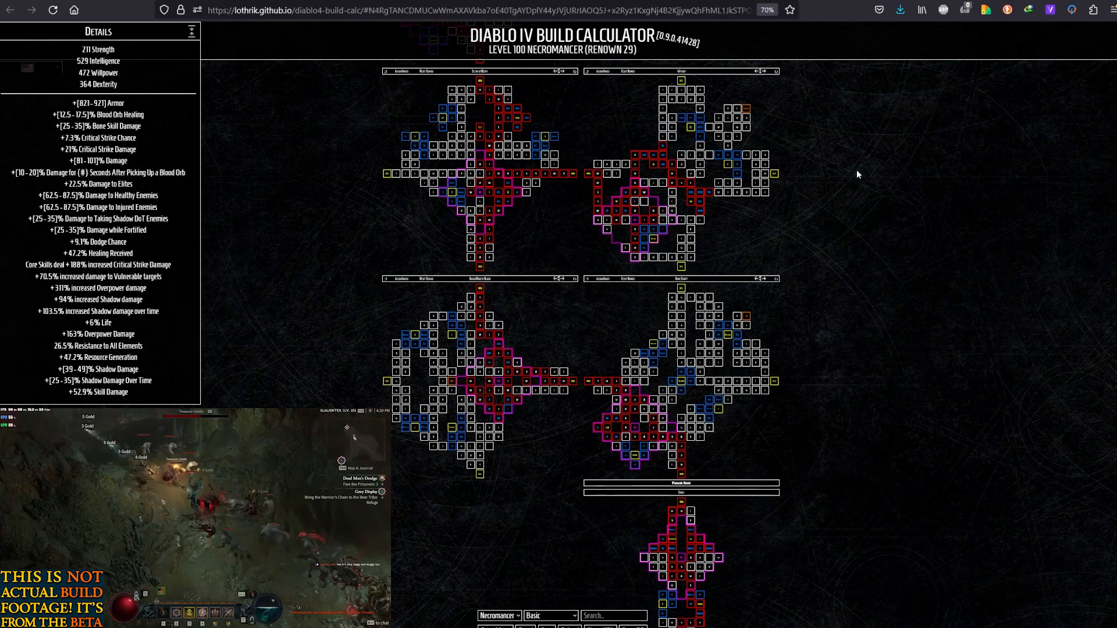
pyautogui.moveTo(866, 161)
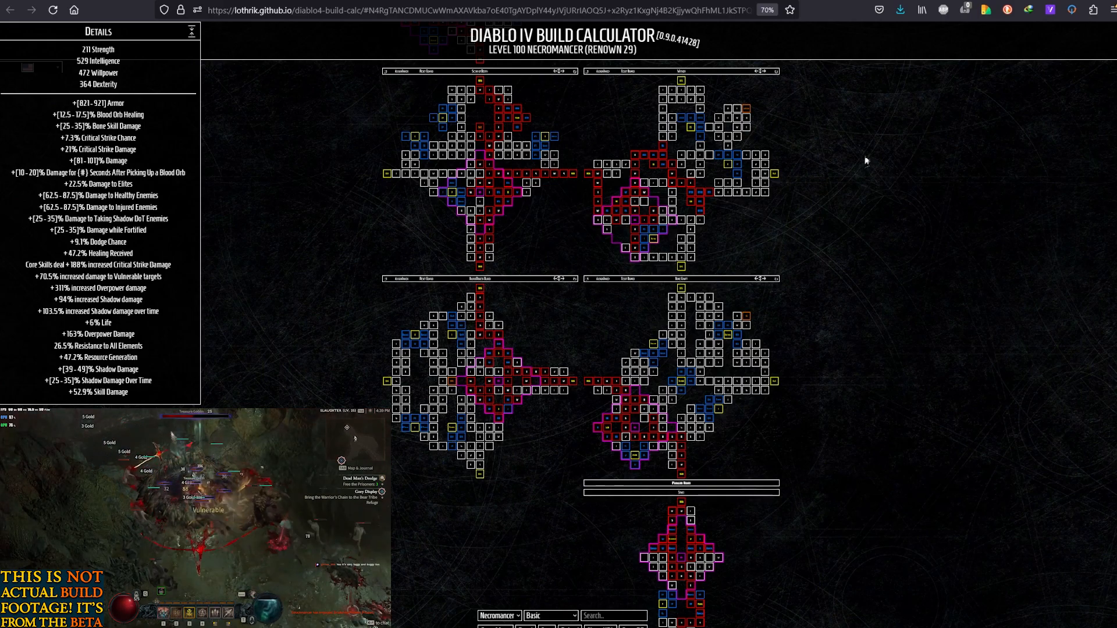
# Scroll the Necromancer paragon view to the starting board's +5% Damage node.
pyautogui.scroll(-3)
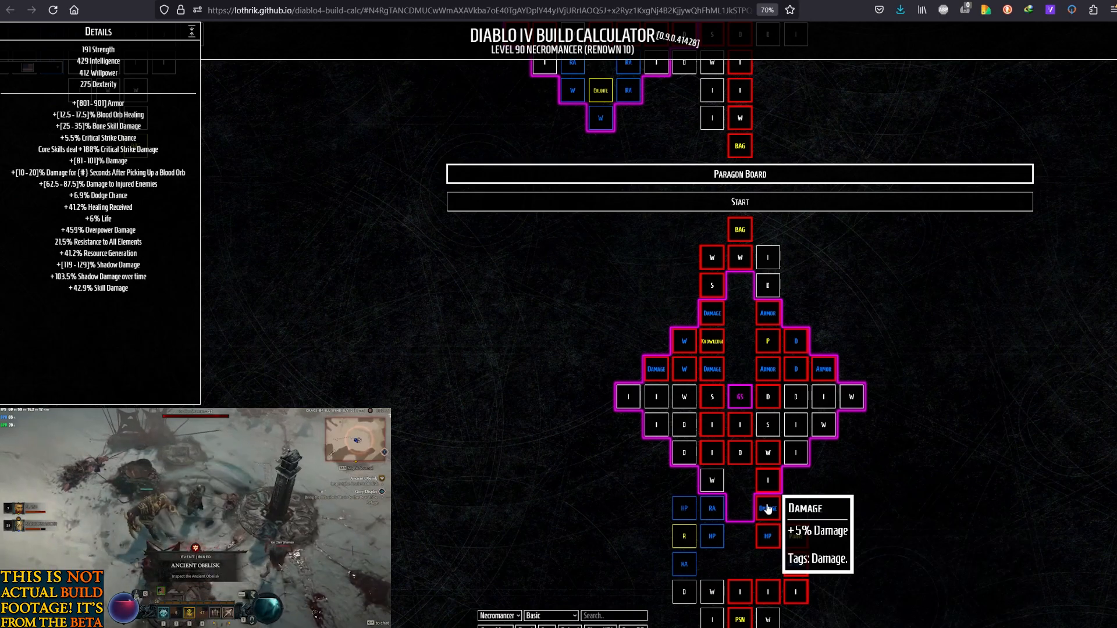
pyautogui.moveTo(795, 507)
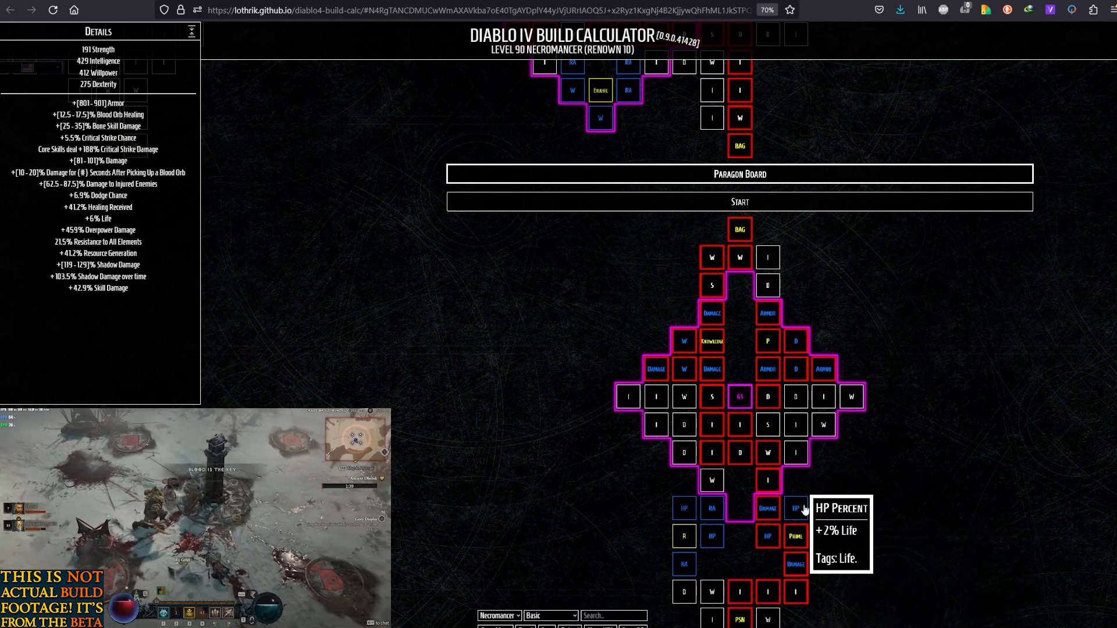
pyautogui.moveTo(768, 453)
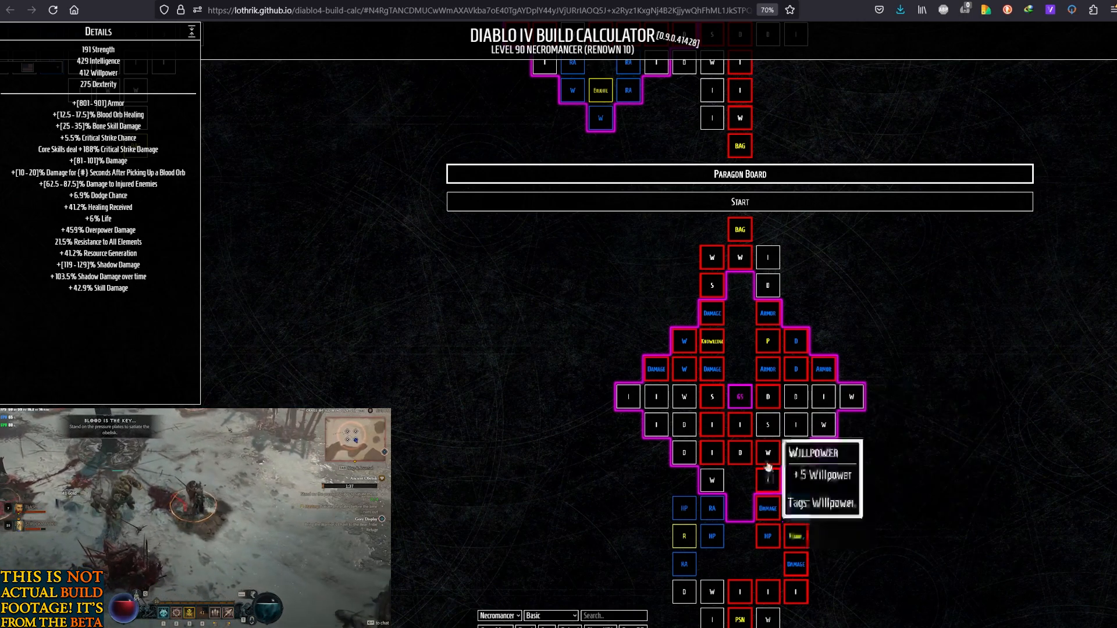
pyautogui.moveTo(739, 397)
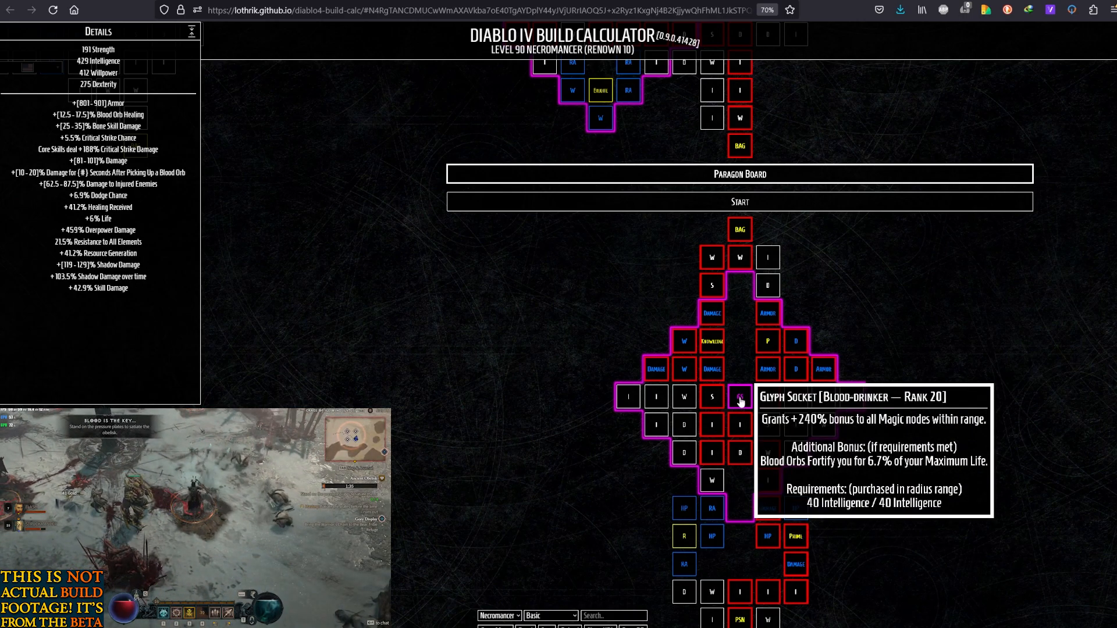
pyautogui.moveTo(739, 425)
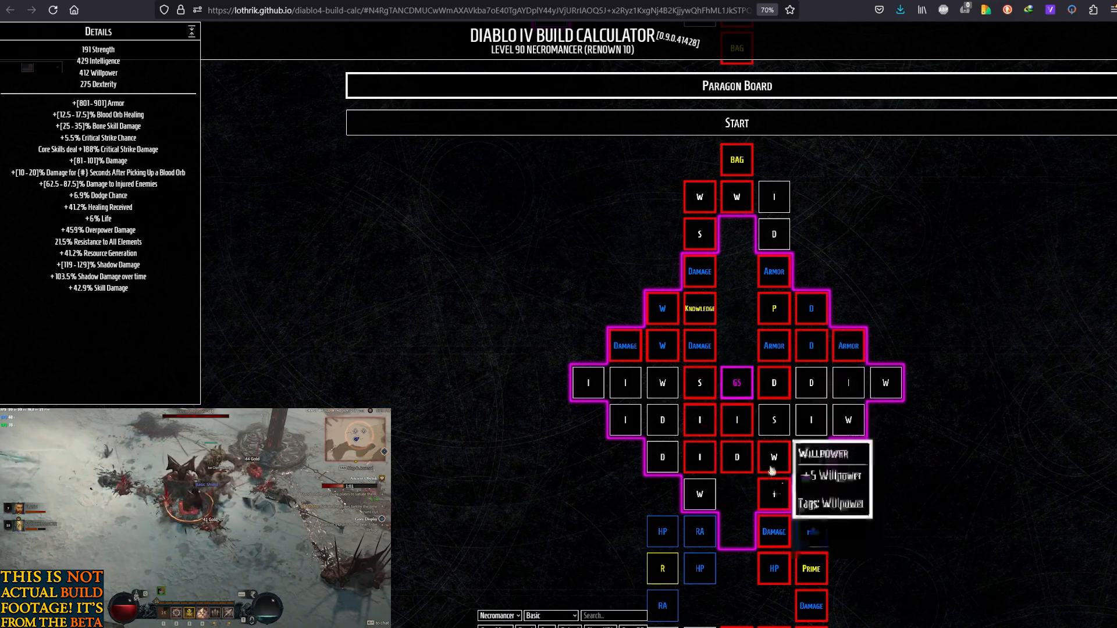
pyautogui.moveTo(773, 494)
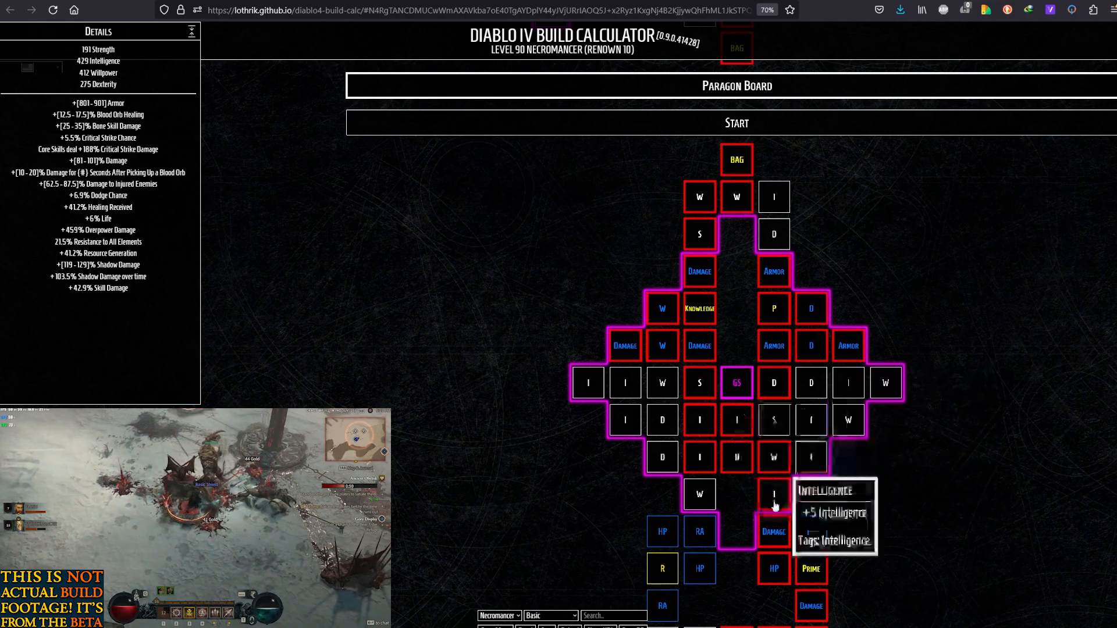
pyautogui.moveTo(736, 382)
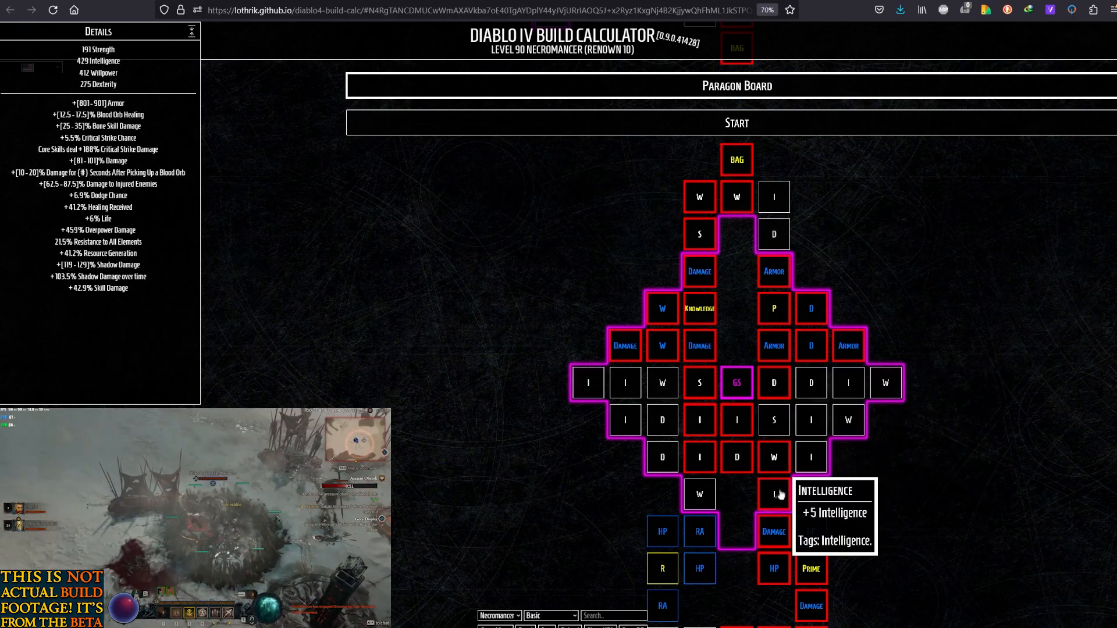
pyautogui.moveTo(773, 456)
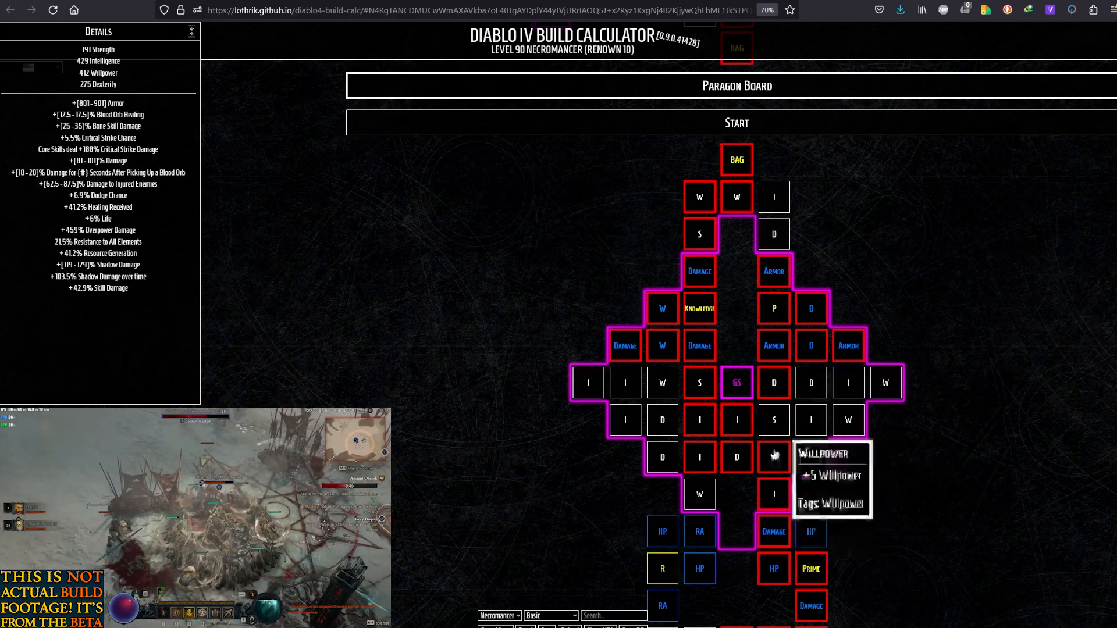
pyautogui.moveTo(737, 383)
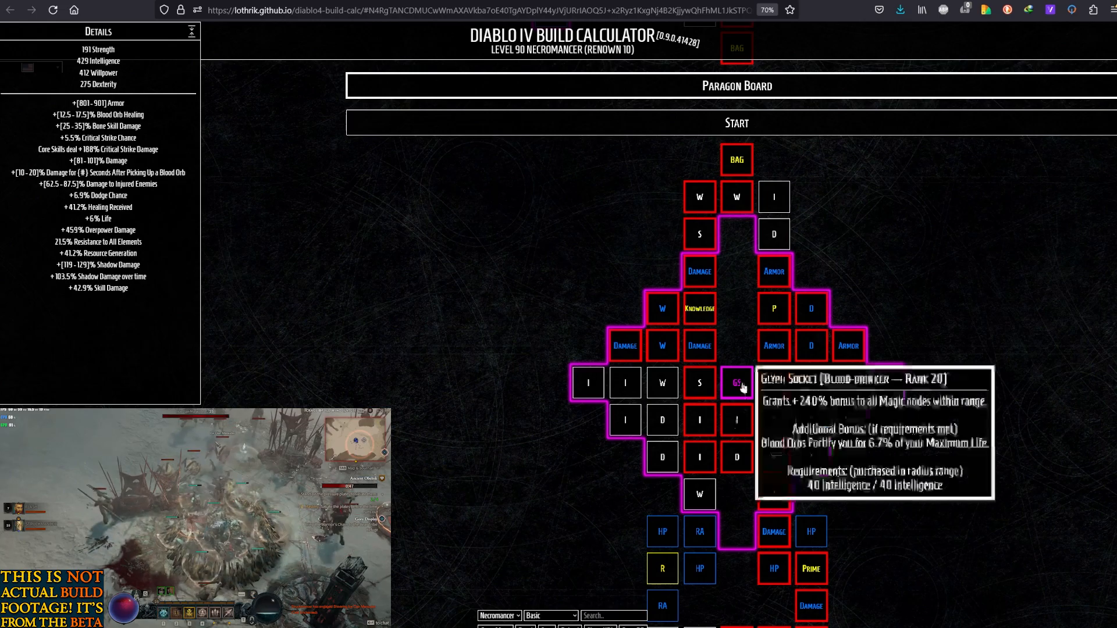
pyautogui.moveTo(735, 419)
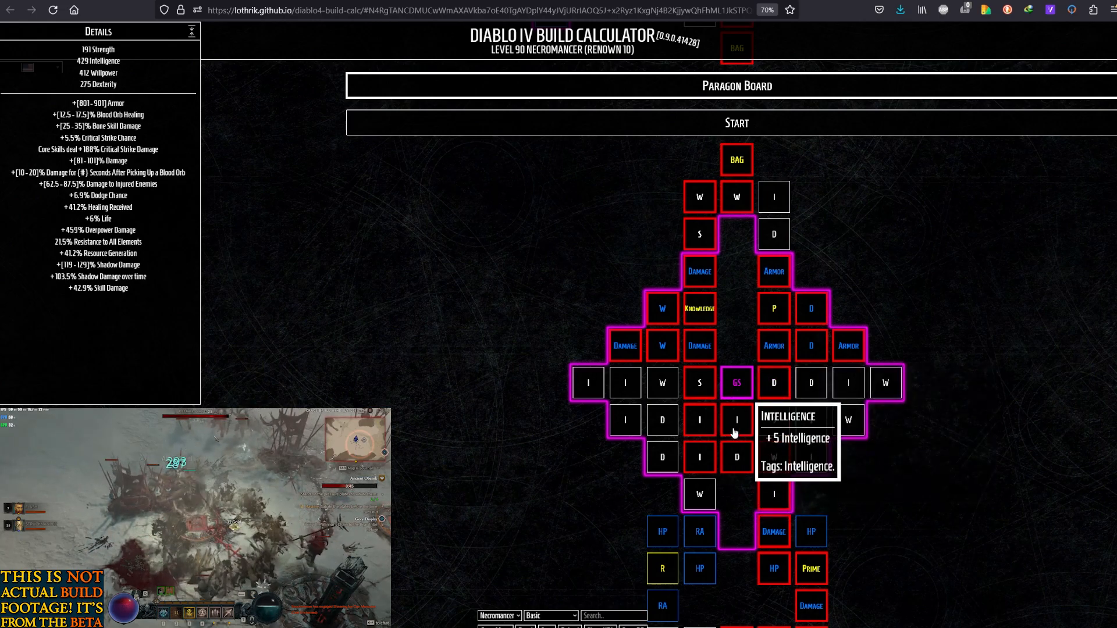
pyautogui.moveTo(736, 383)
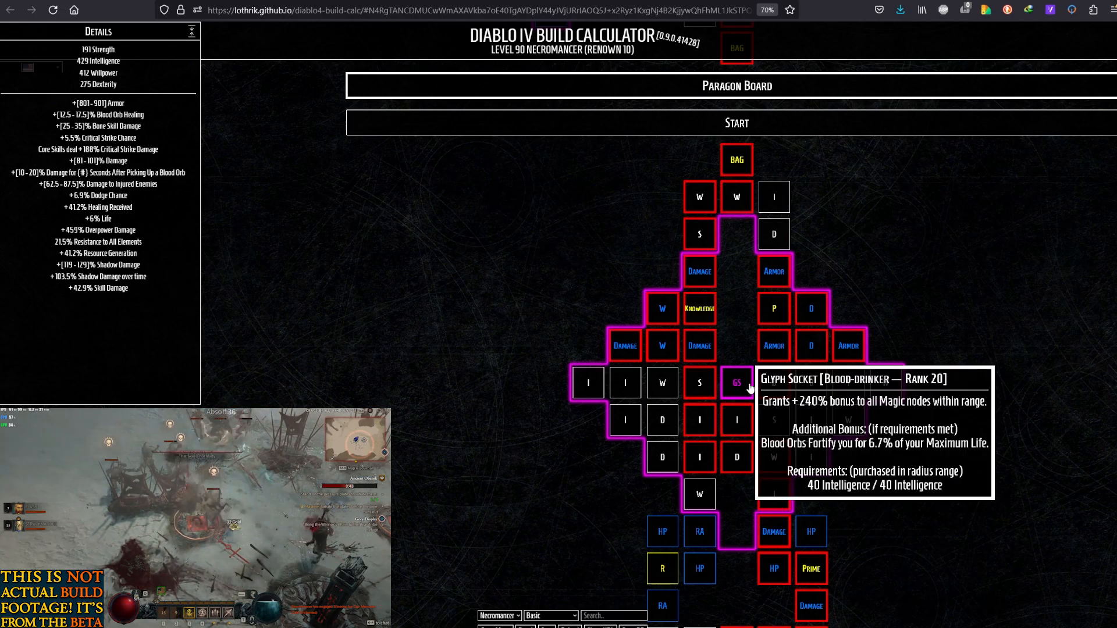
pyautogui.moveTo(698, 383)
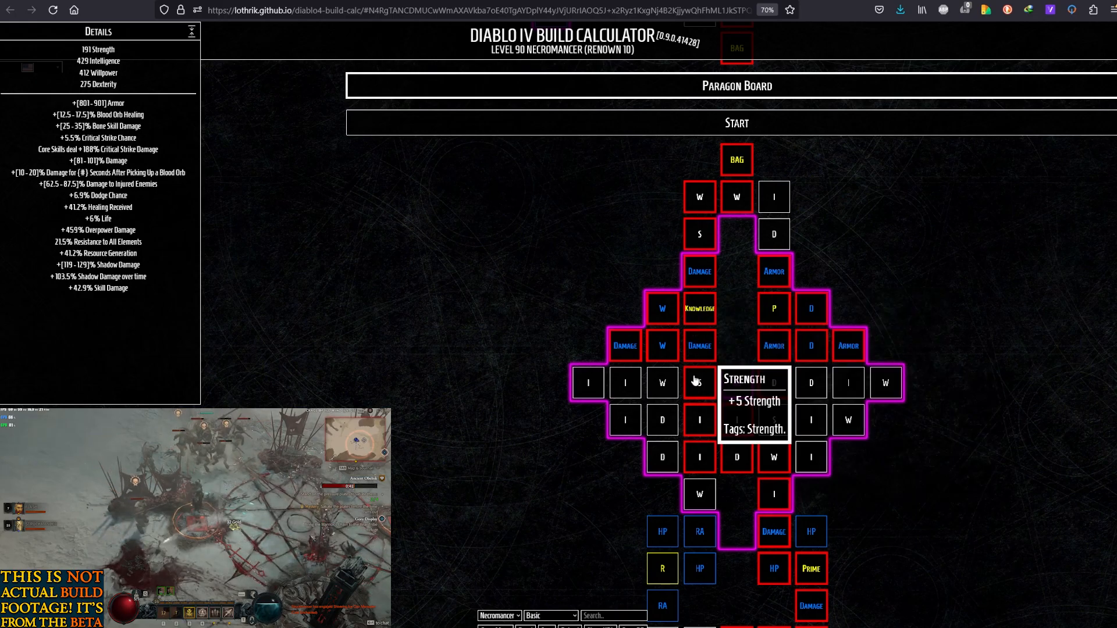
pyautogui.moveTo(699, 308)
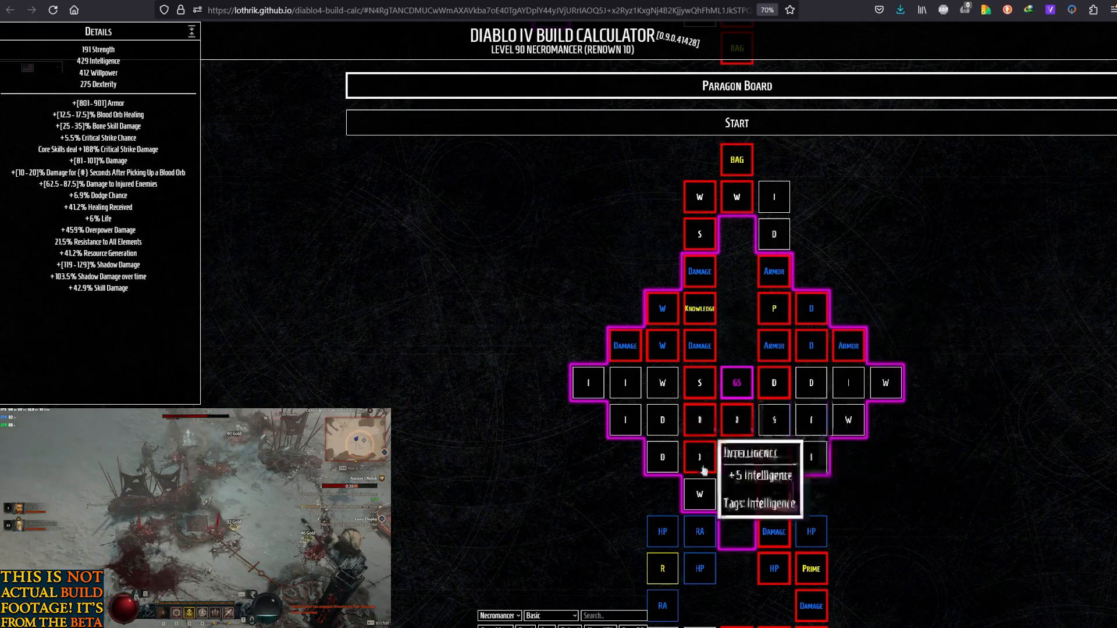
pyautogui.moveTo(698, 375)
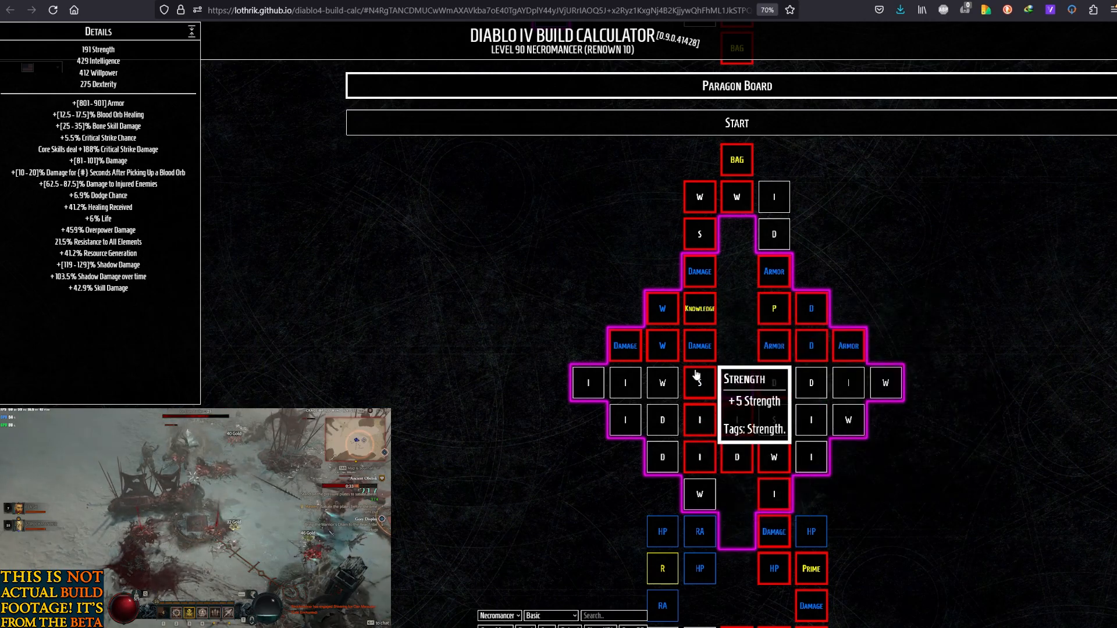
pyautogui.moveTo(737, 382)
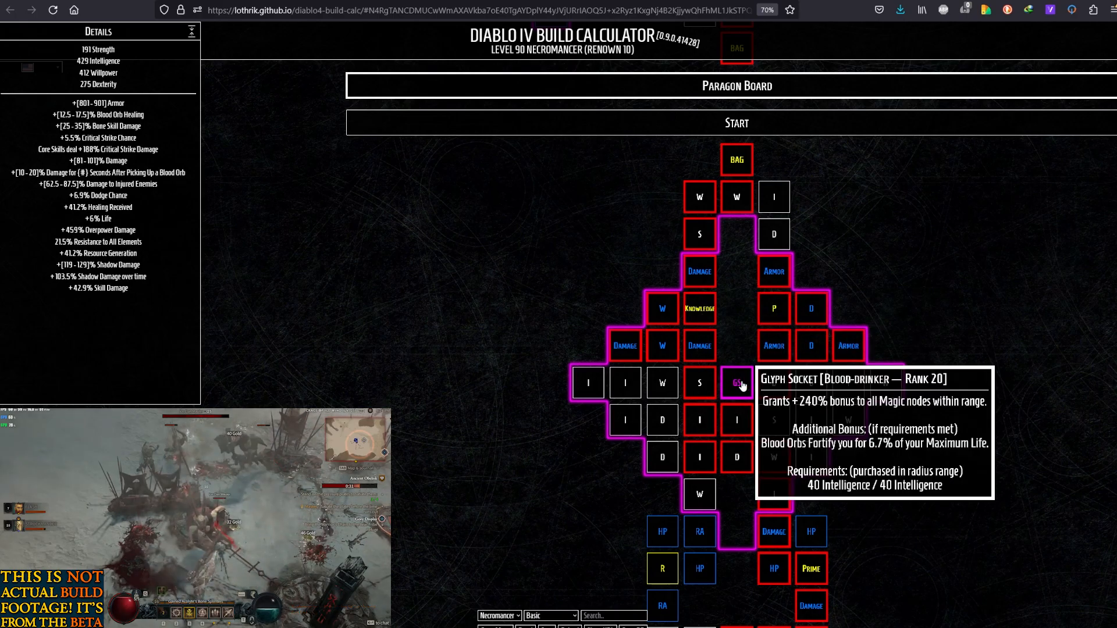
pyautogui.moveTo(699, 457)
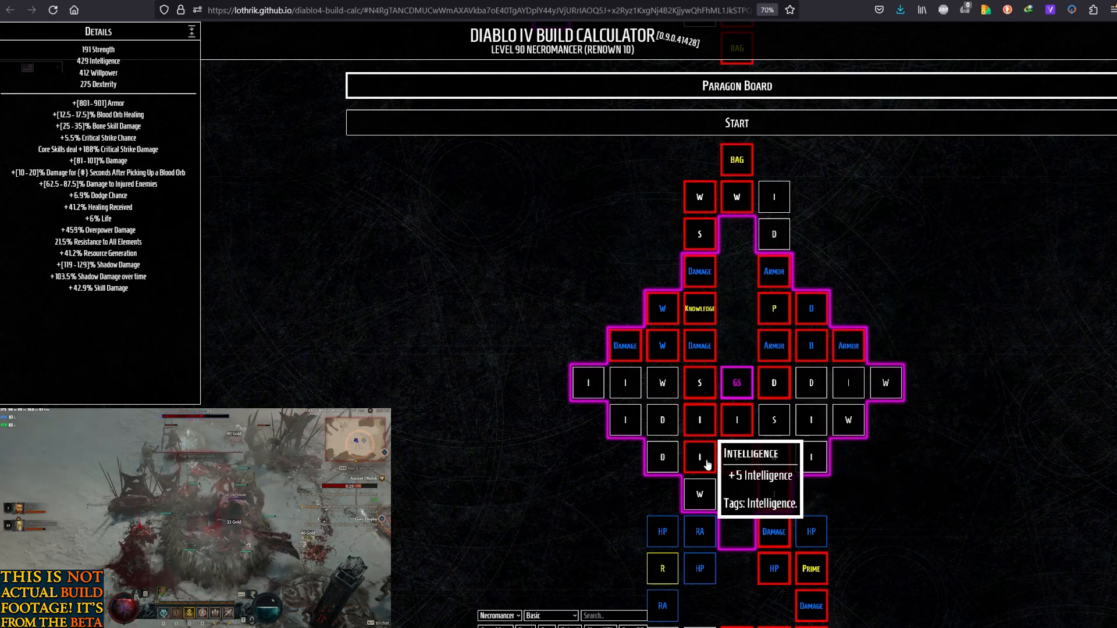
pyautogui.moveTo(700, 382)
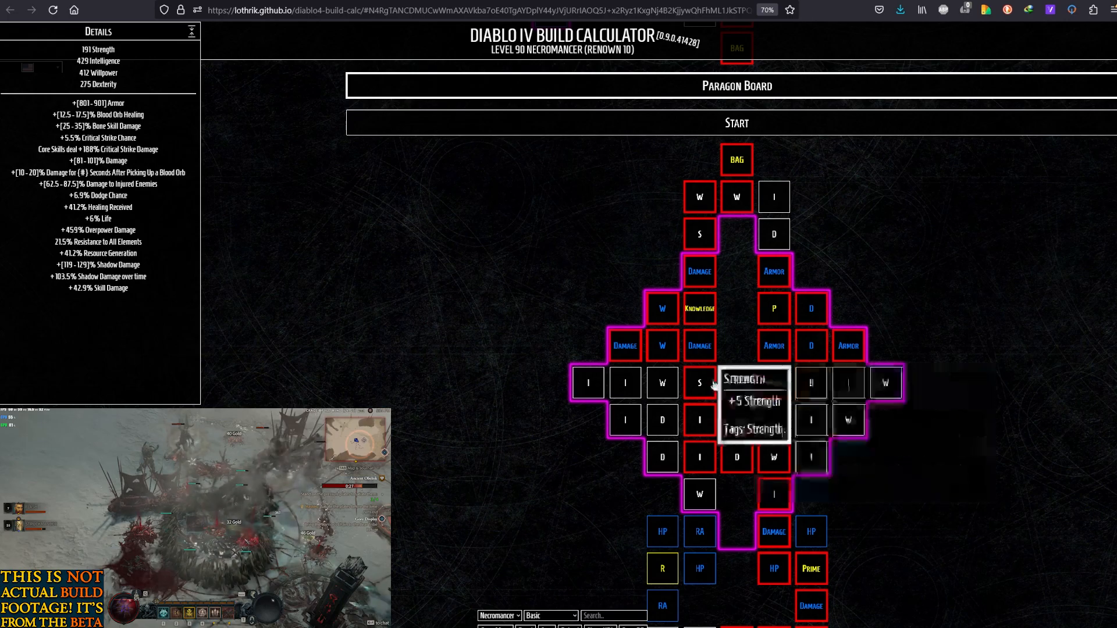
pyautogui.moveTo(623, 346)
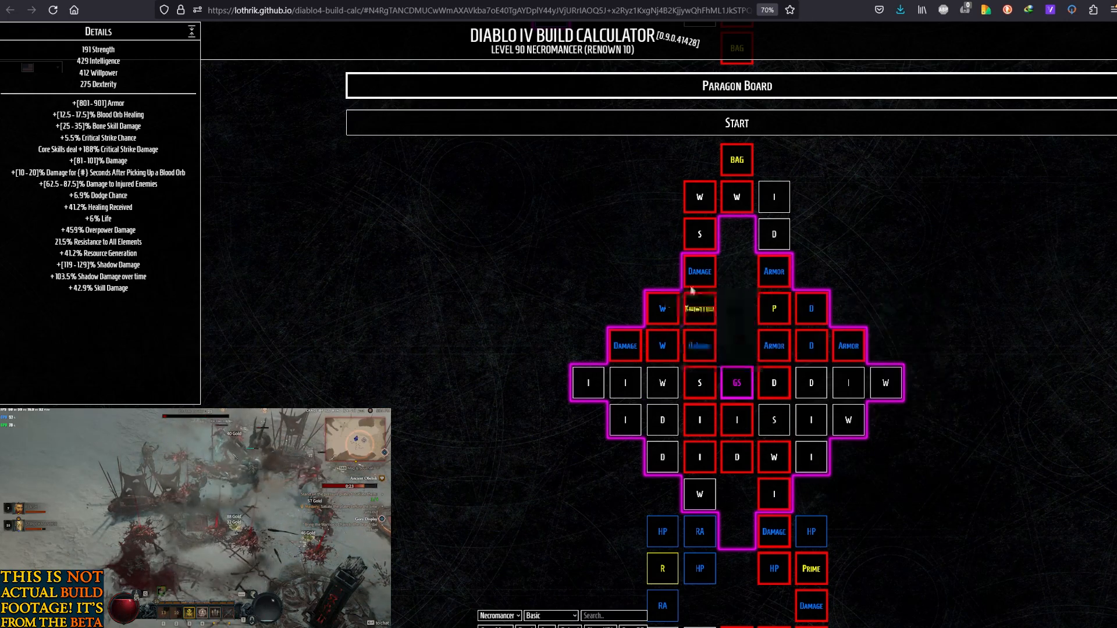
pyautogui.moveTo(773, 346)
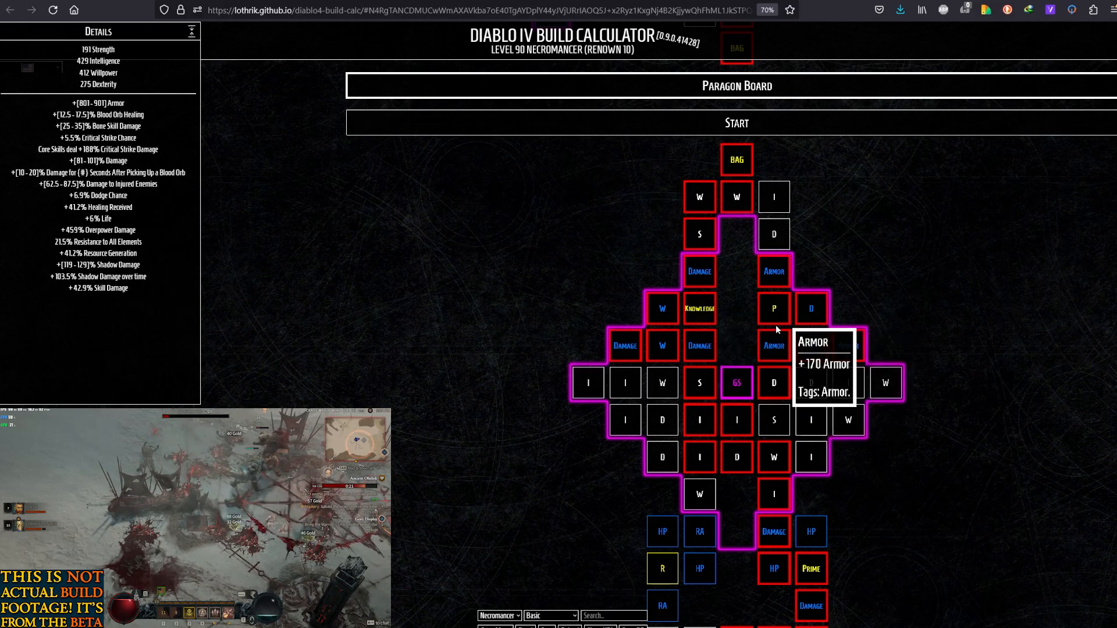
pyautogui.moveTo(773, 271)
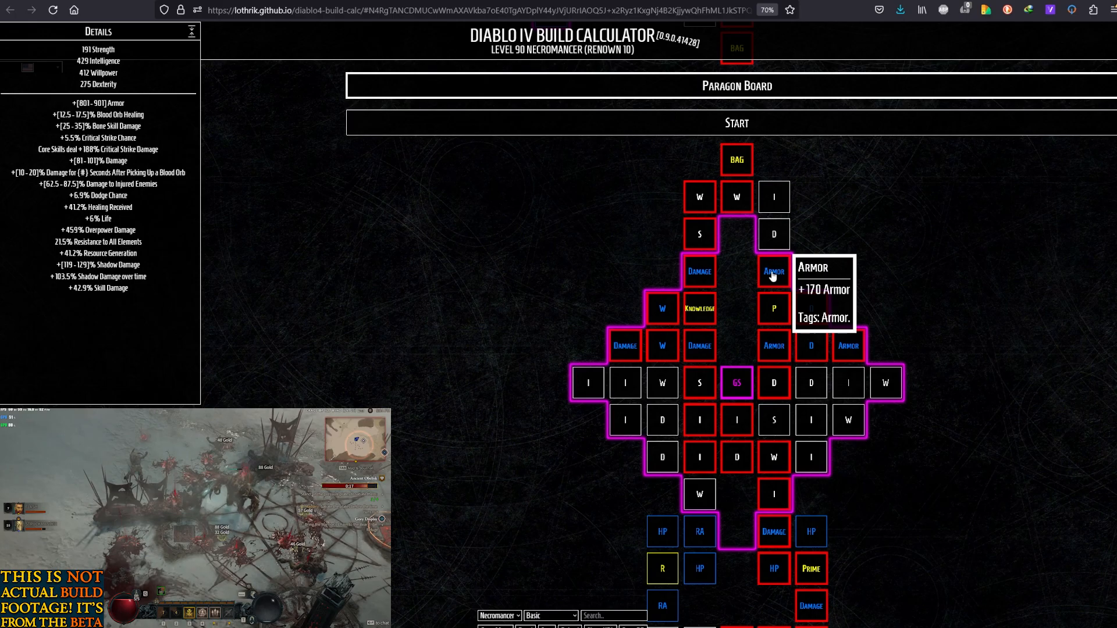
pyautogui.moveTo(737, 383)
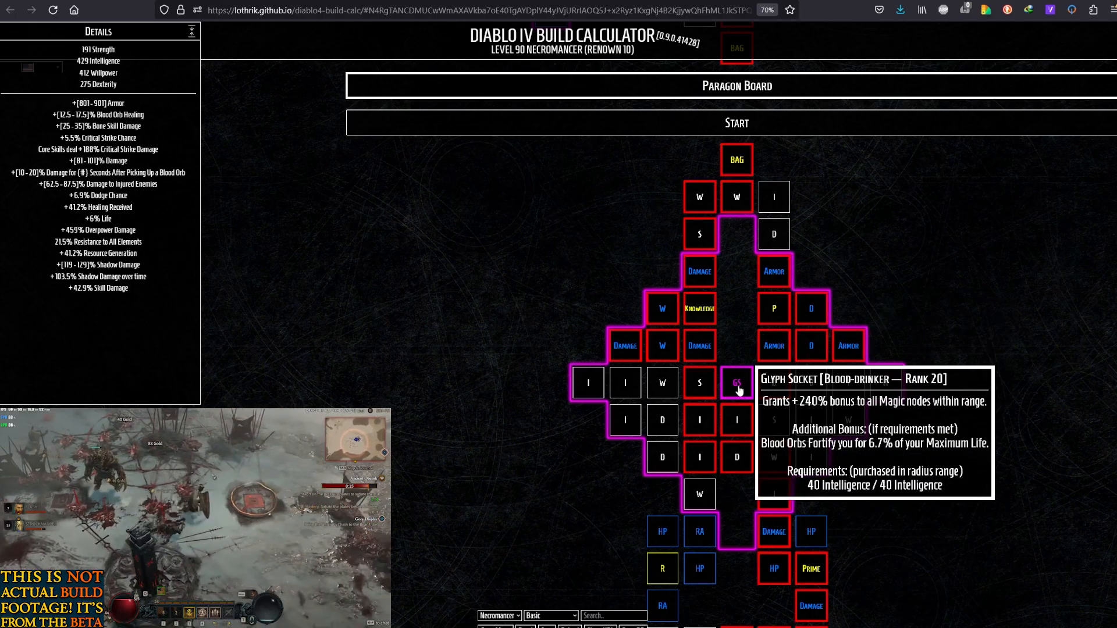
pyautogui.moveTo(773, 270)
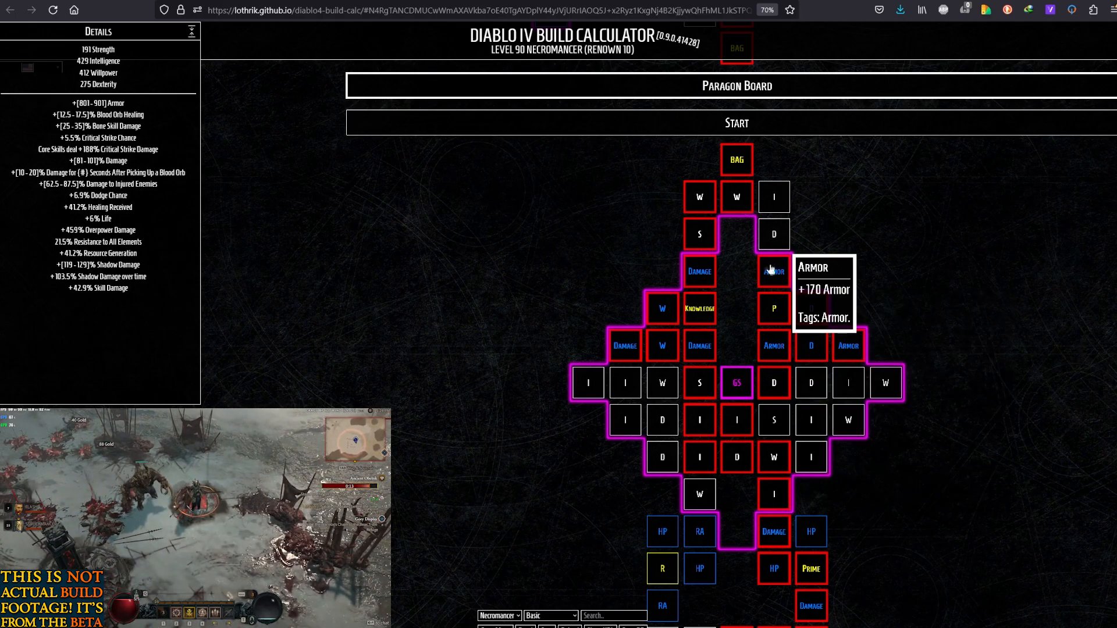
pyautogui.moveTo(699, 419)
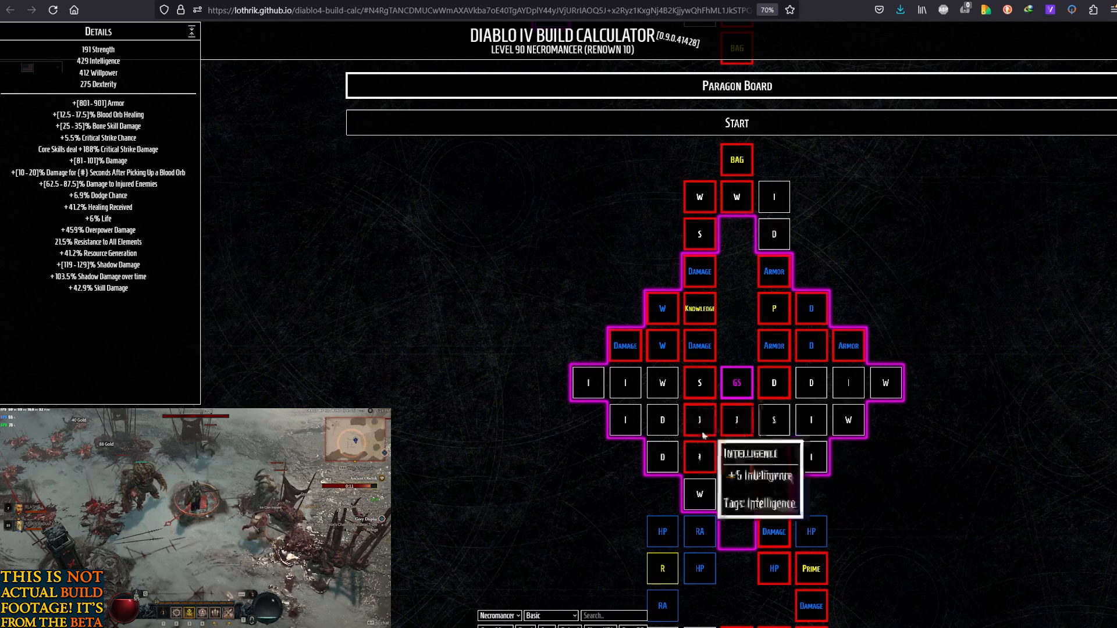
pyautogui.moveTo(794, 303)
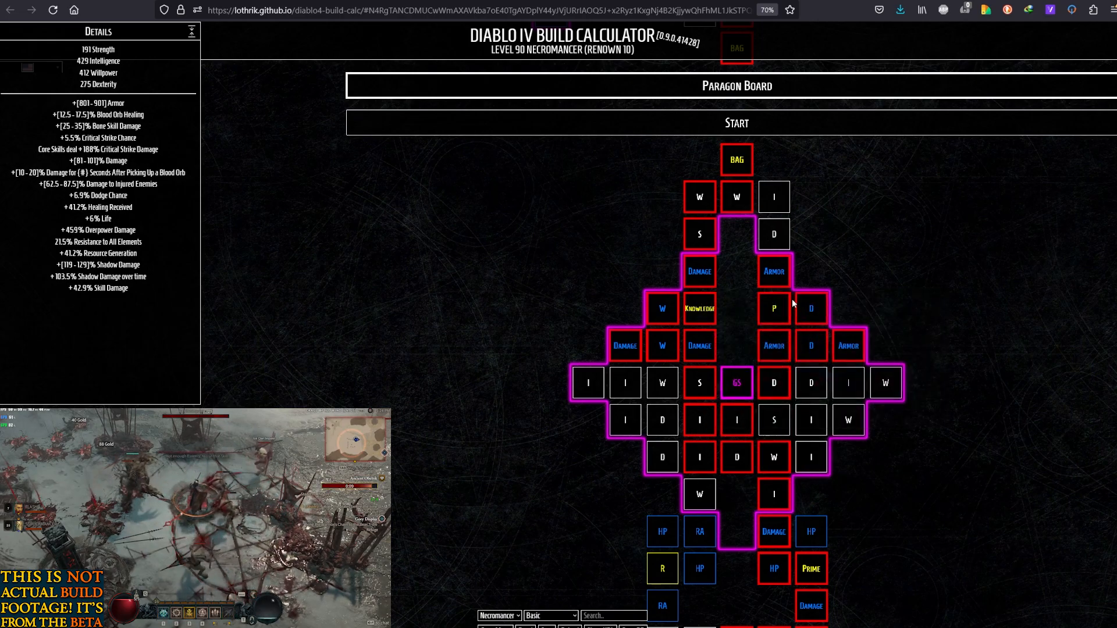
pyautogui.moveTo(730, 267)
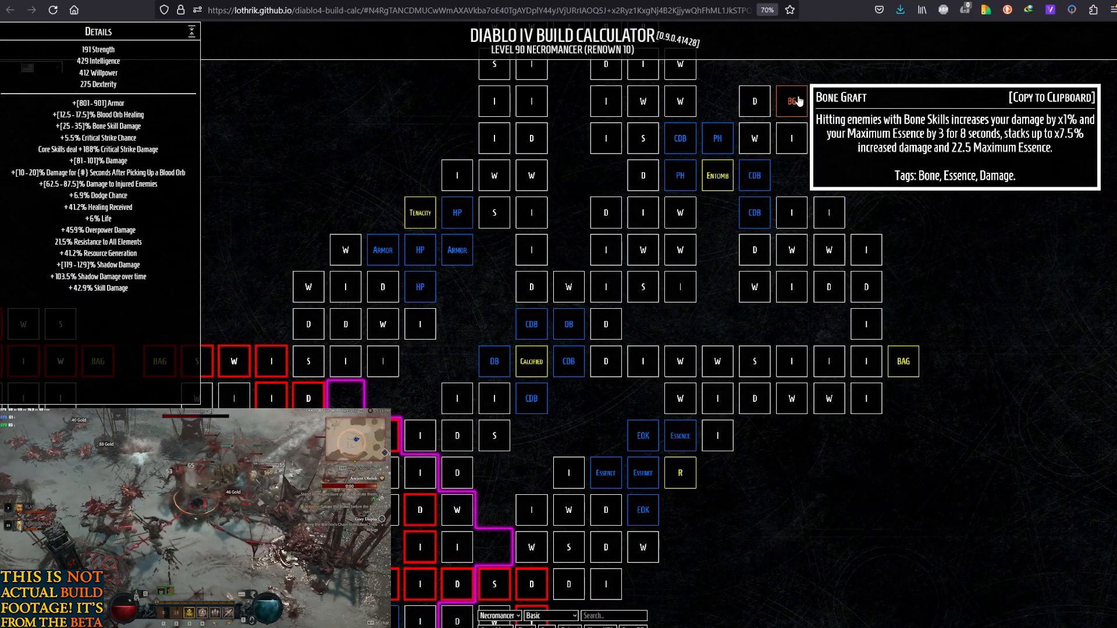
pyautogui.scroll(-3)
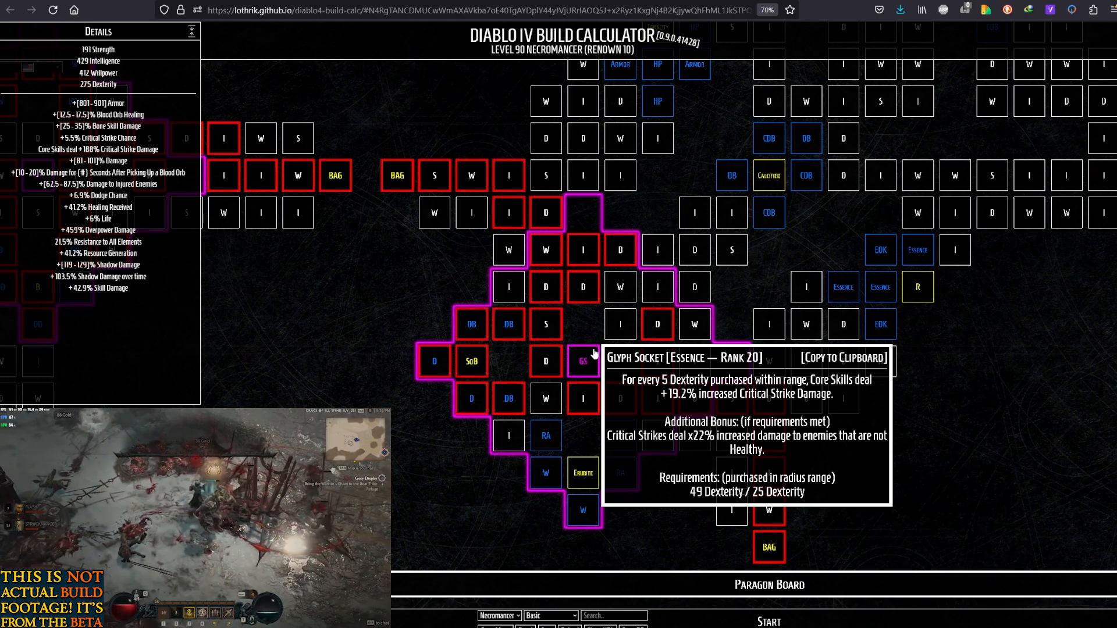
pyautogui.moveTo(584, 365)
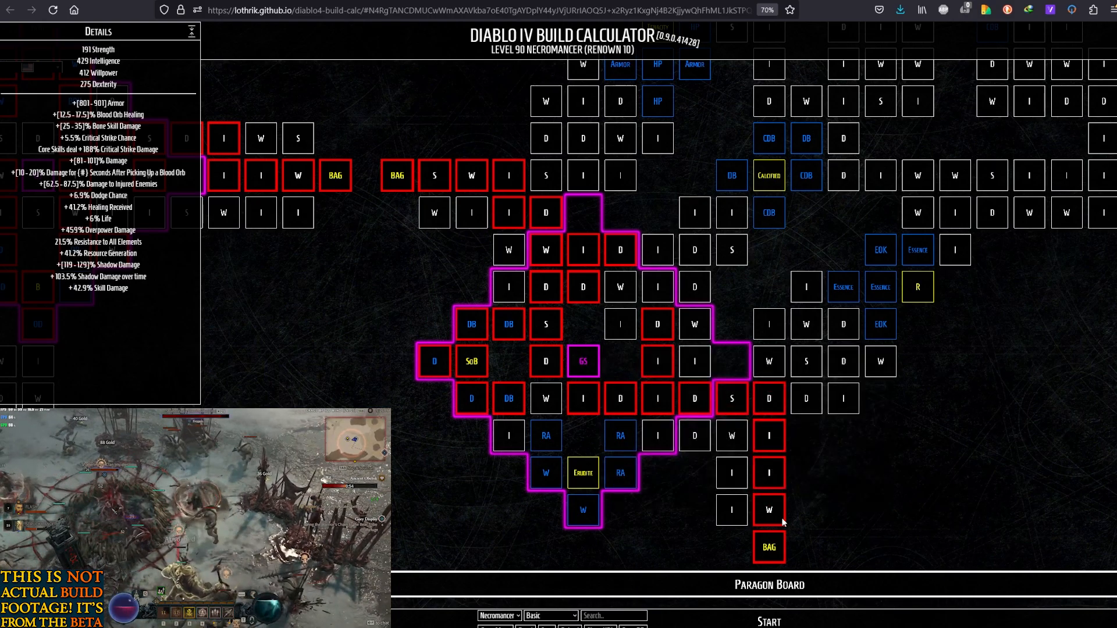
pyautogui.moveTo(769, 397)
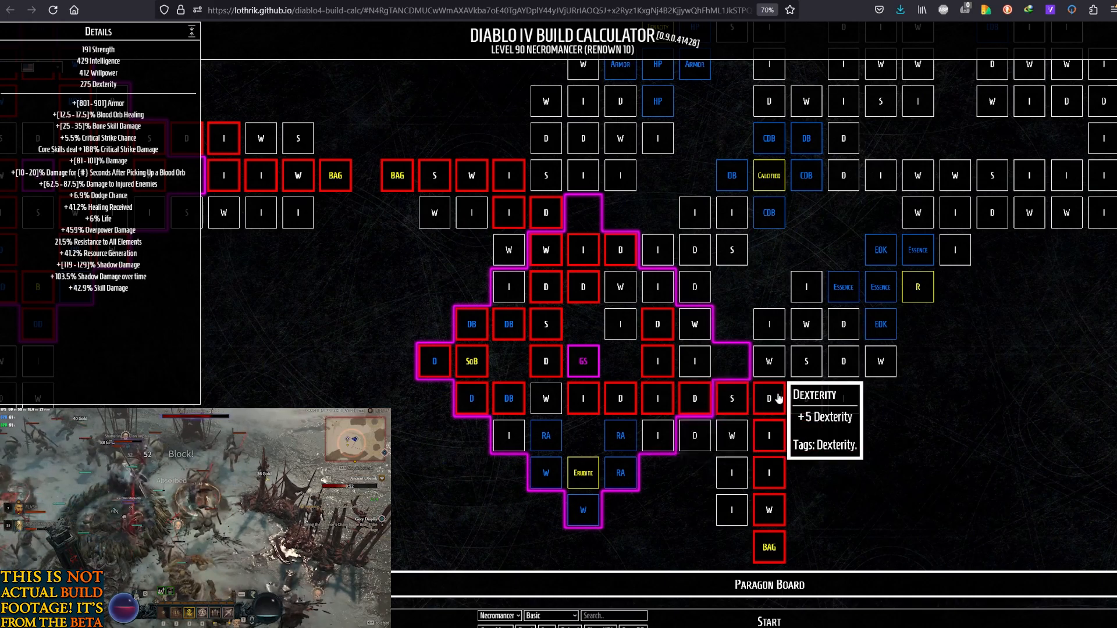
pyautogui.moveTo(879, 249)
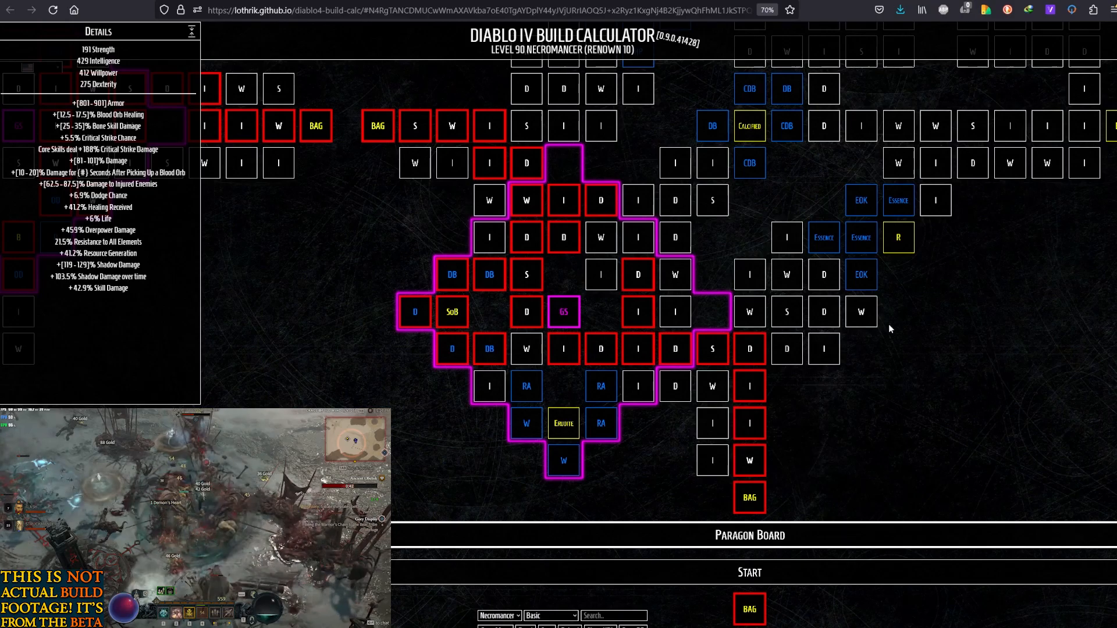
pyautogui.moveTo(749, 347)
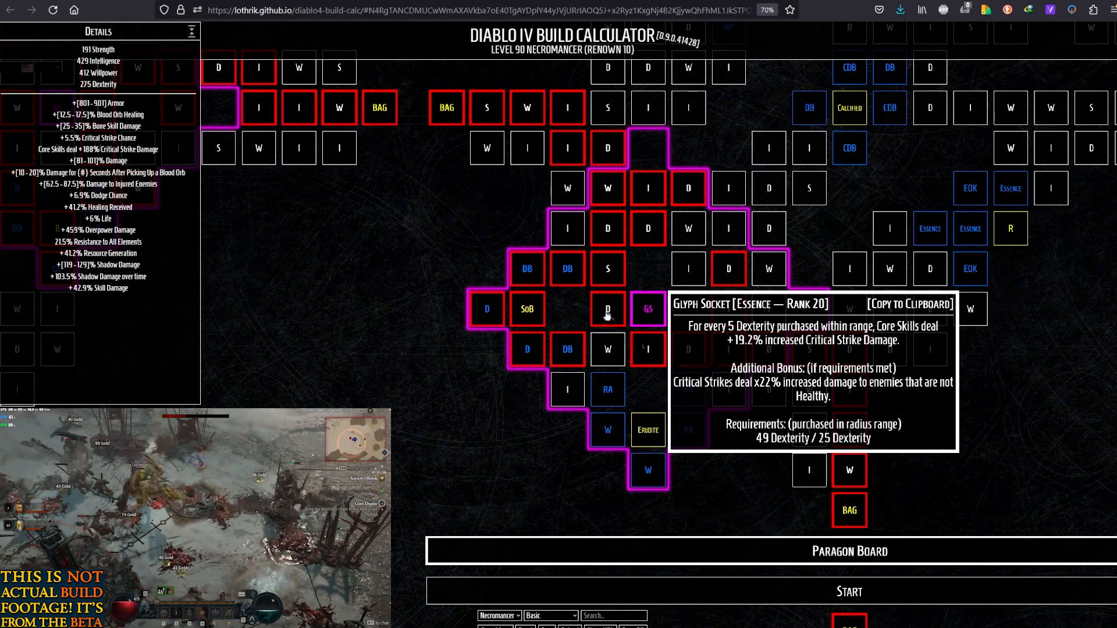
pyautogui.moveTo(606, 309)
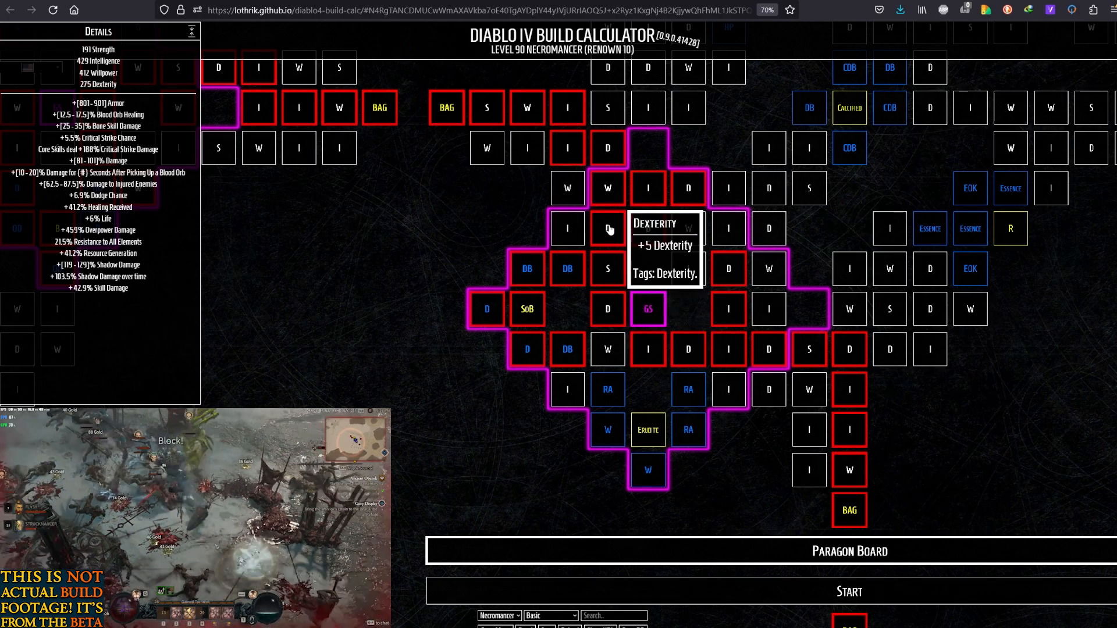
pyautogui.moveTo(567, 268)
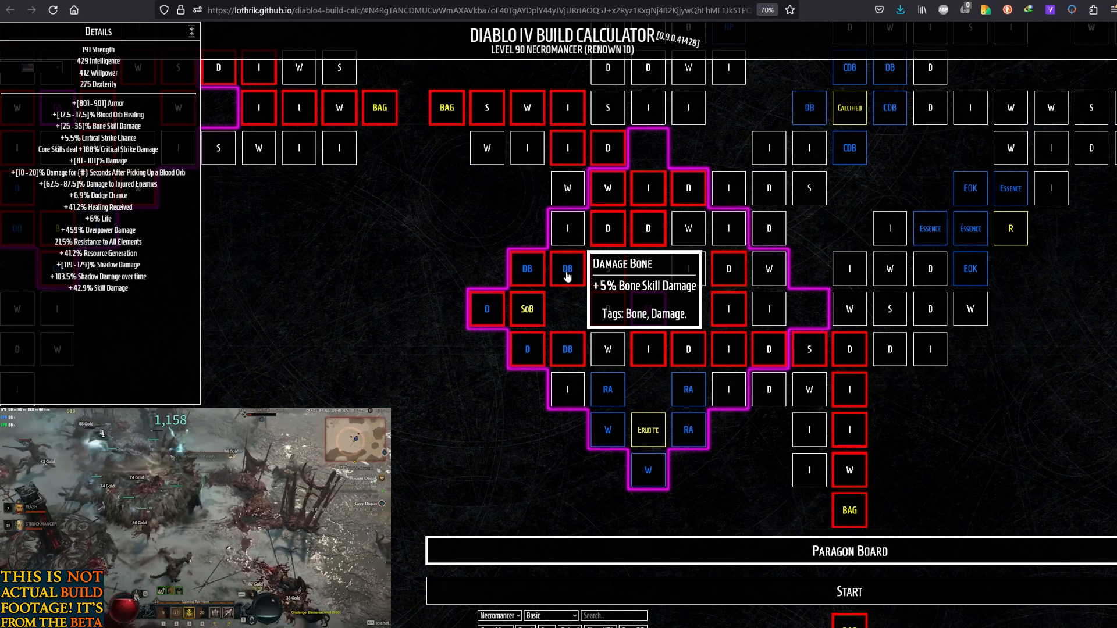
pyautogui.moveTo(527, 308)
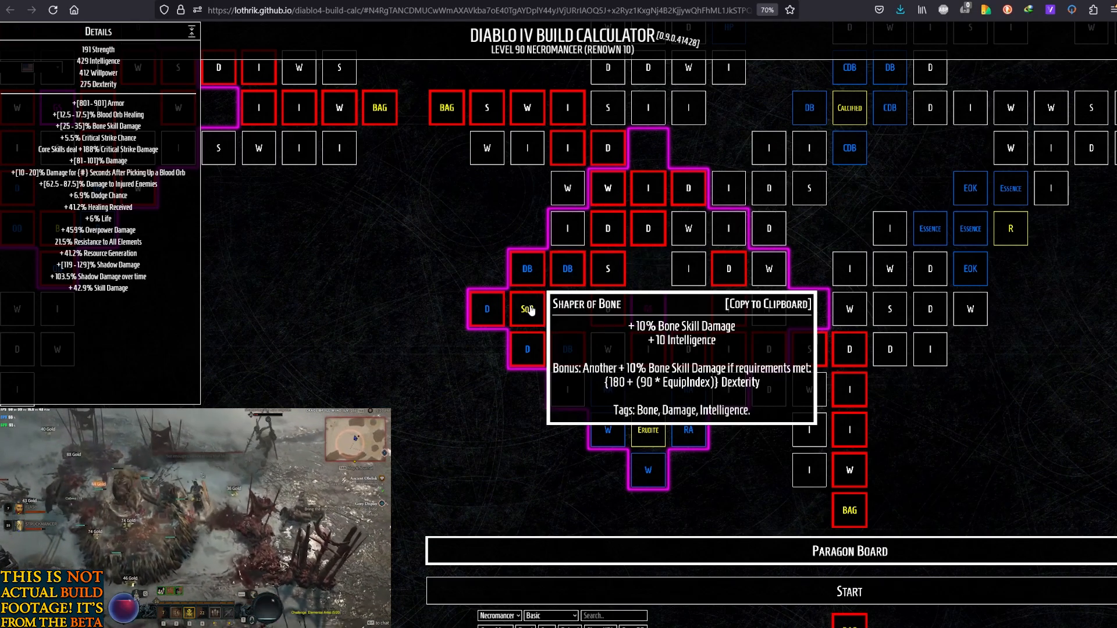
pyautogui.moveTo(487, 308)
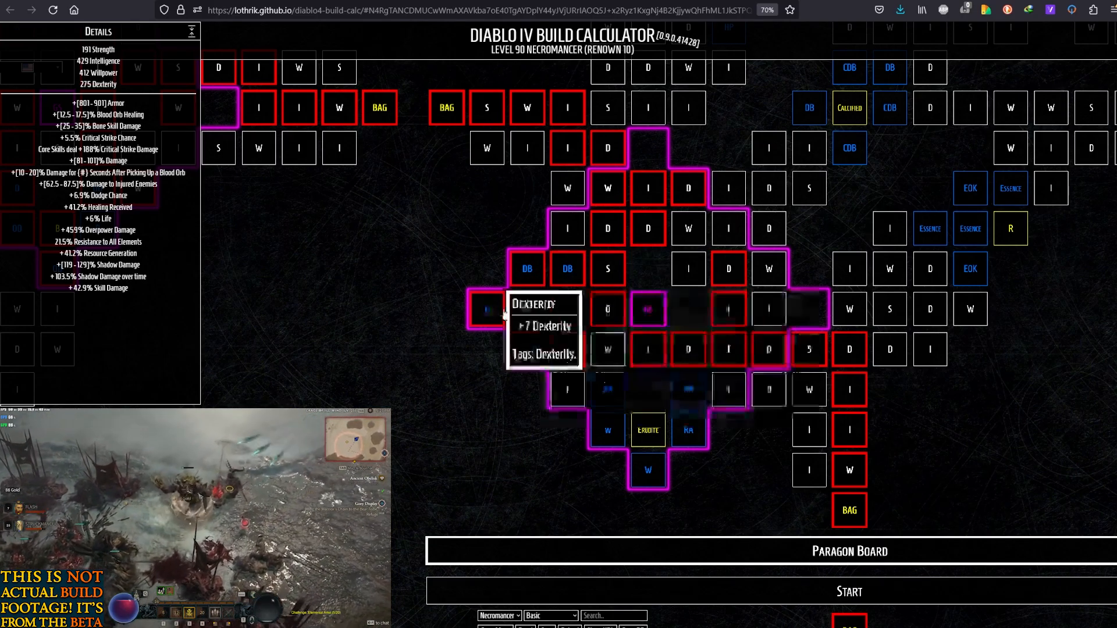
pyautogui.moveTo(566, 349)
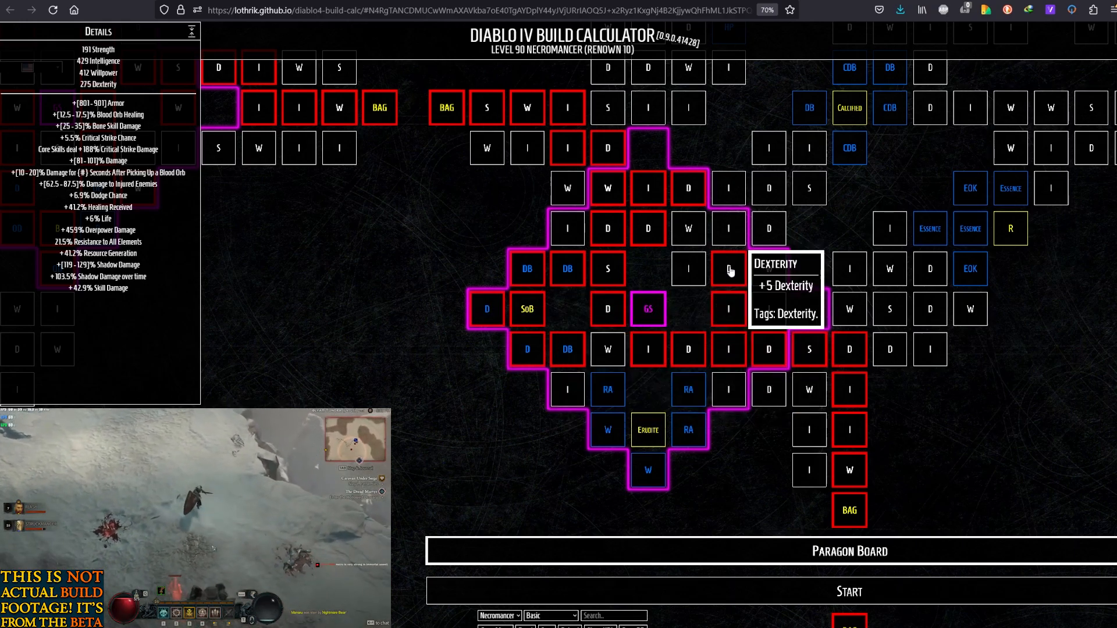
pyautogui.moveTo(685, 188)
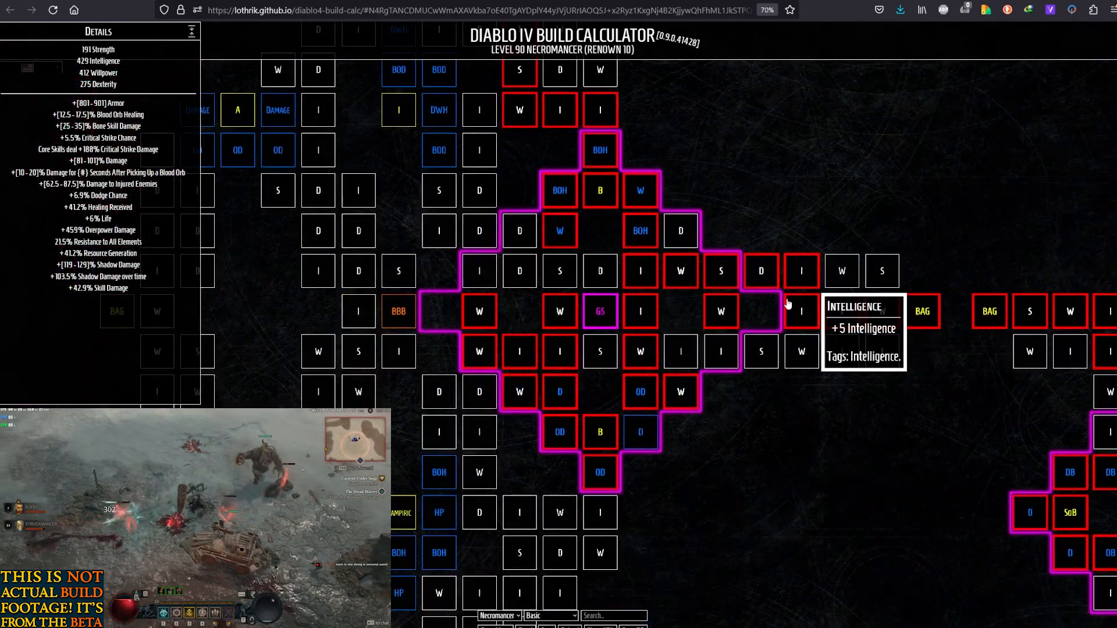
pyautogui.moveTo(760, 270)
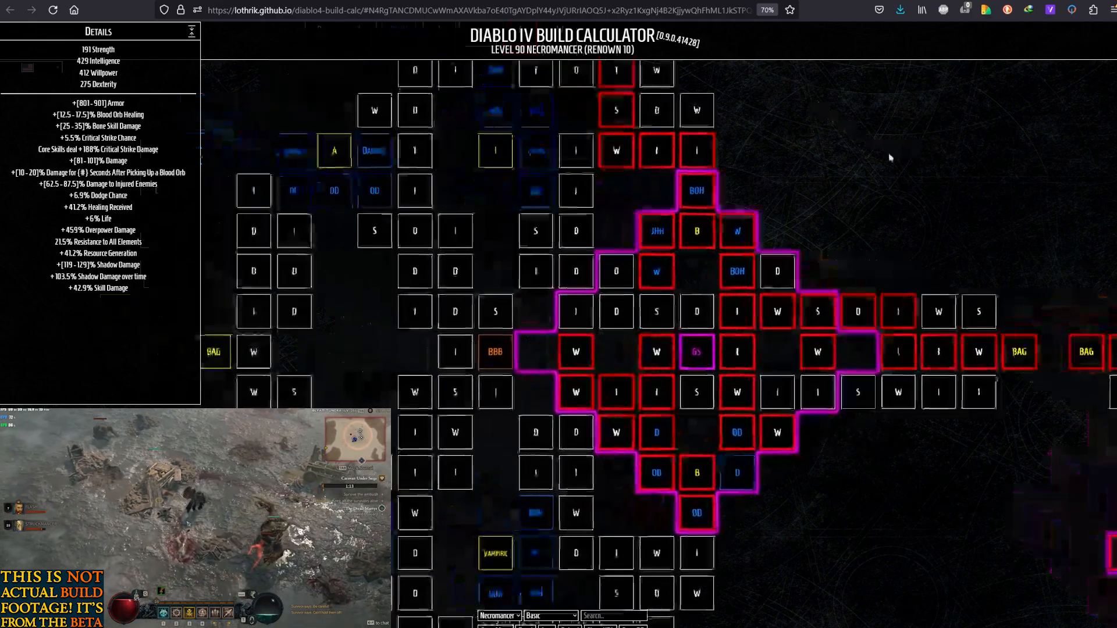
pyautogui.moveTo(495, 350)
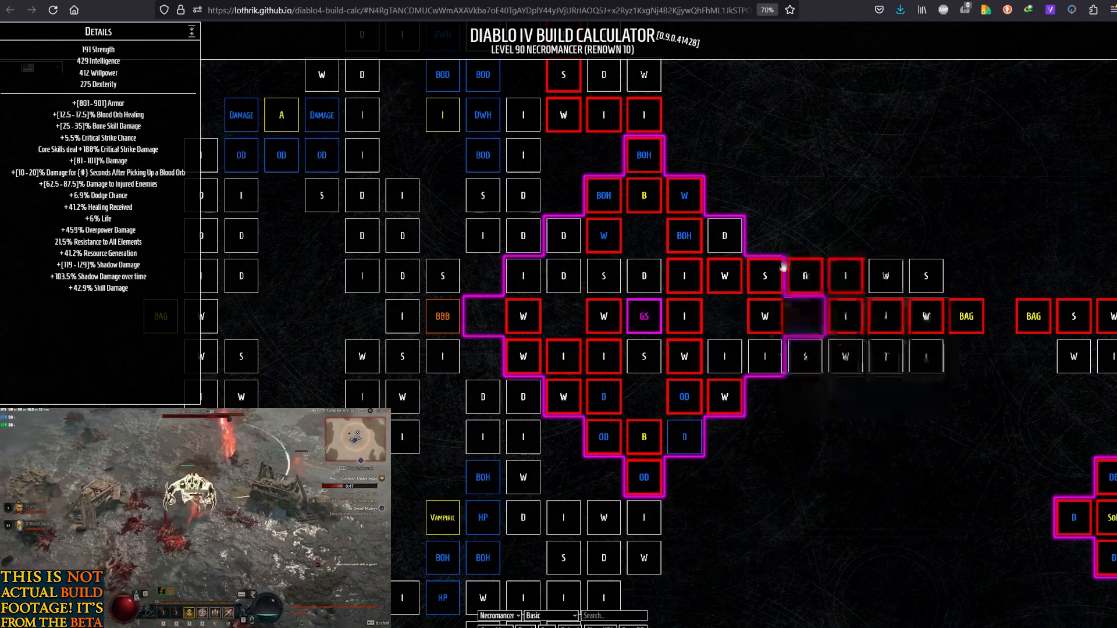
pyautogui.moveTo(644, 315)
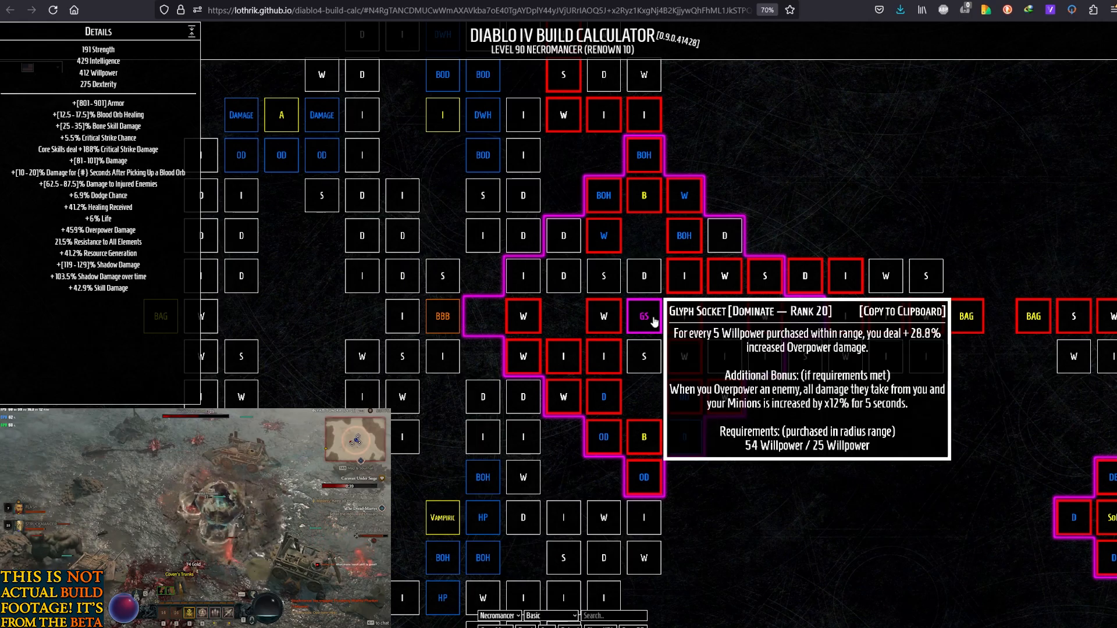
pyautogui.moveTo(648, 312)
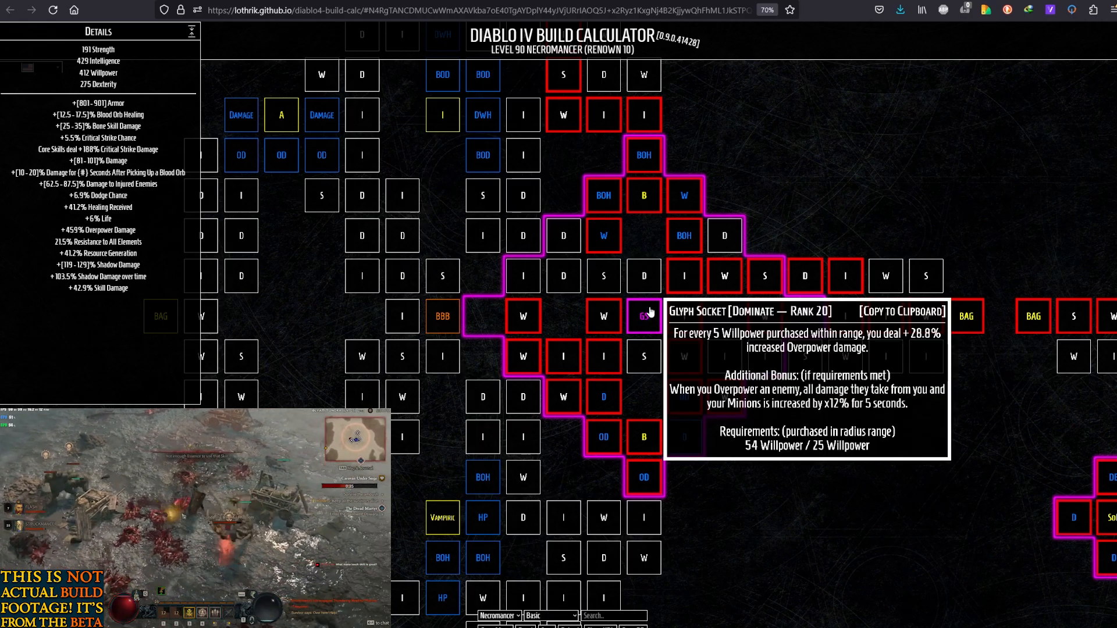
pyautogui.moveTo(684, 356)
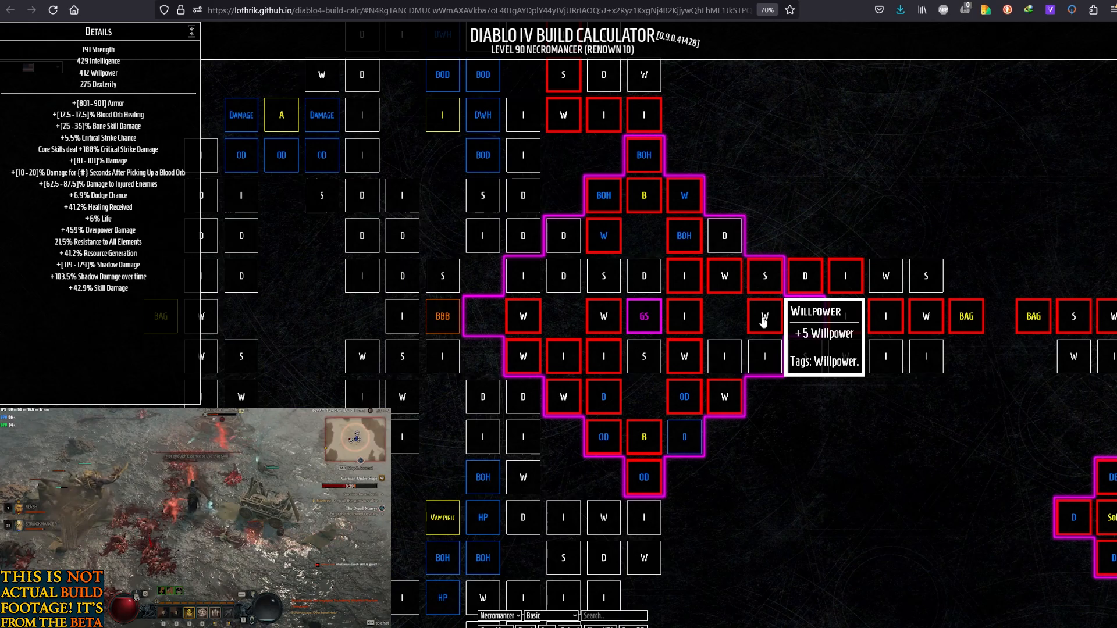
pyautogui.moveTo(669, 356)
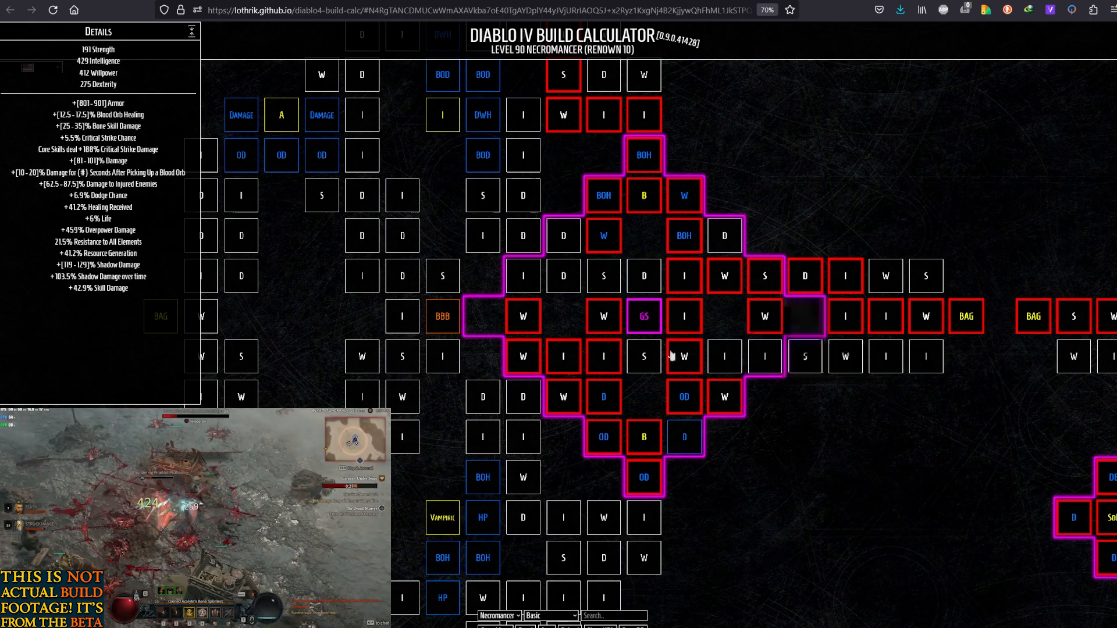
pyautogui.moveTo(684, 396)
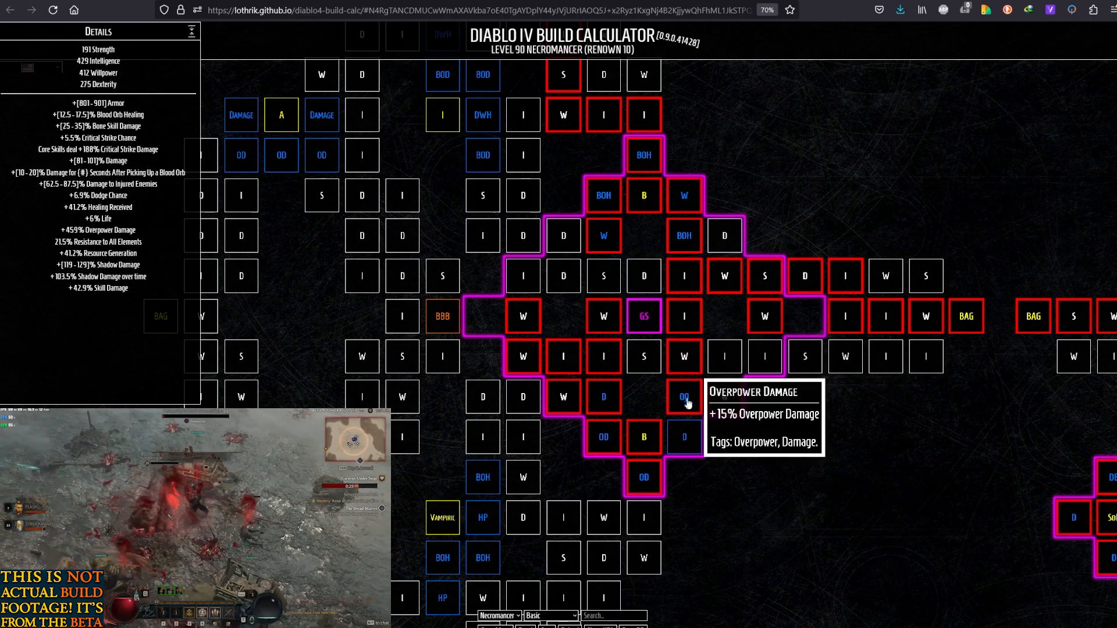
pyautogui.moveTo(723, 397)
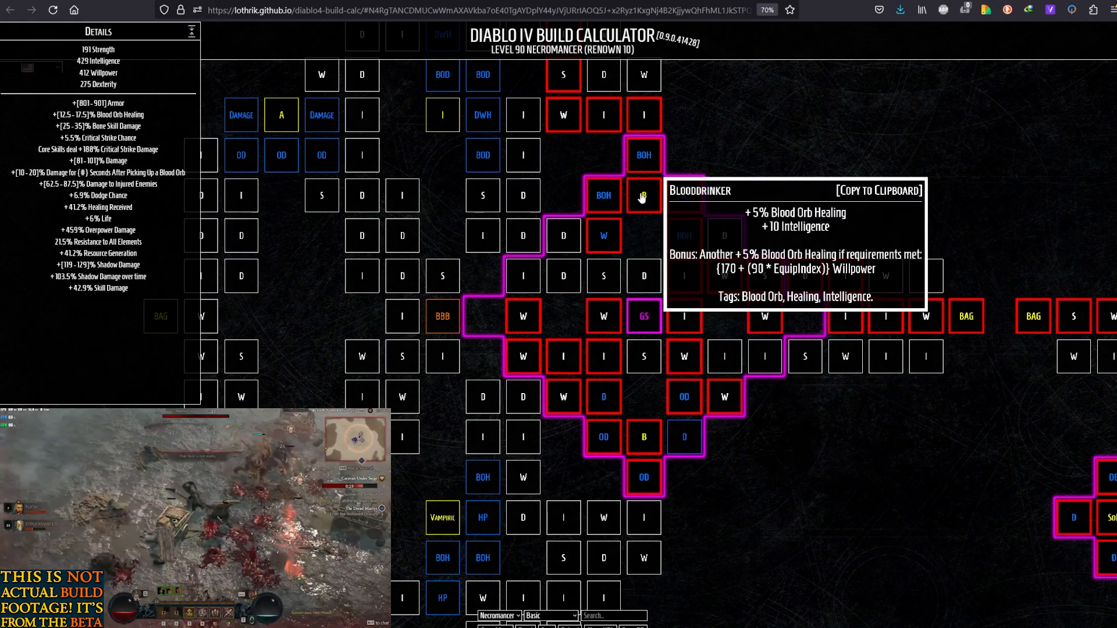
pyautogui.moveTo(603, 235)
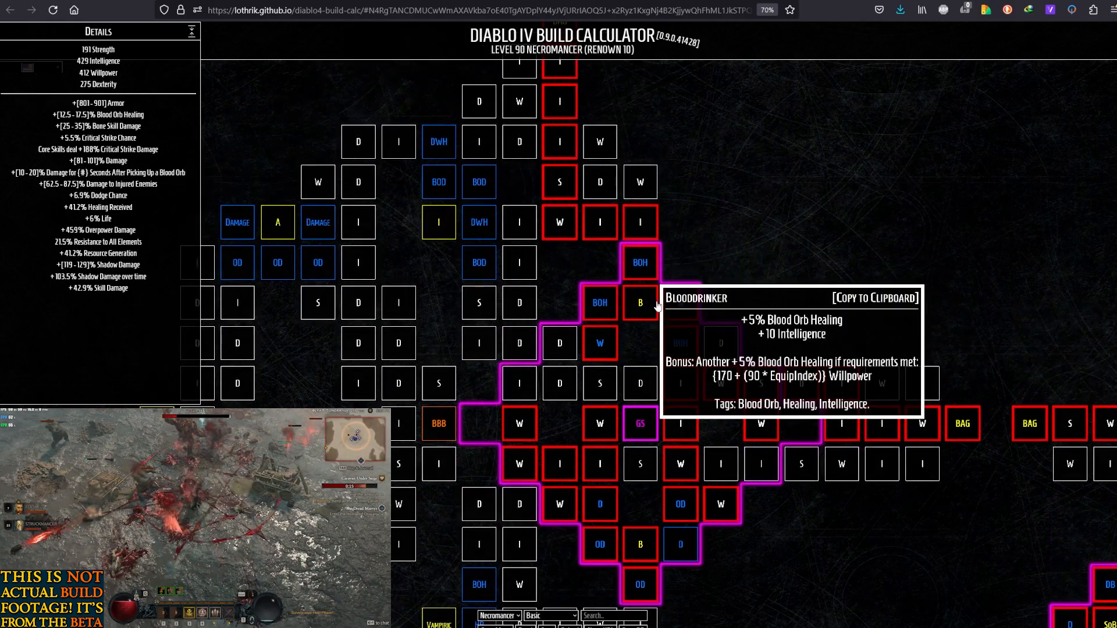
pyautogui.moveTo(600, 342)
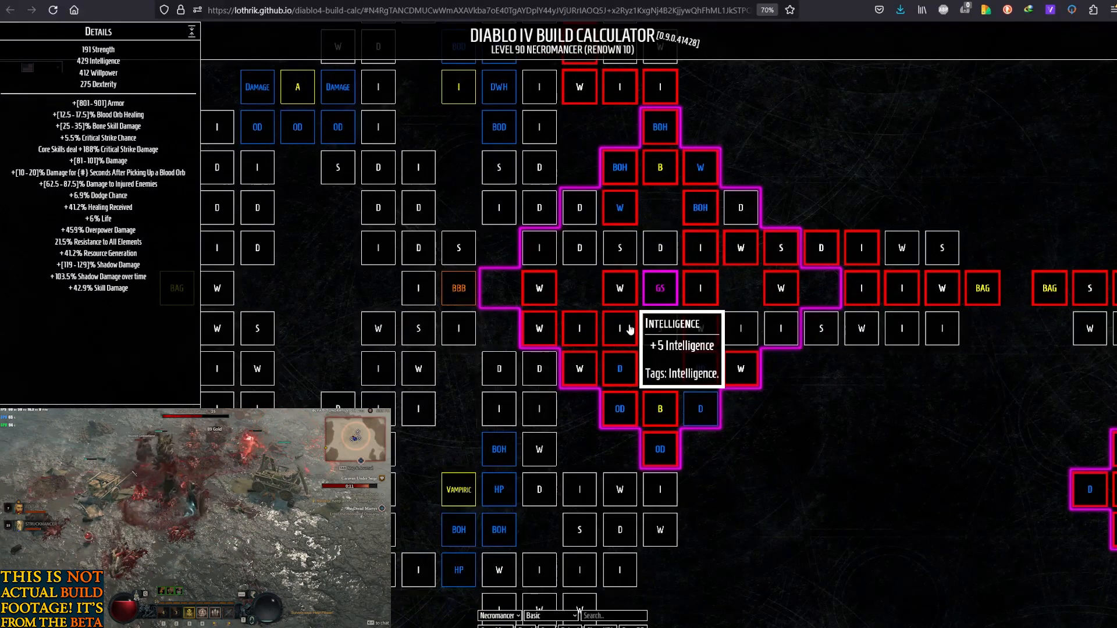
pyautogui.moveTo(539, 288)
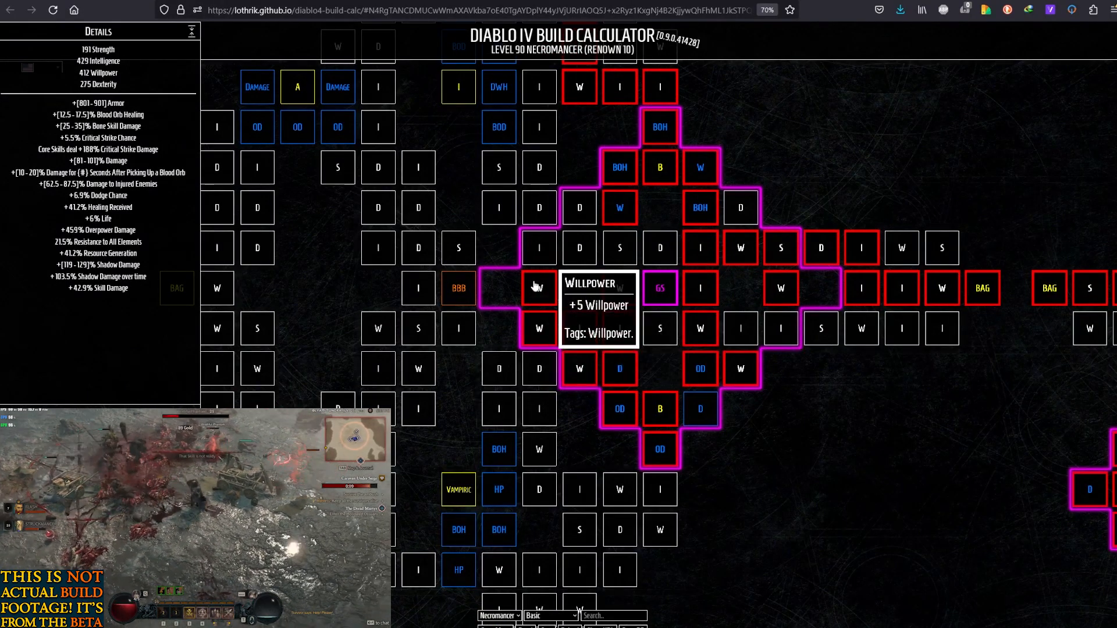
pyautogui.moveTo(619, 368)
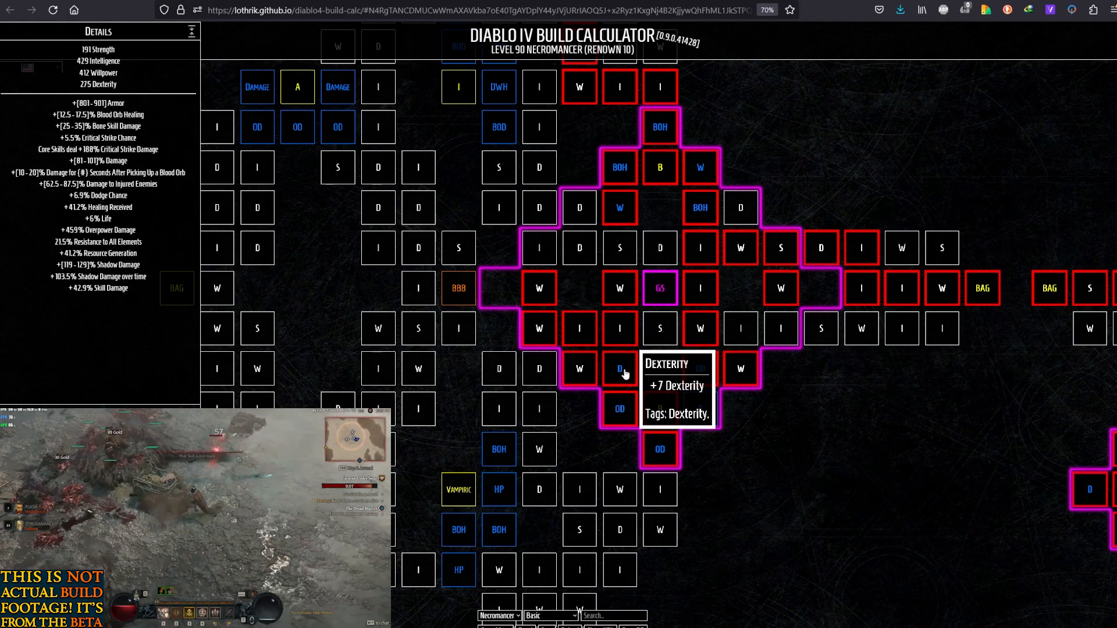
pyautogui.moveTo(660, 408)
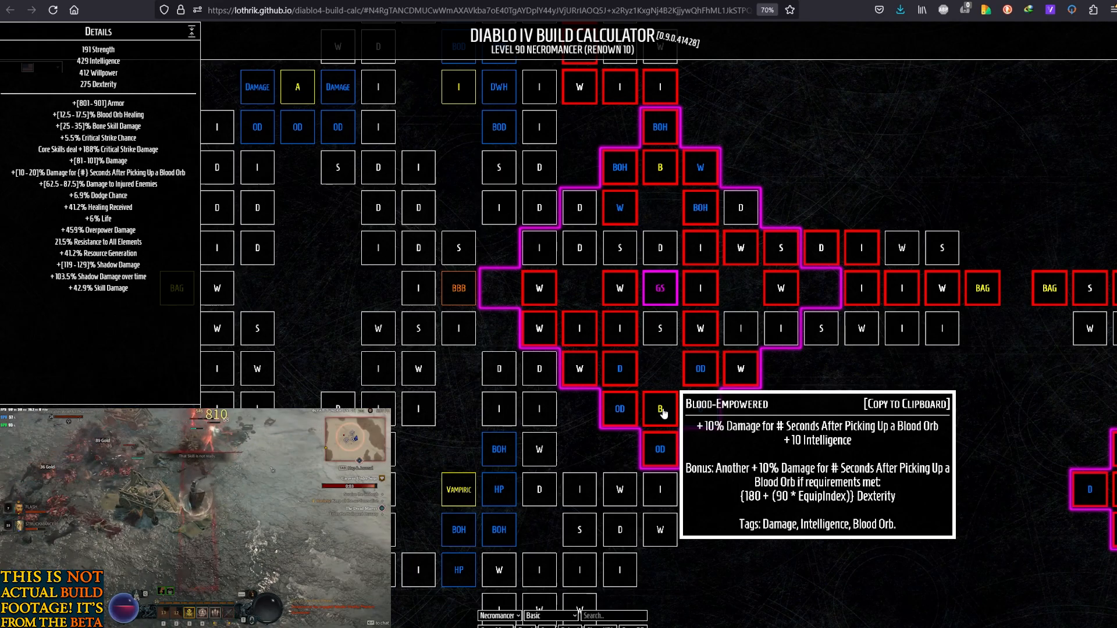
pyautogui.moveTo(659, 448)
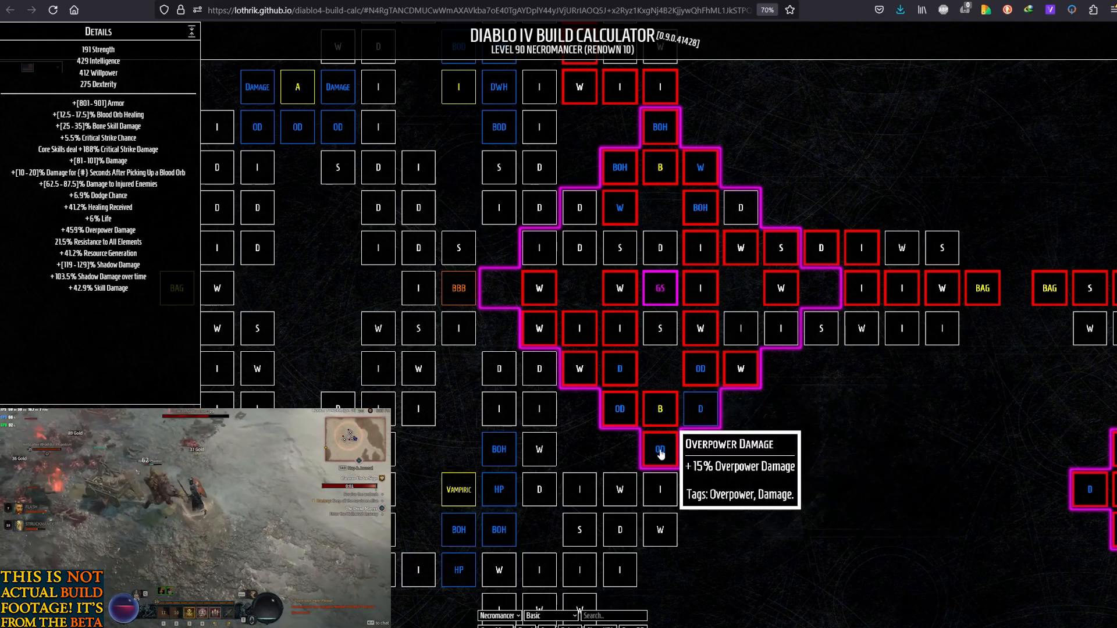
pyautogui.moveTo(887, 223)
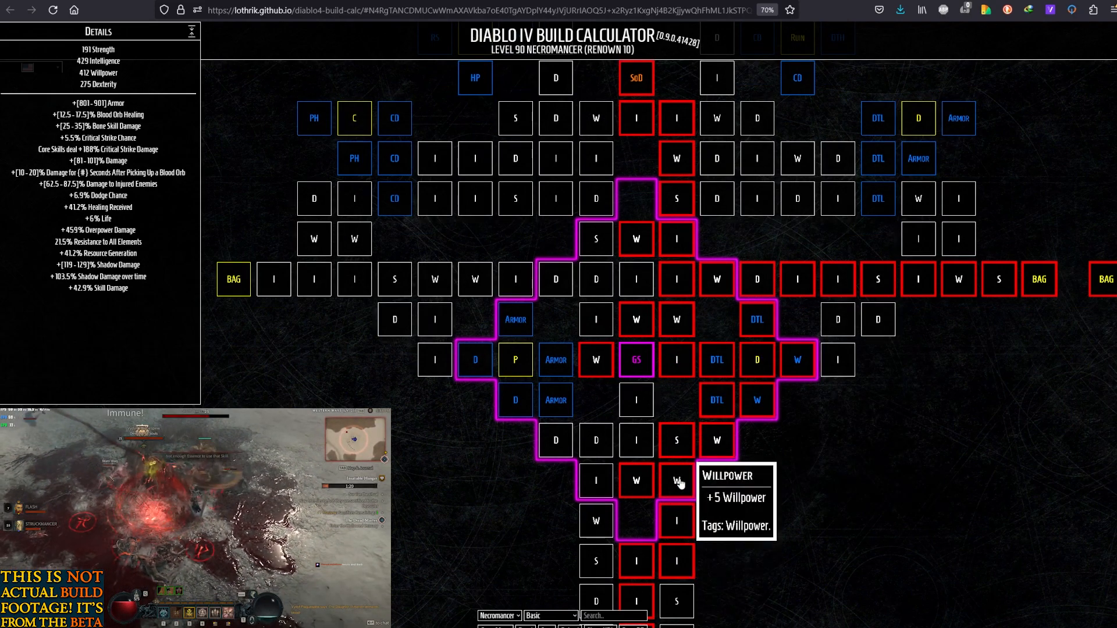
pyautogui.moveTo(716, 399)
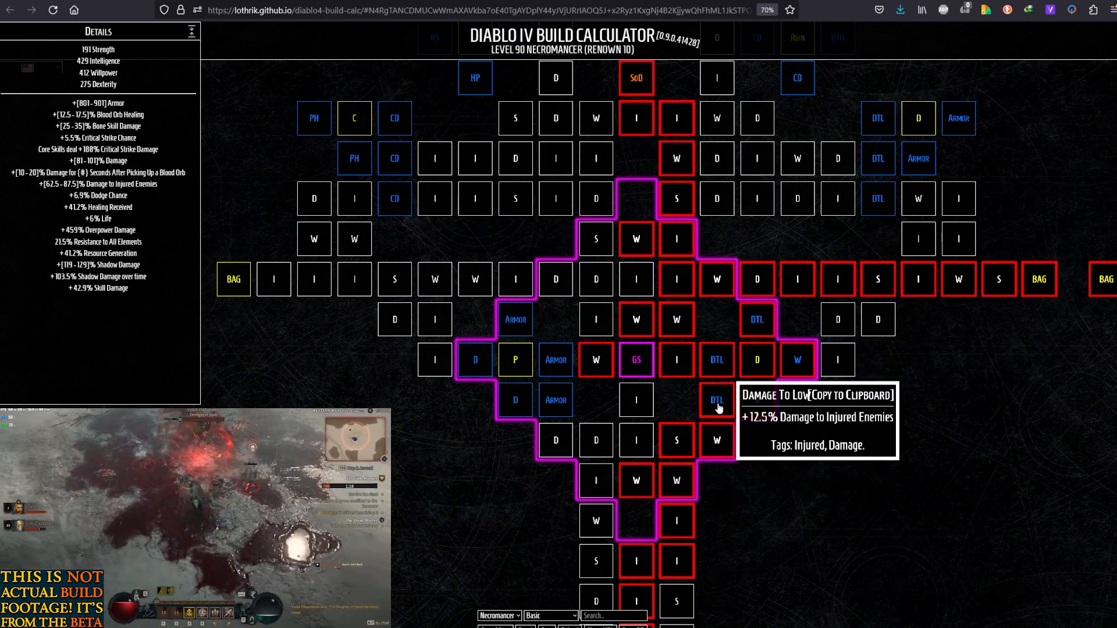
pyautogui.moveTo(635, 359)
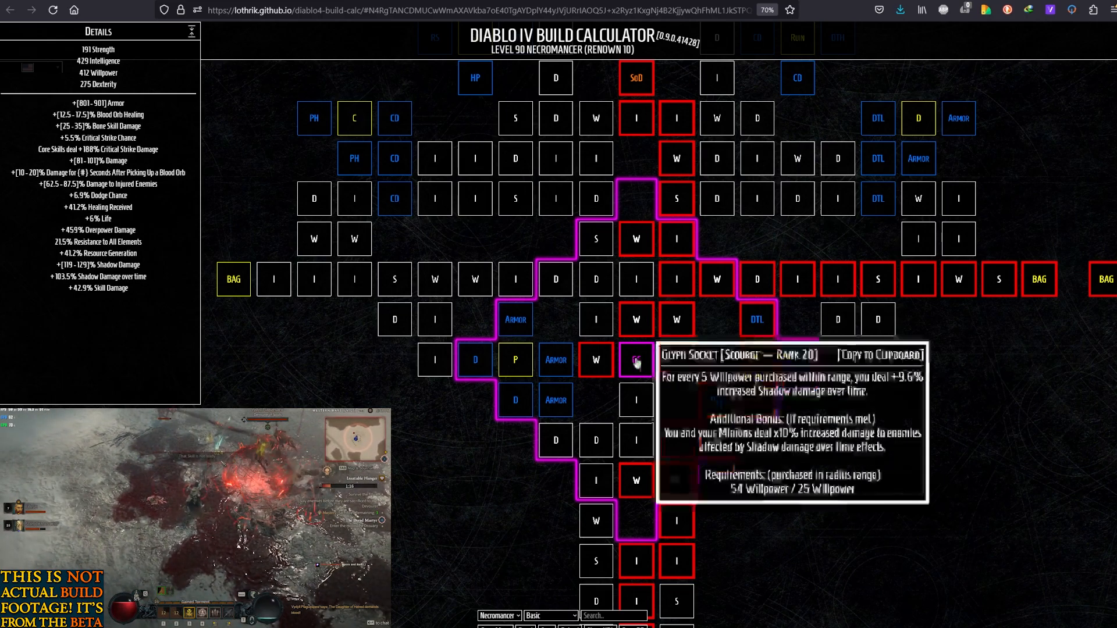
pyautogui.moveTo(636, 481)
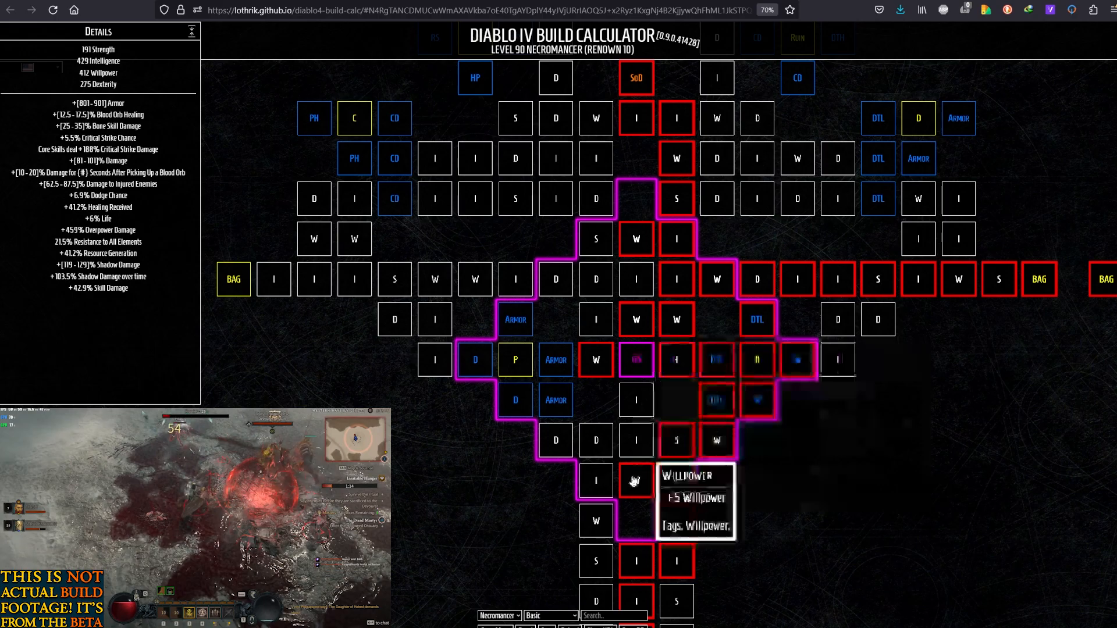
pyautogui.moveTo(676, 320)
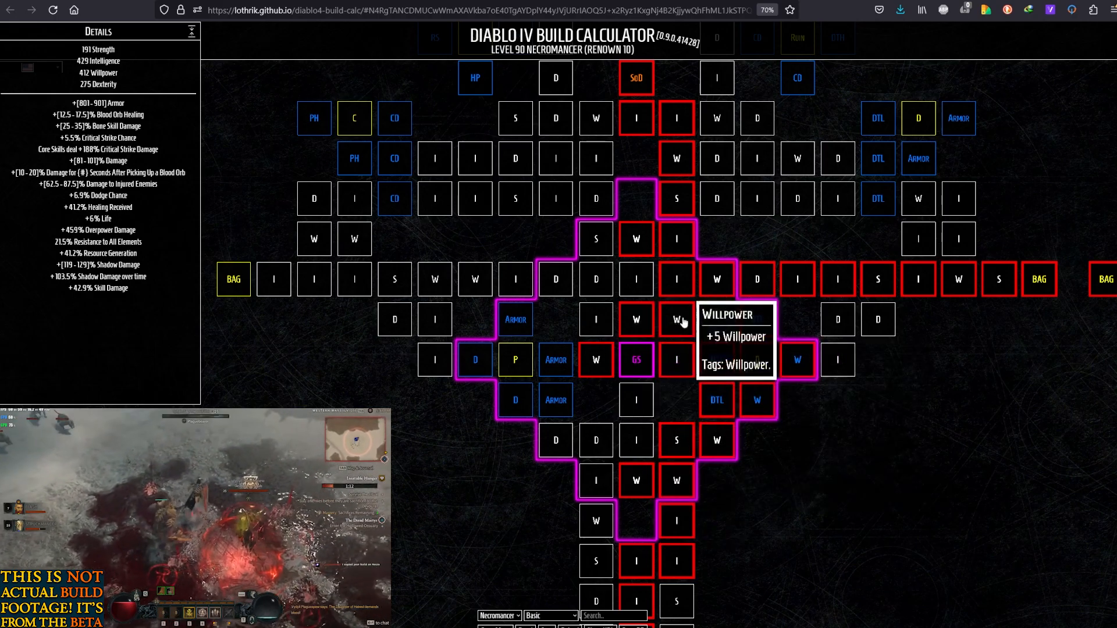
pyautogui.moveTo(758, 399)
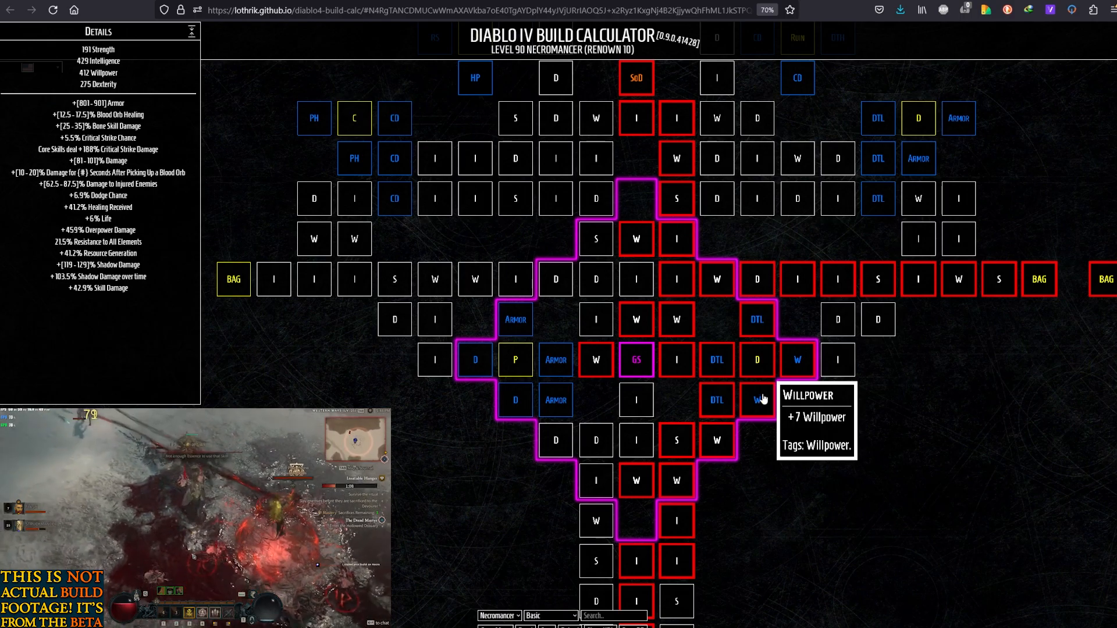
pyautogui.moveTo(757, 320)
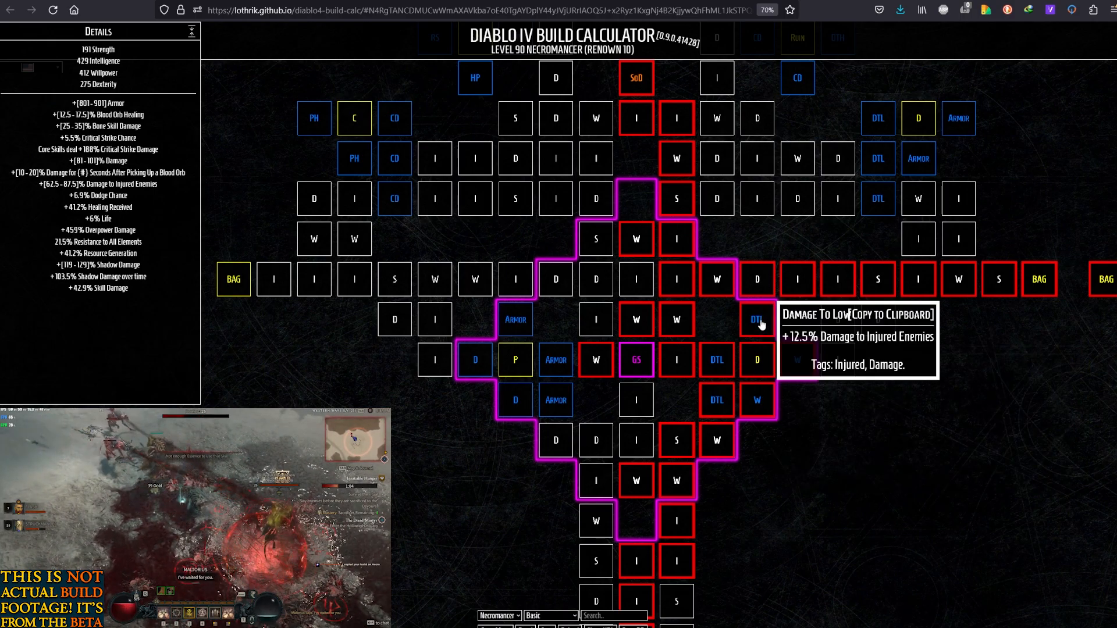
pyautogui.moveTo(717, 278)
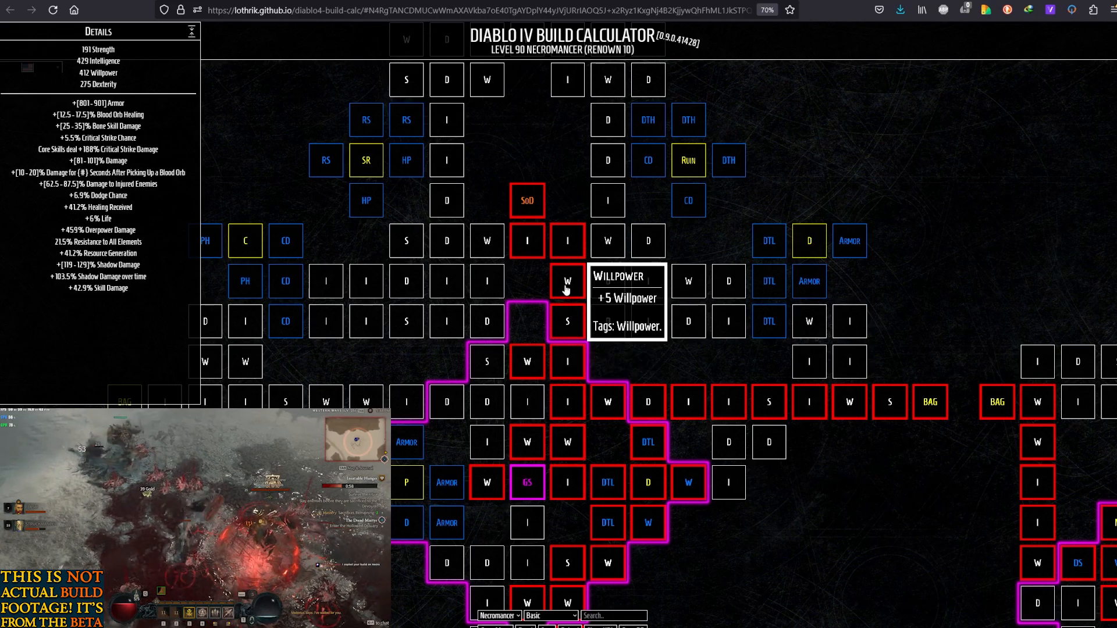
pyautogui.moveTo(560, 185)
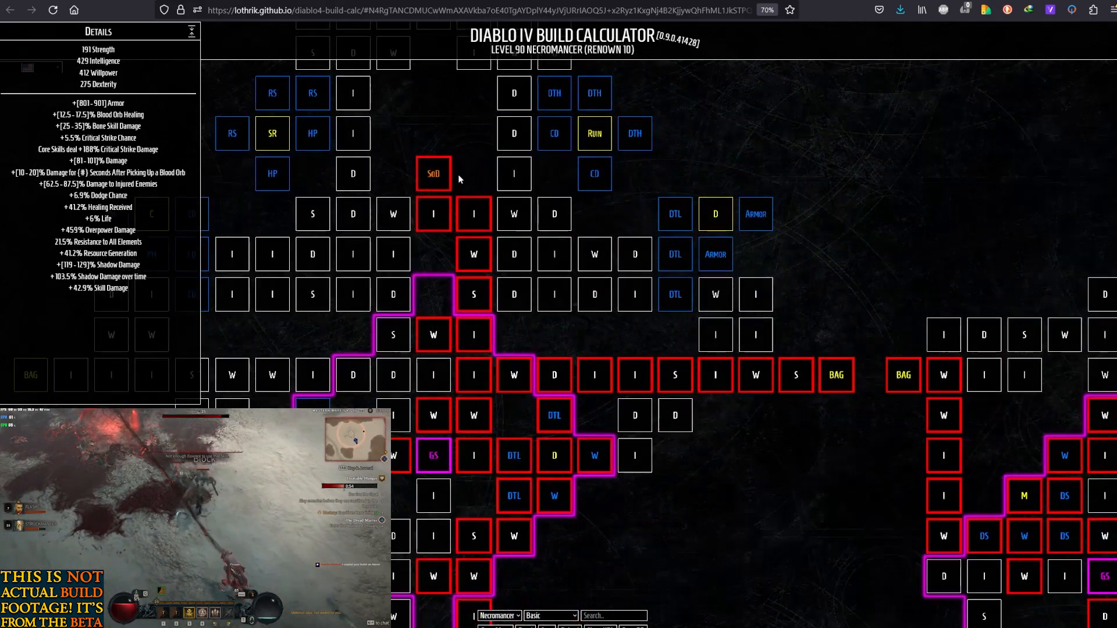
pyautogui.moveTo(433, 174)
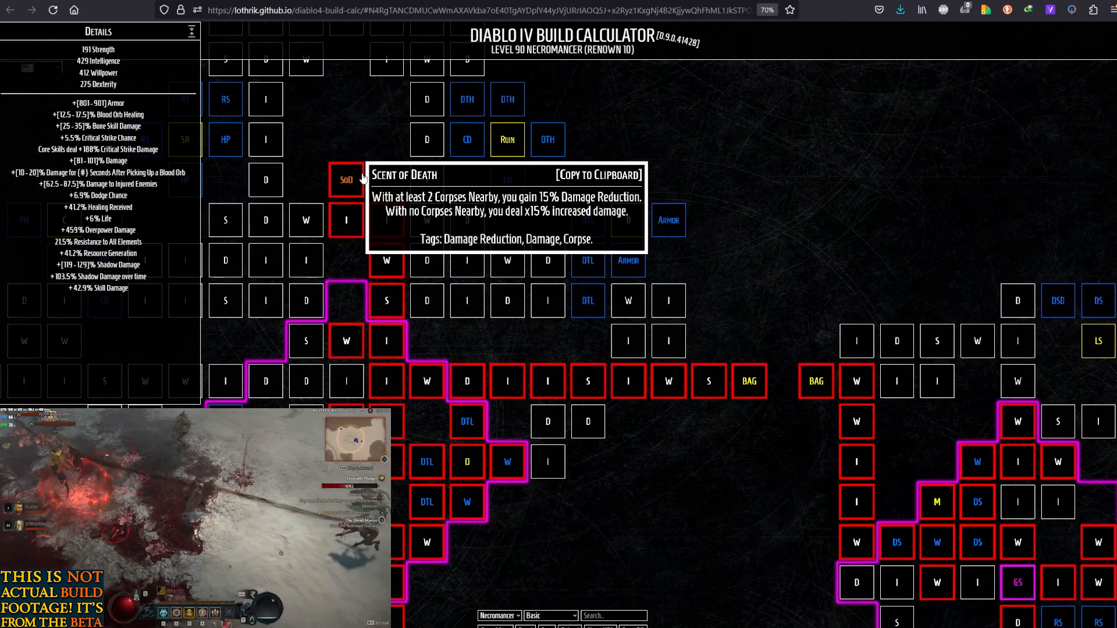
# Scroll past the Scent of Death board to the board with the Gloom node.
pyautogui.scroll(-3)
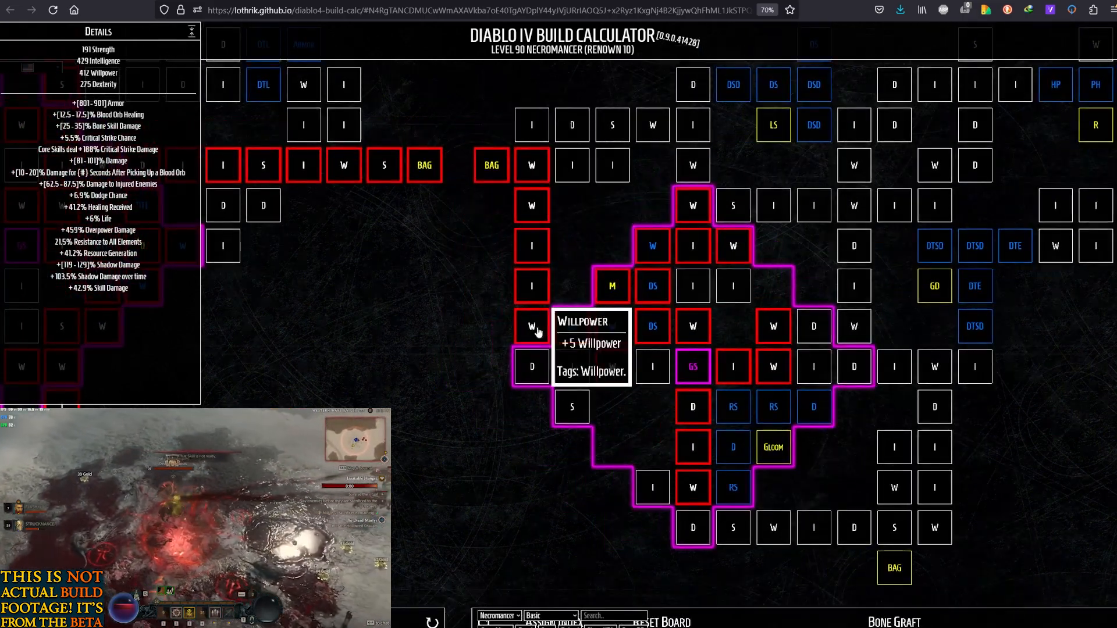
pyautogui.moveTo(692, 366)
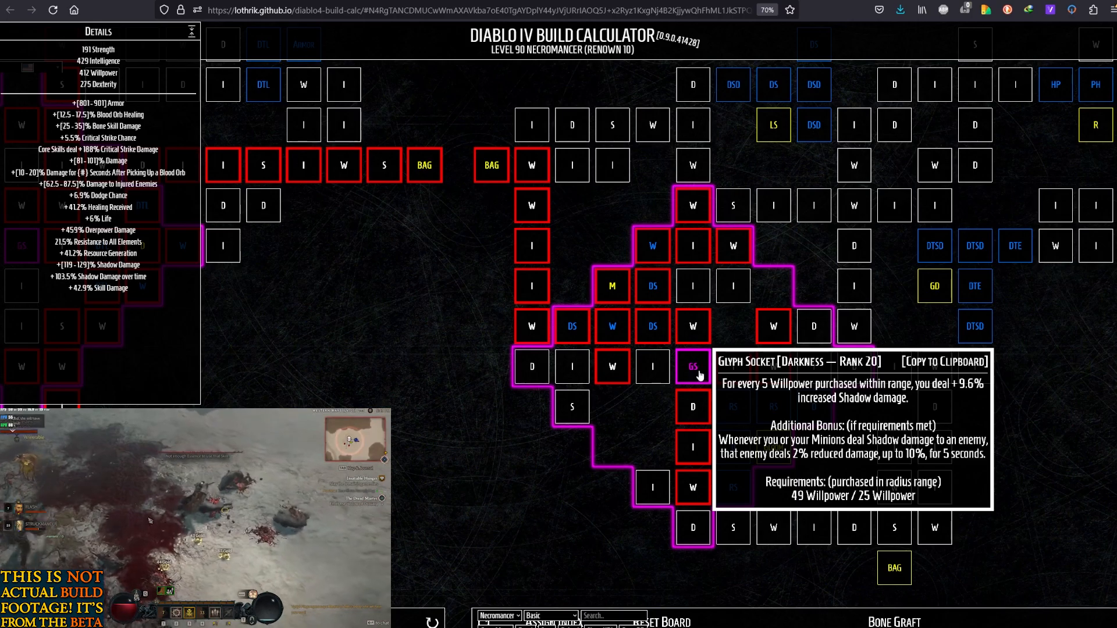
pyautogui.moveTo(652, 326)
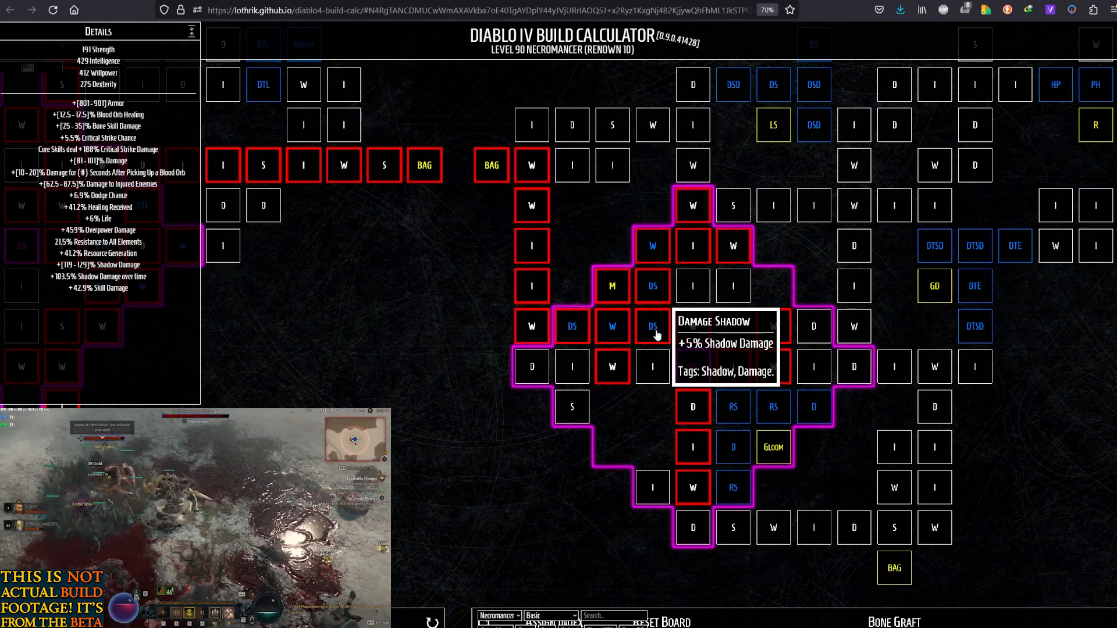
pyautogui.moveTo(691, 366)
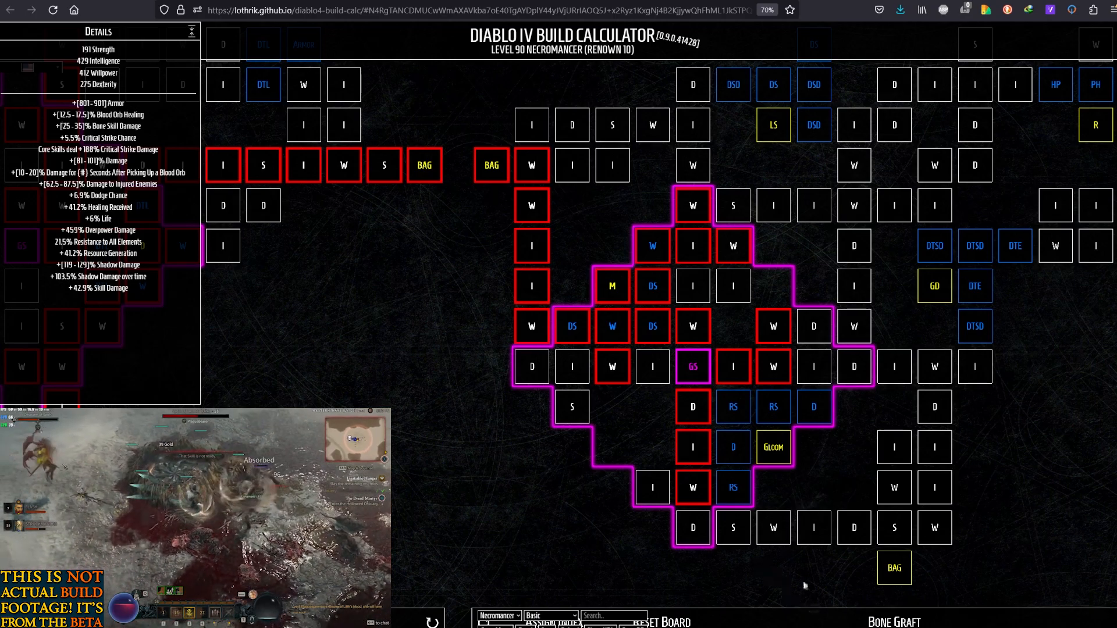
pyautogui.moveTo(612, 367)
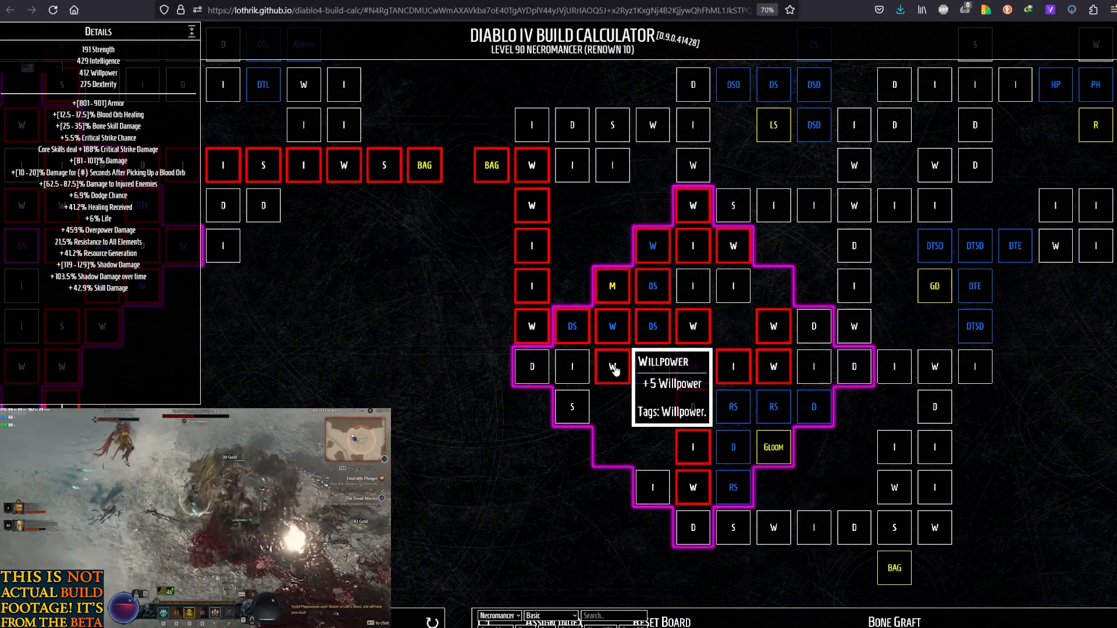
pyautogui.moveTo(651, 285)
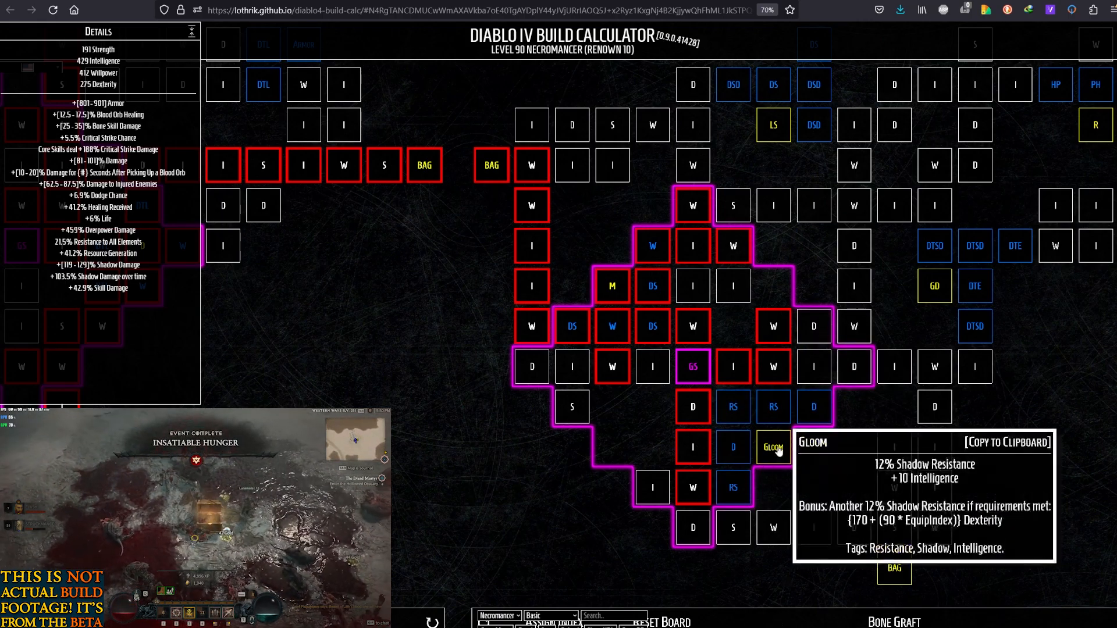
pyautogui.moveTo(733, 447)
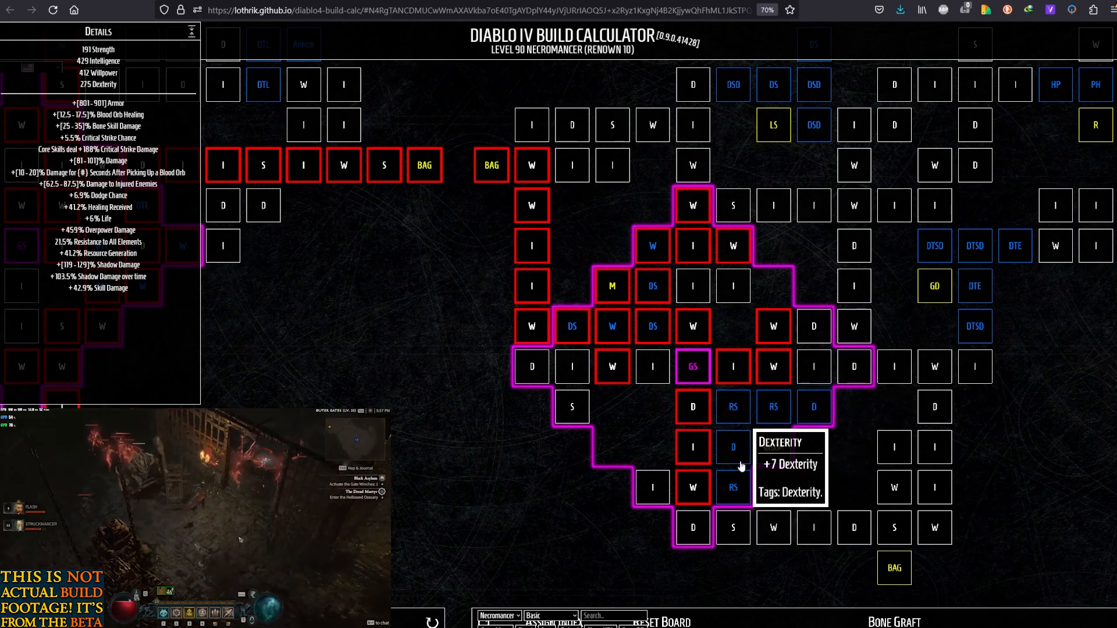
pyautogui.moveTo(772, 448)
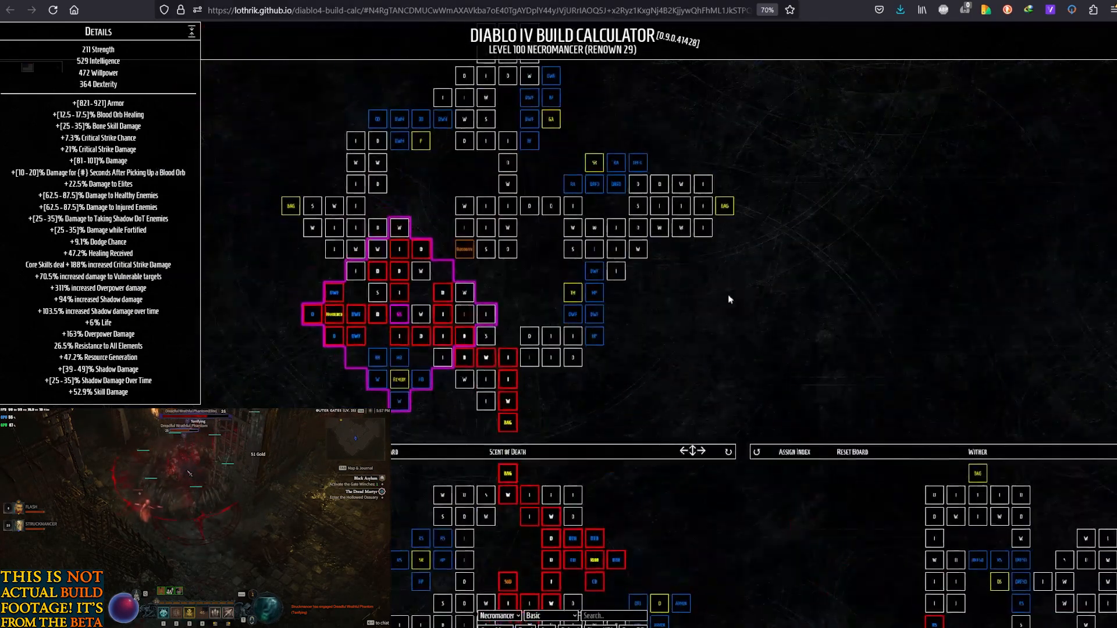
pyautogui.moveTo(399, 317)
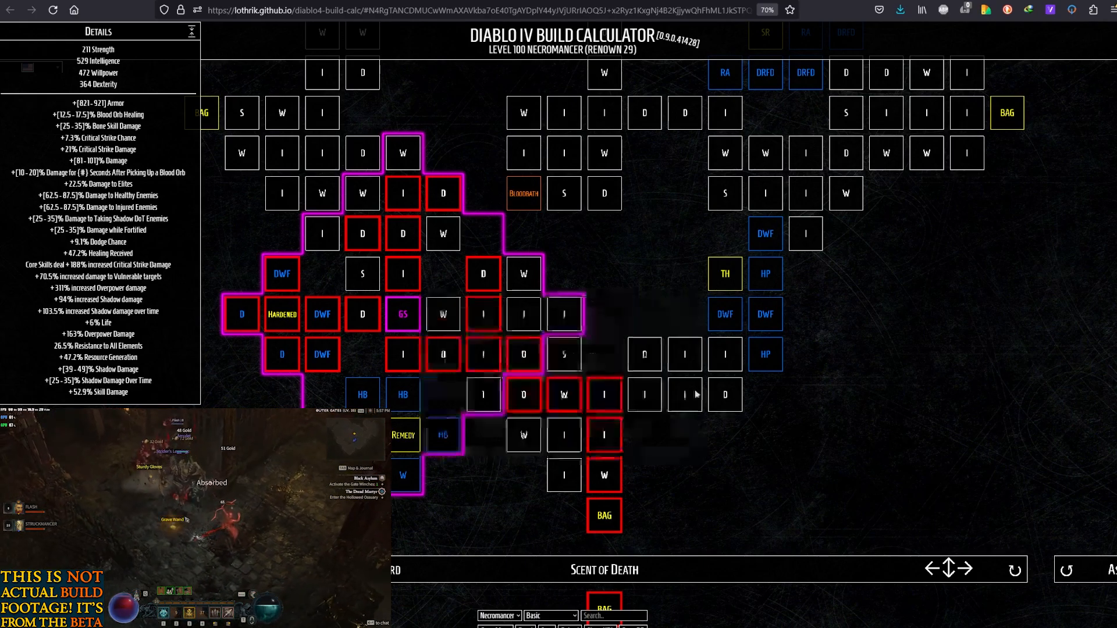
# Scroll the level 100 build down to the Scent of Death board.
pyautogui.scroll(-3)
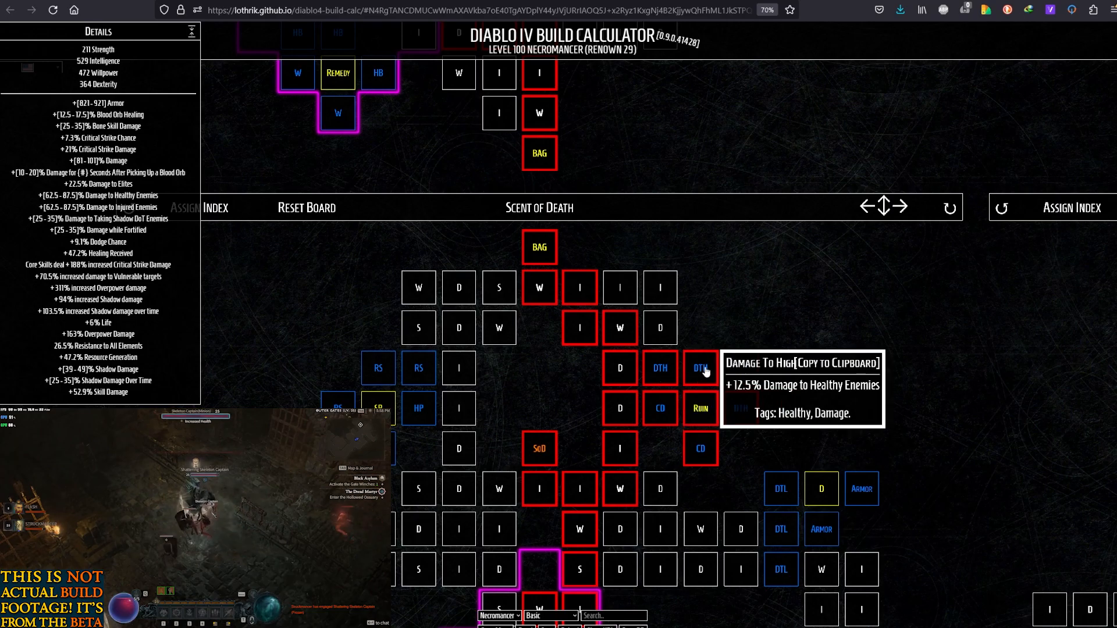
pyautogui.moveTo(659, 408)
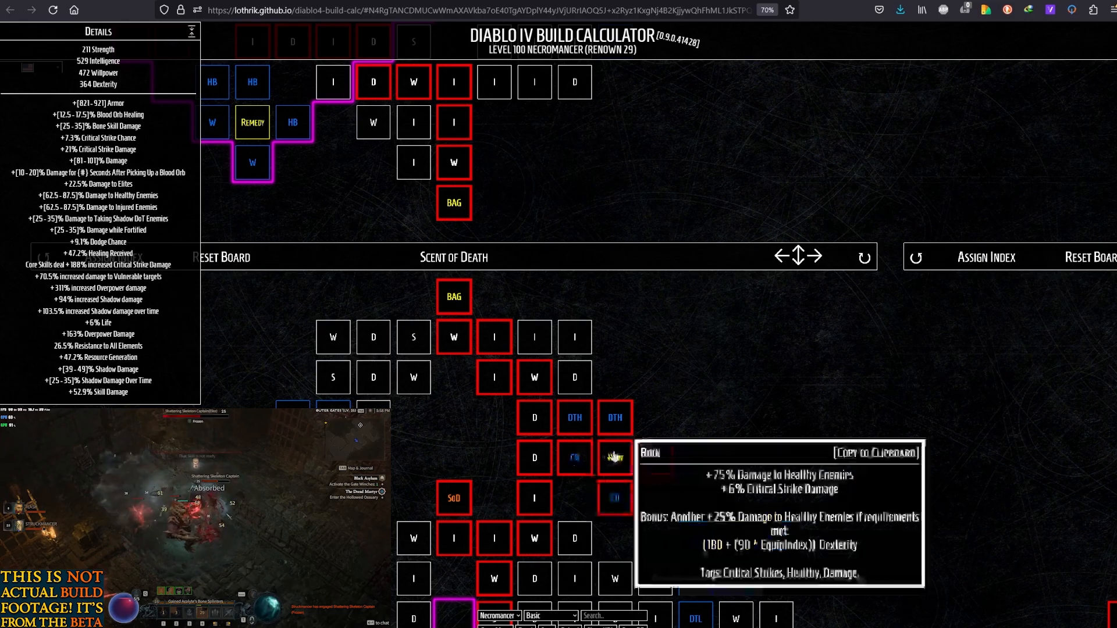
pyautogui.moveTo(654, 457)
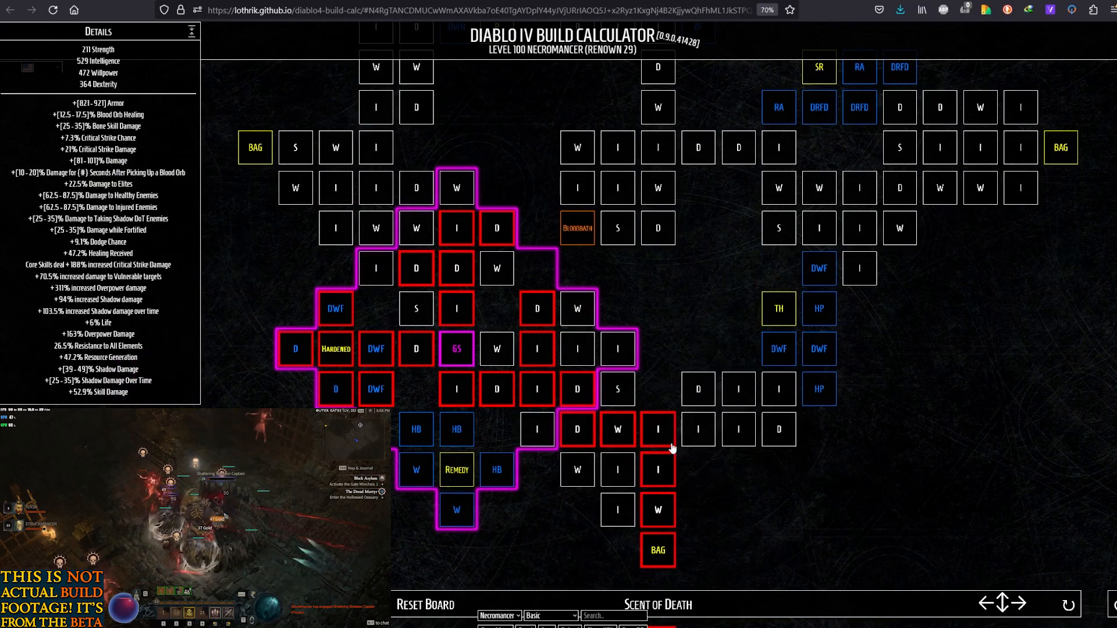
pyautogui.moveTo(818, 349)
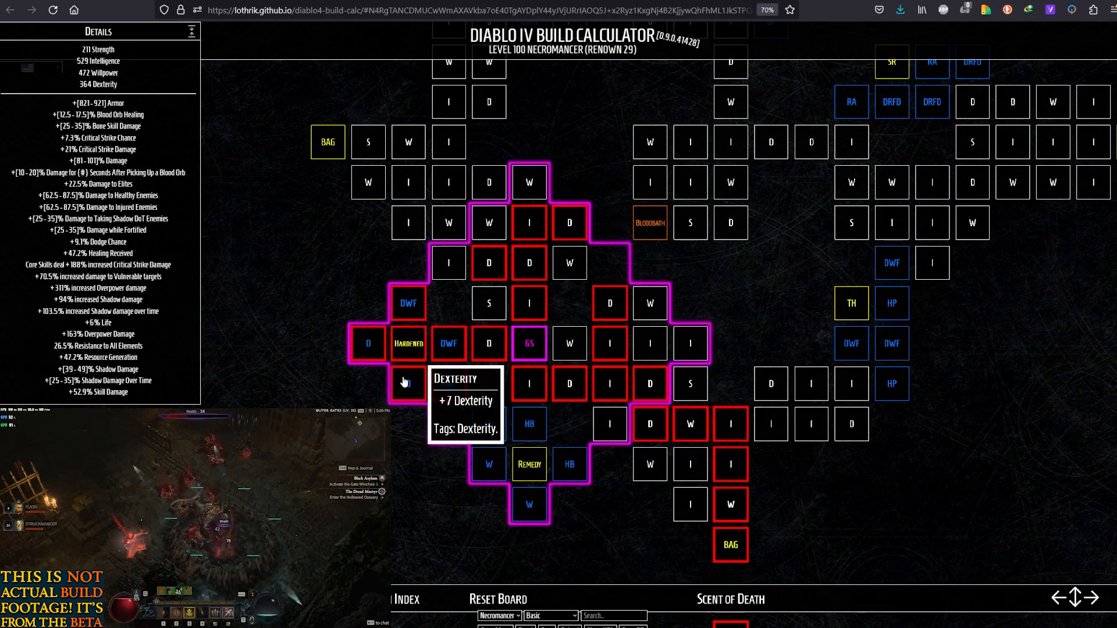
pyautogui.moveTo(822, 274)
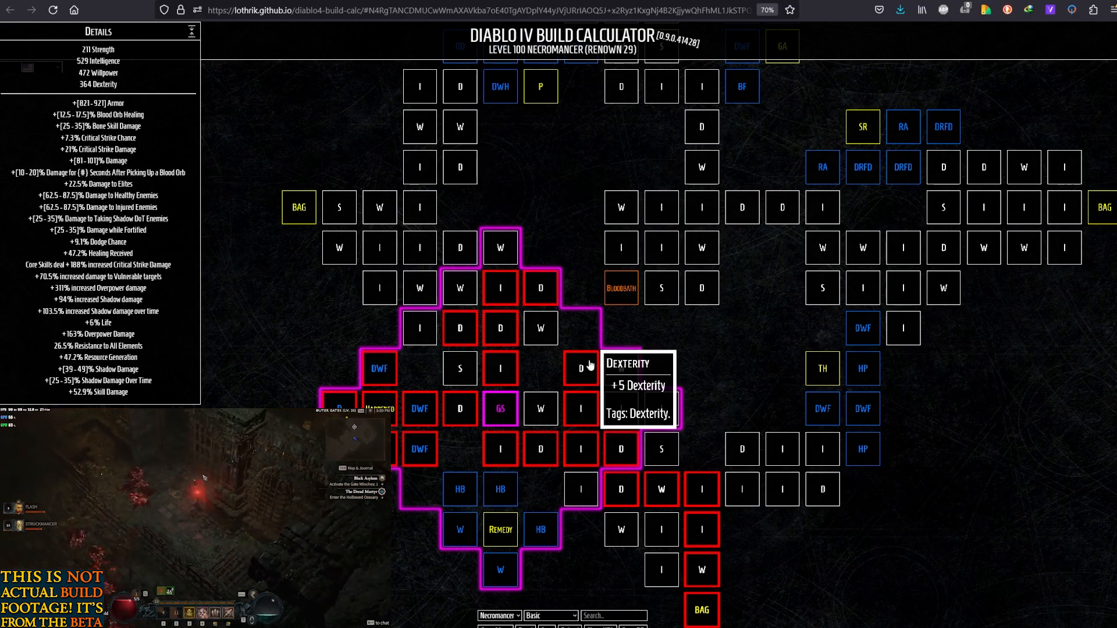
pyautogui.moveTo(581, 409)
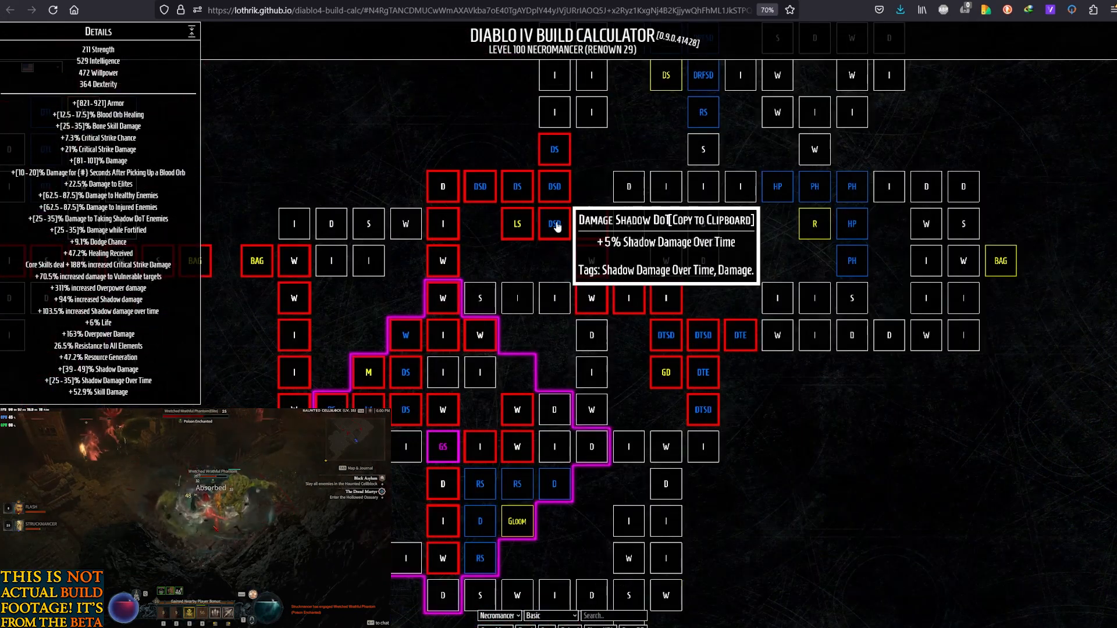
pyautogui.moveTo(515, 224)
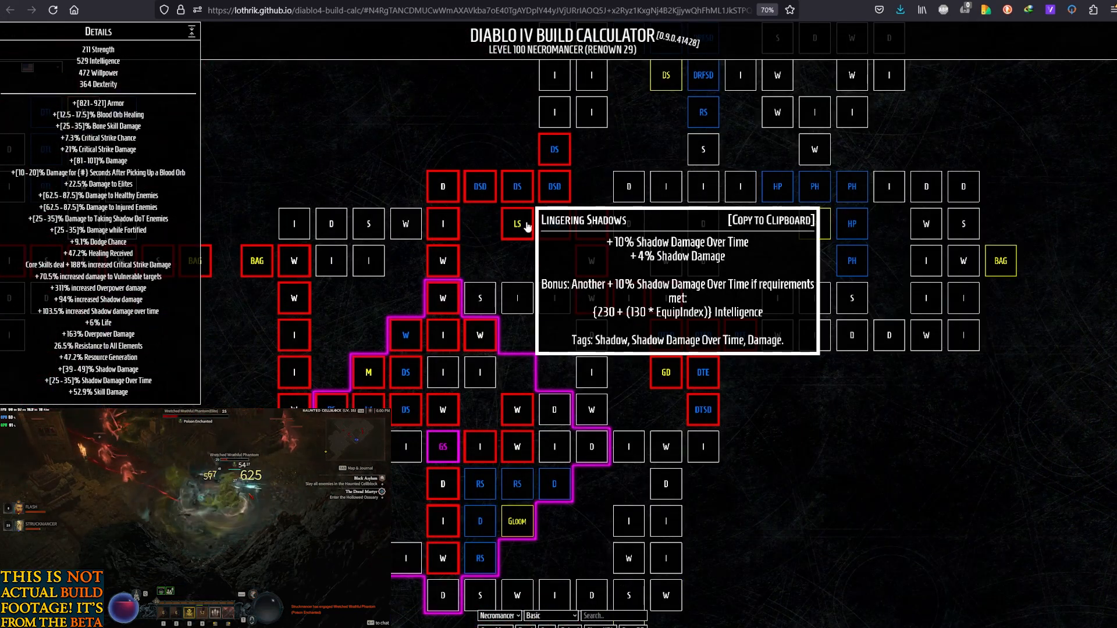
pyautogui.moveTo(479, 186)
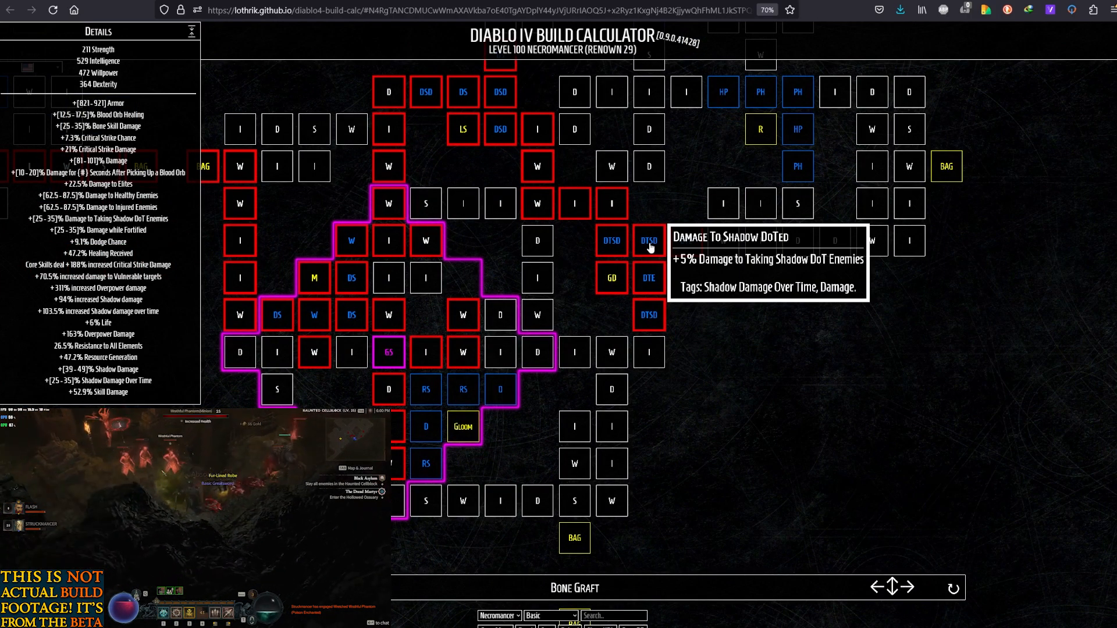
pyautogui.moveTo(686, 240)
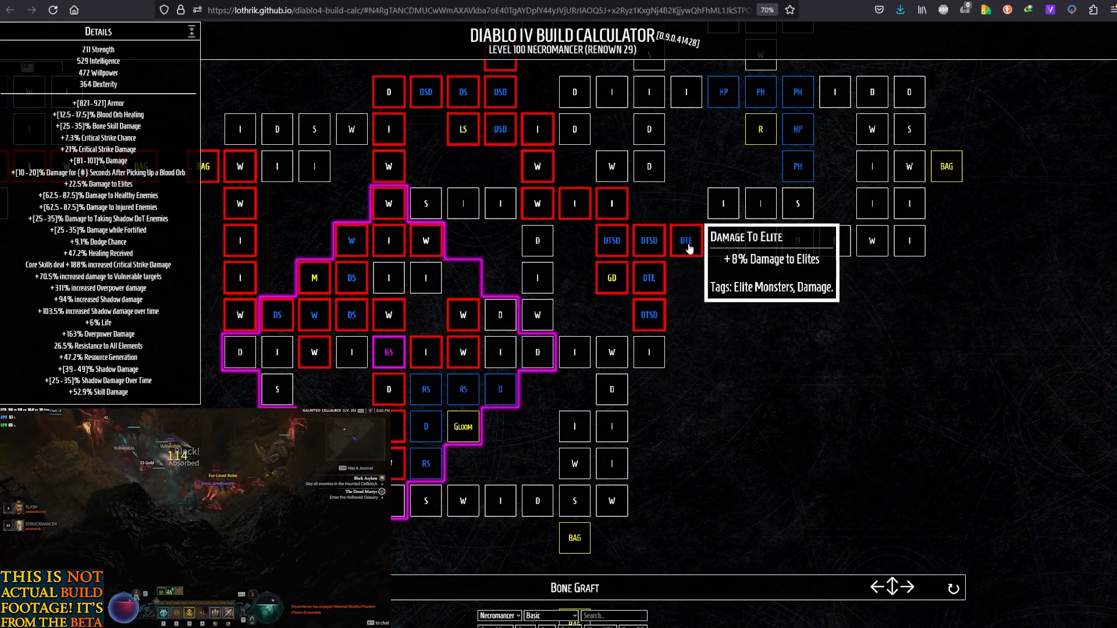
pyautogui.moveTo(821, 400)
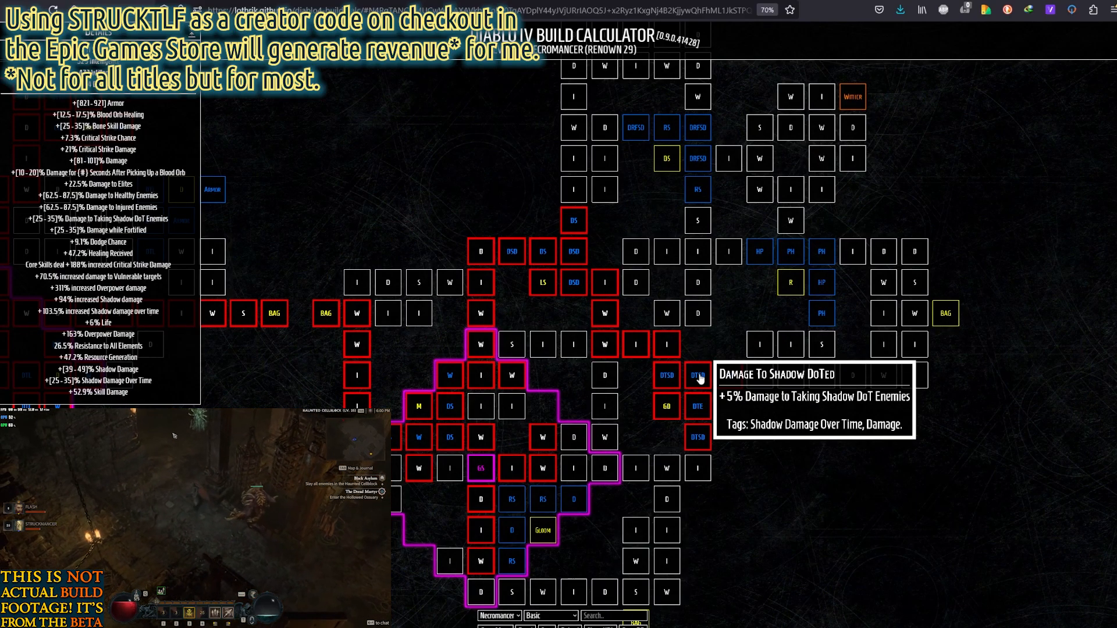
pyautogui.moveTo(570, 211)
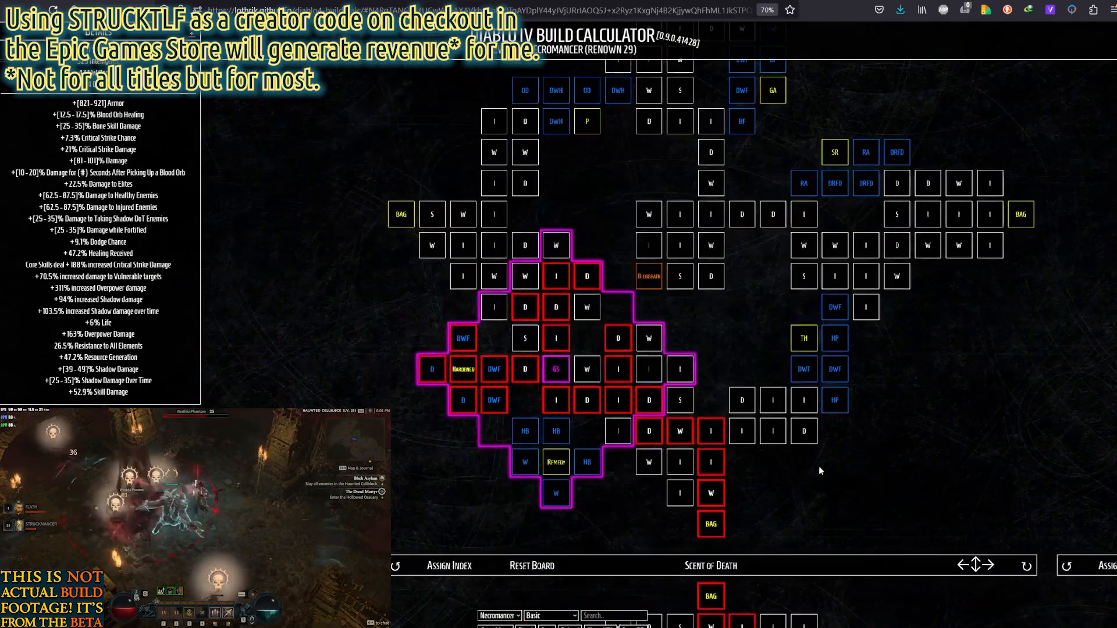
pyautogui.moveTo(461, 337)
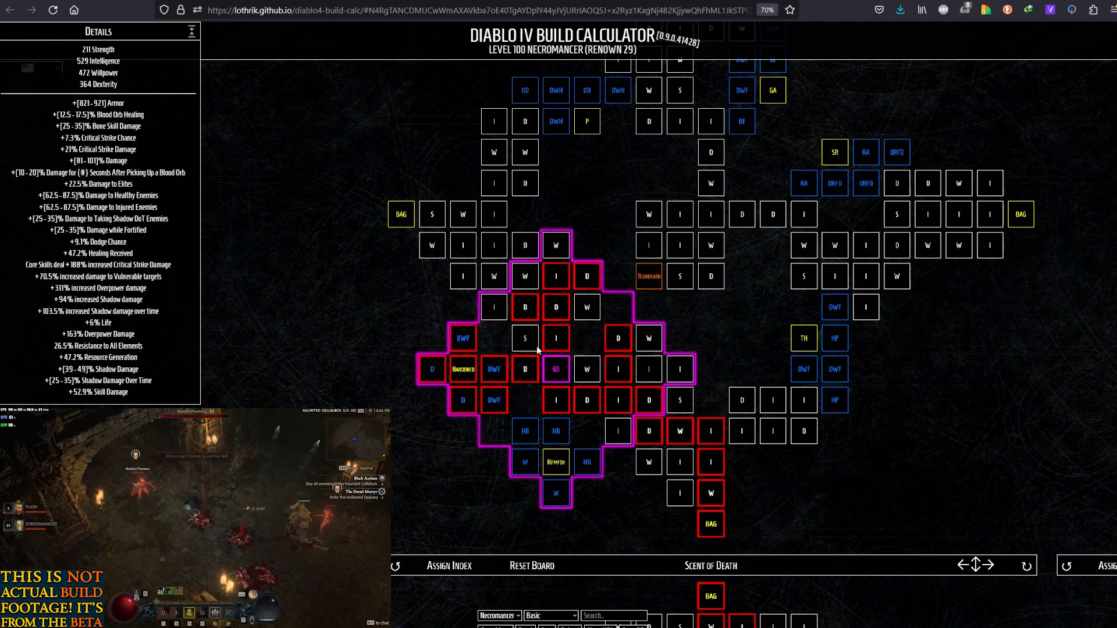
pyautogui.moveTo(494, 400)
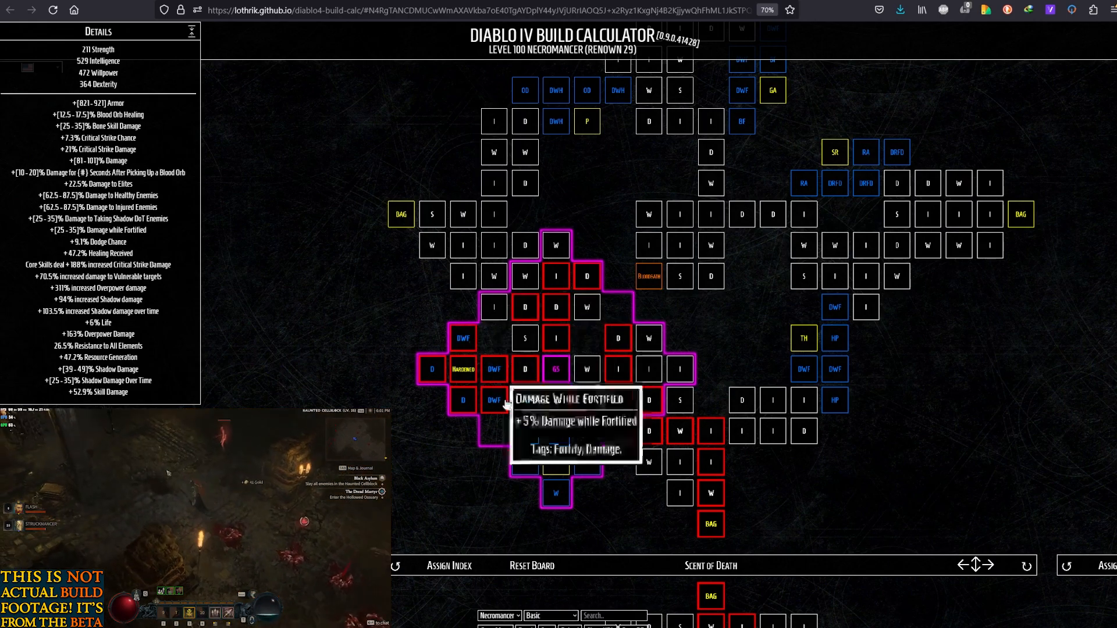